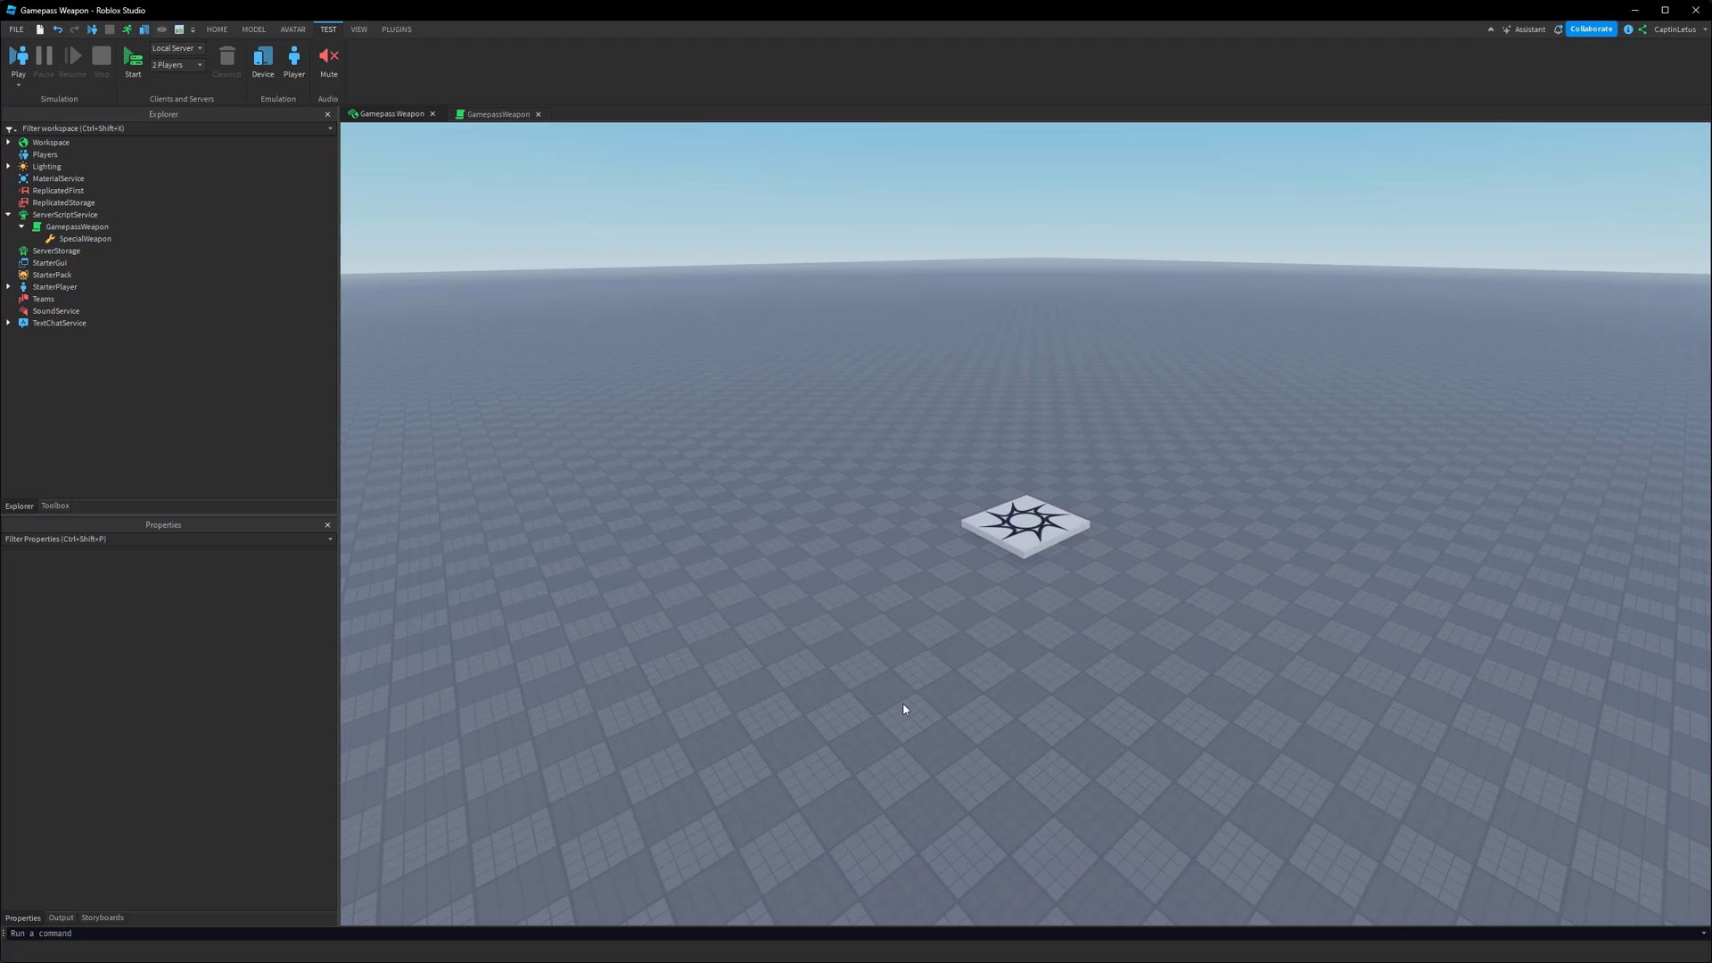
mouse_move(874, 286)
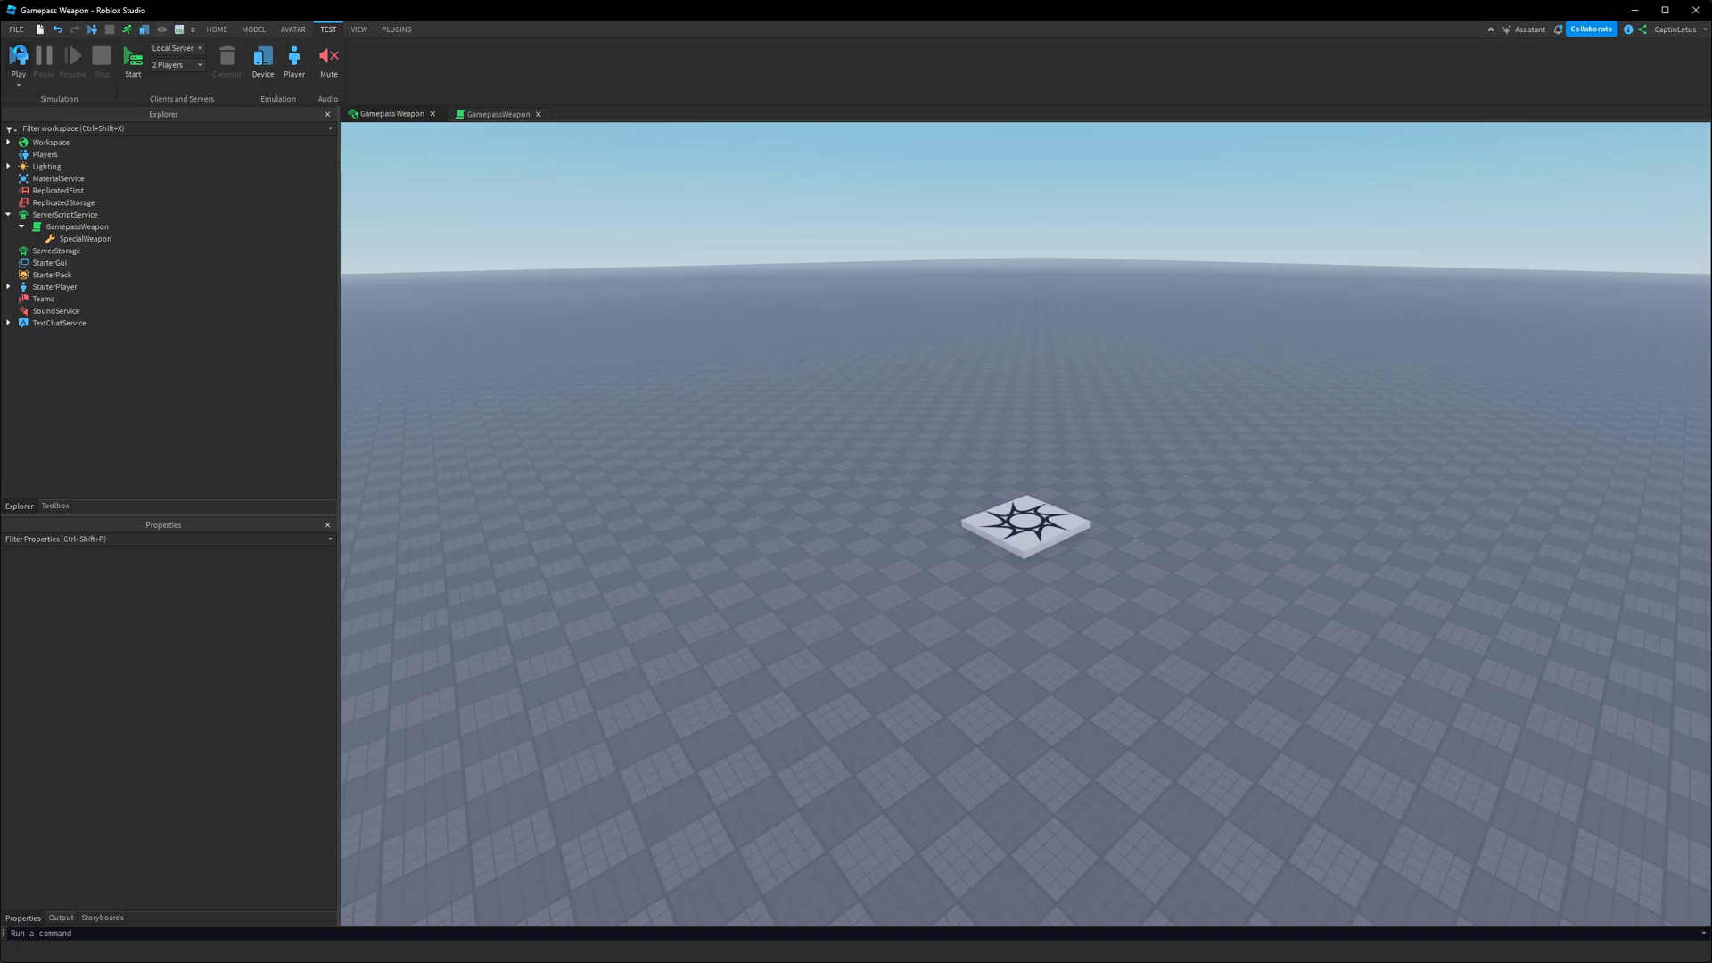
Remove the old GamepassWeapon script and its SpecialWeapon from ServerScriptService
left_click(17, 60)
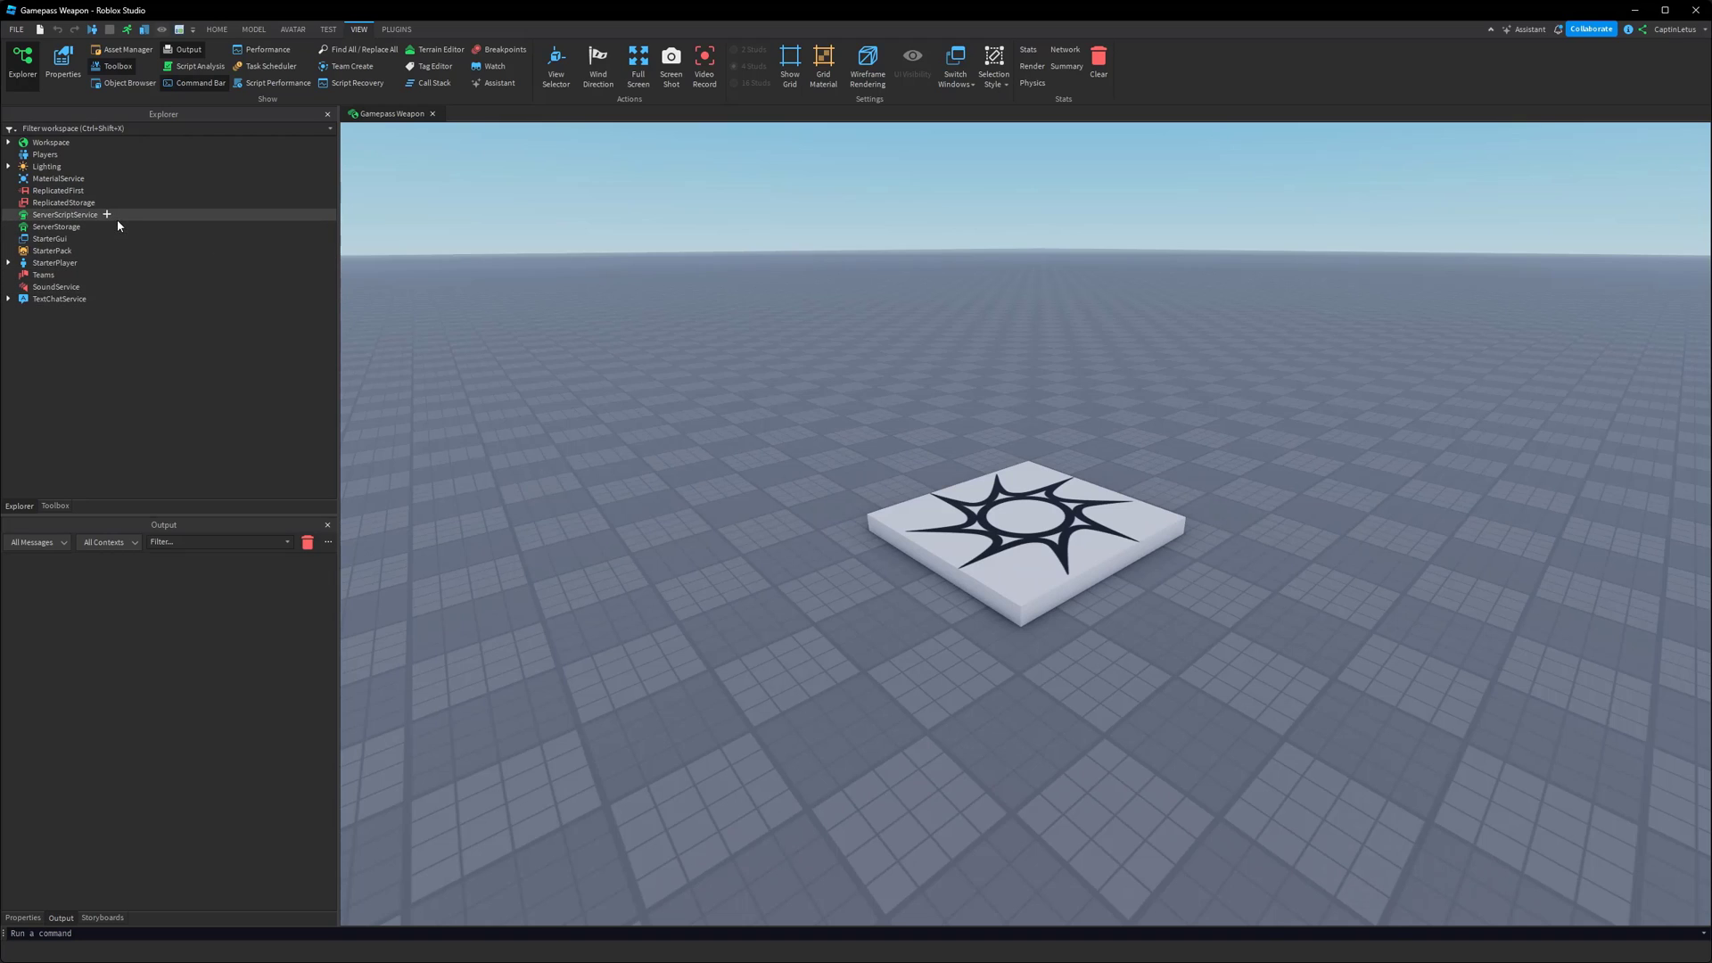
Insert a Script into ServerScriptService, name it GamepassWeapon, and open its code
left_click(106, 214)
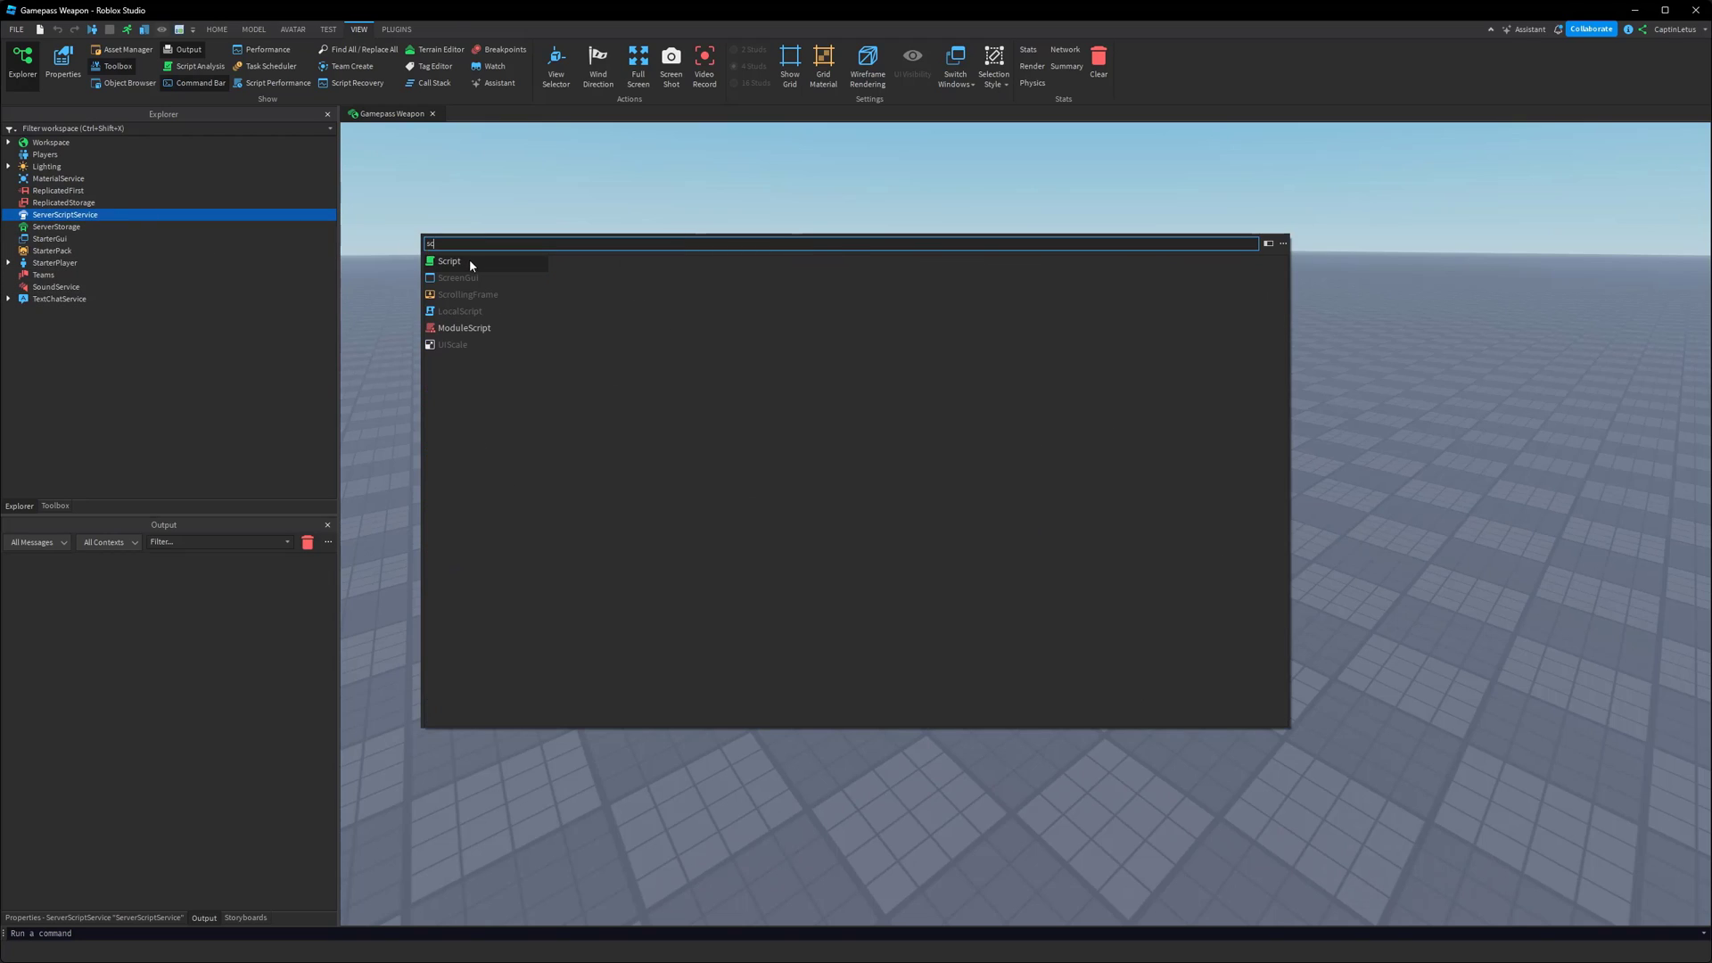
left_click(449, 262)
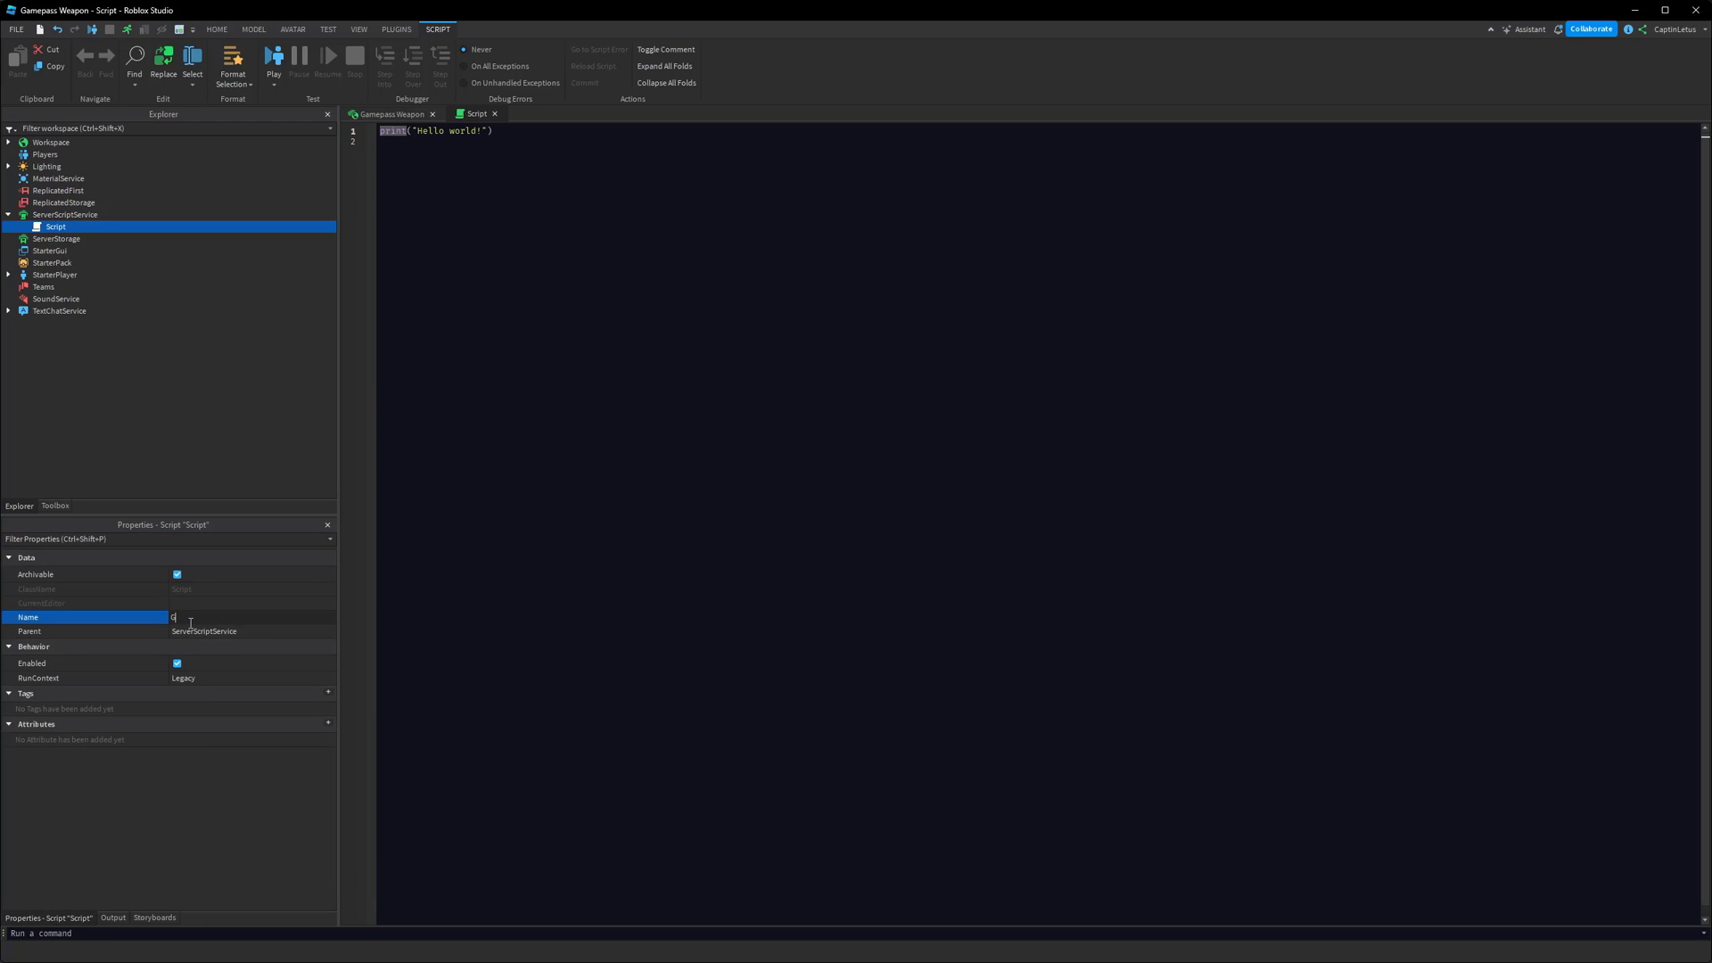
type("GamepassWeapon")
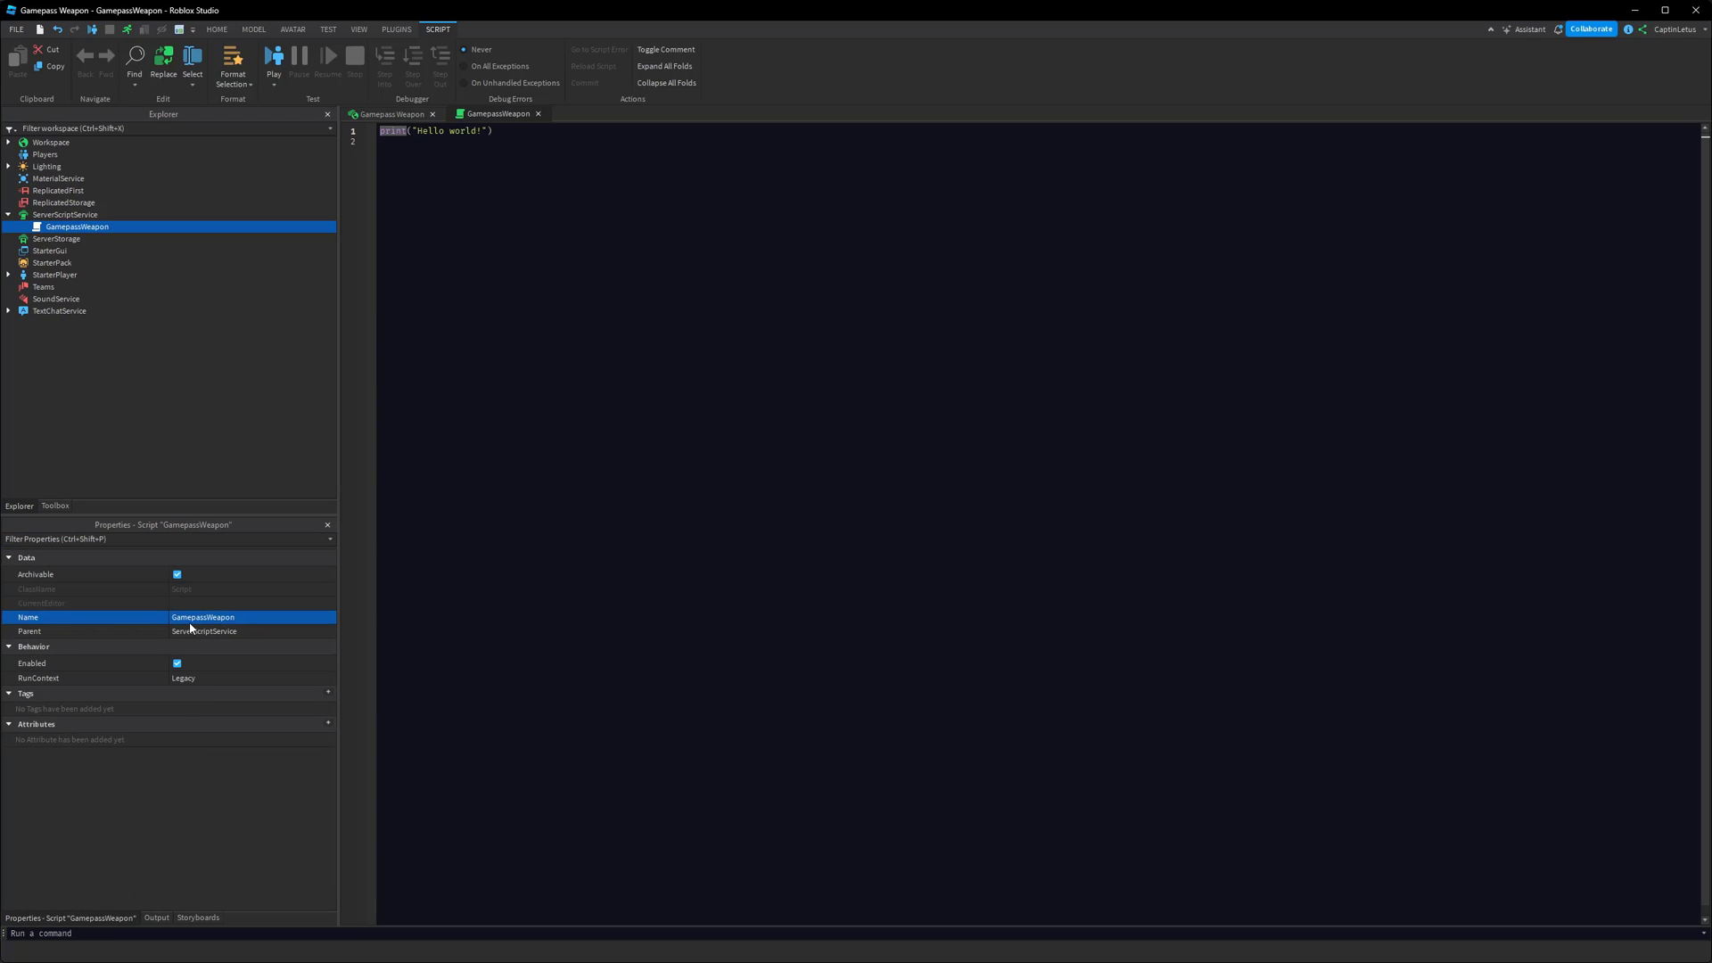
left_click(607, 277)
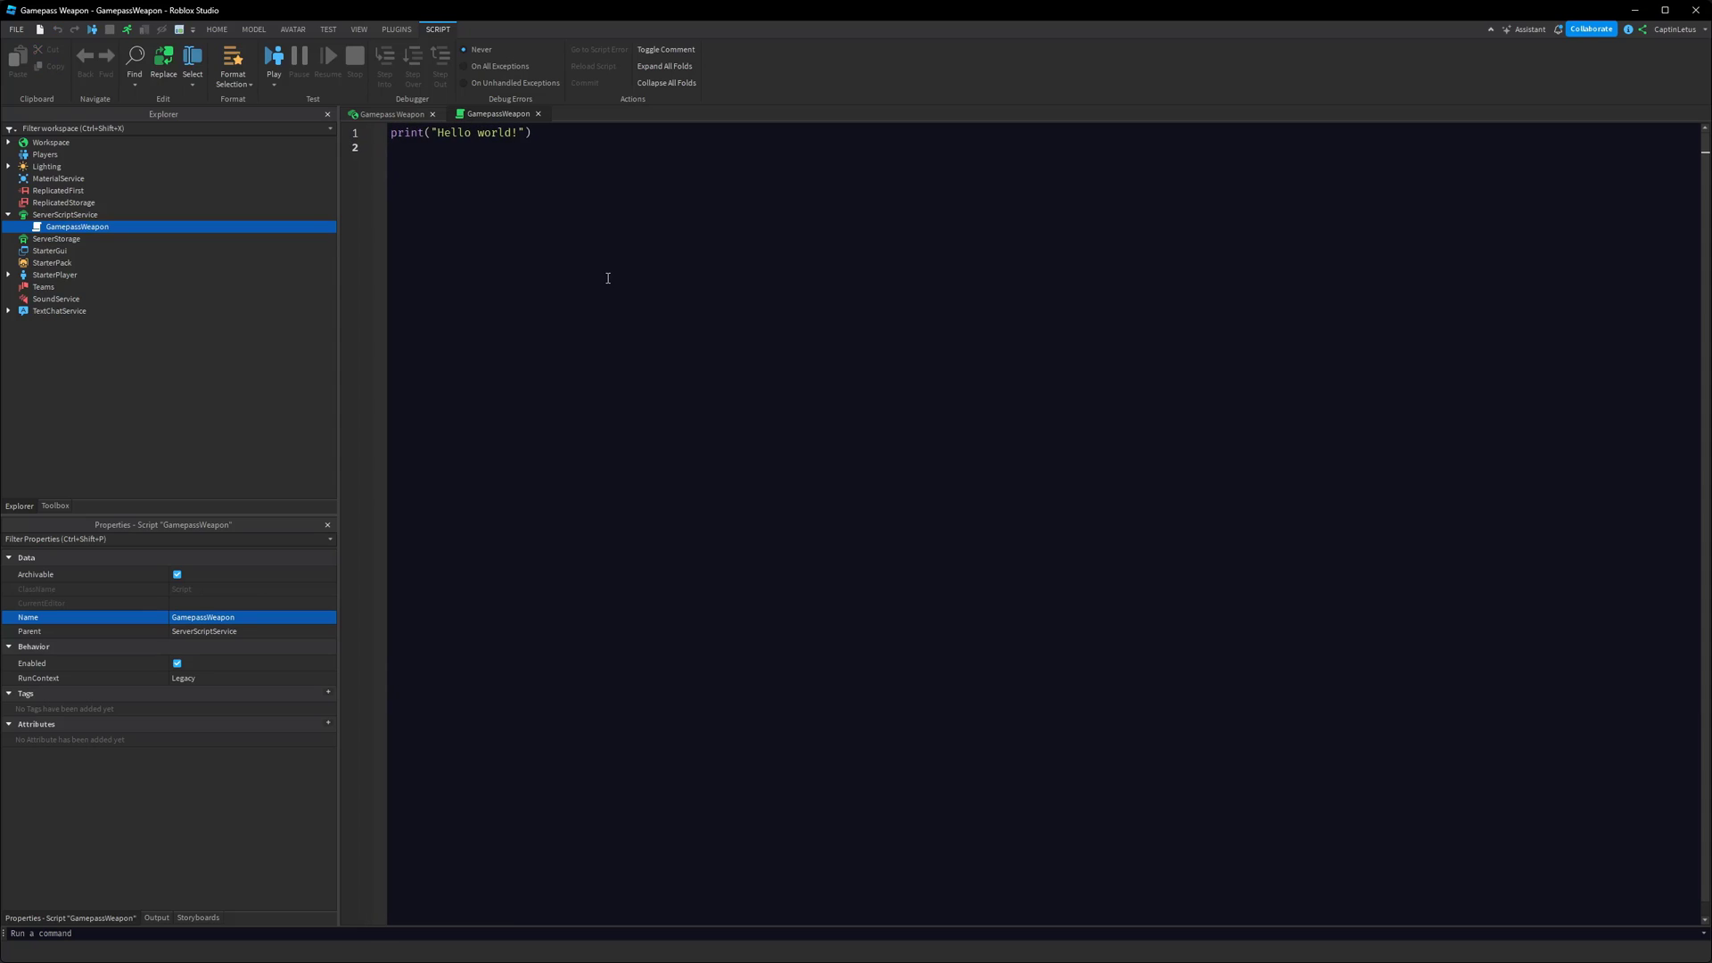
Add a placeholder gamepassId = 00000 and an empty playerAdded(player) function
type("local")
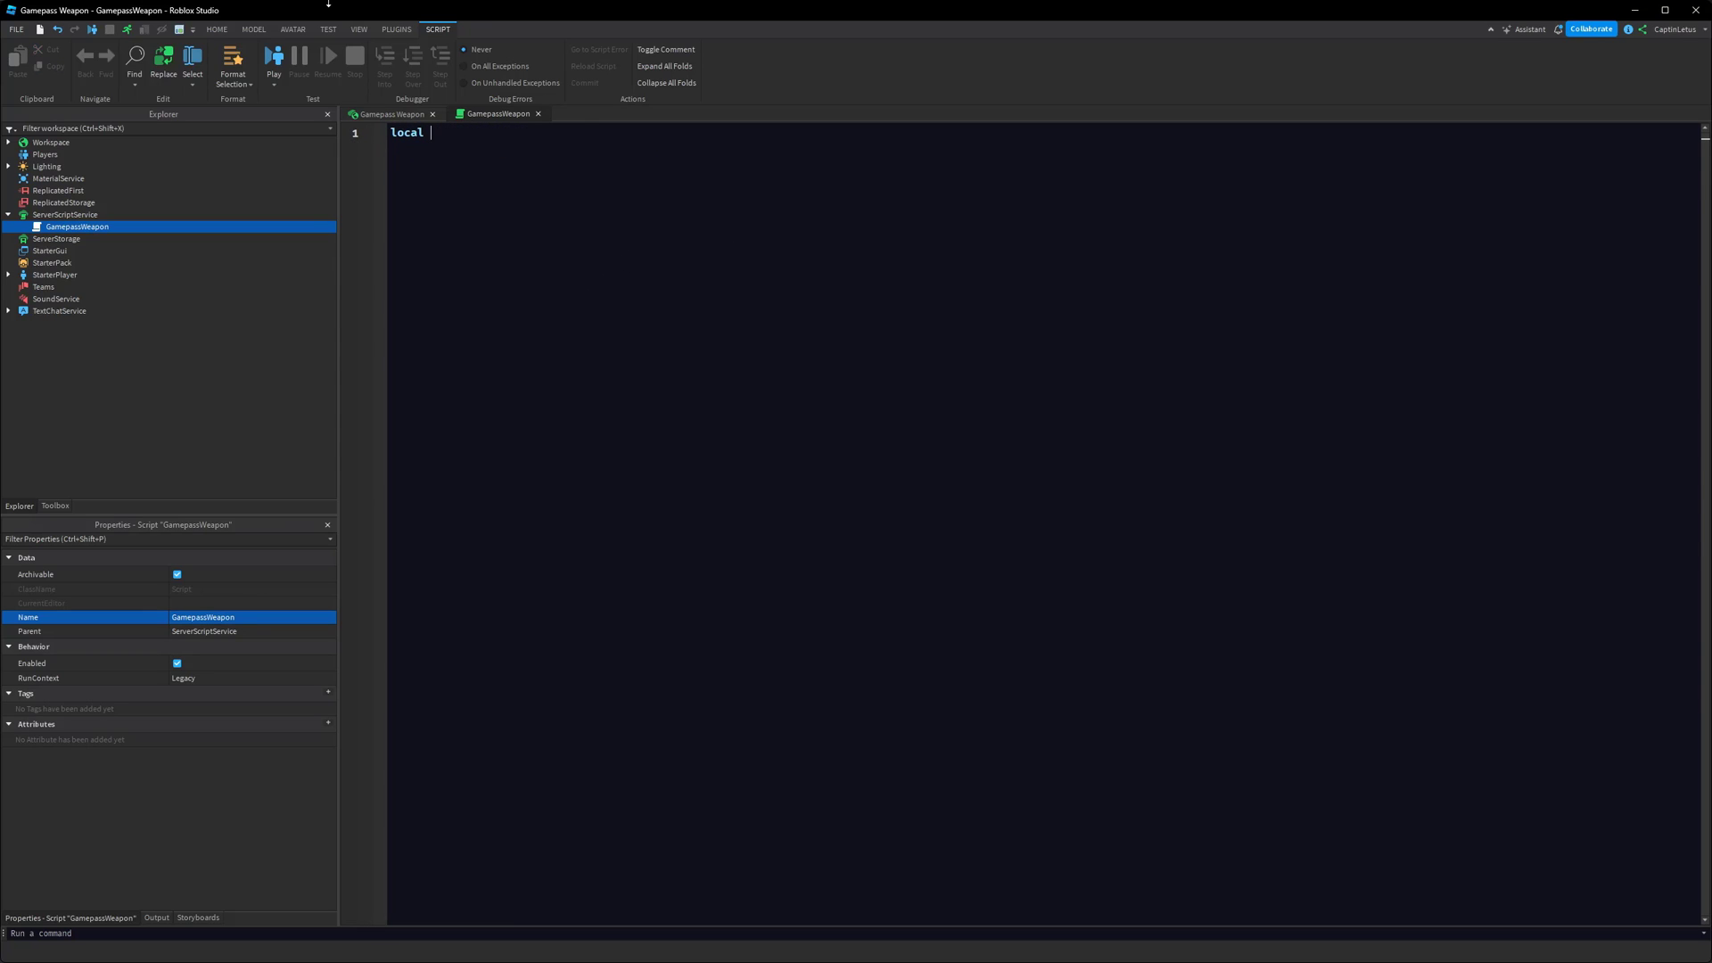
type("gamepassId =")
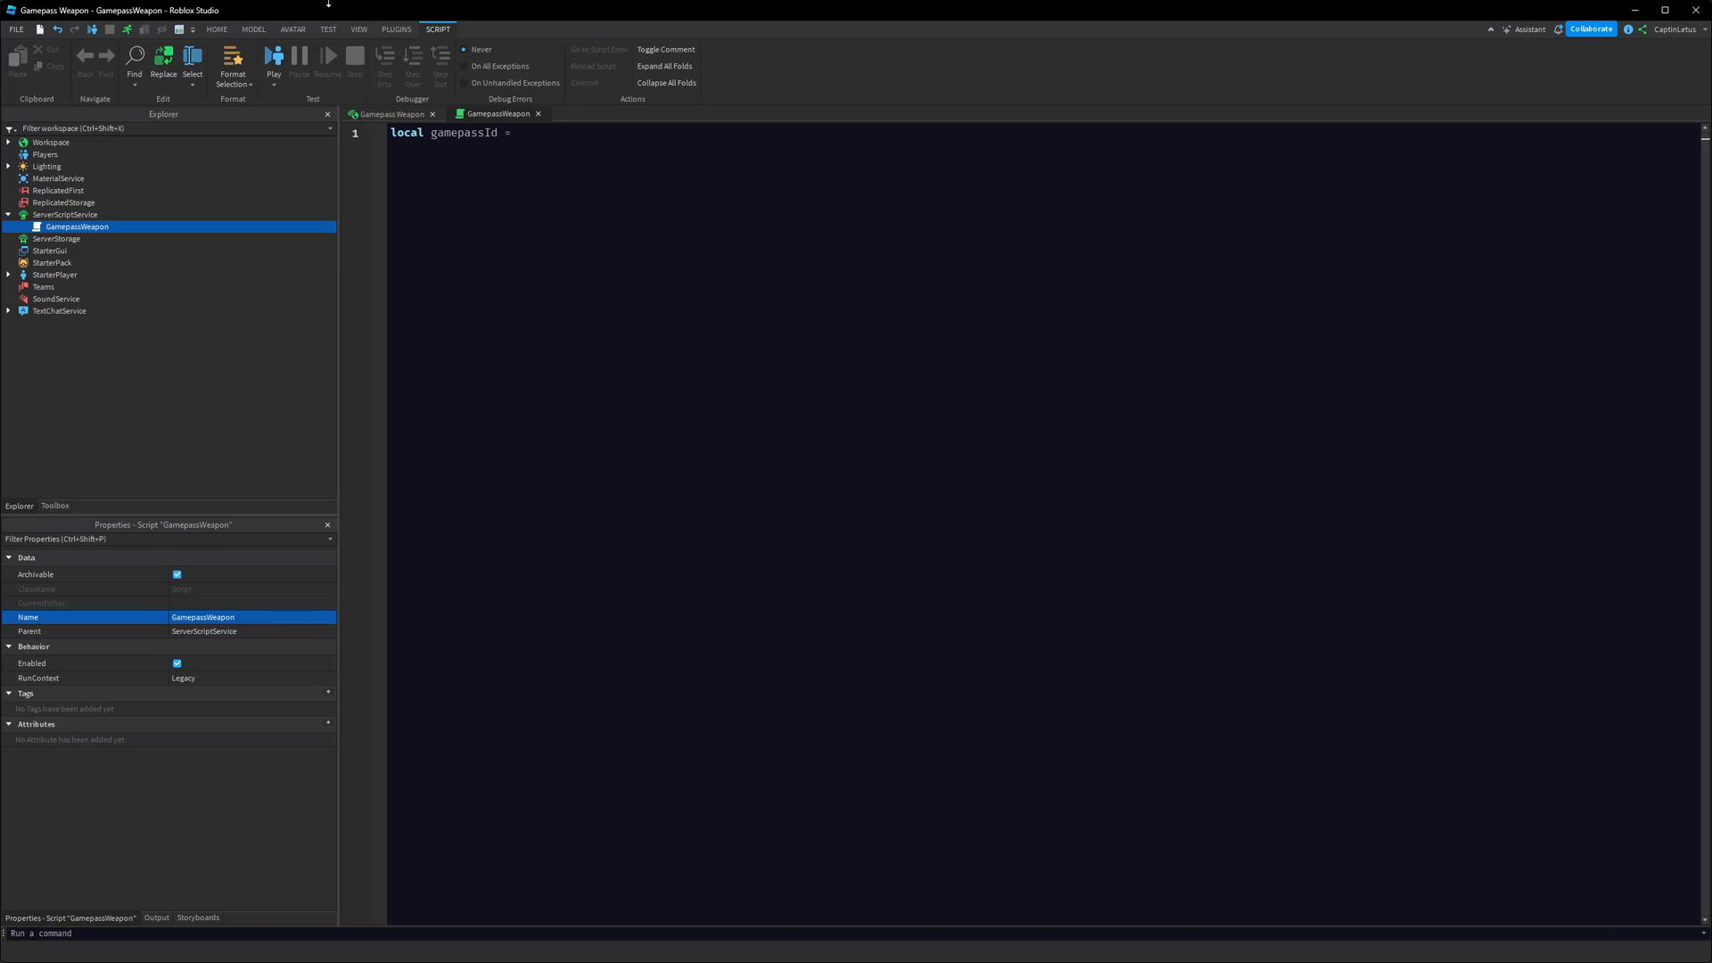
type("00000")
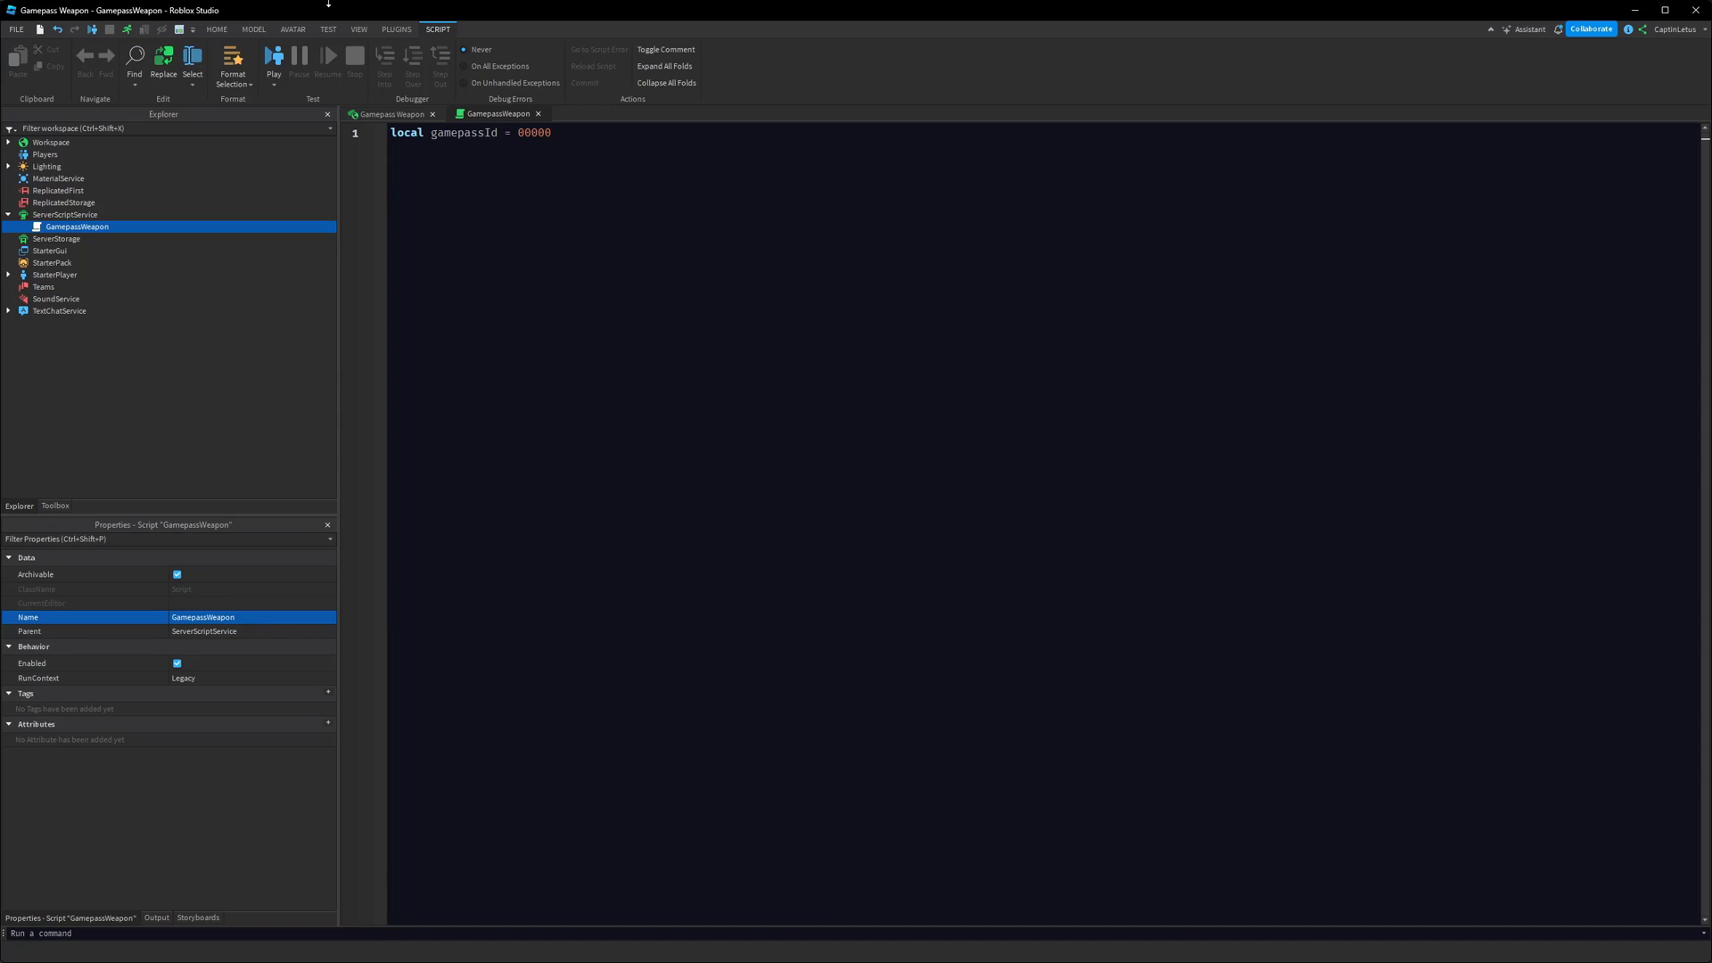
left_click(551, 132)
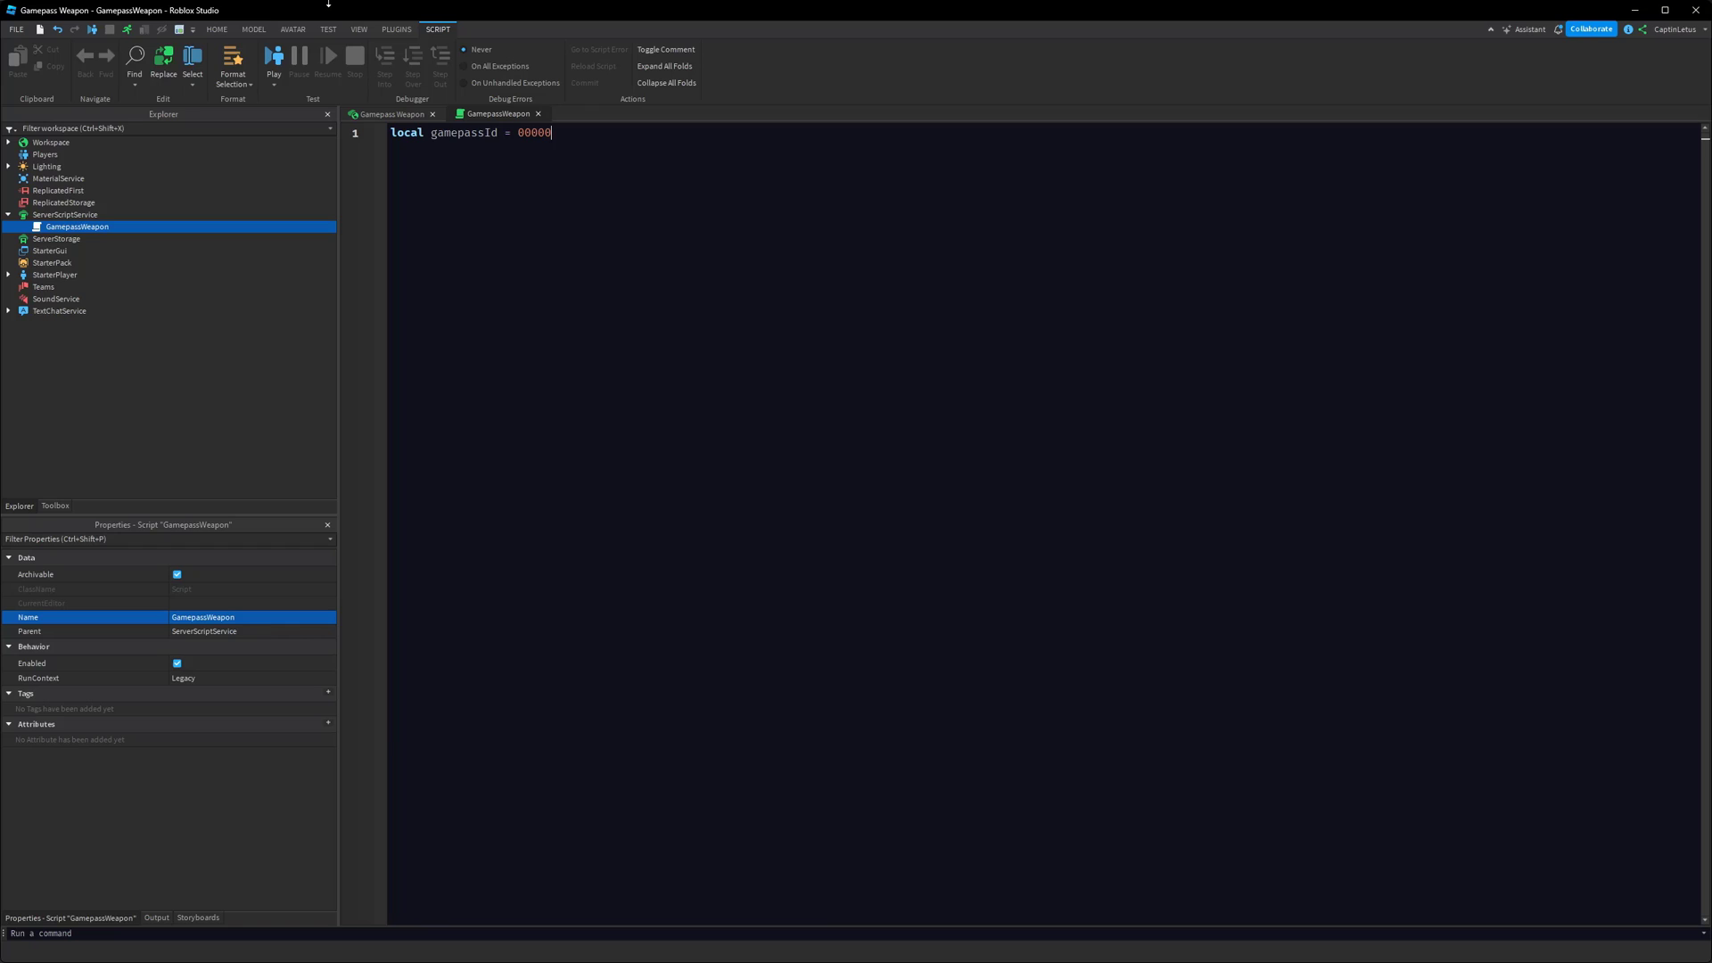
type("l")
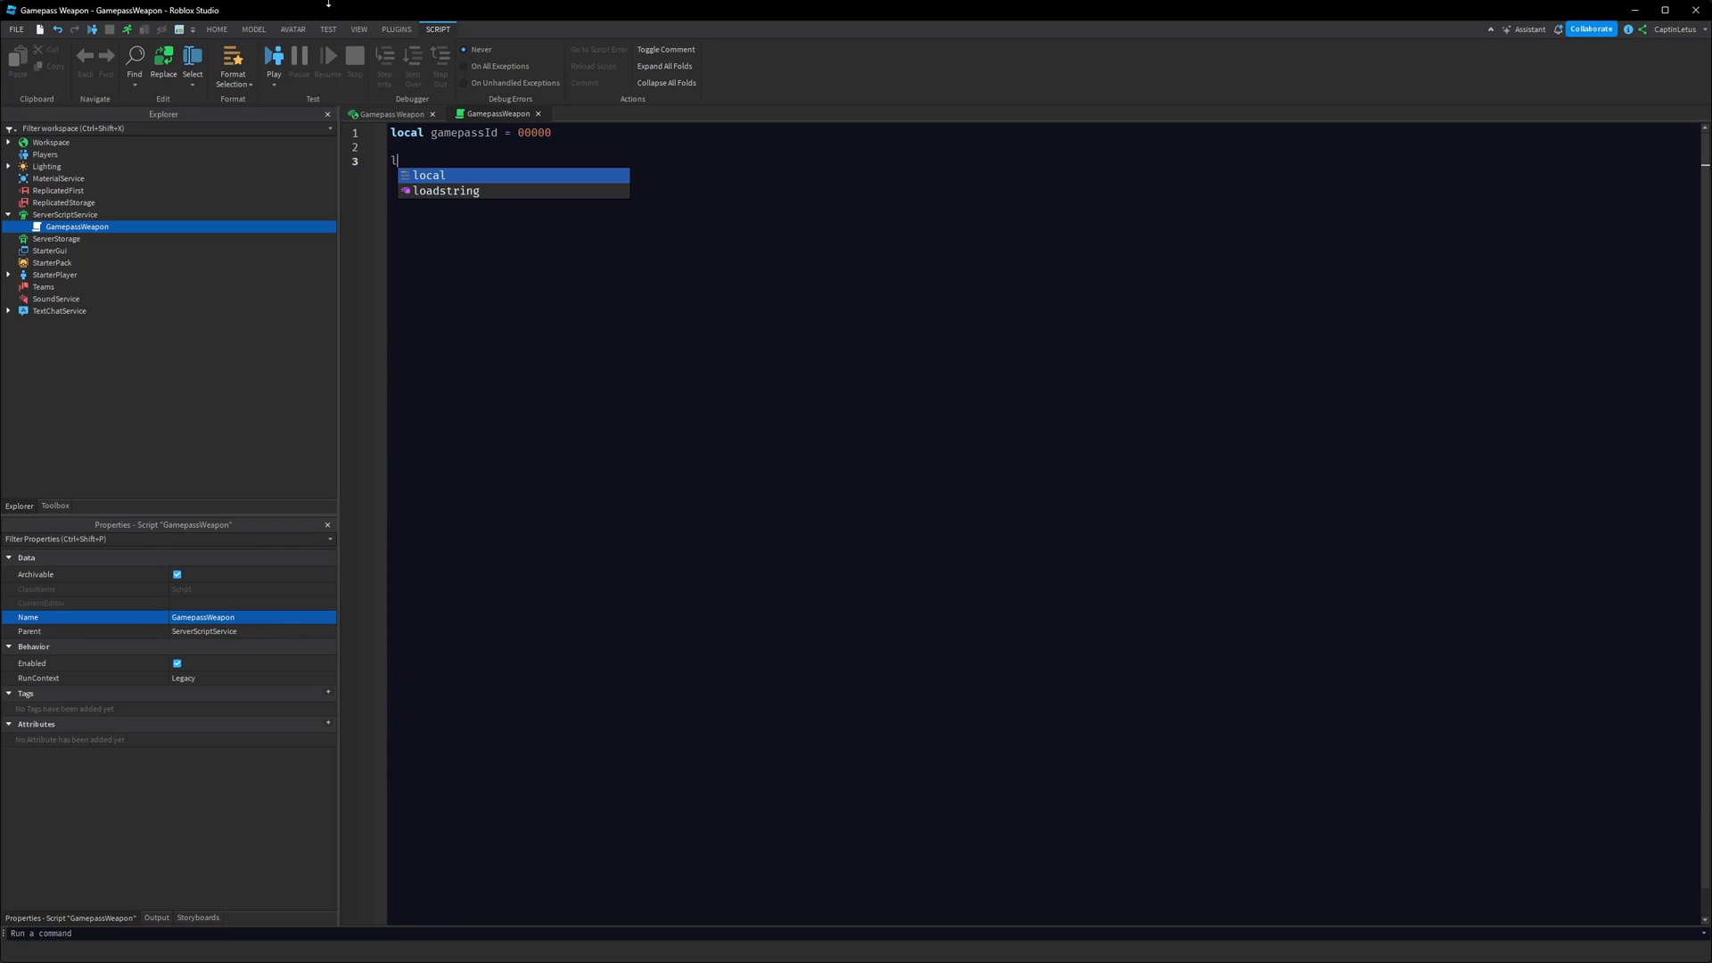
type("ocal function player")
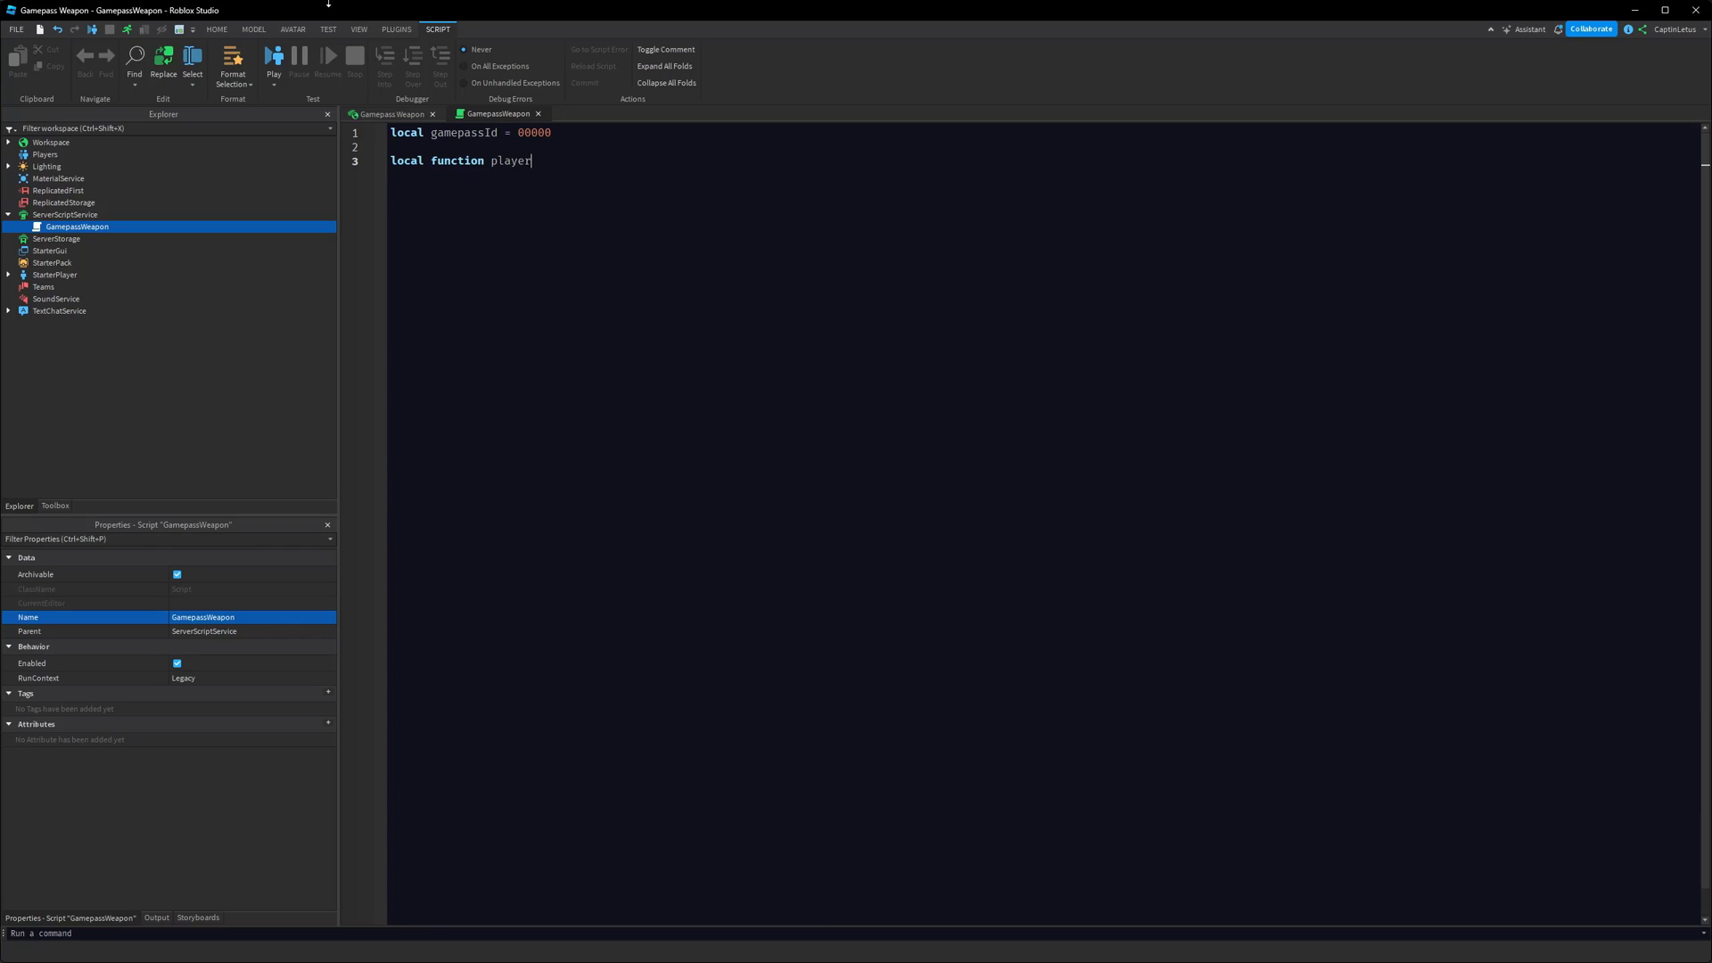
type("Added(player)")
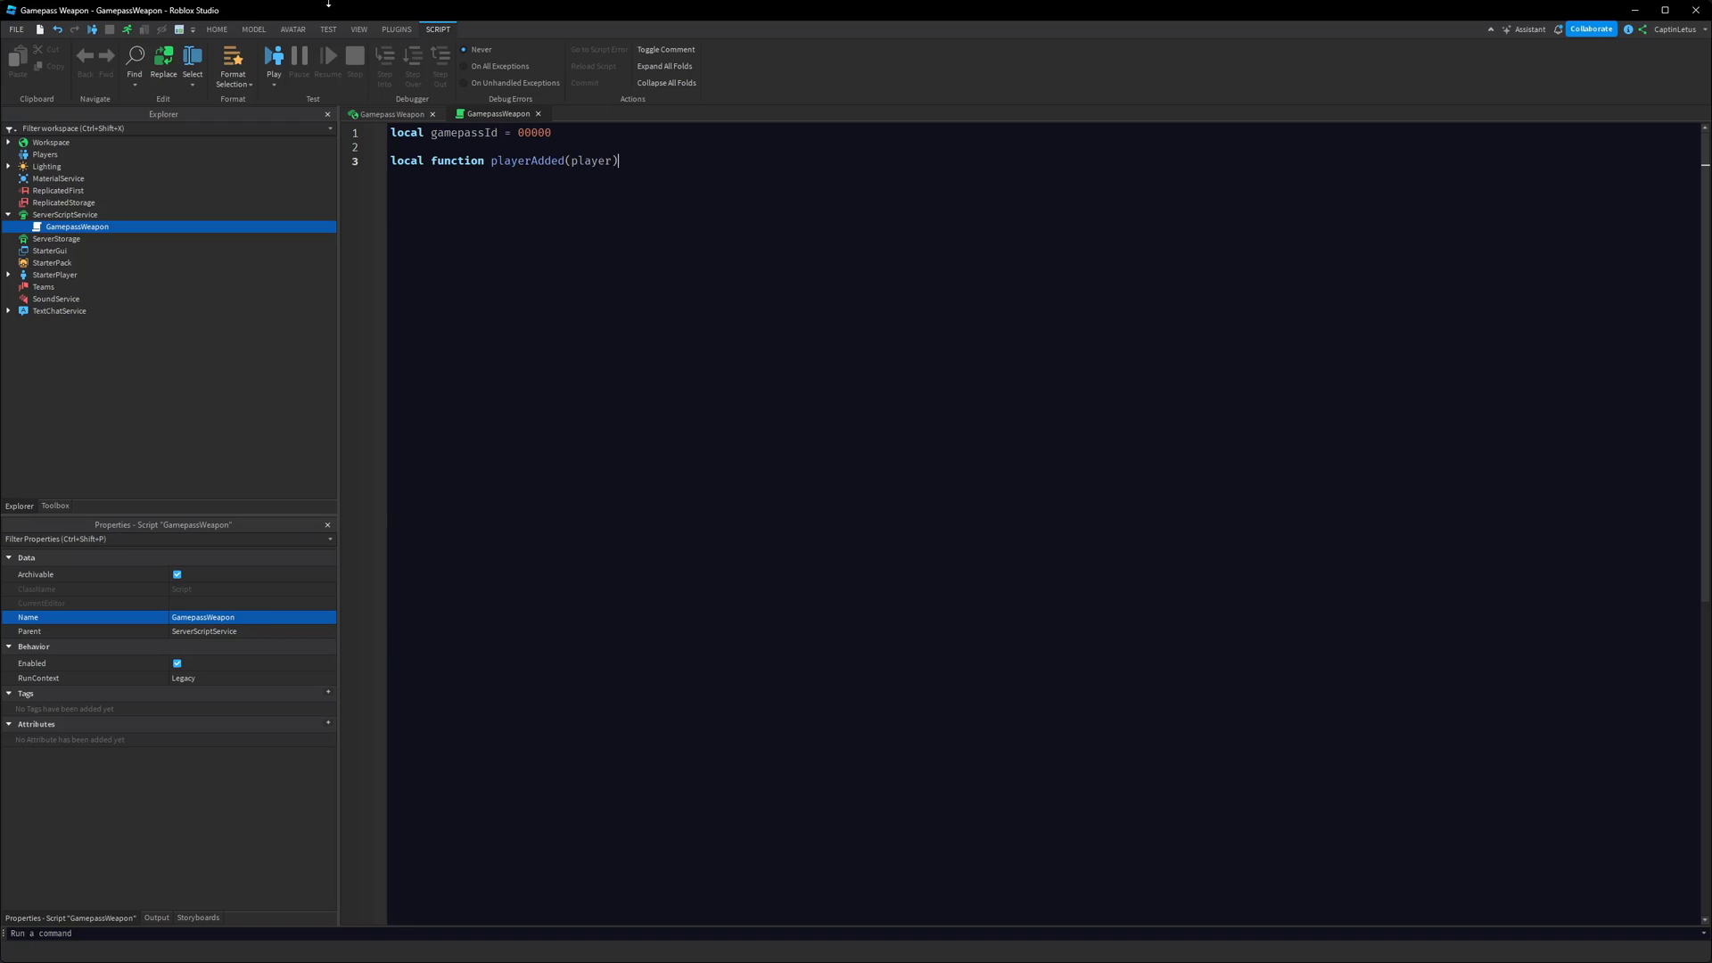
key("enter")
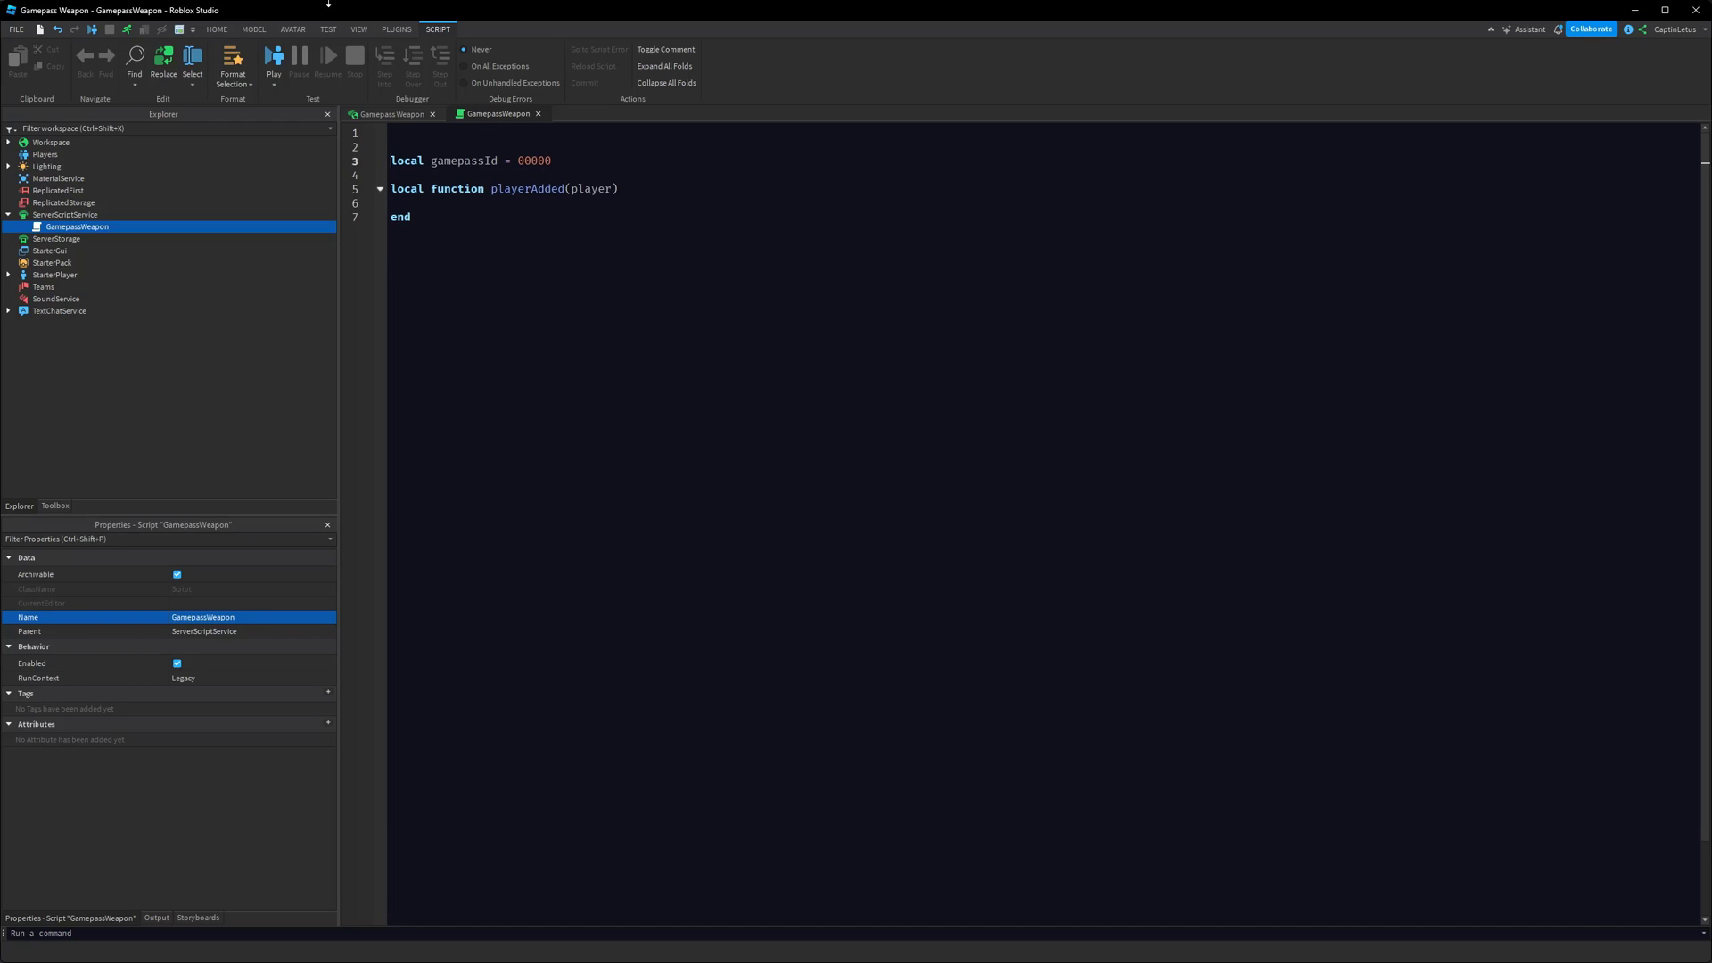
Get the Players service and connect playerAdded to Players.PlayerAdded
type("local Players = game:GetService(\"")
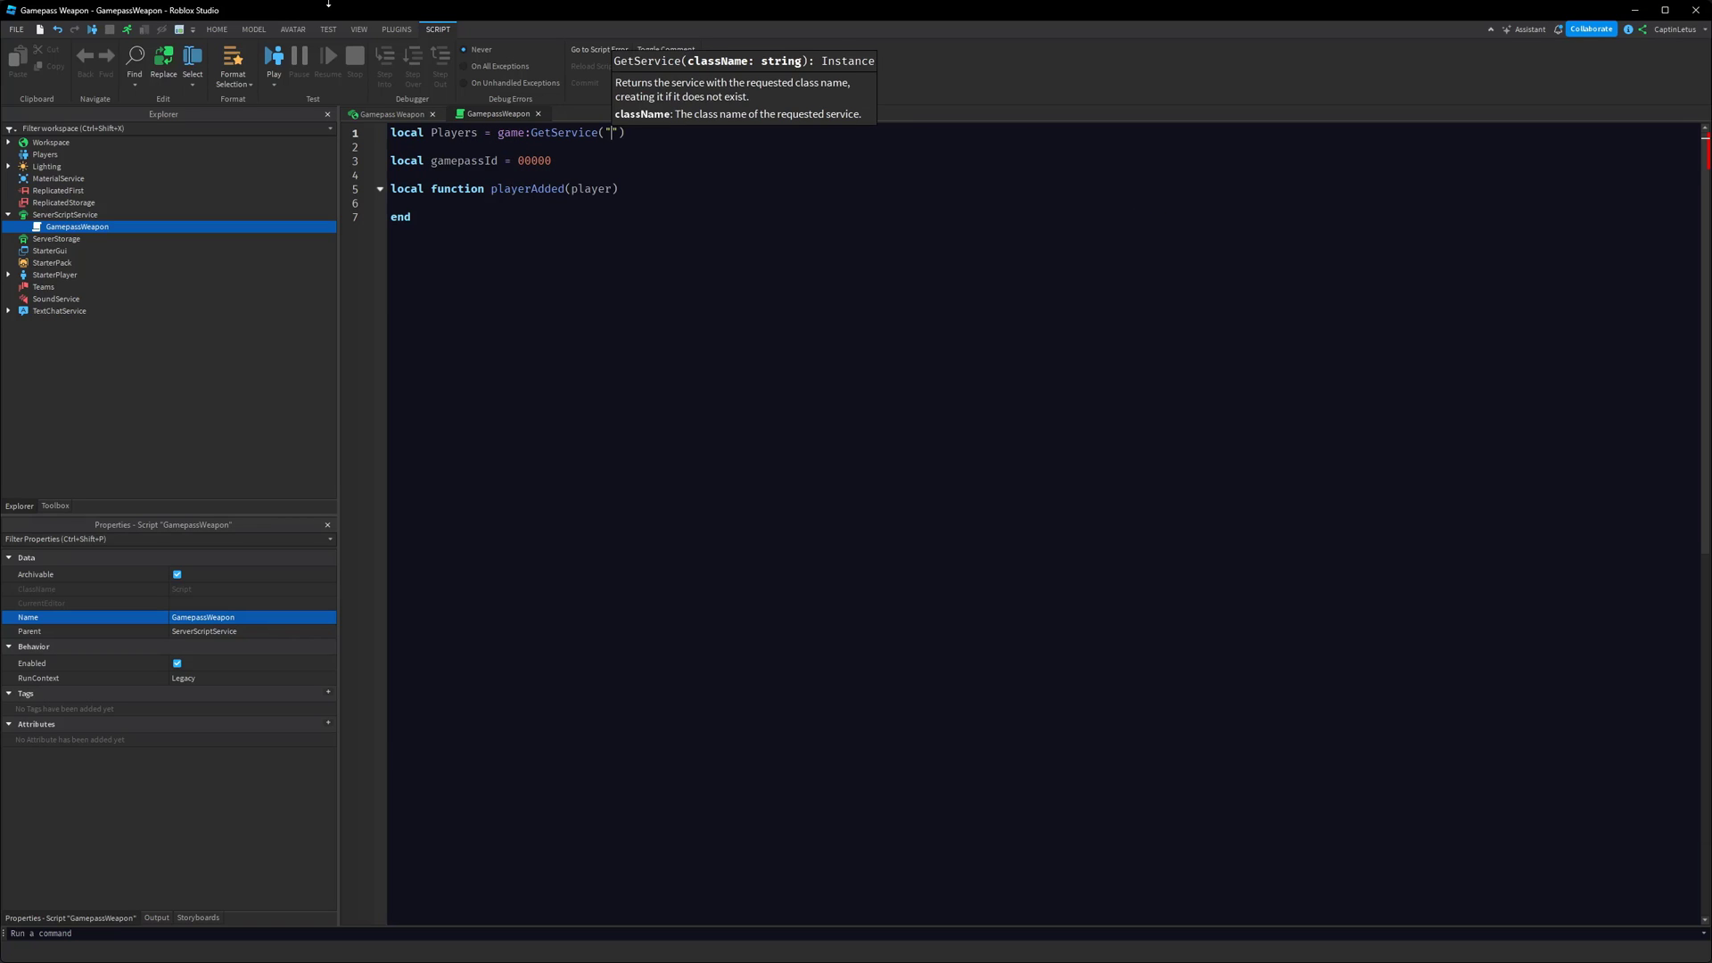
type("Players")
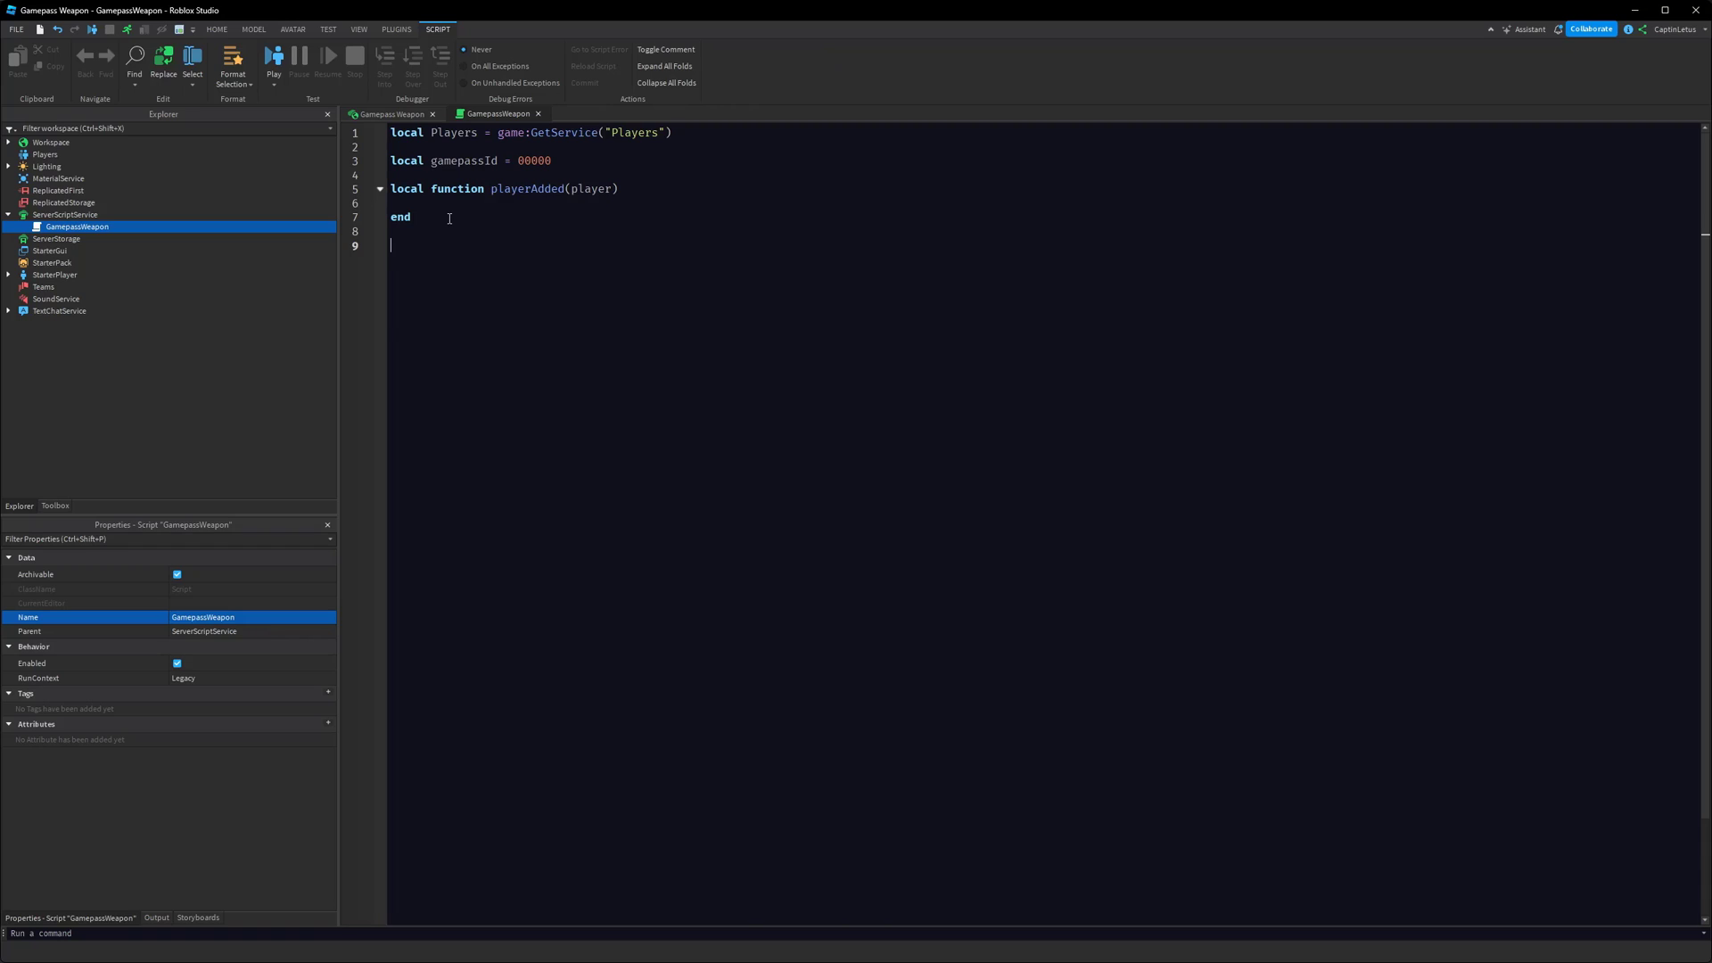
type("Players.PlayerAdded")
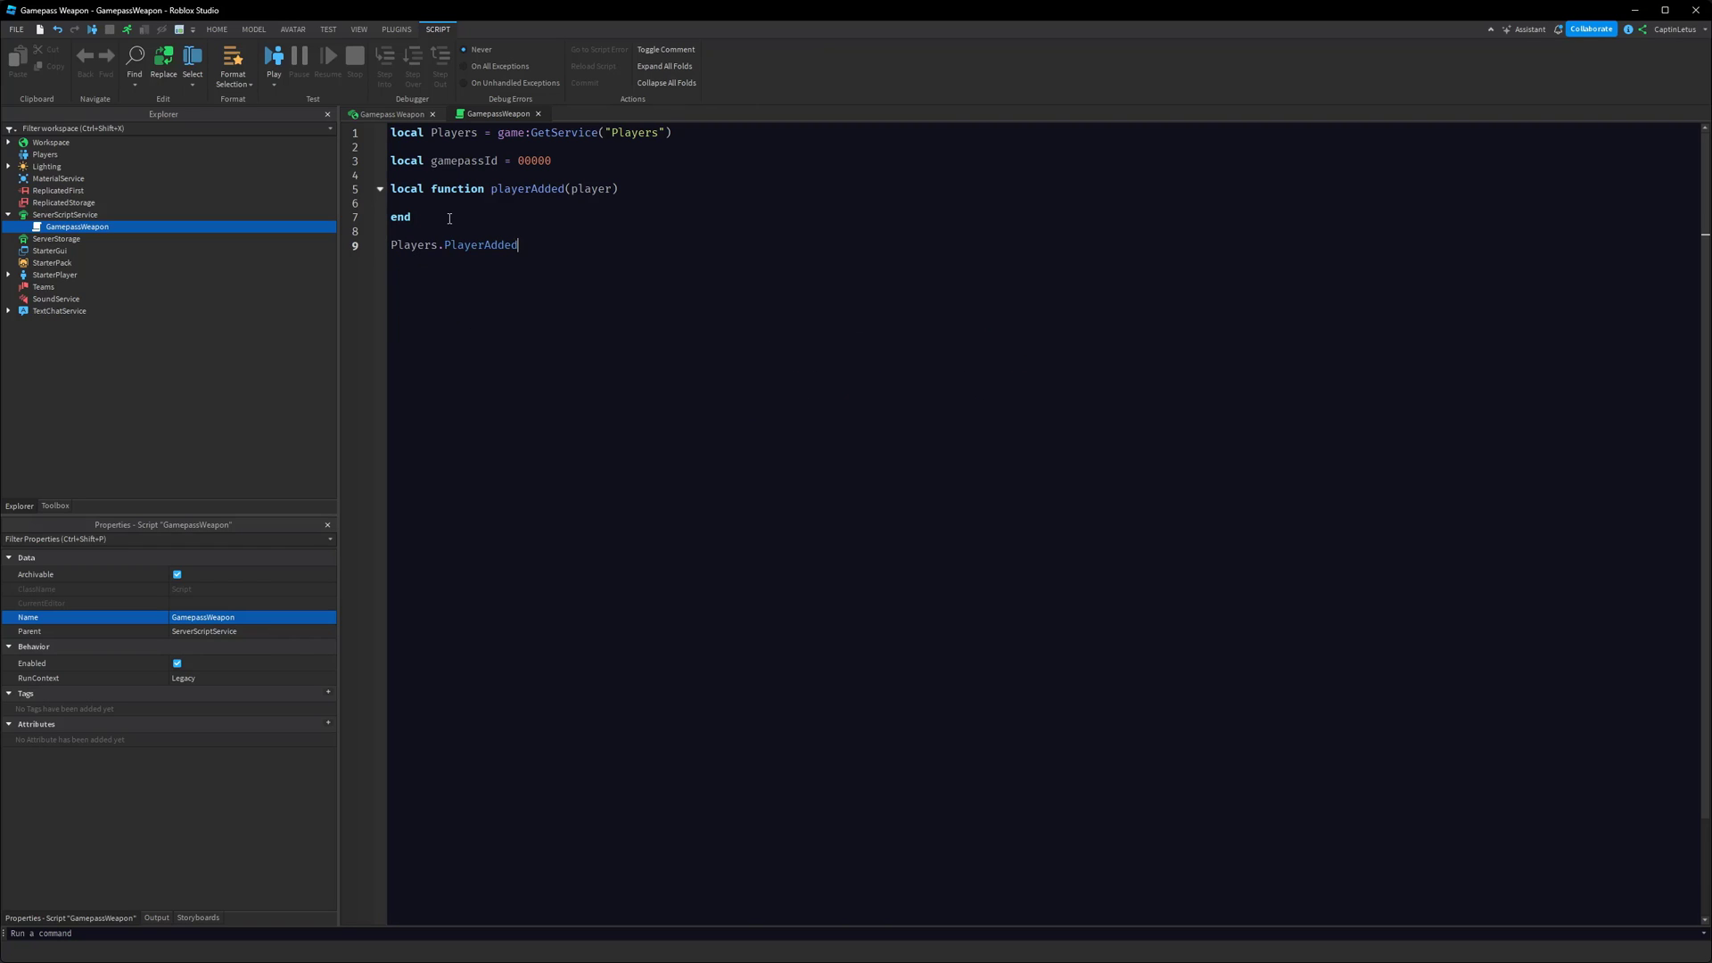
type(":Connect(playerAdded")
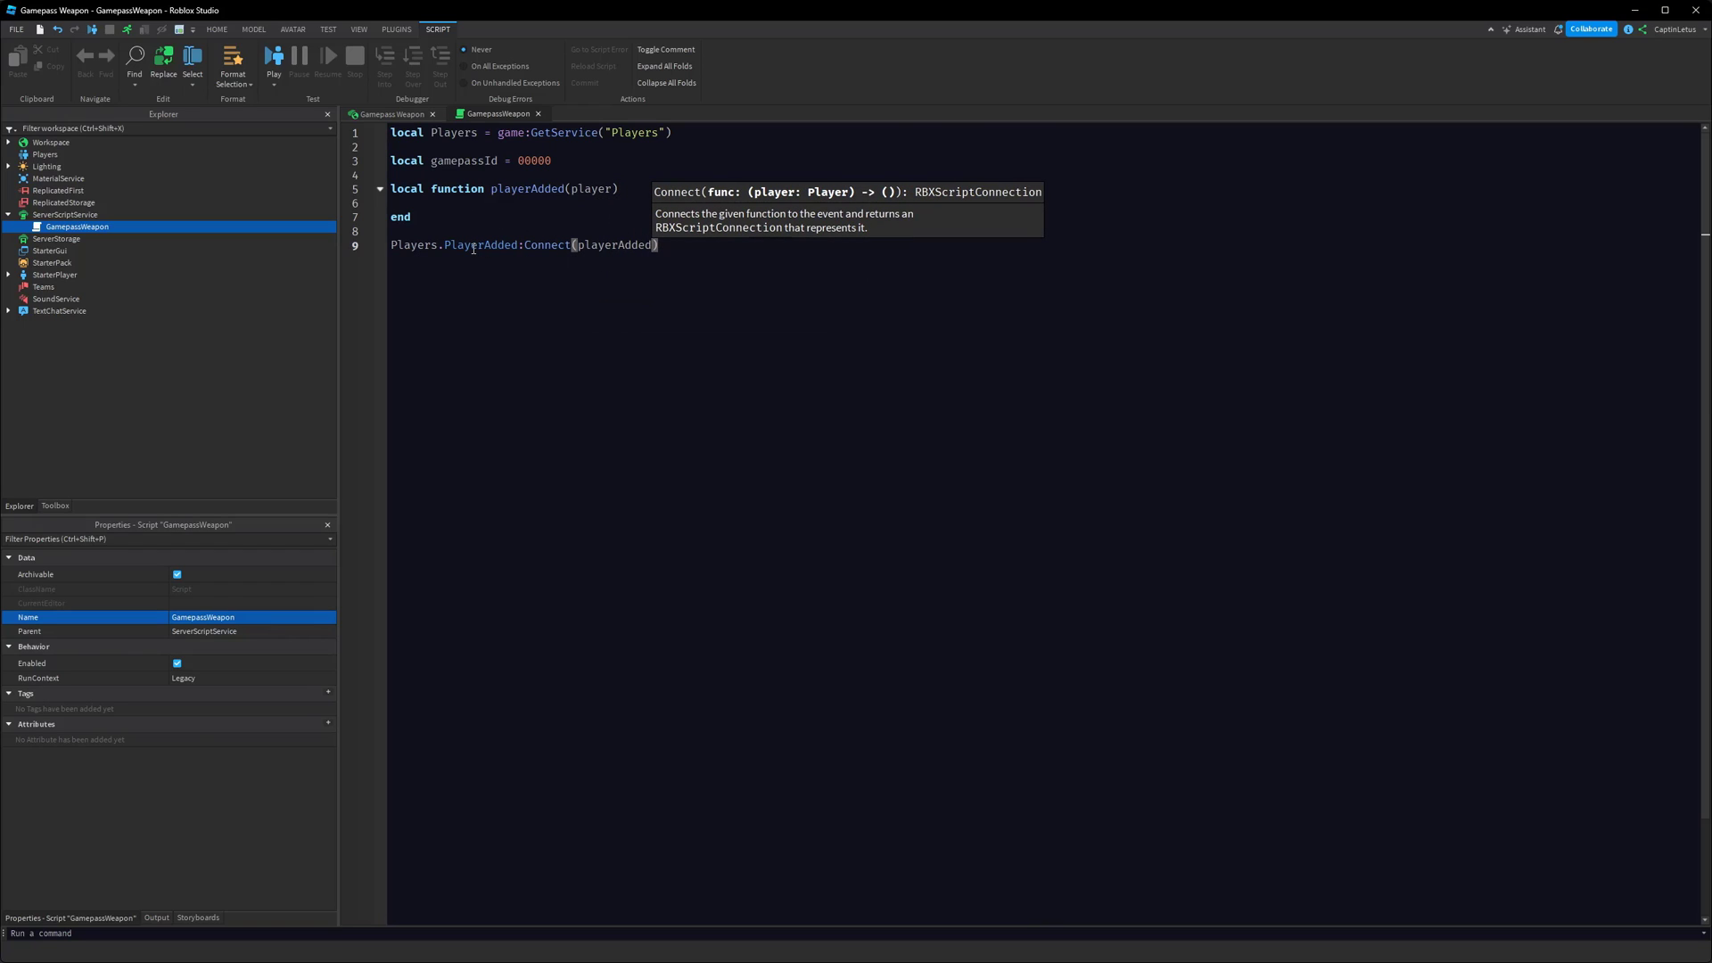
left_click(458, 230)
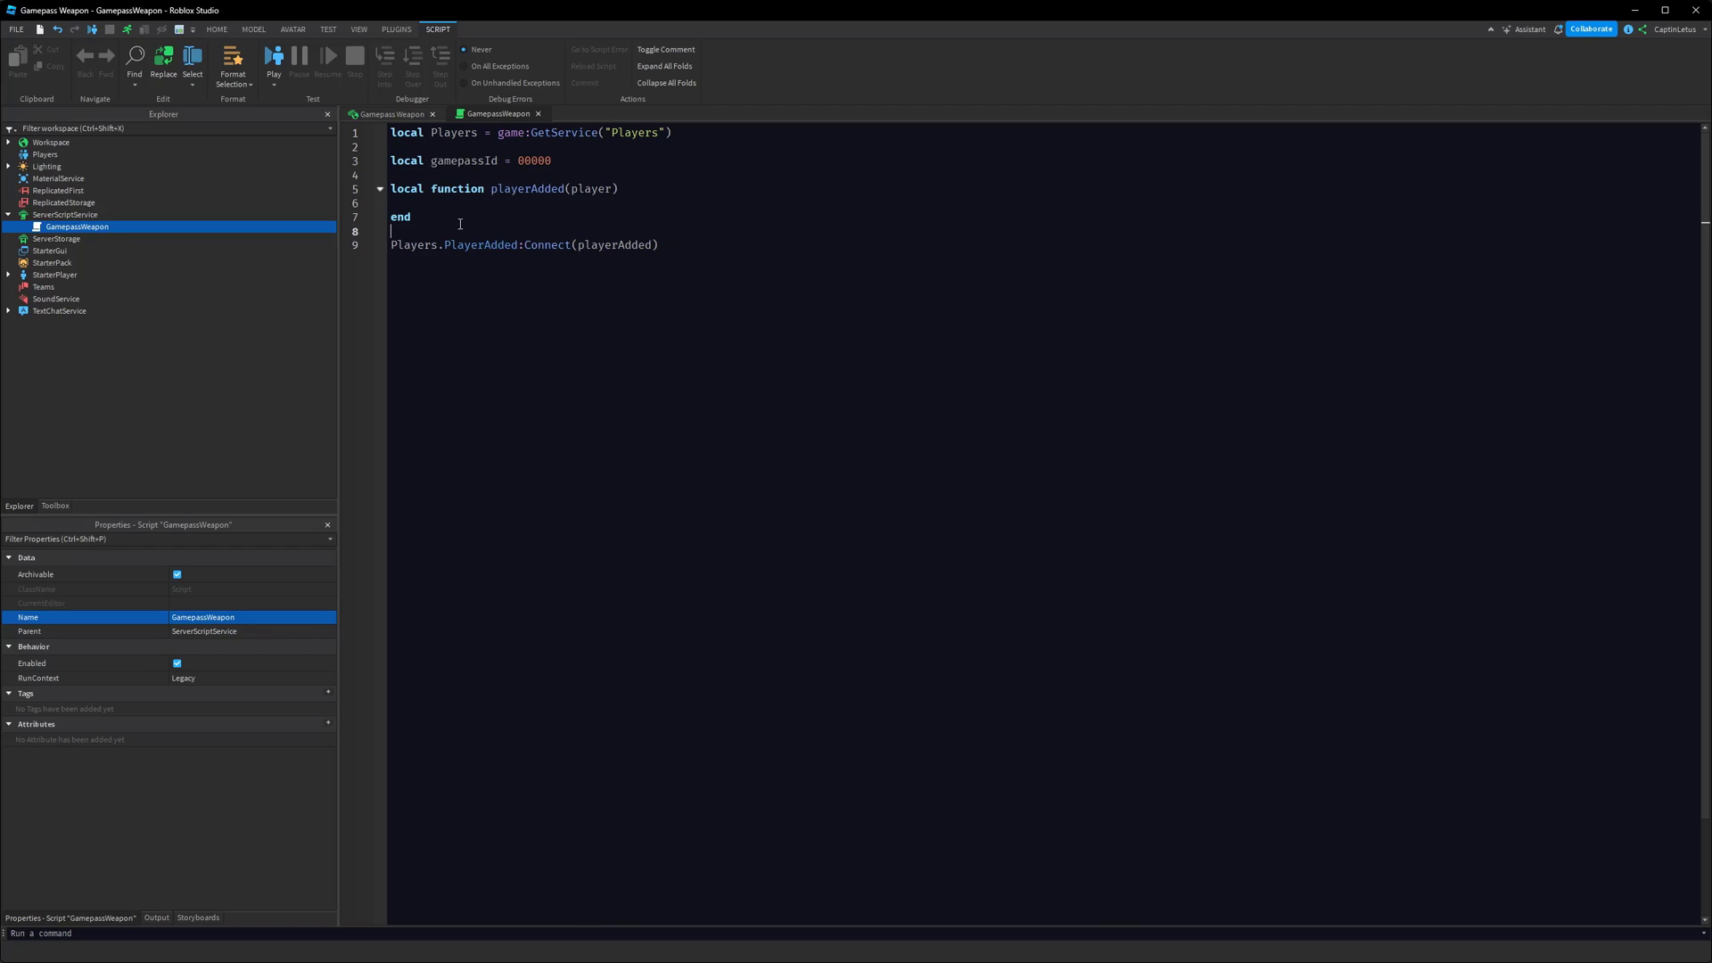
key("enter")
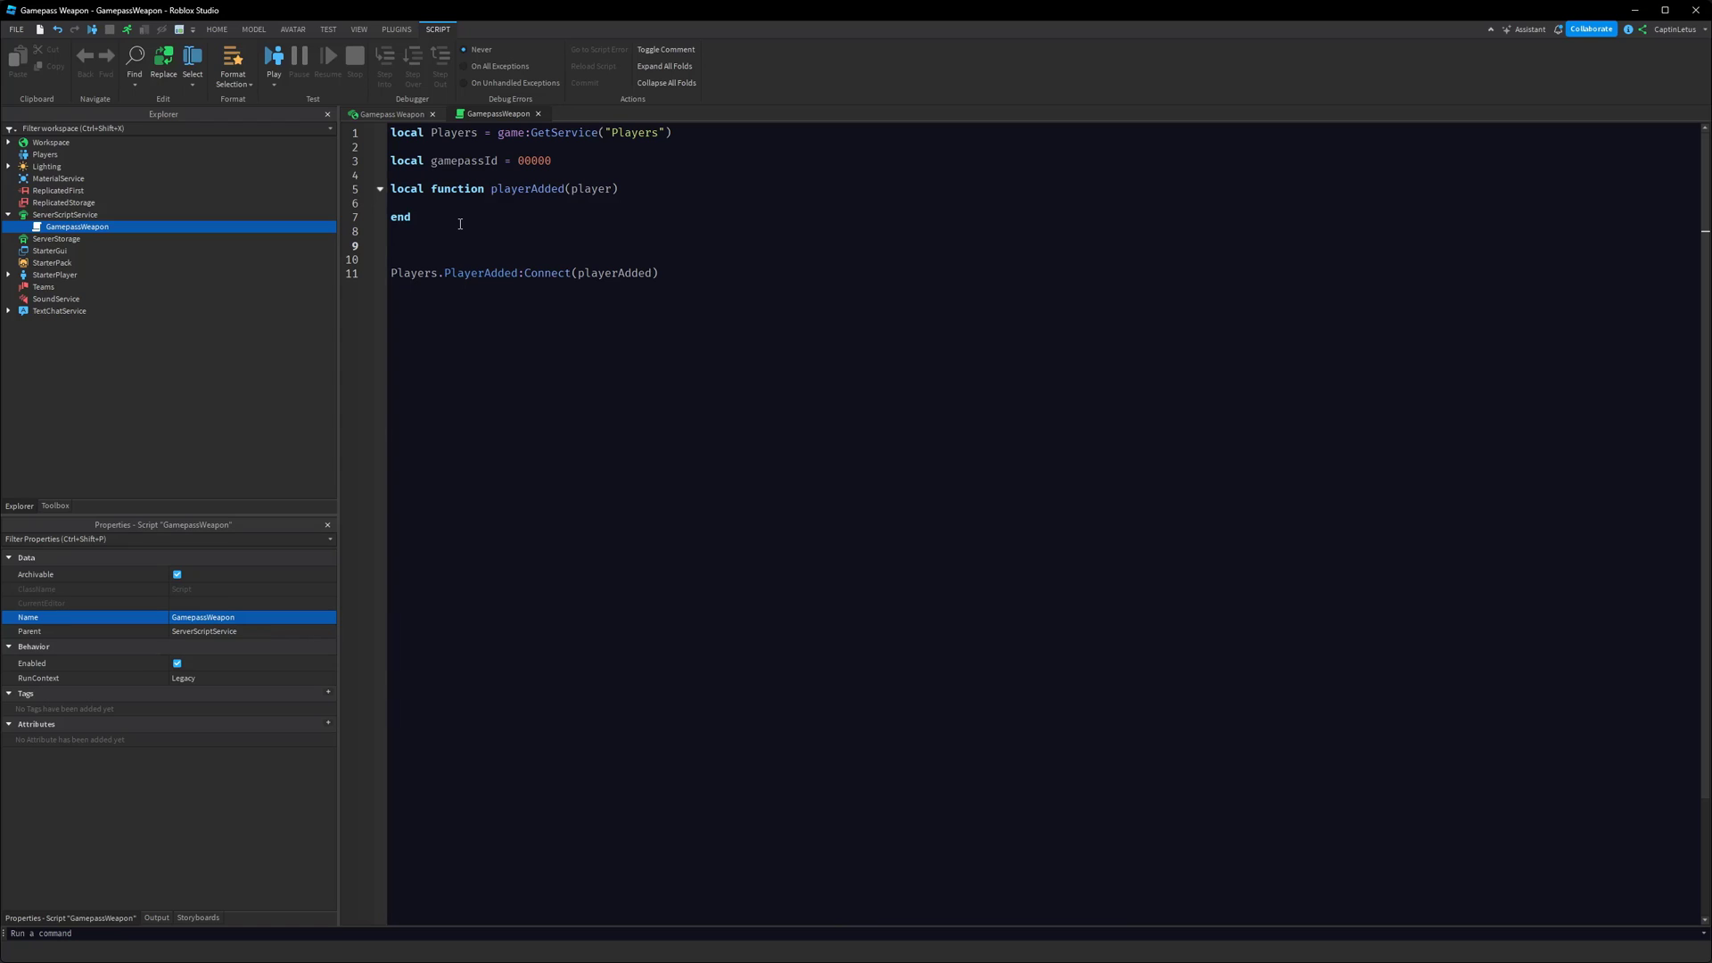
Loop over existing players, calling playerAdded(player) for each
type("for")
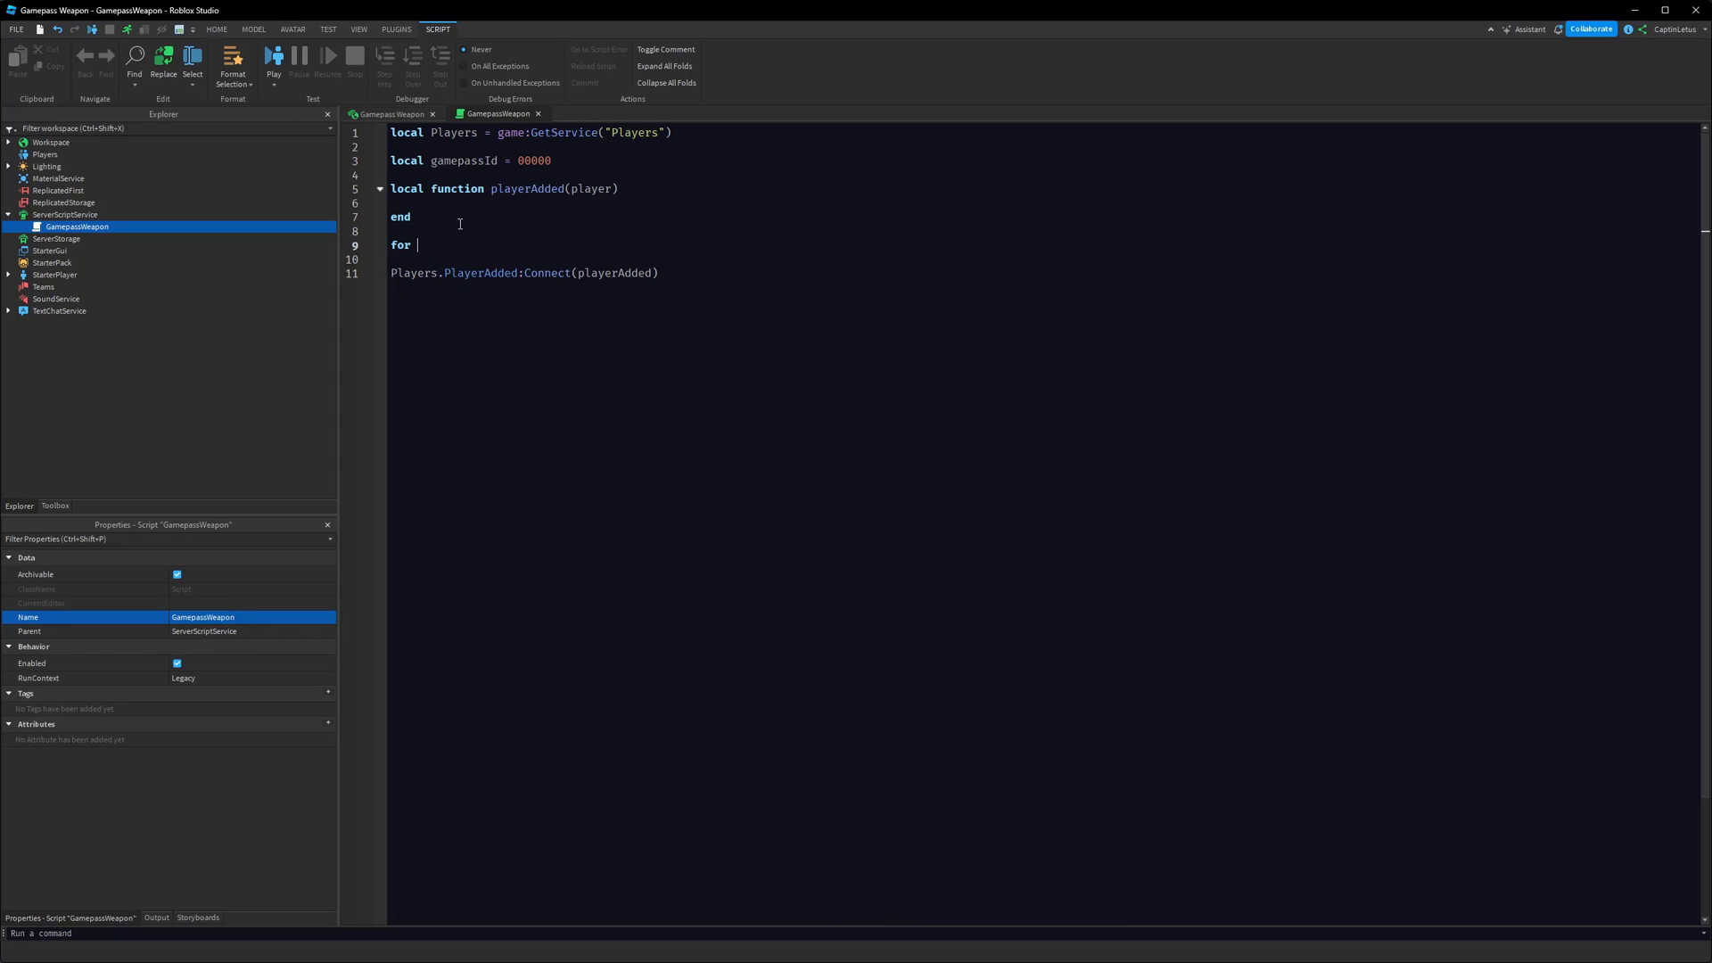
type("_, player in Players:GetPlayers() do")
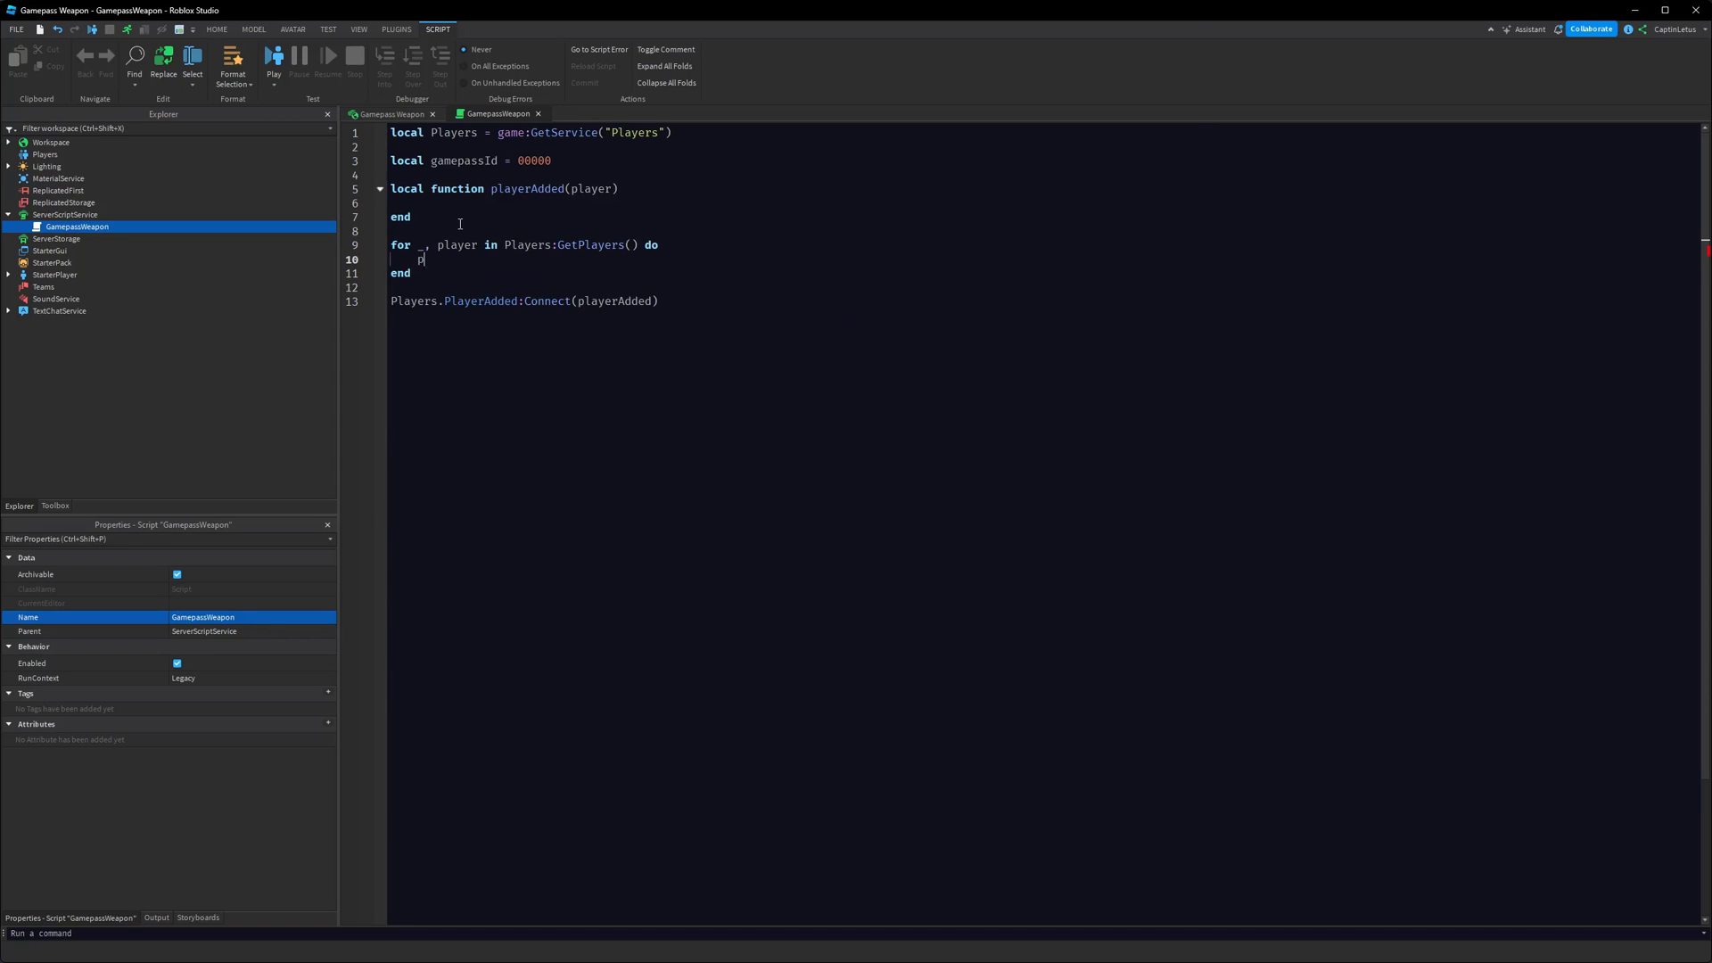
type("playerAdded(player")
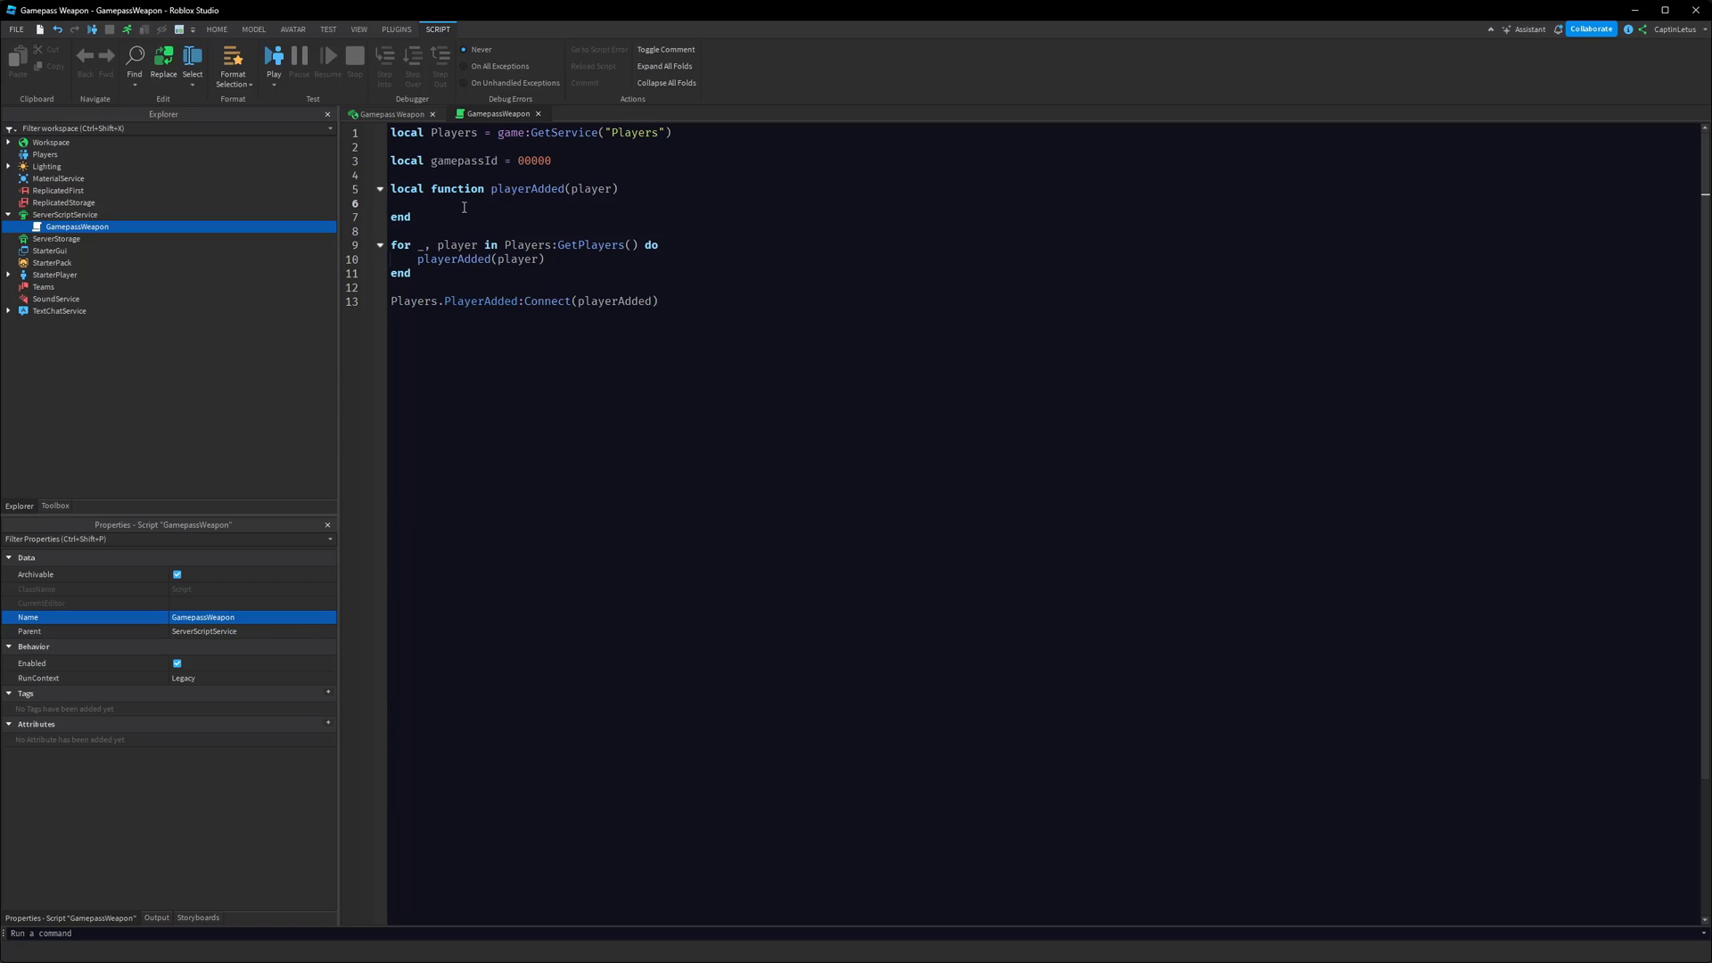
Print 'give tools' when ownsGamePass is true and begin a MarketplaceService line
type("if ownsG")
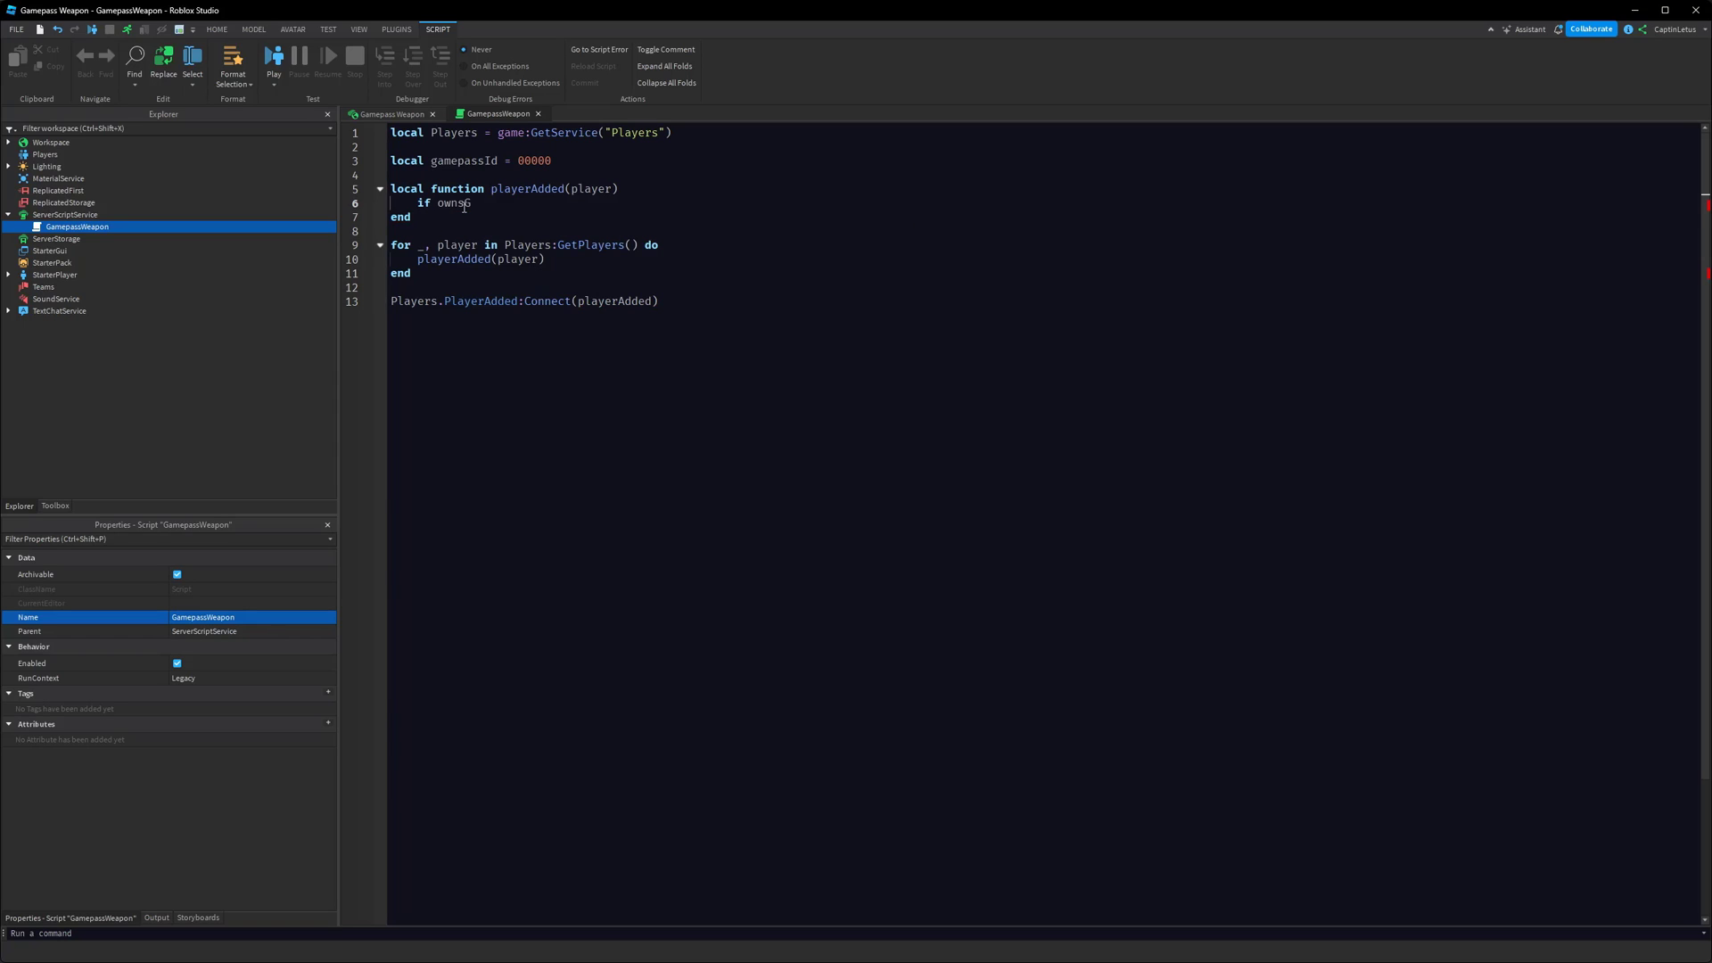
type("amePass then")
type("print")
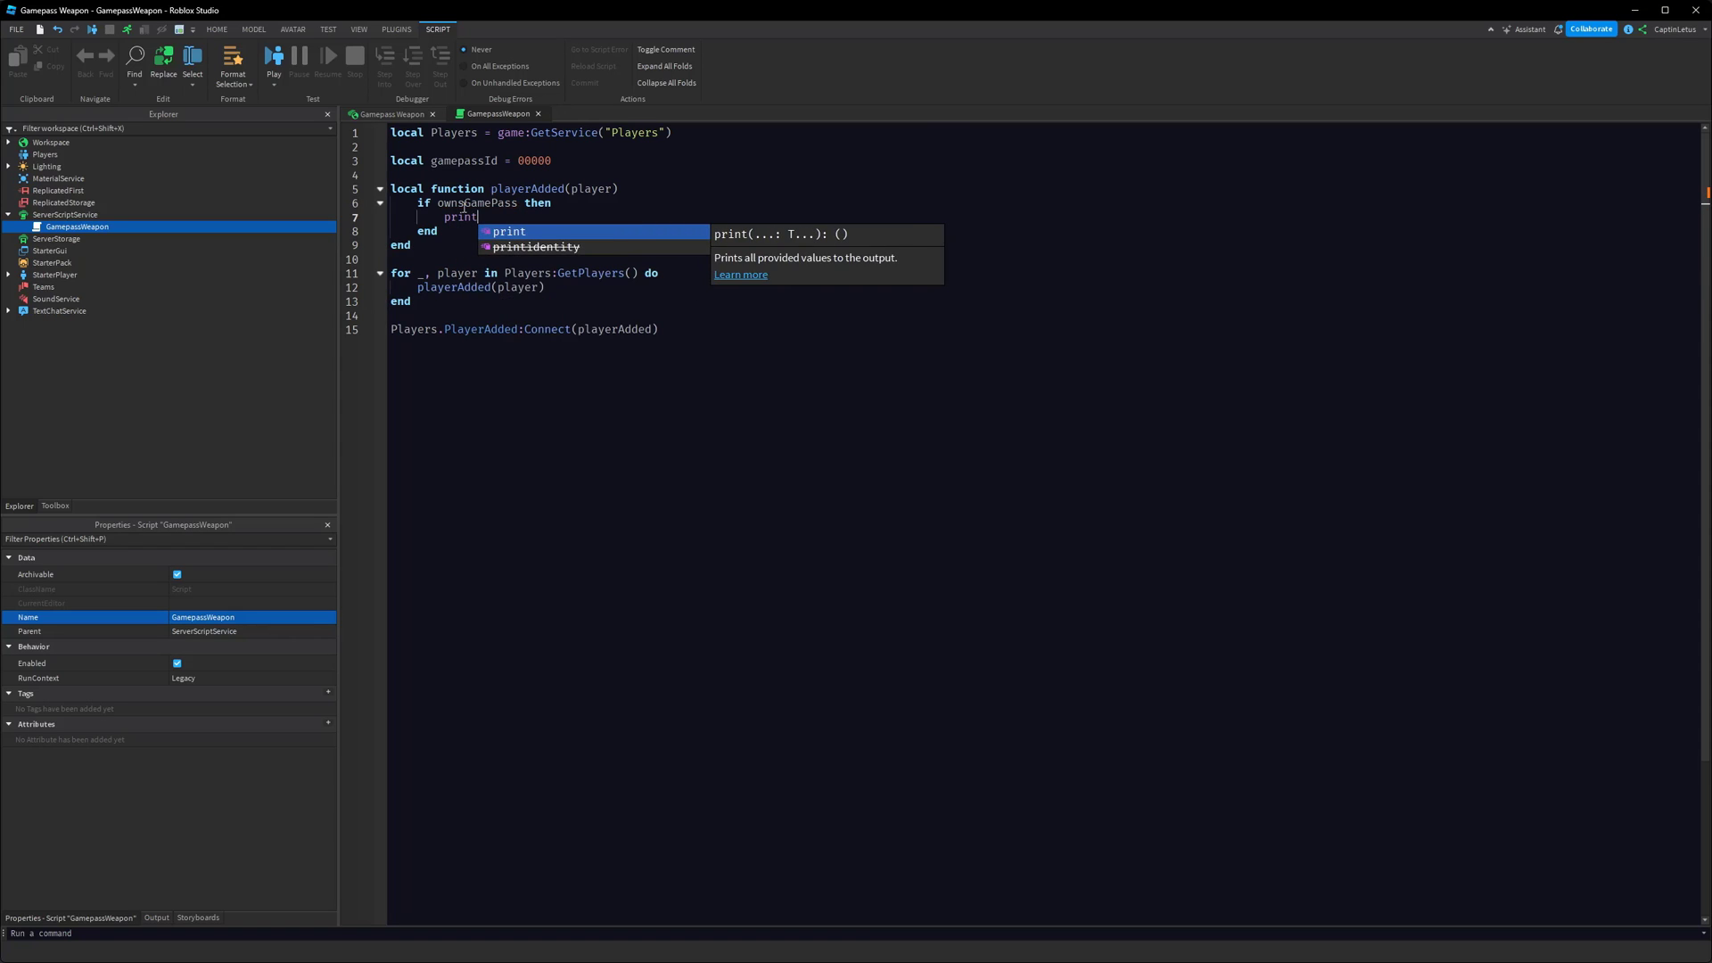
type("(\"give\"")
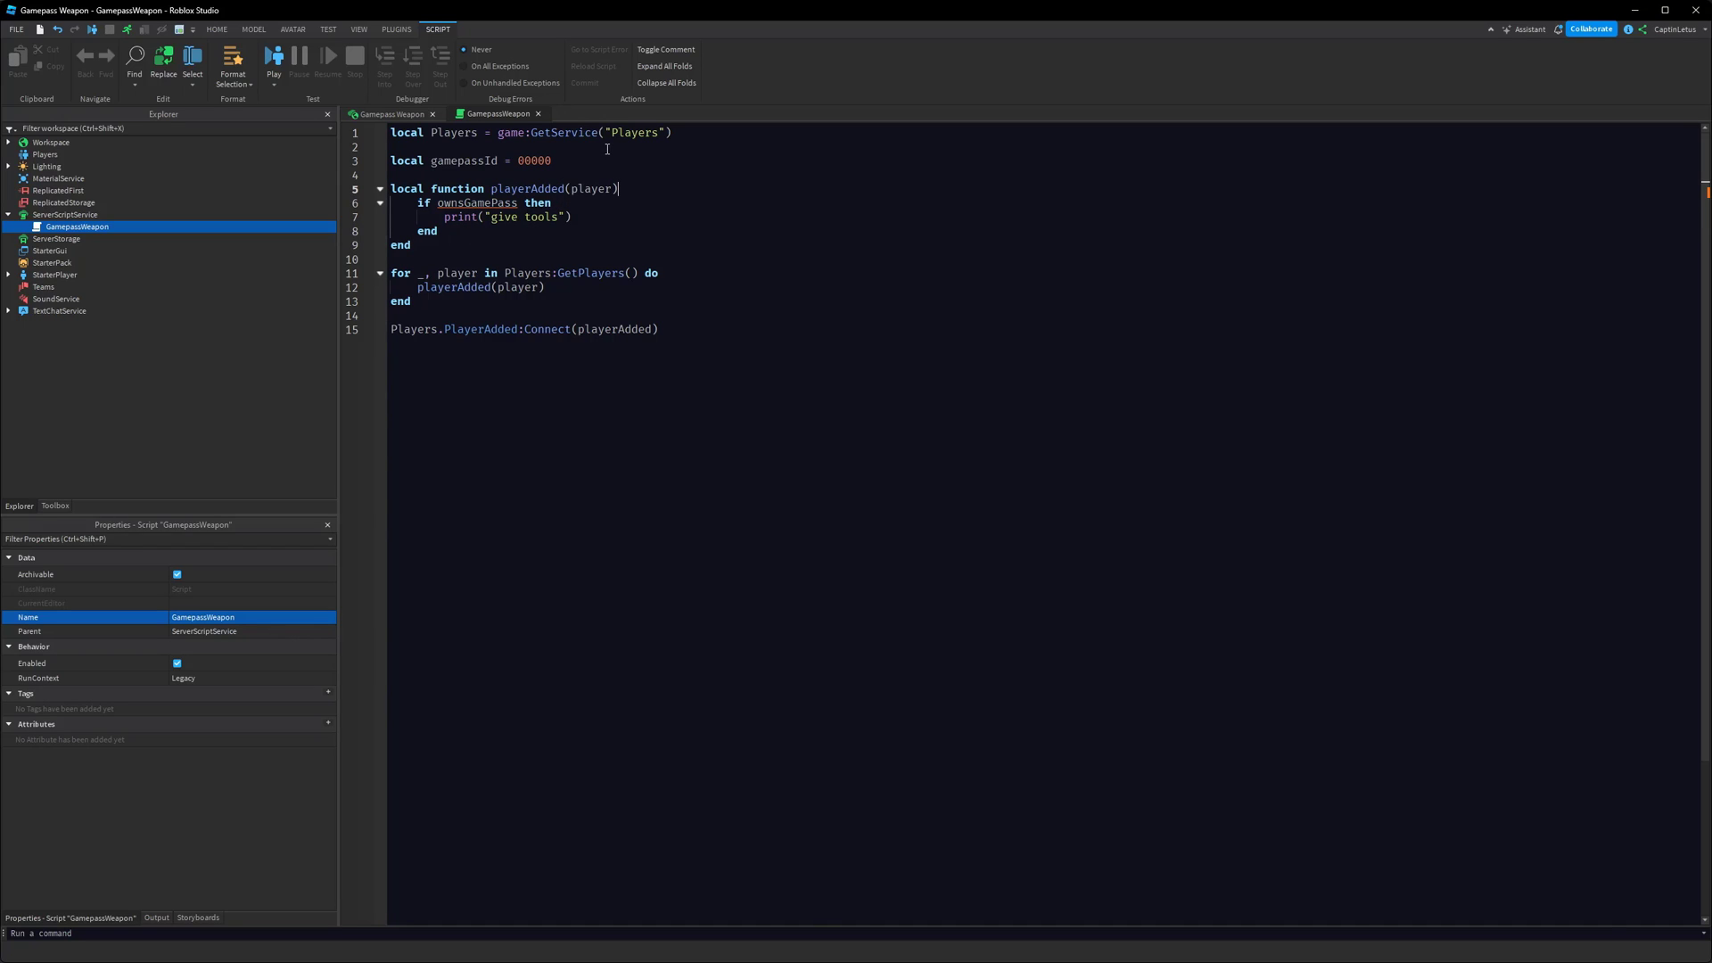
type("local")
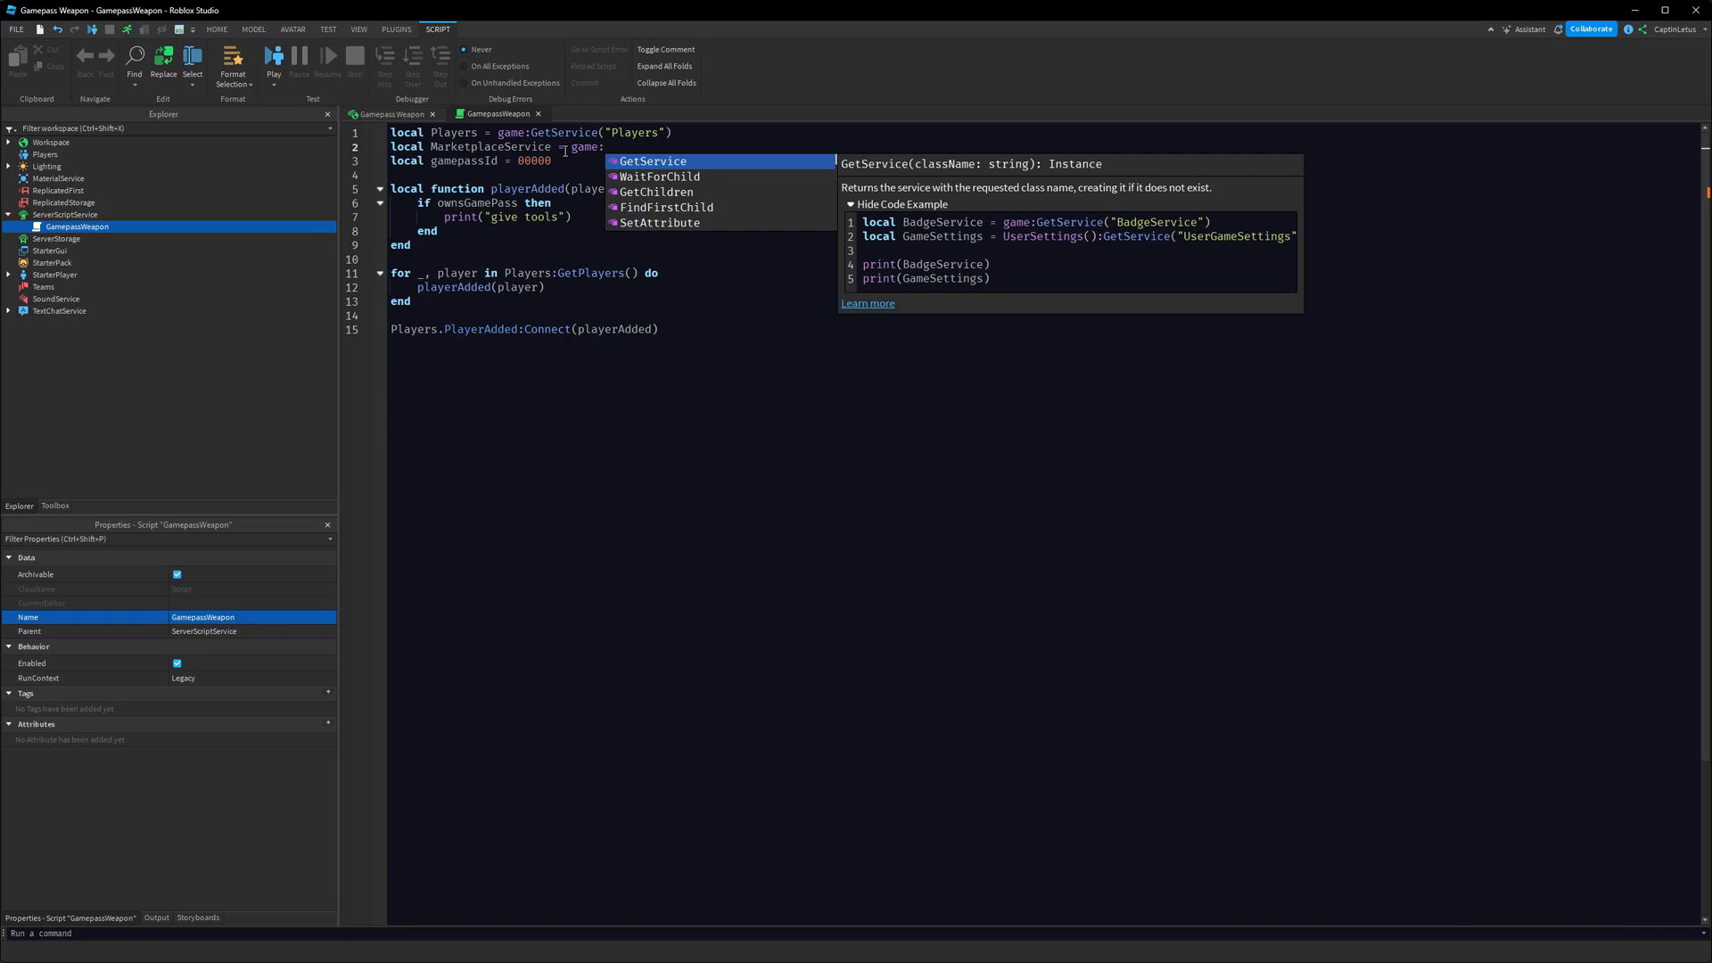
Get MarketplaceService and set ownsGamePass with UserOwnsGamePassAsync(player.UserId, gamepassId)
type("Marketplace\"")
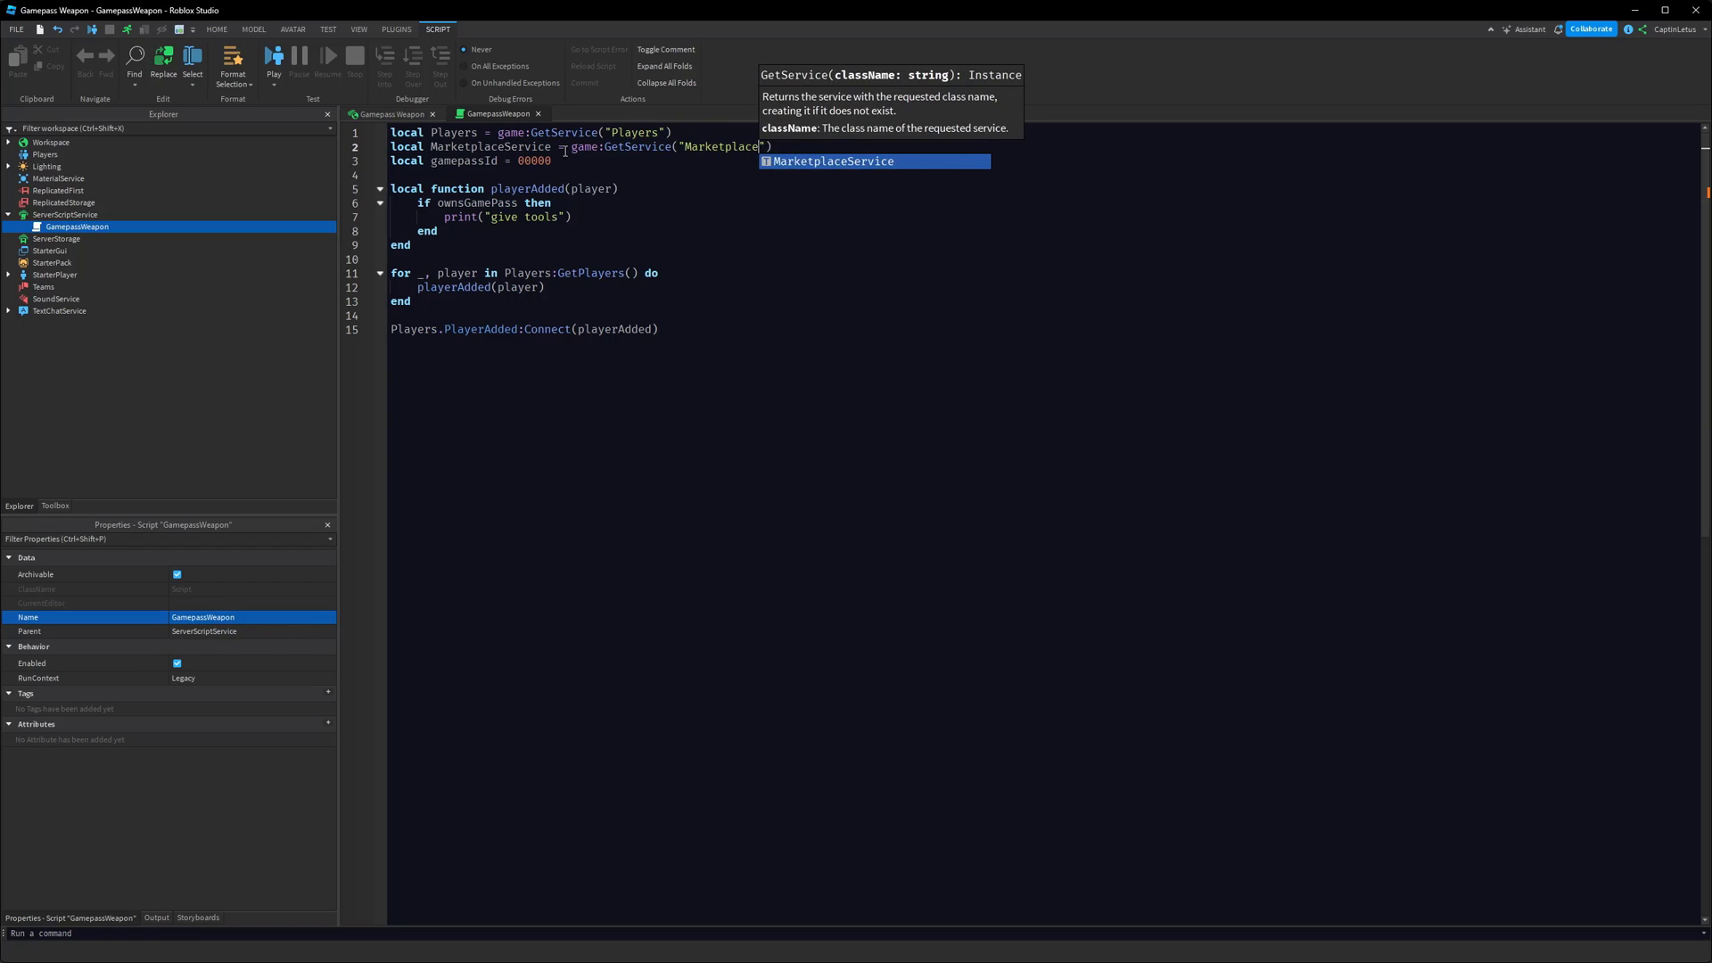
key("Tab")
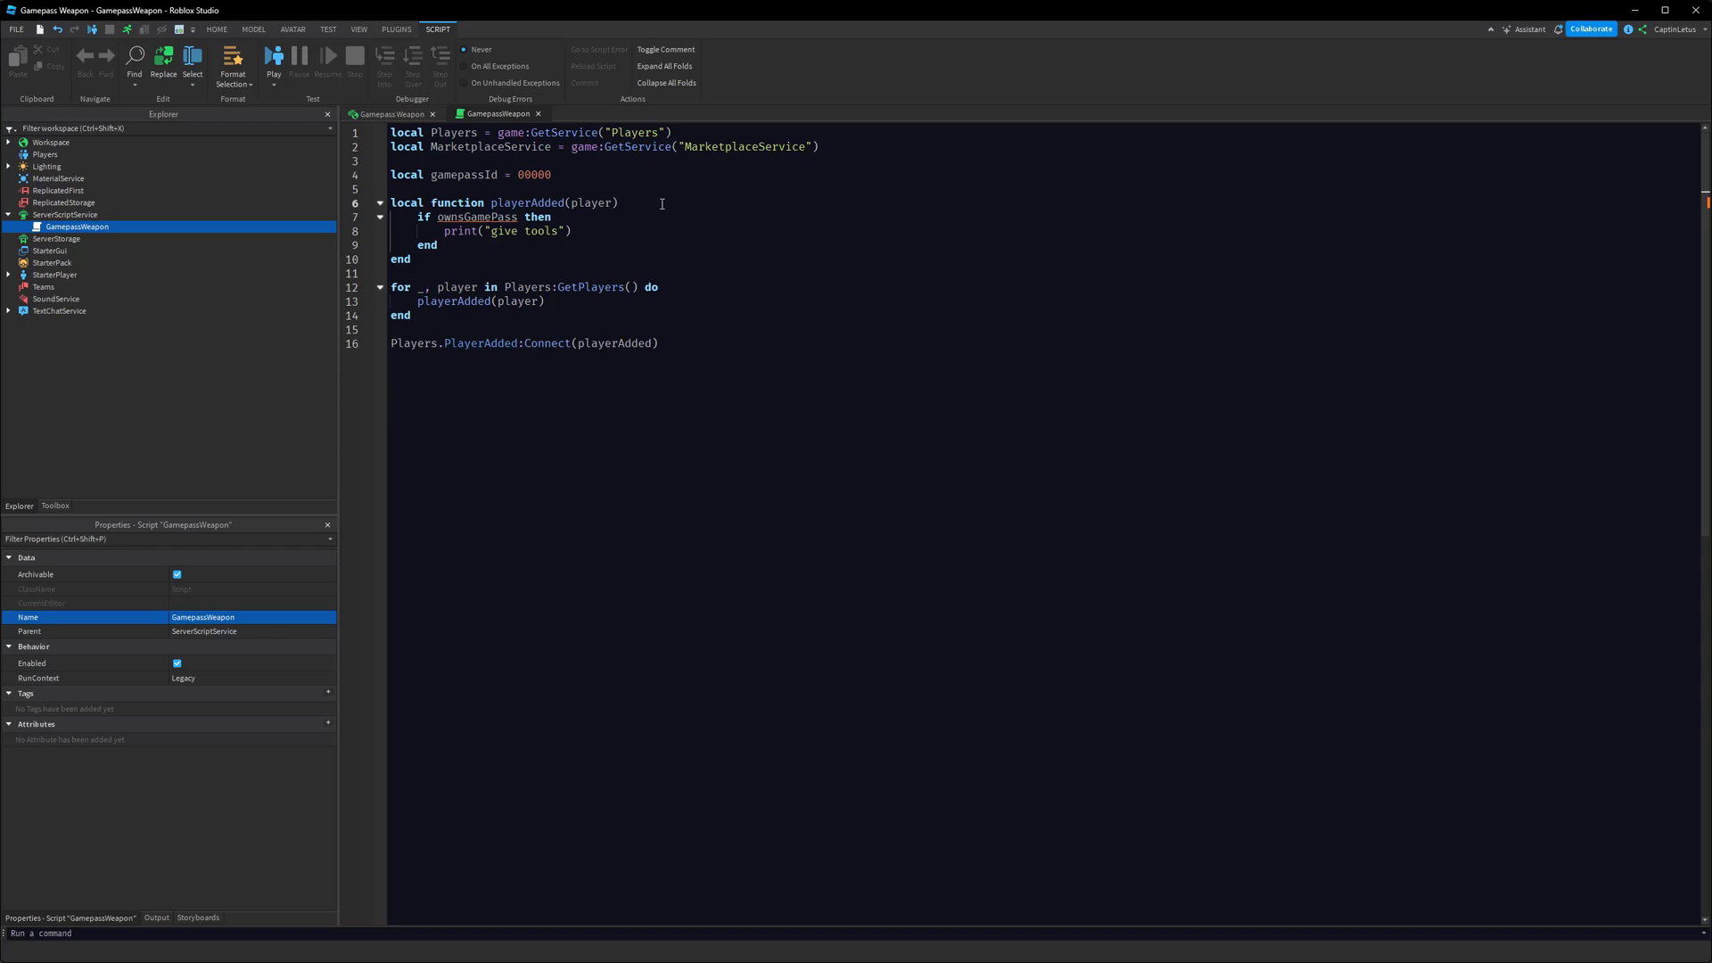
type("local ownsGamePass =")
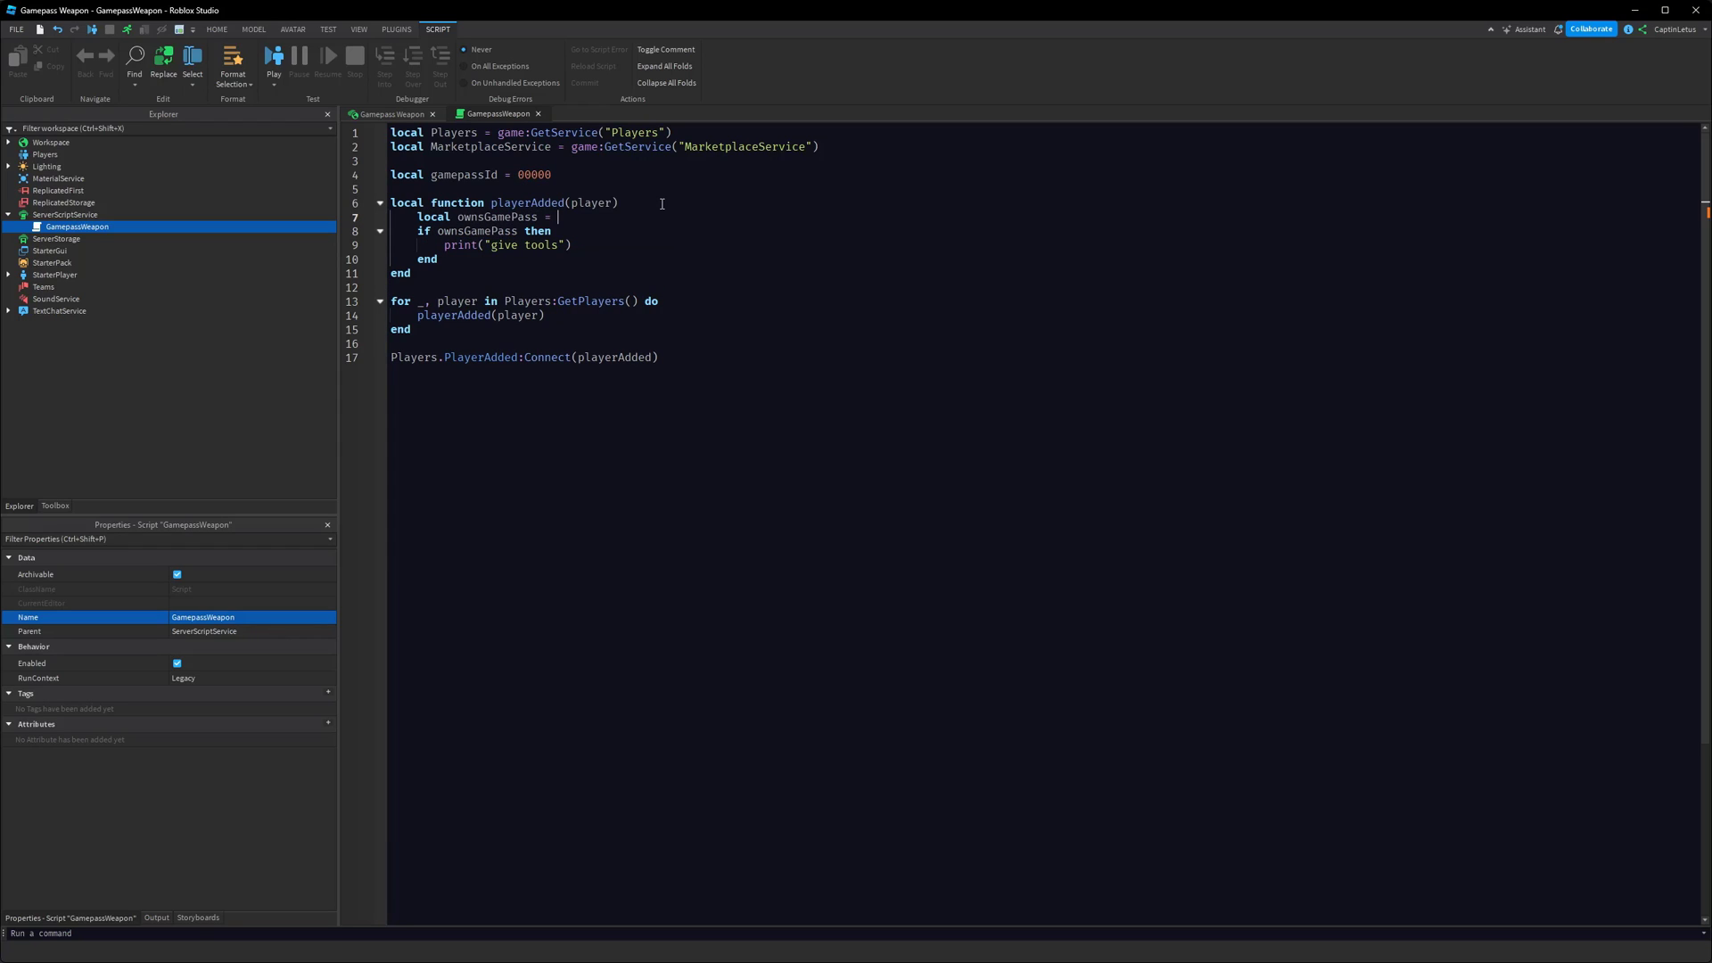
type("MarketplaceService:UserOwnsGamePassAsync(player.")
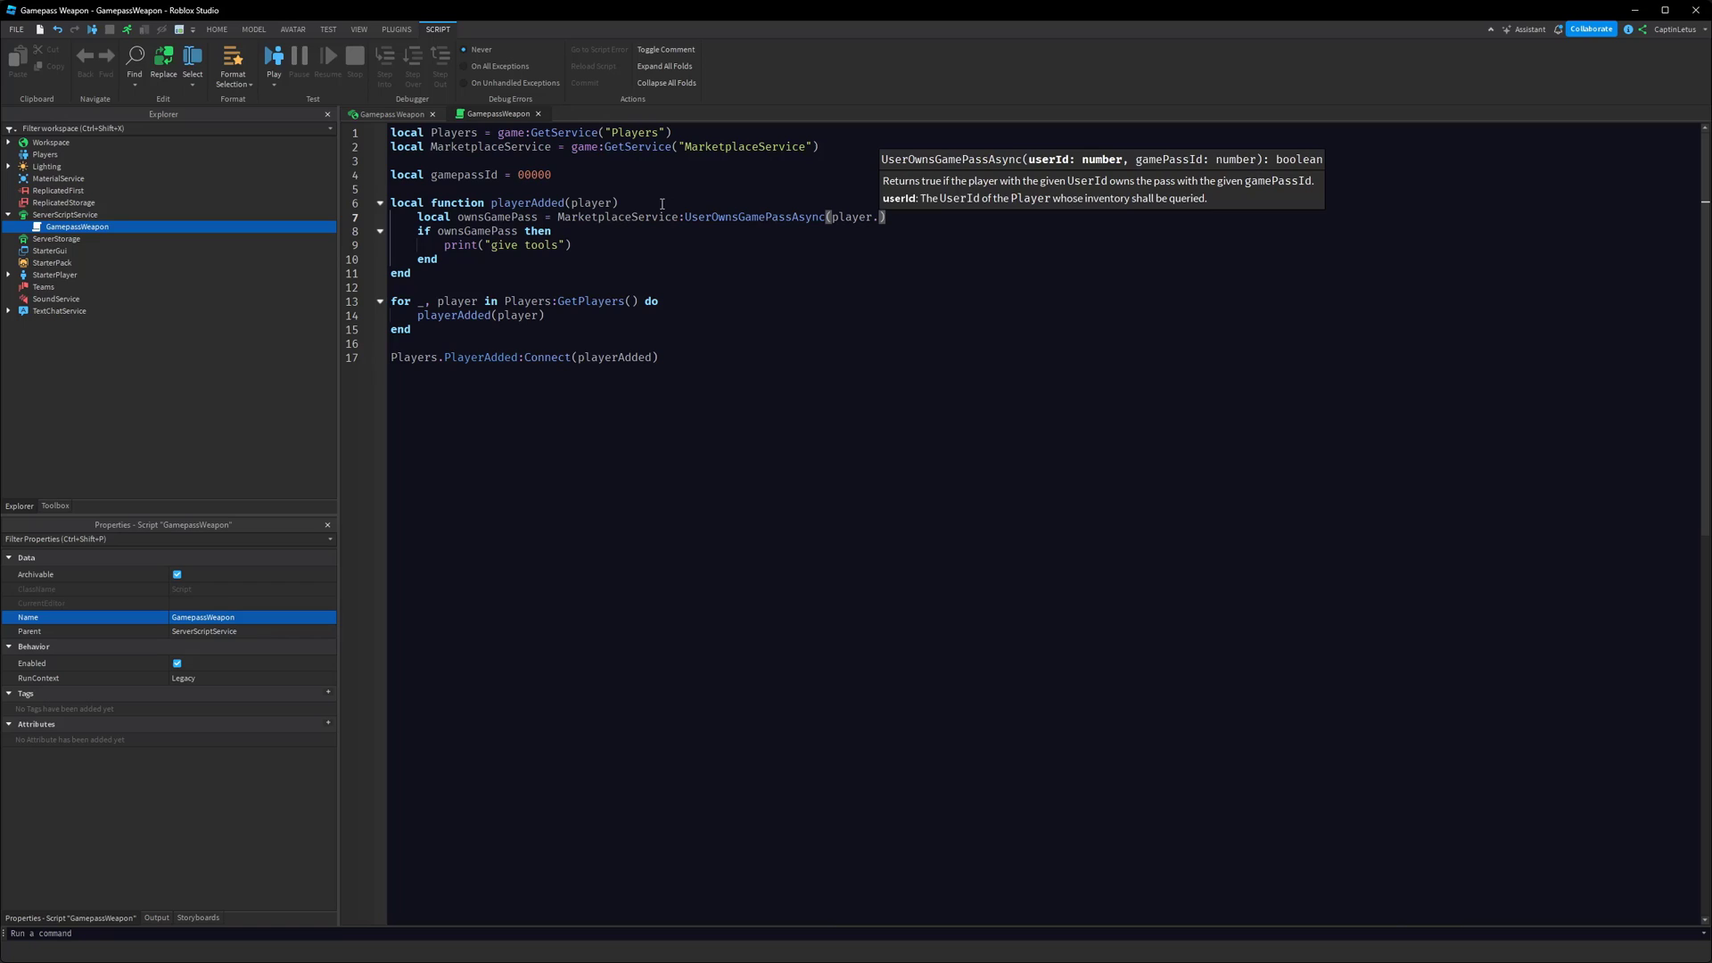
type(".UserId, g")
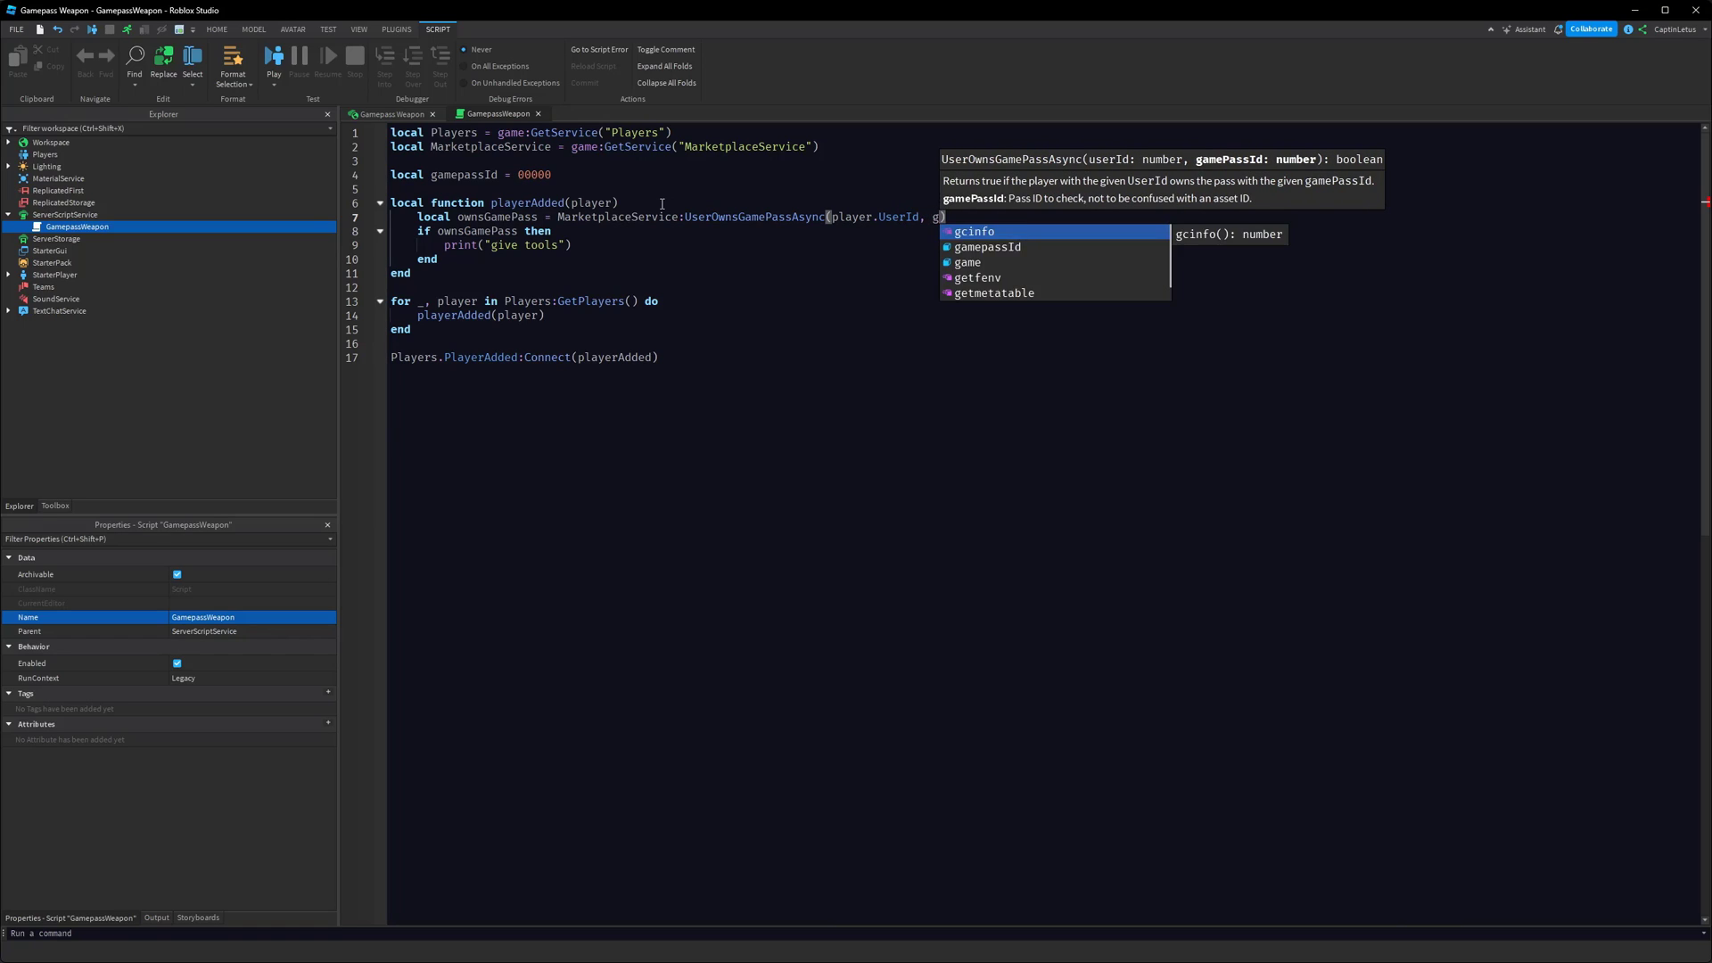
type("mepassId")
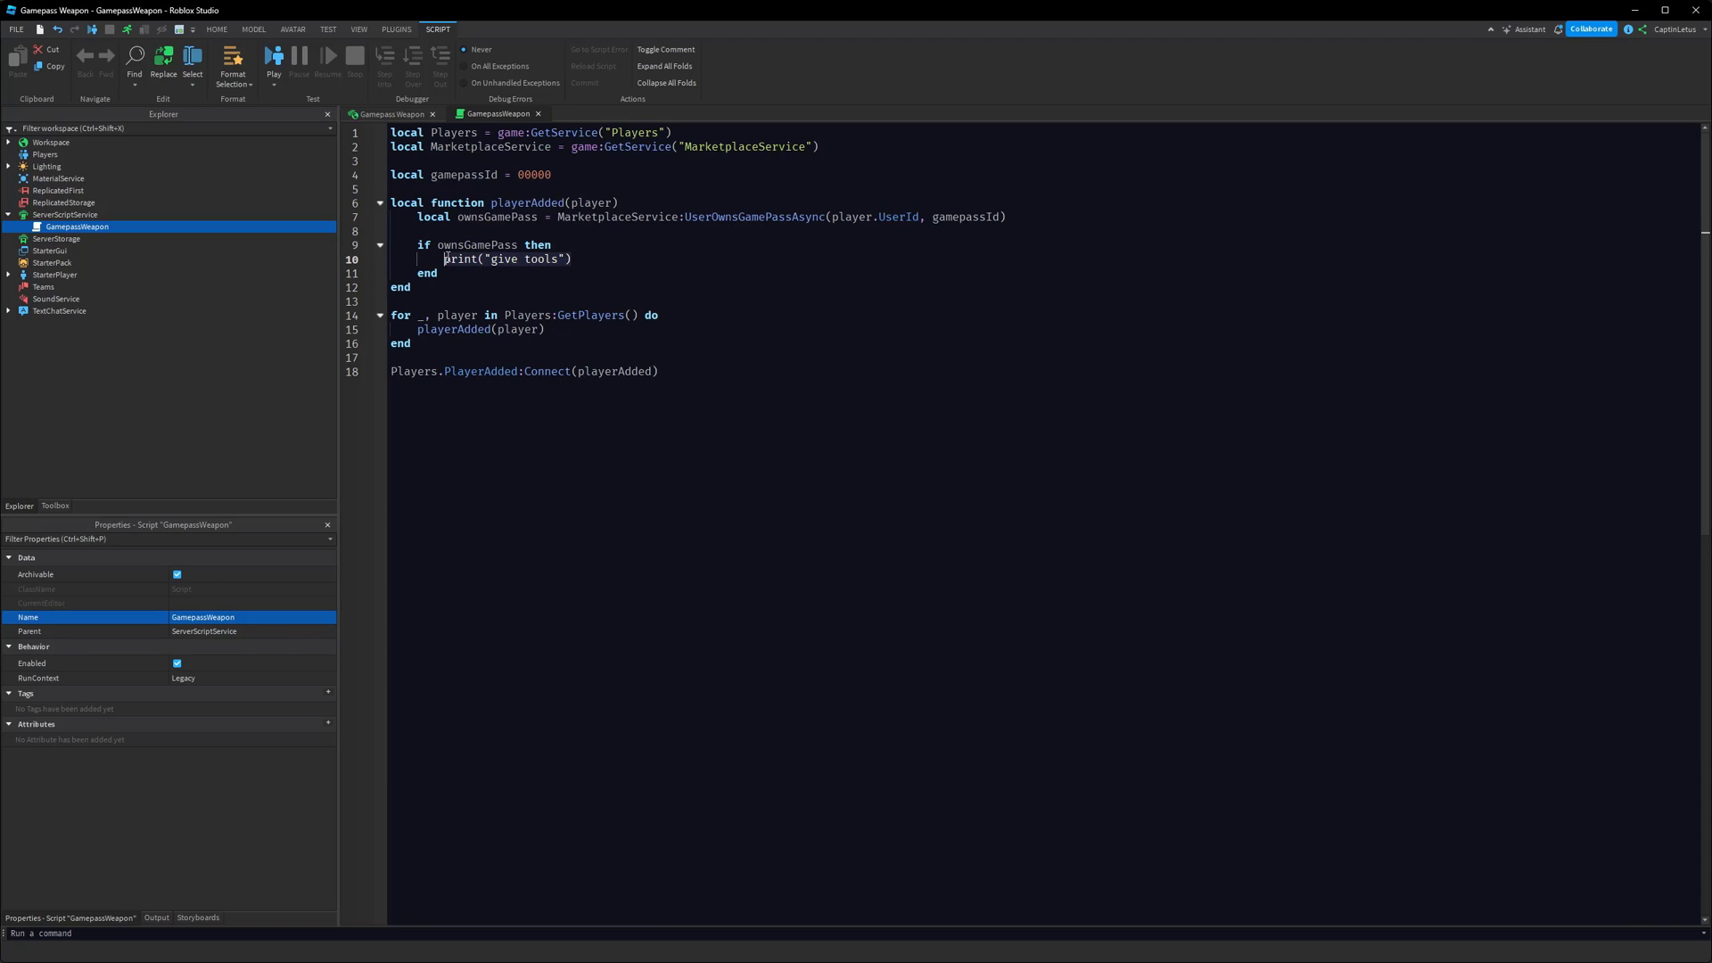
type("give")
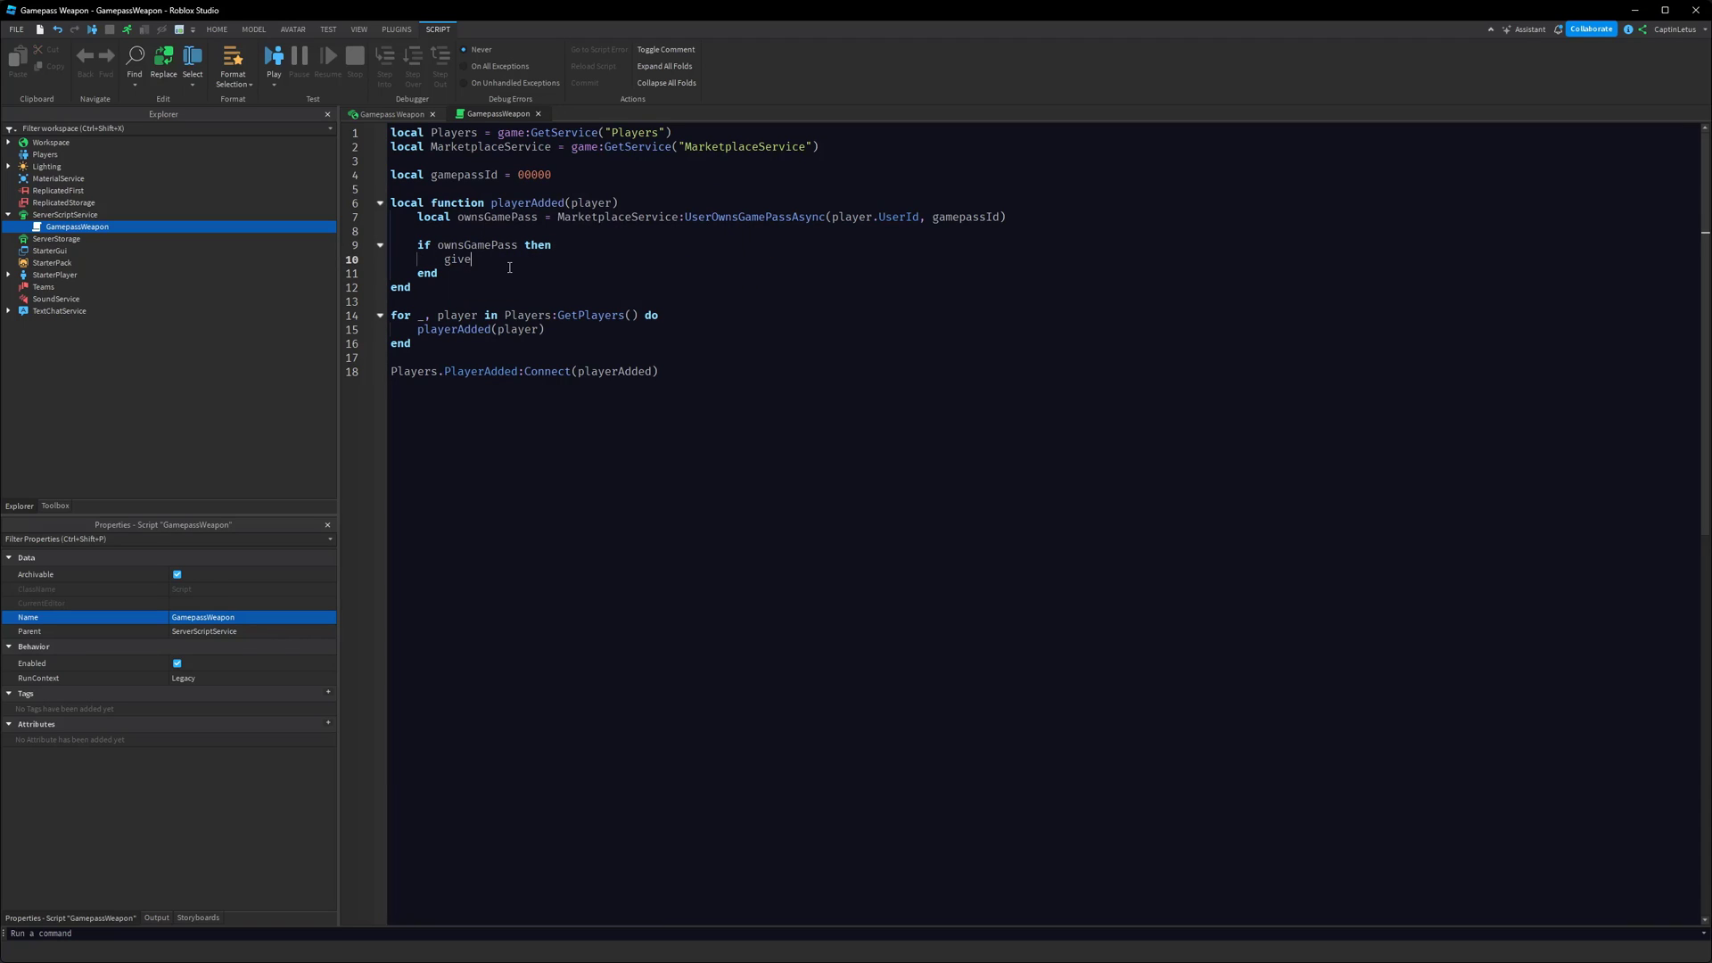
Call giveGamepassAwards(player) for owners and declare that empty function above playerAdded
type("GamepassA")
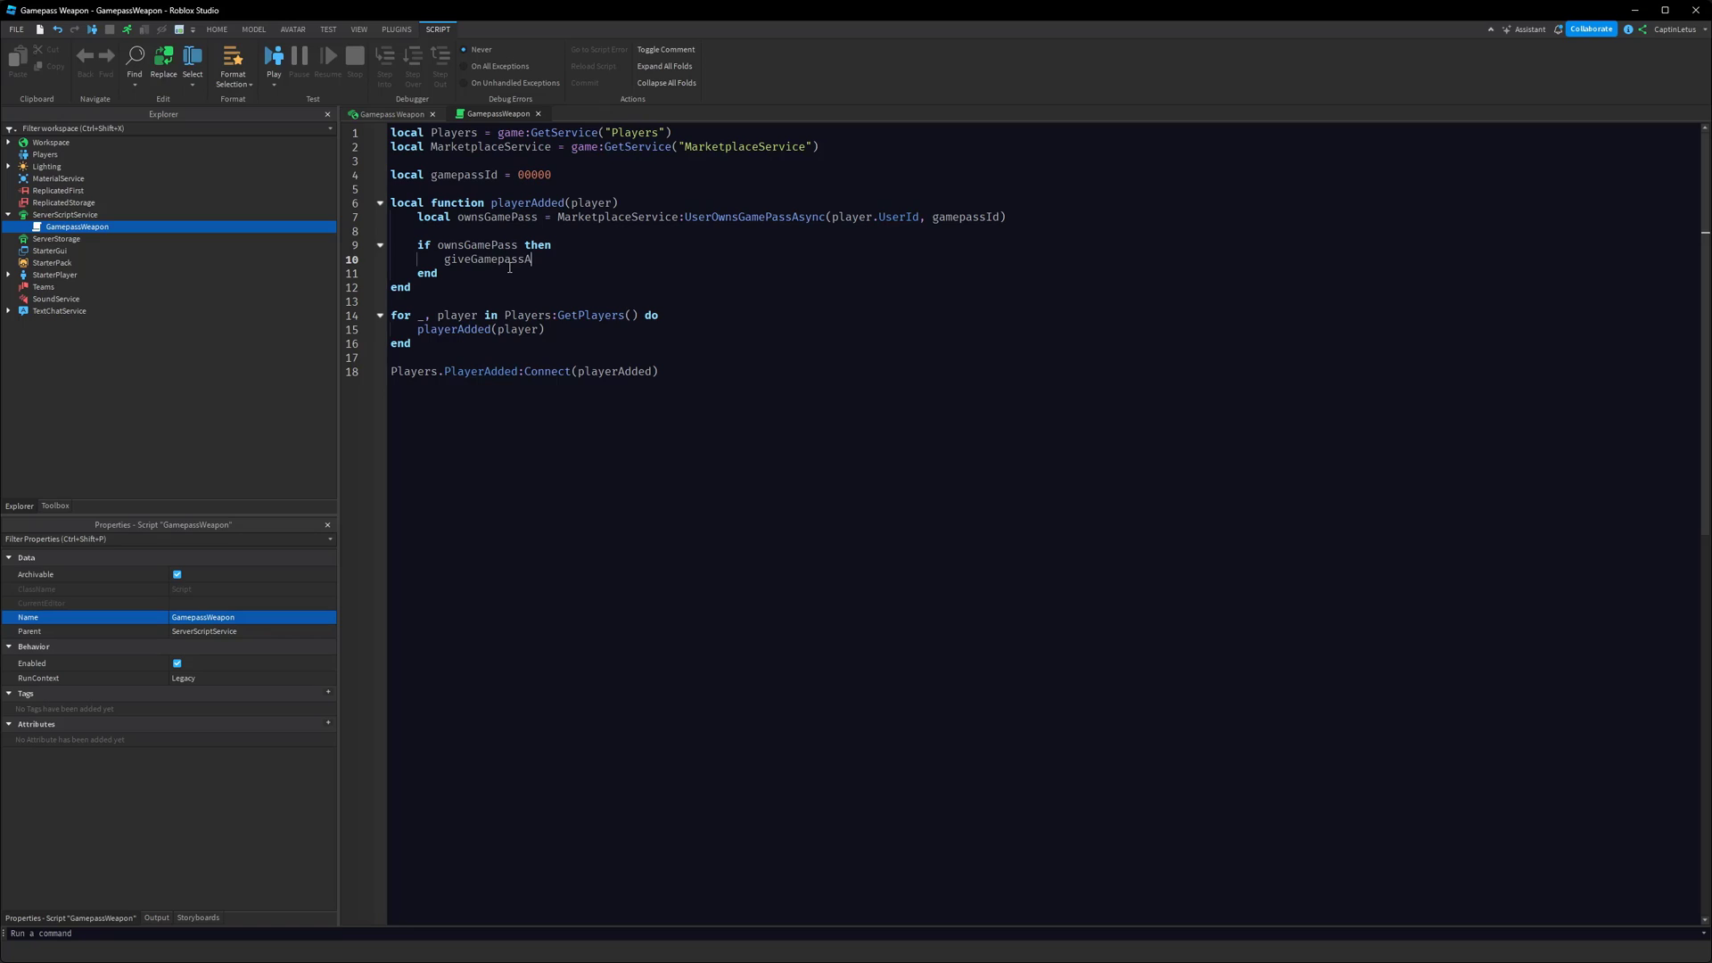
type("ward()")
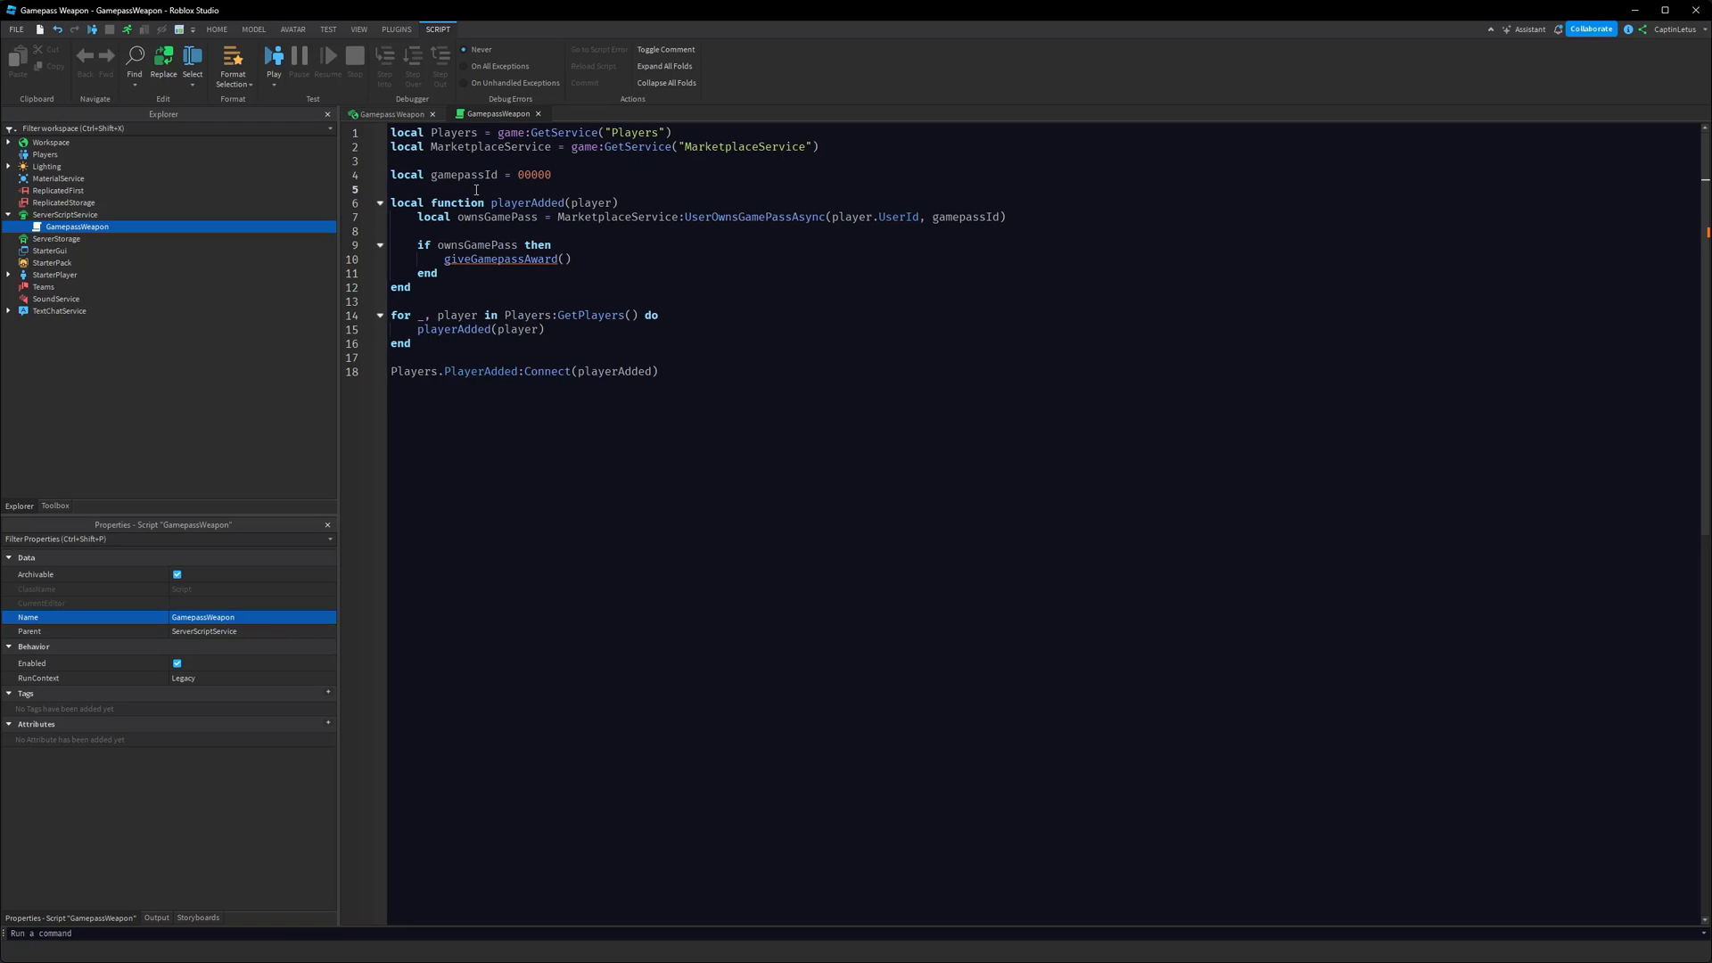
type("local function giveGamep")
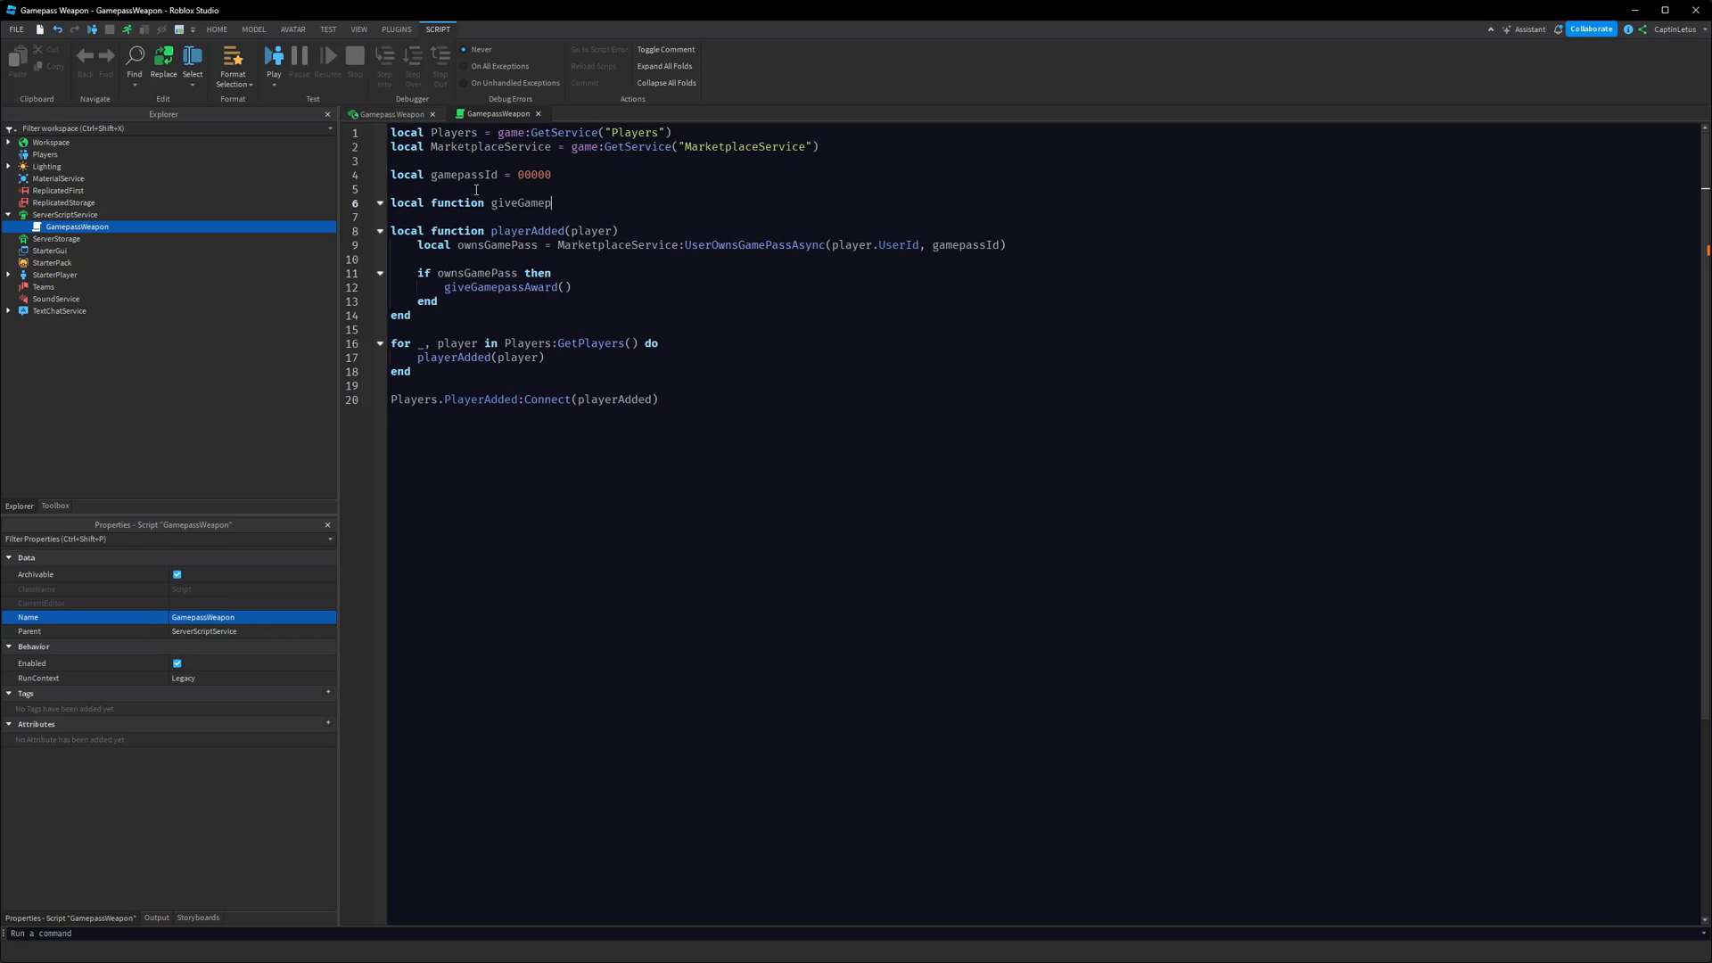
type("assAwards()")
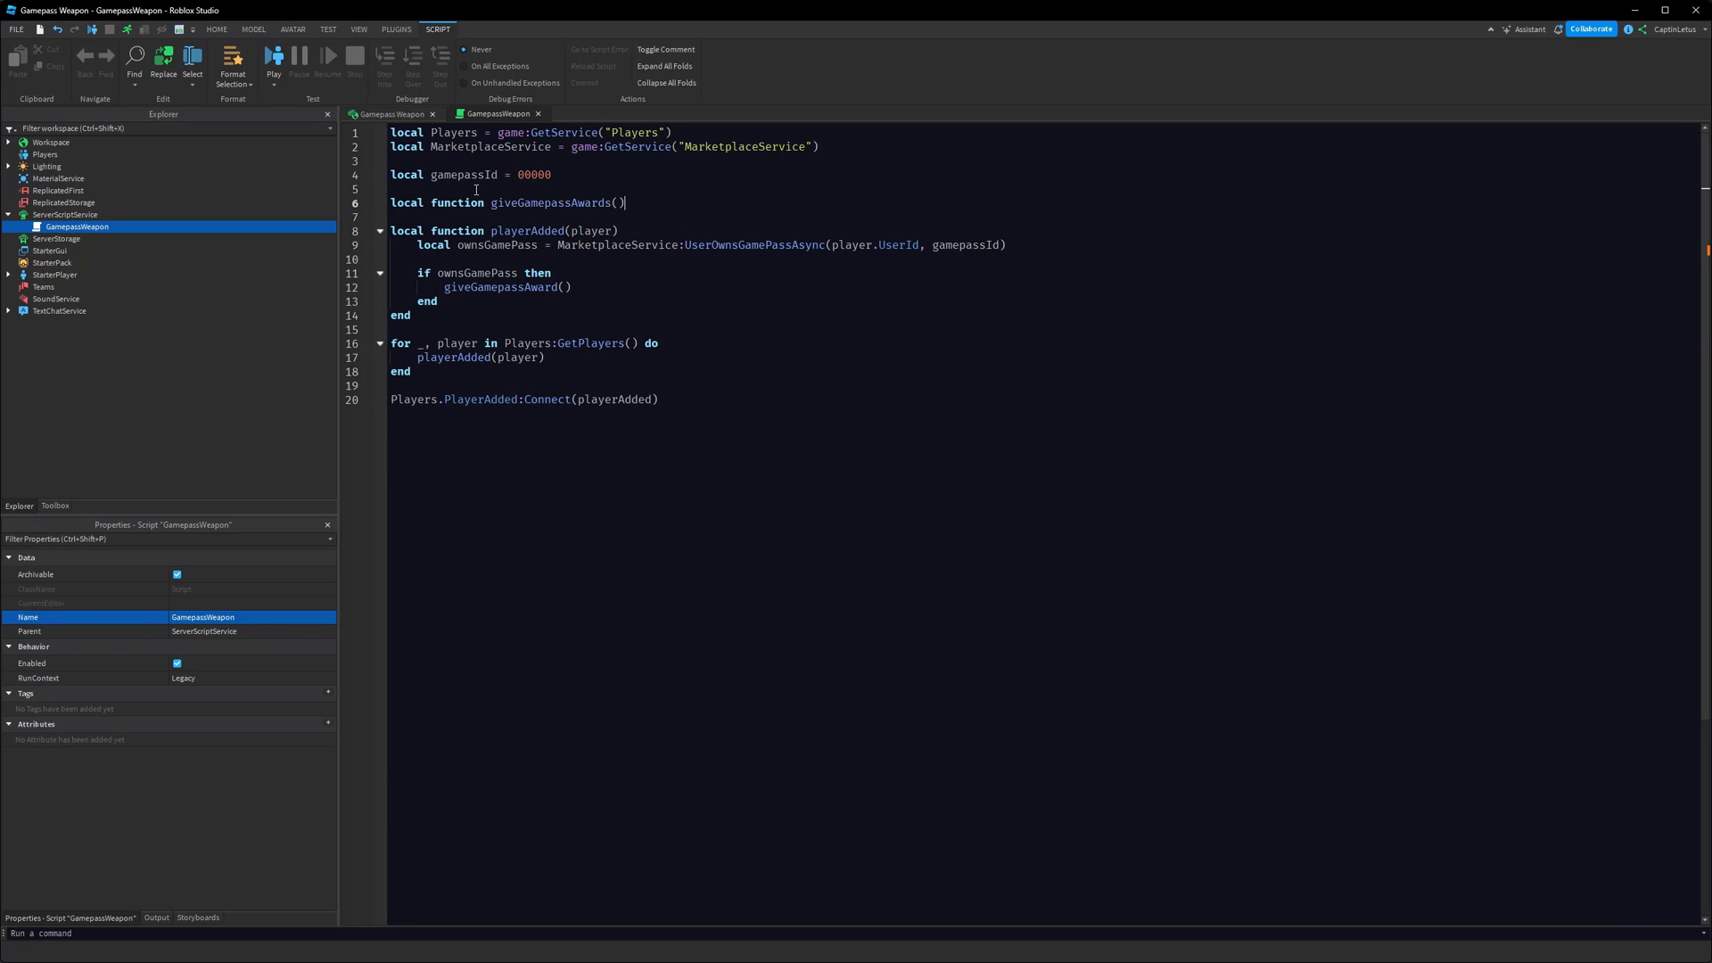
type("player")
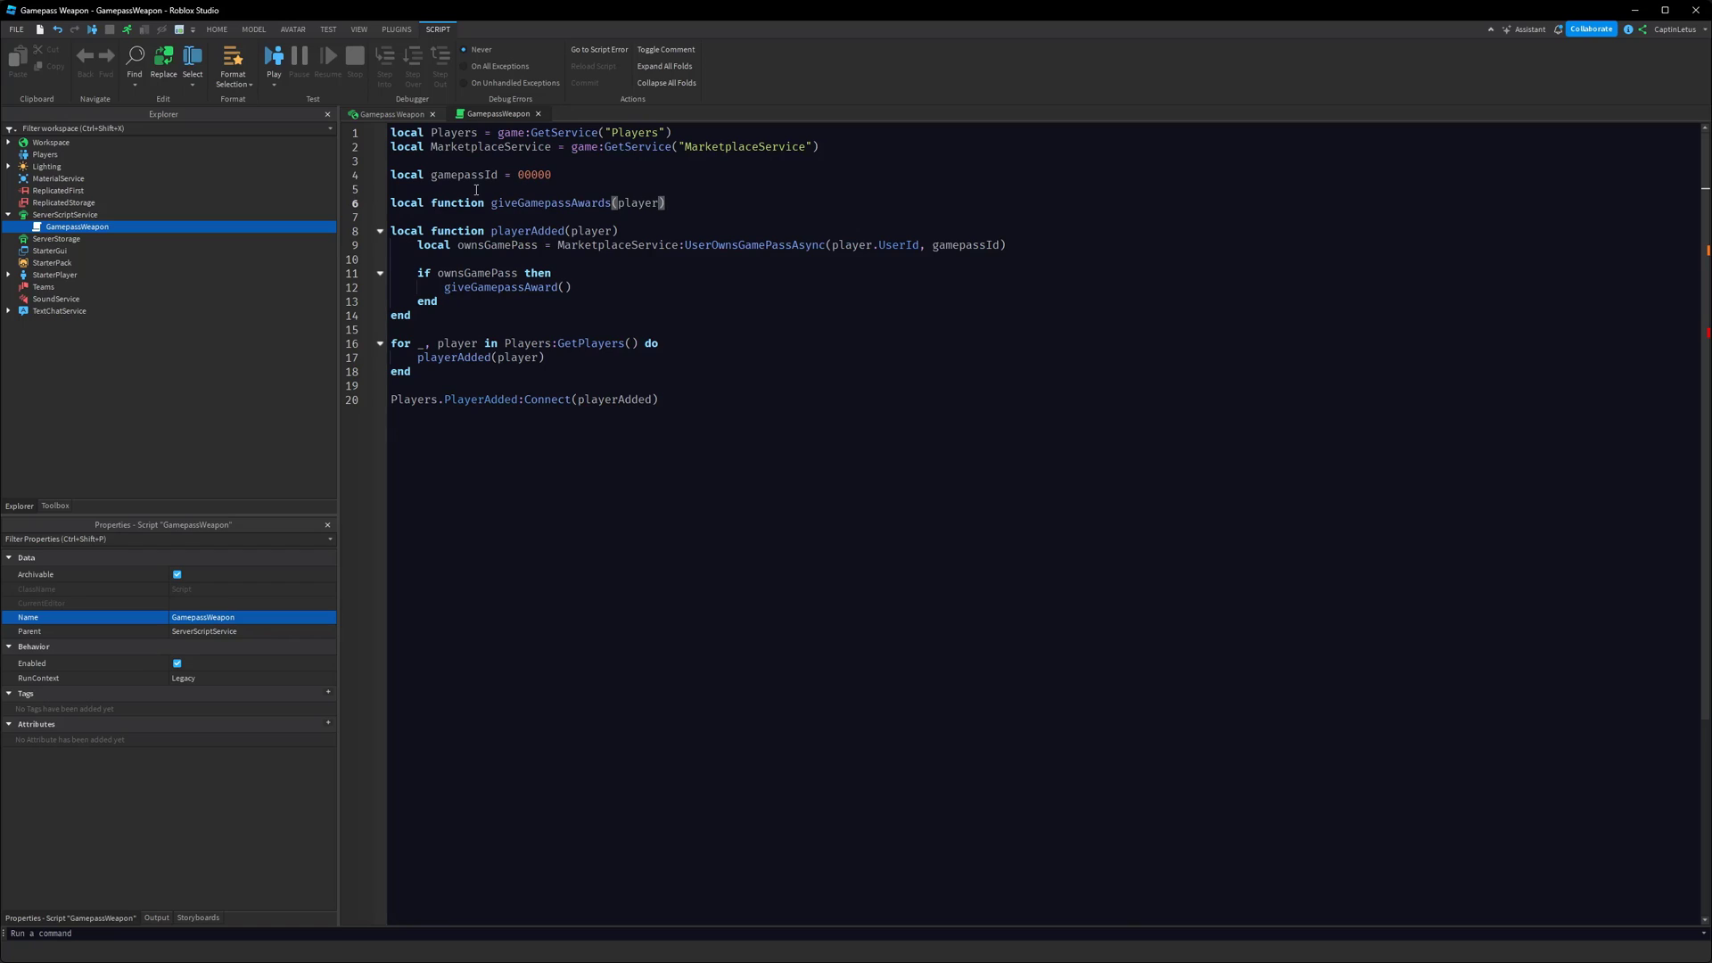
type("player")
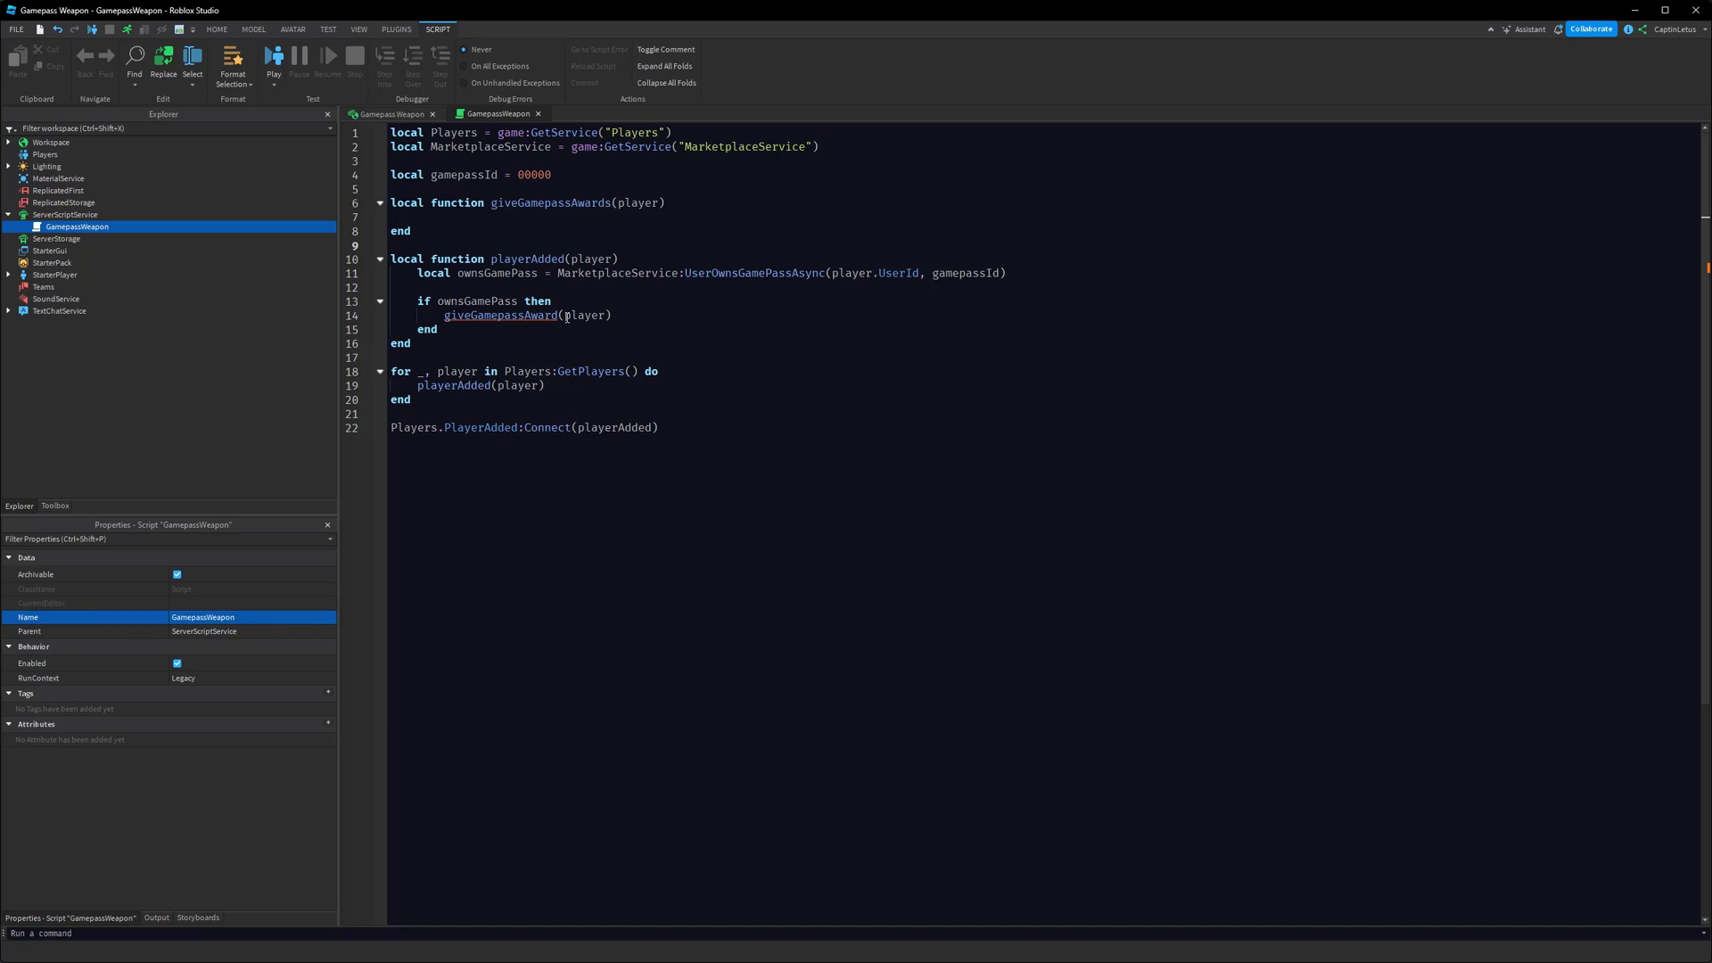
type("s")
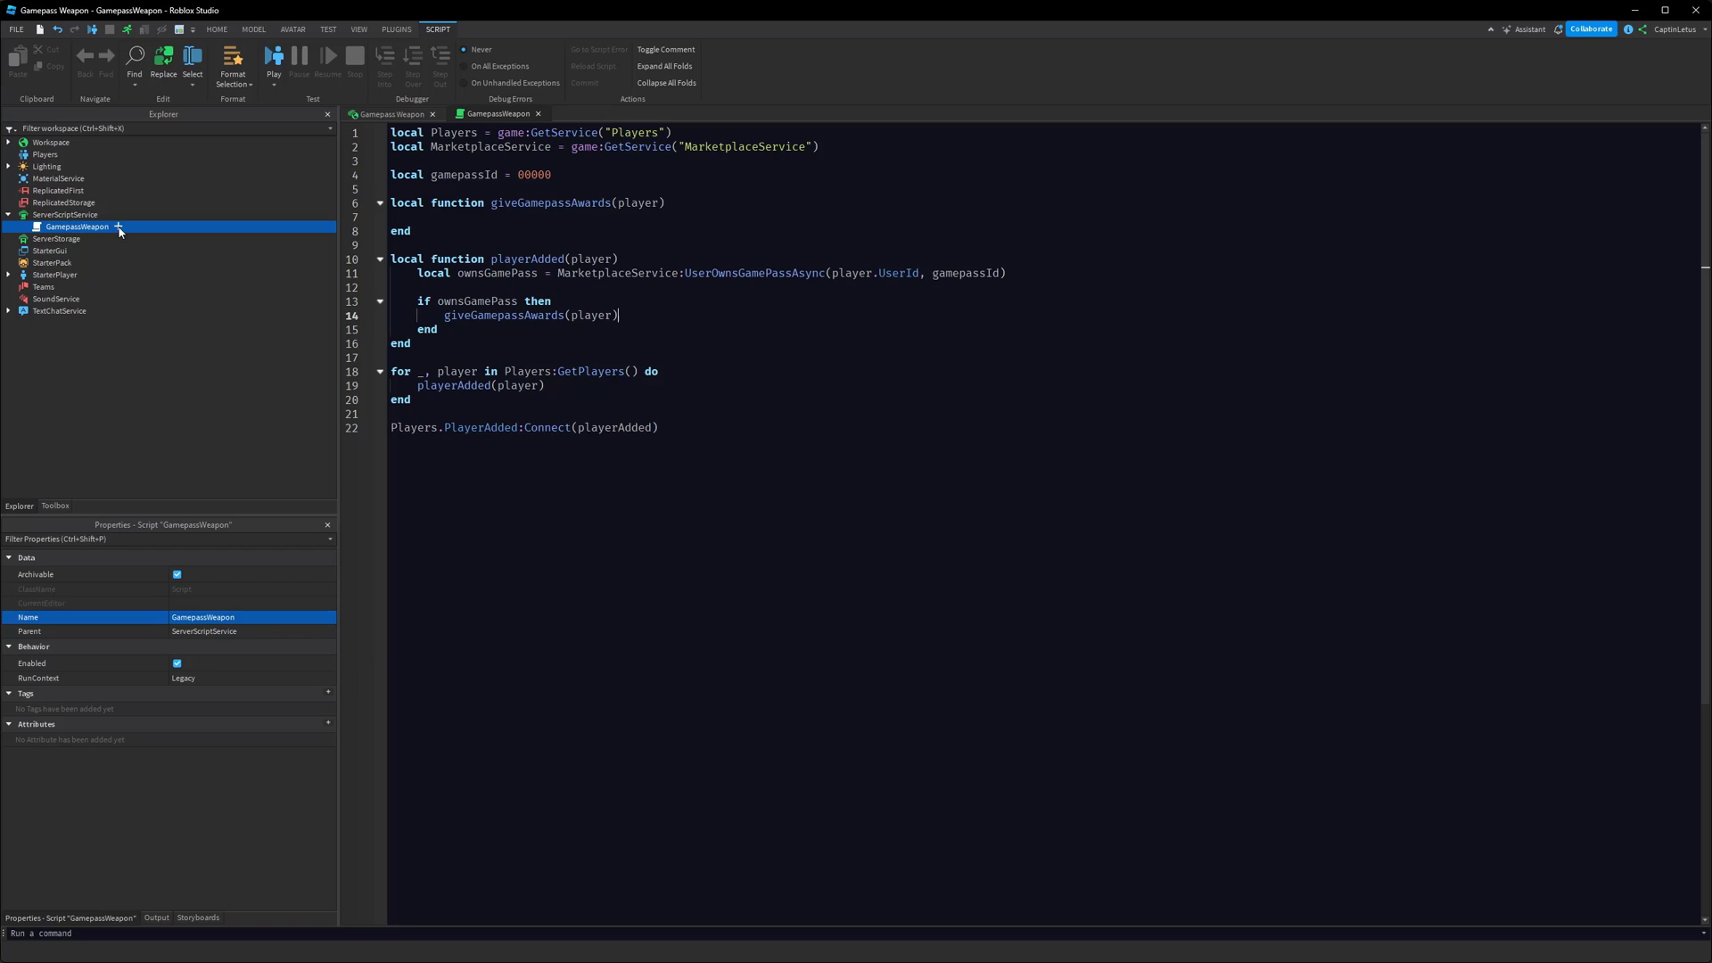
Insert a Tool under the GamepassWeapon script and name it SpecialWeapon
left_click(117, 227)
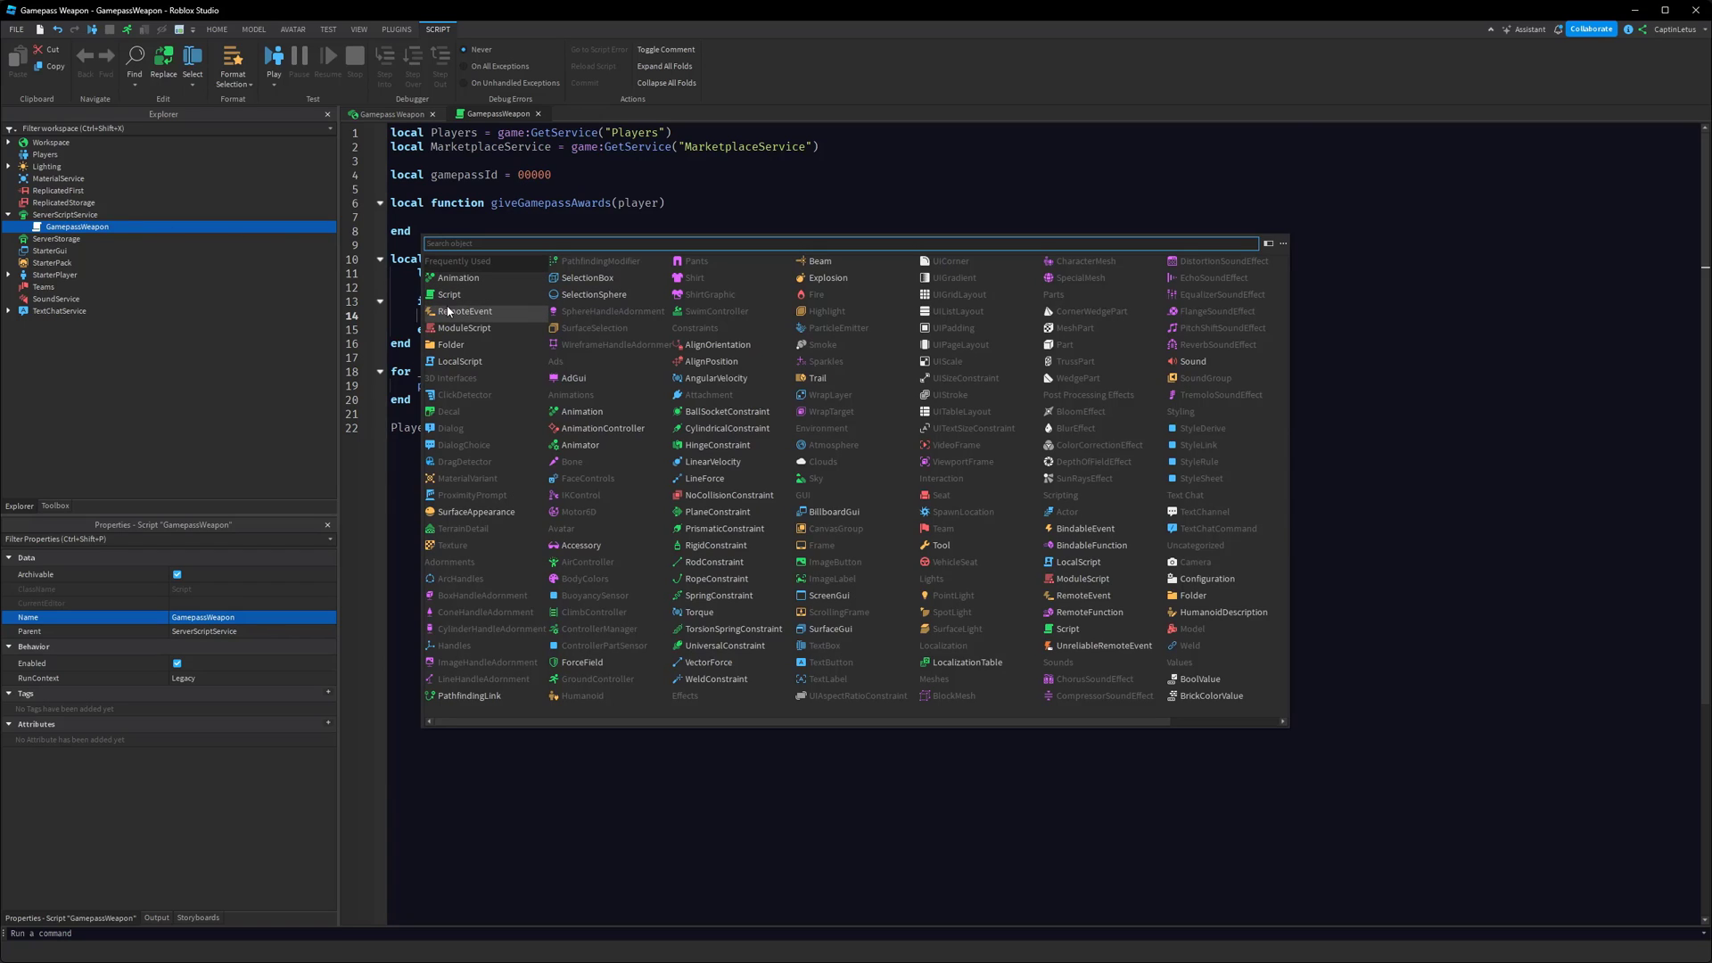
left_click(939, 544)
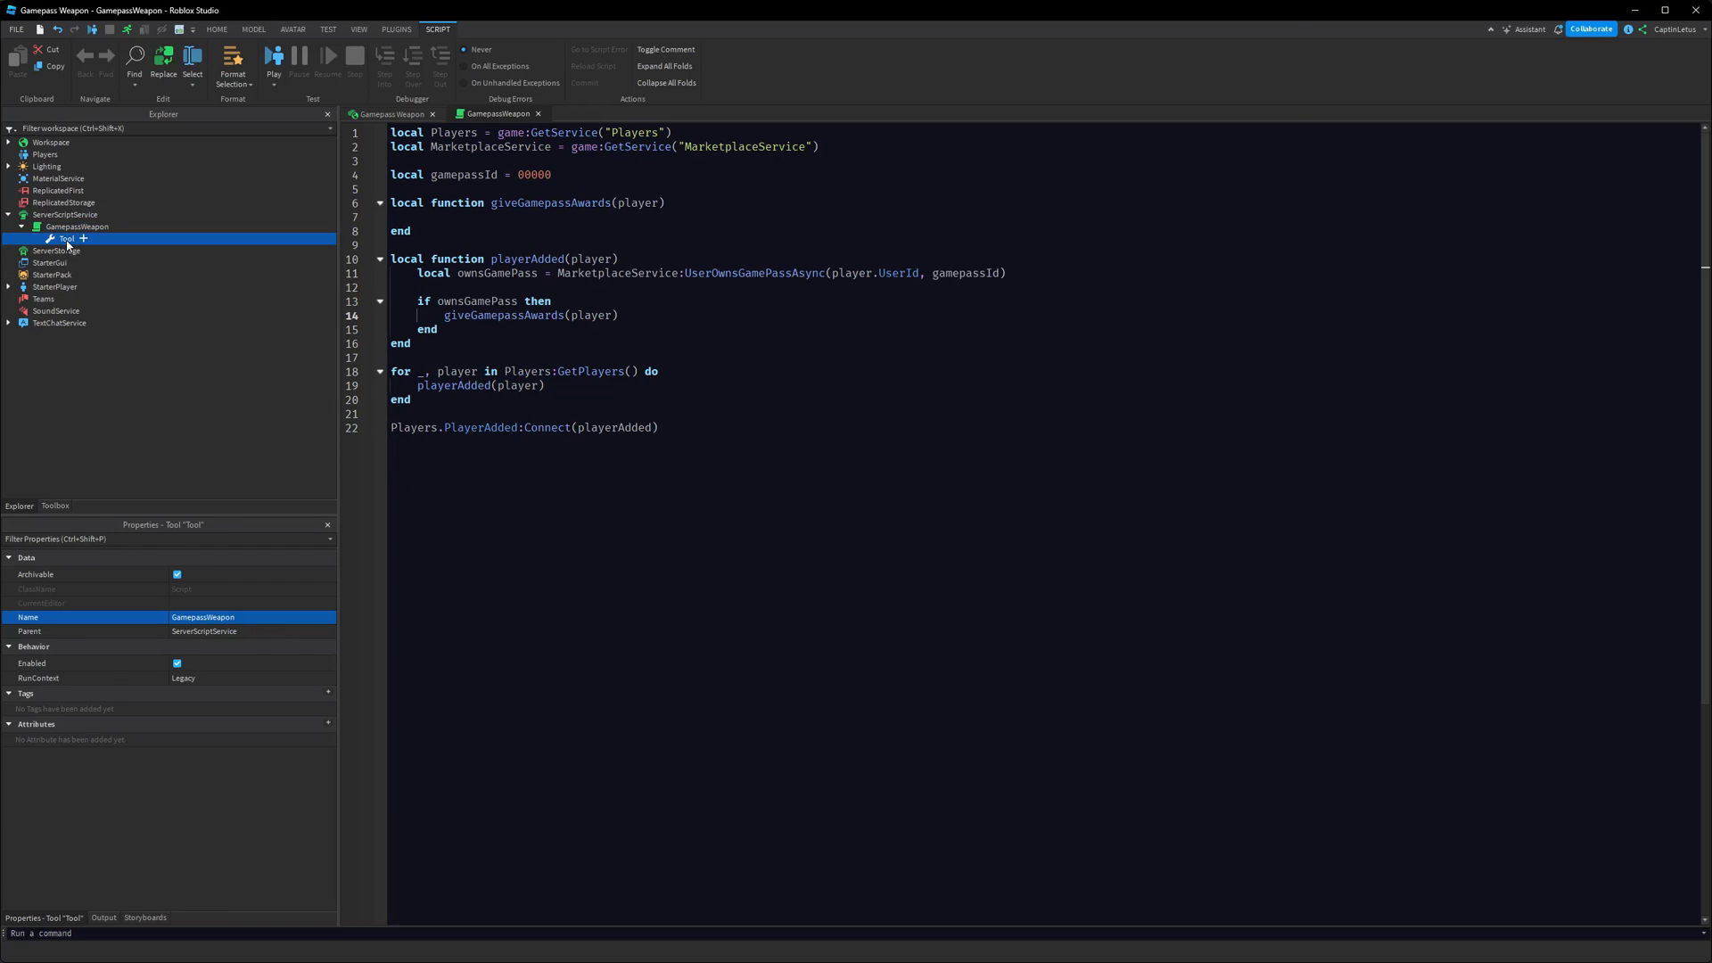
type("SpecialWeapon")
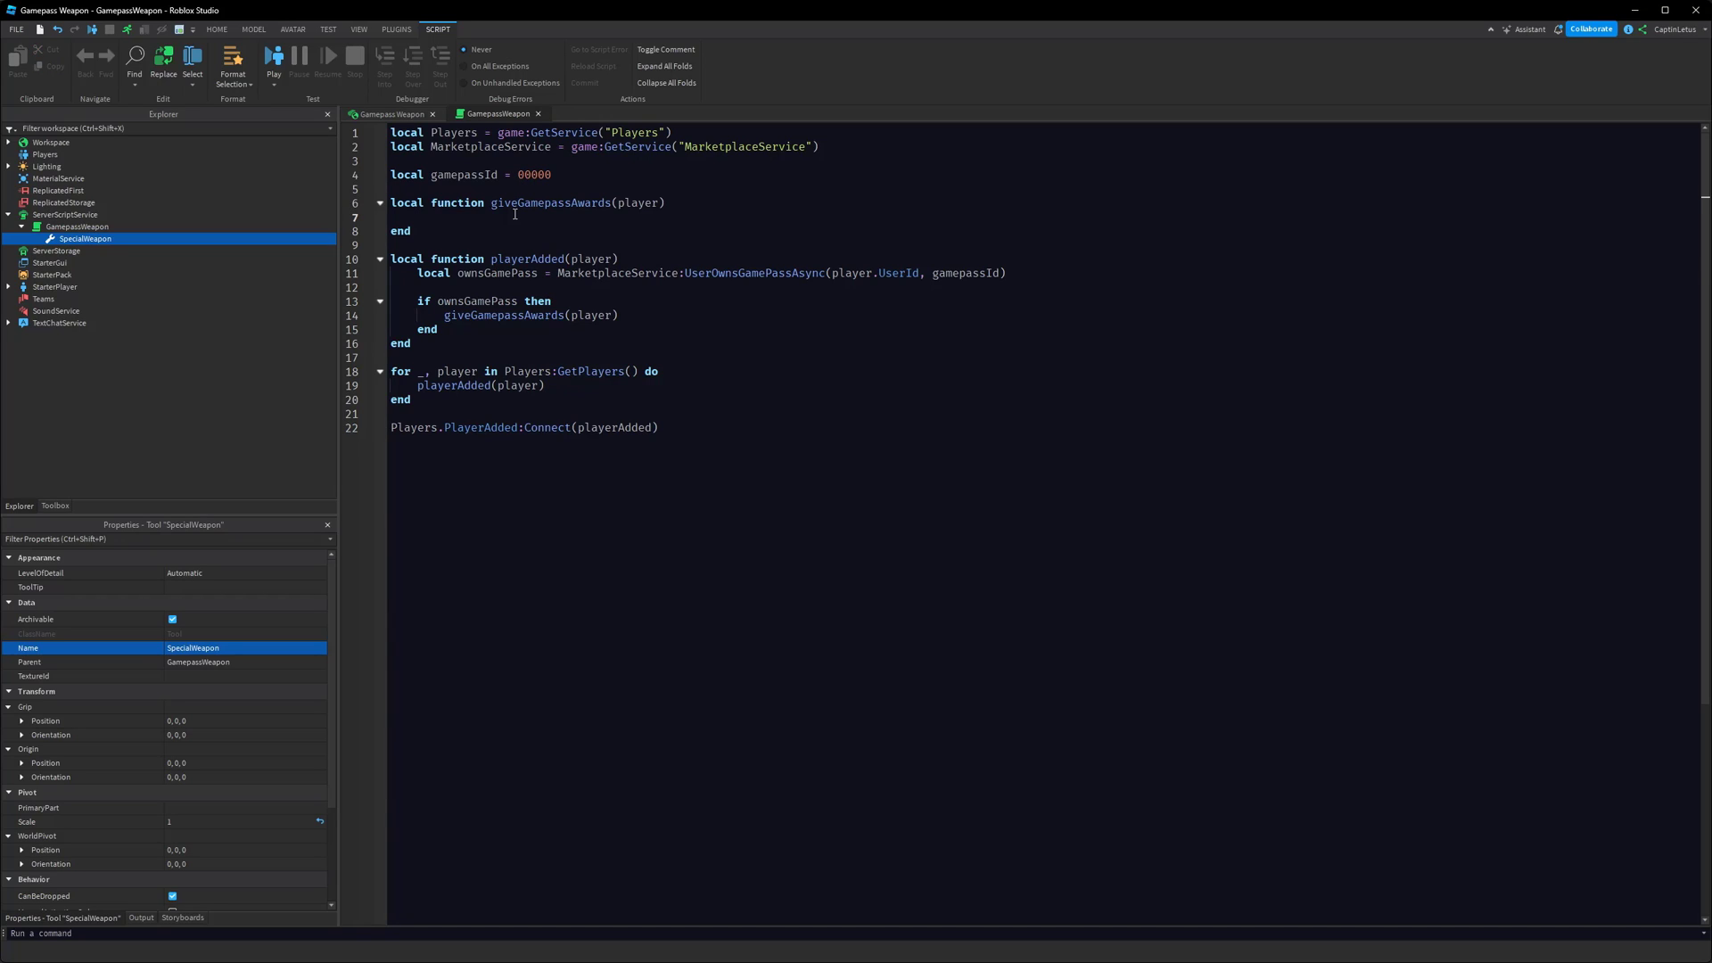
In giveGamepassAwards, clone script.SpecialWeapon into the player's Backpack
type("local clone = s")
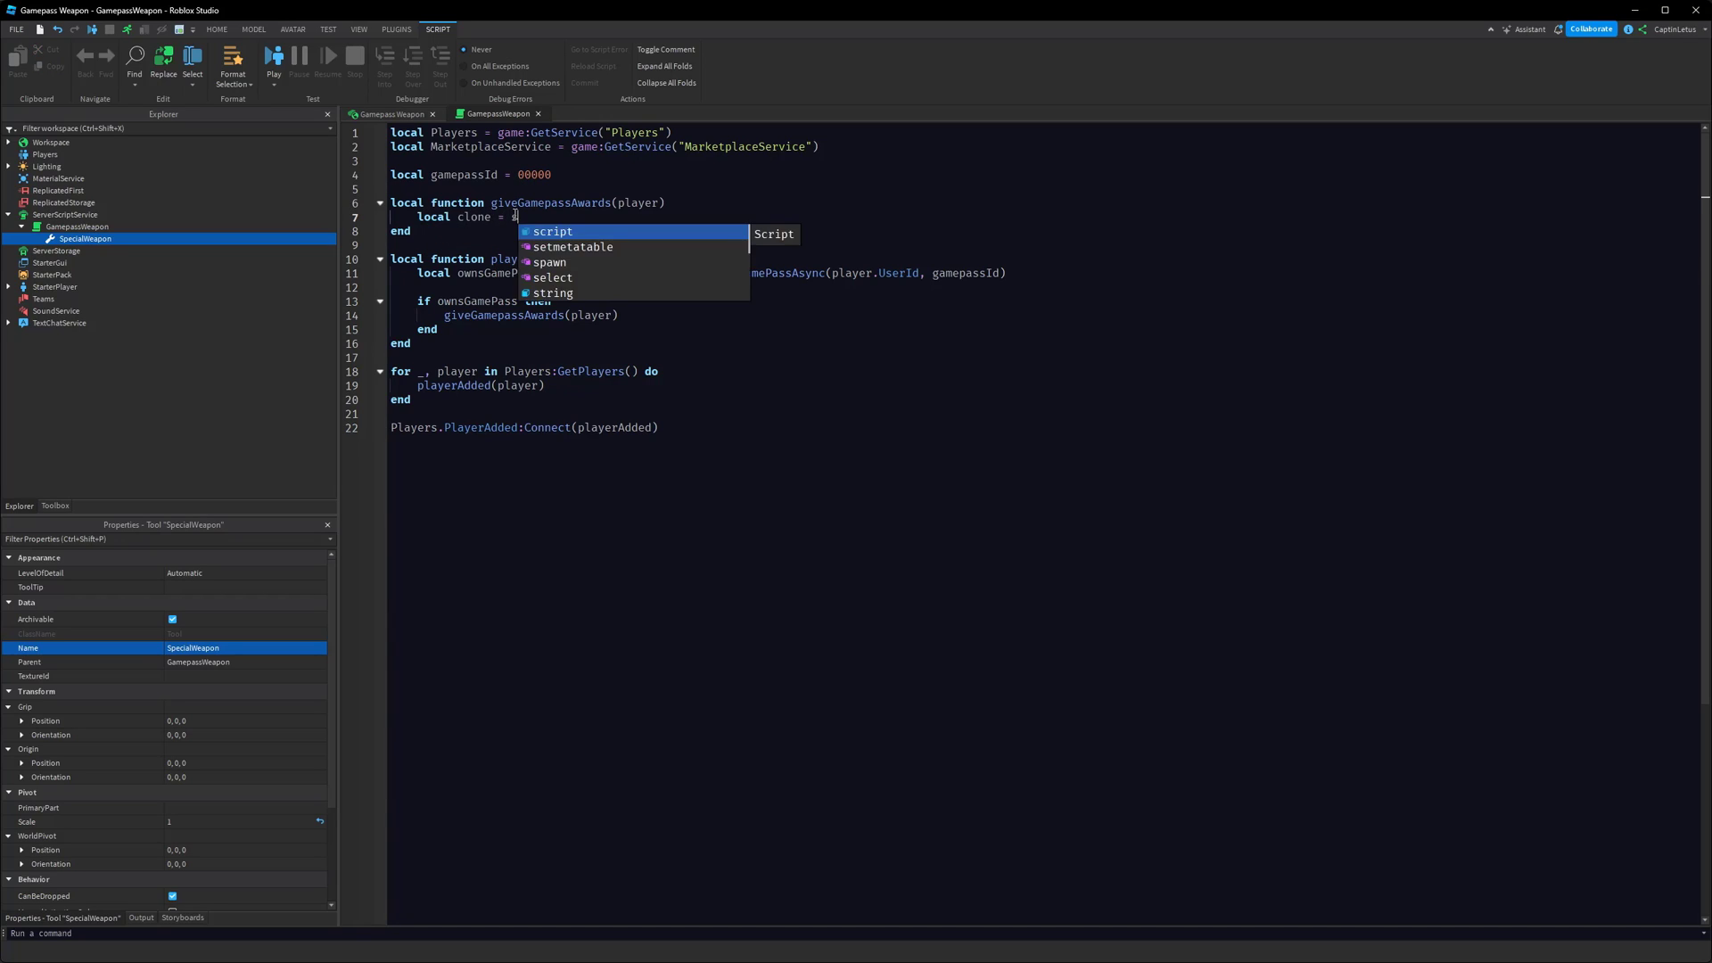
type("script.")
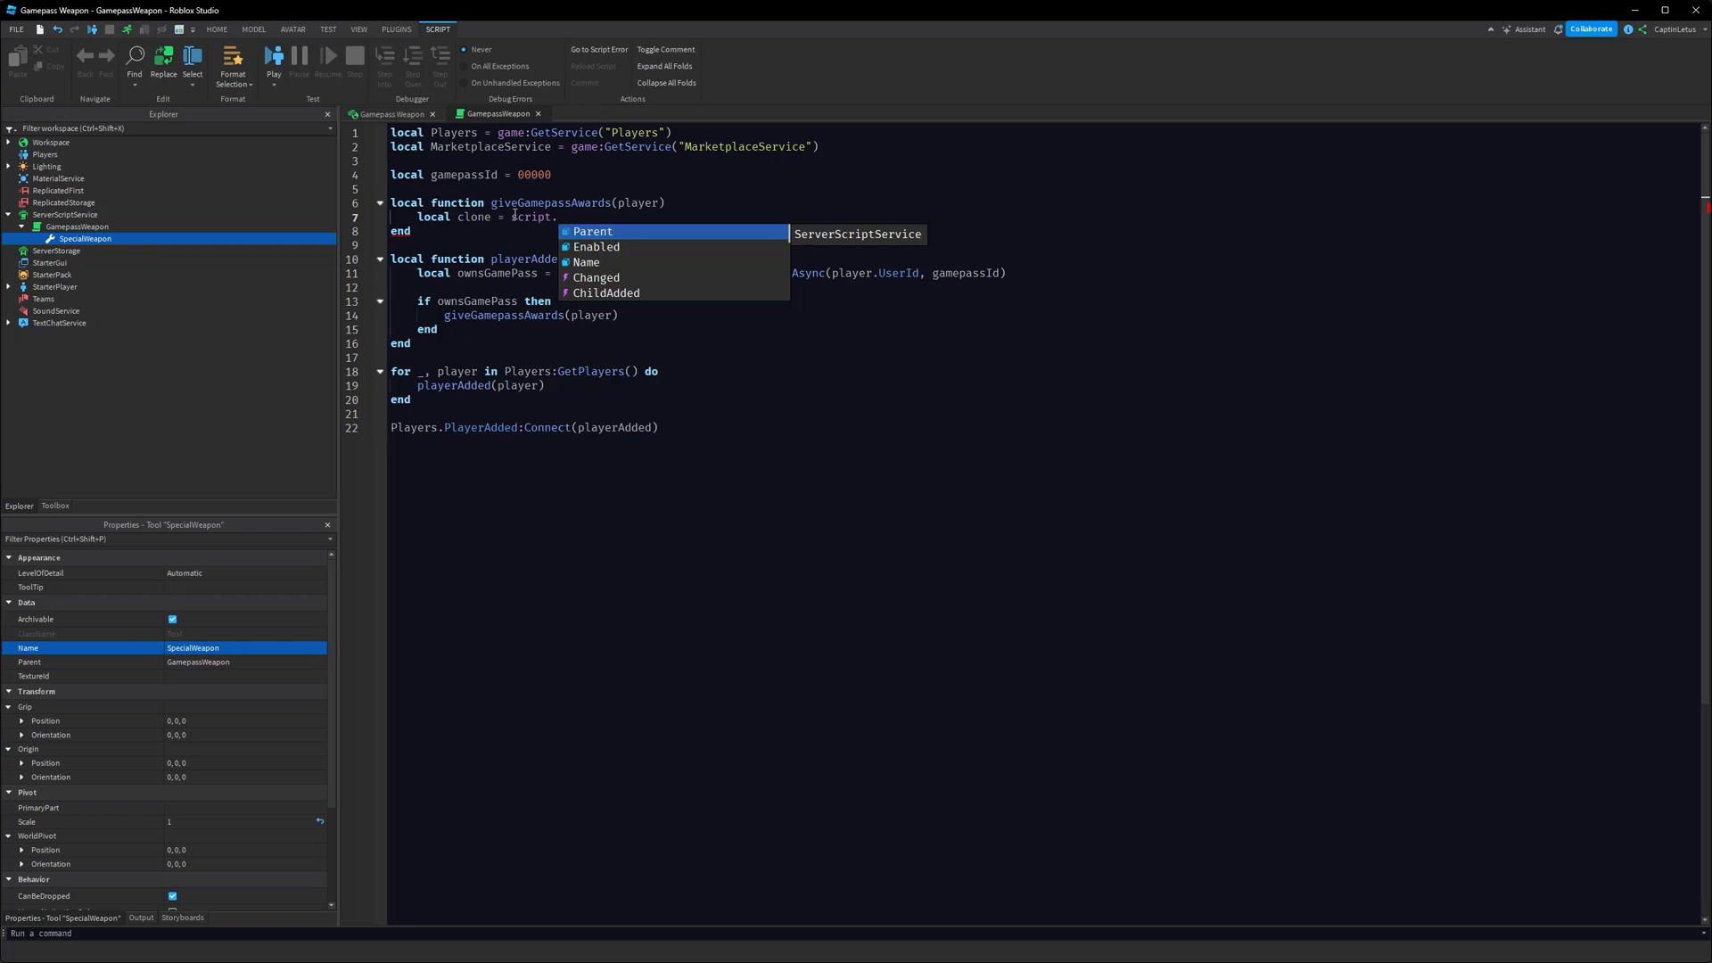
type("SpecialWeapon:")
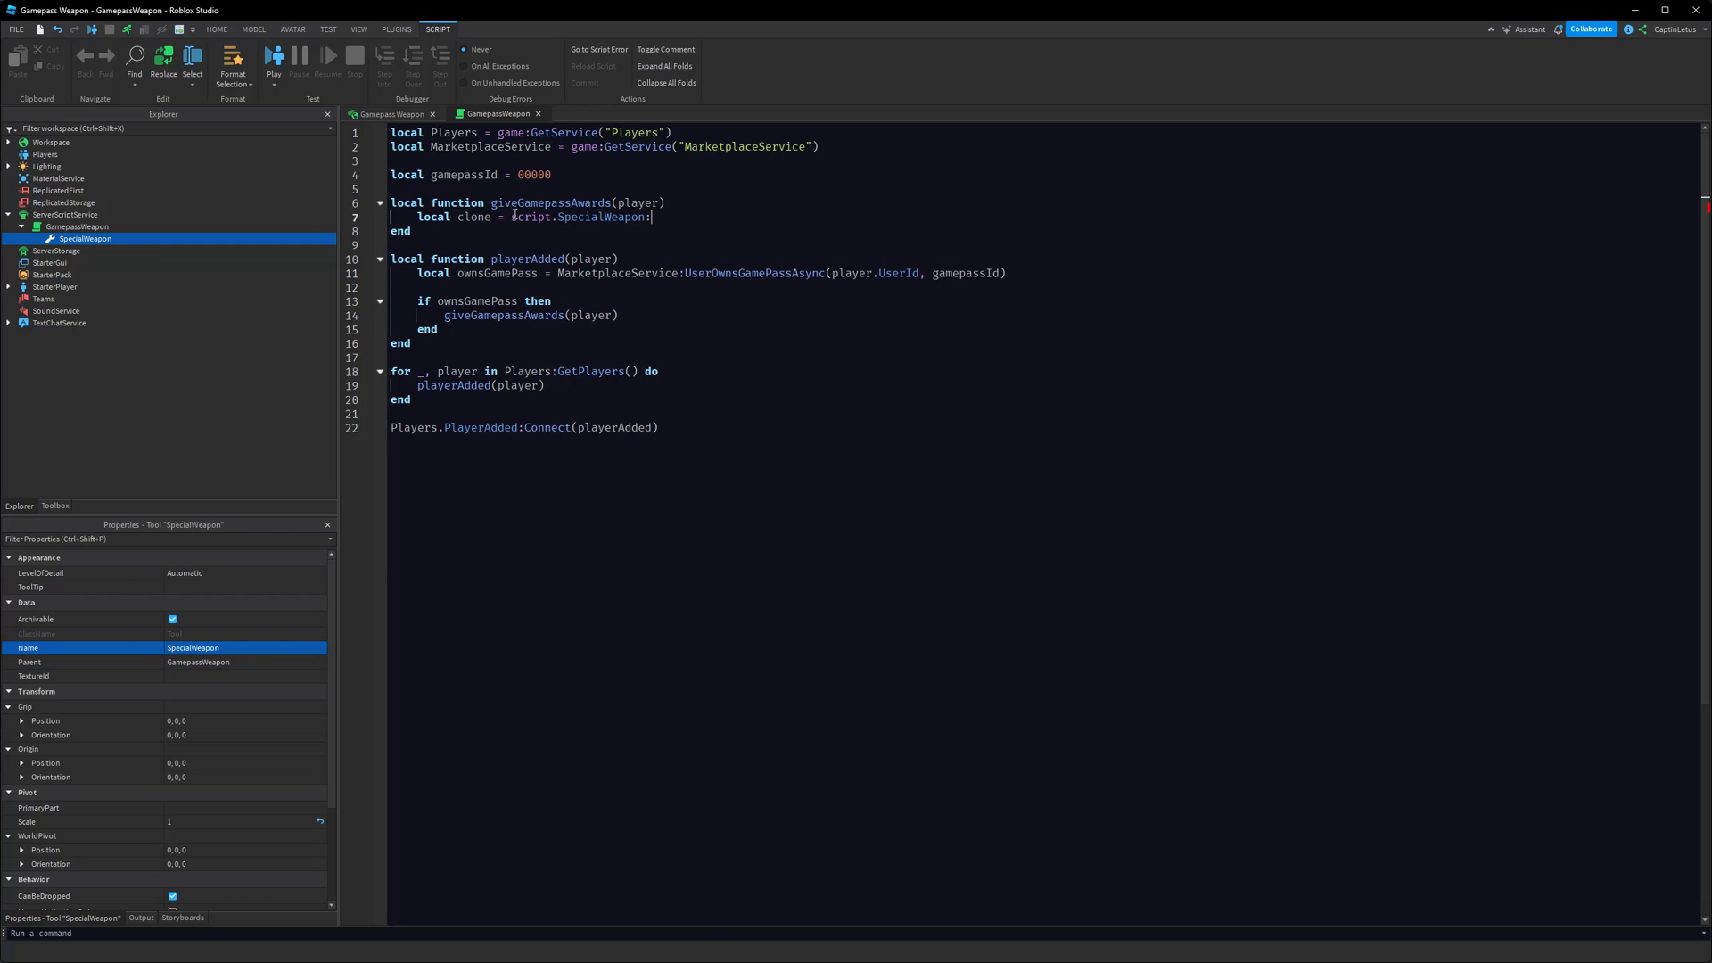
type("Clone()")
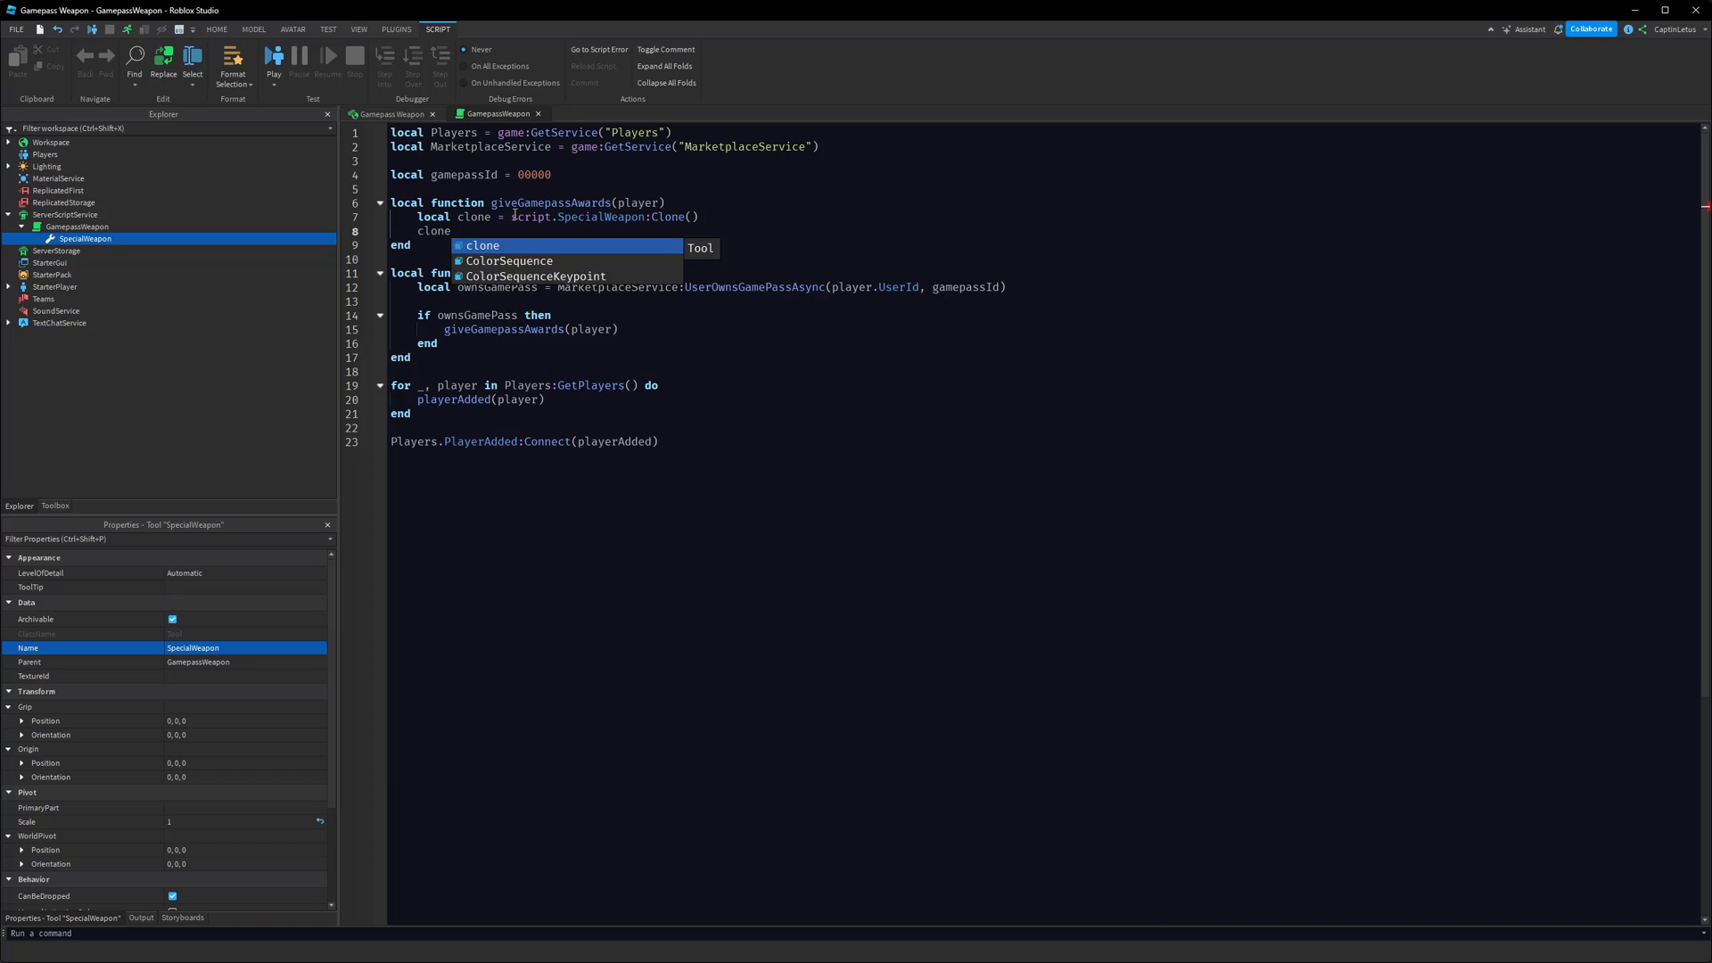
type(".Parent = Players.")
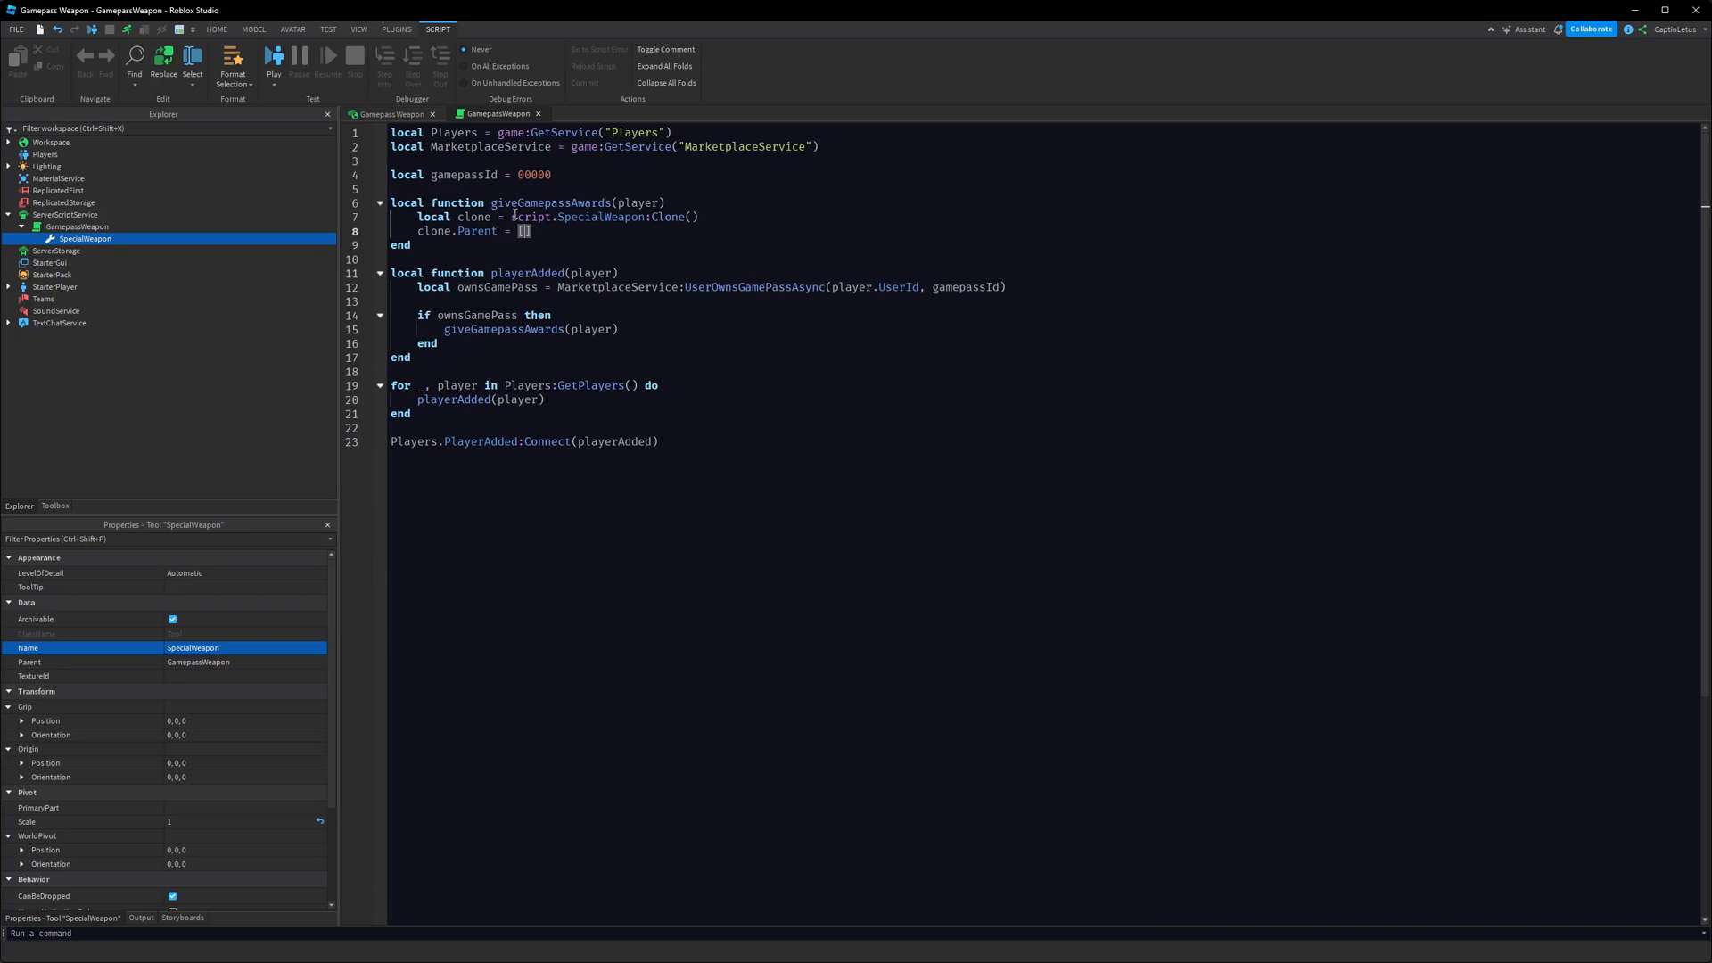
type("player.Backpack")
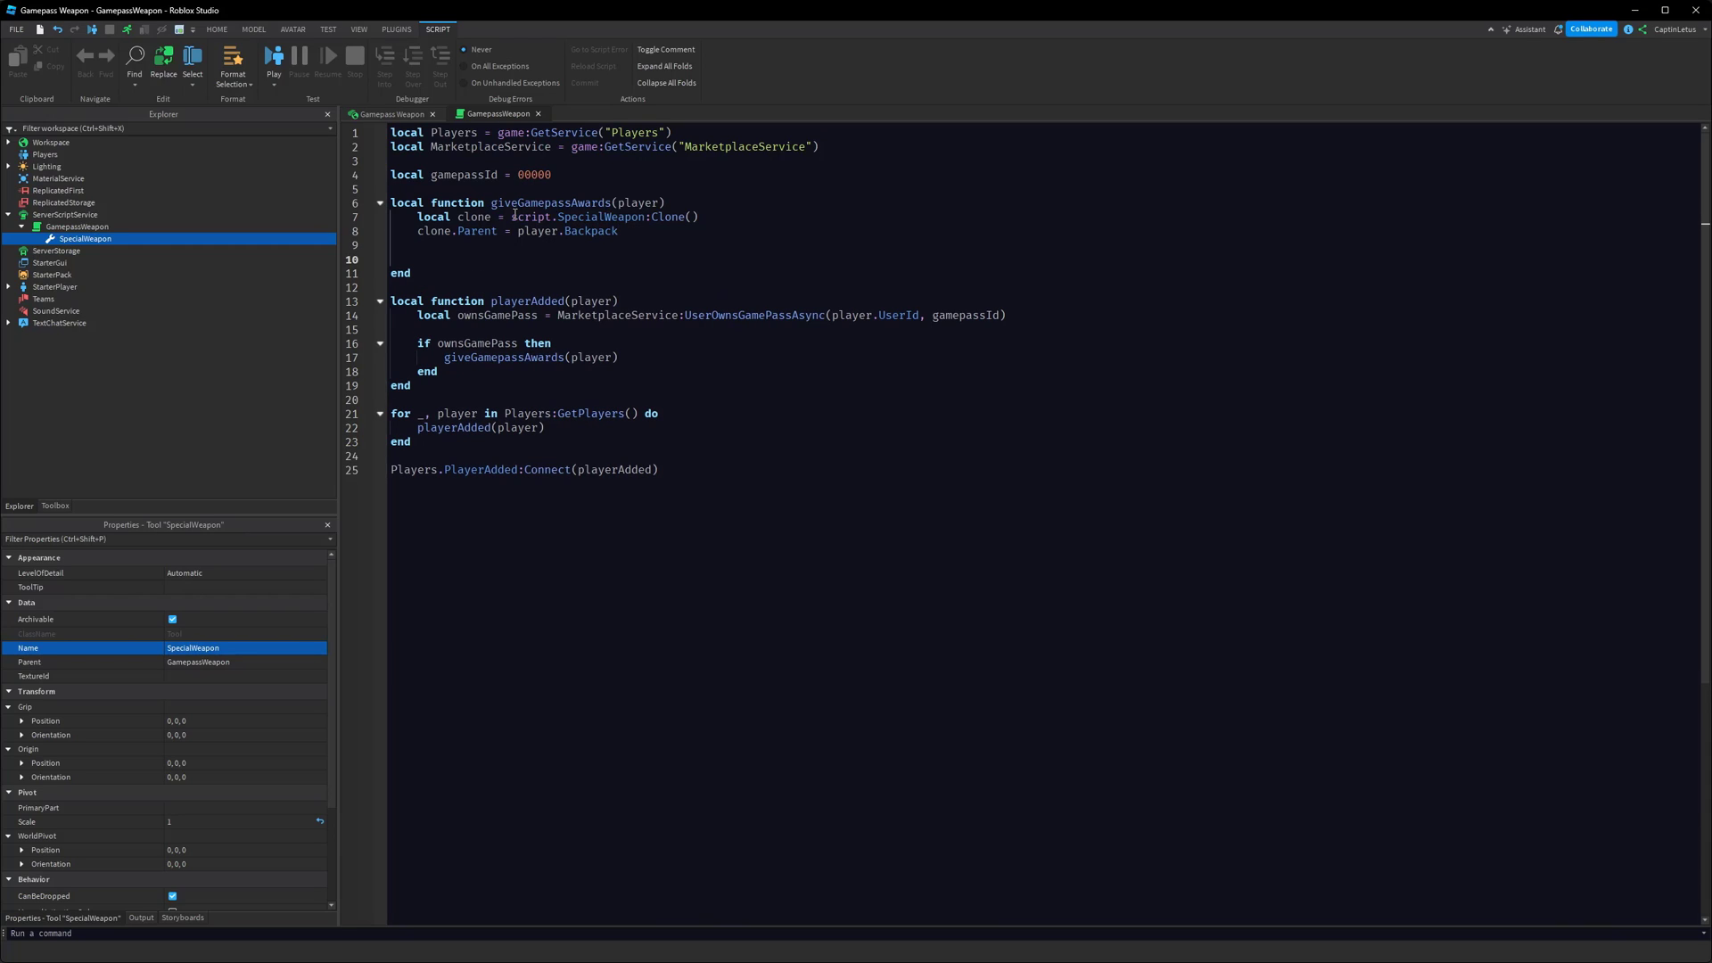
Add a secondClone of SpecialWeapon parented to player.StarterGear
left_click(418, 260)
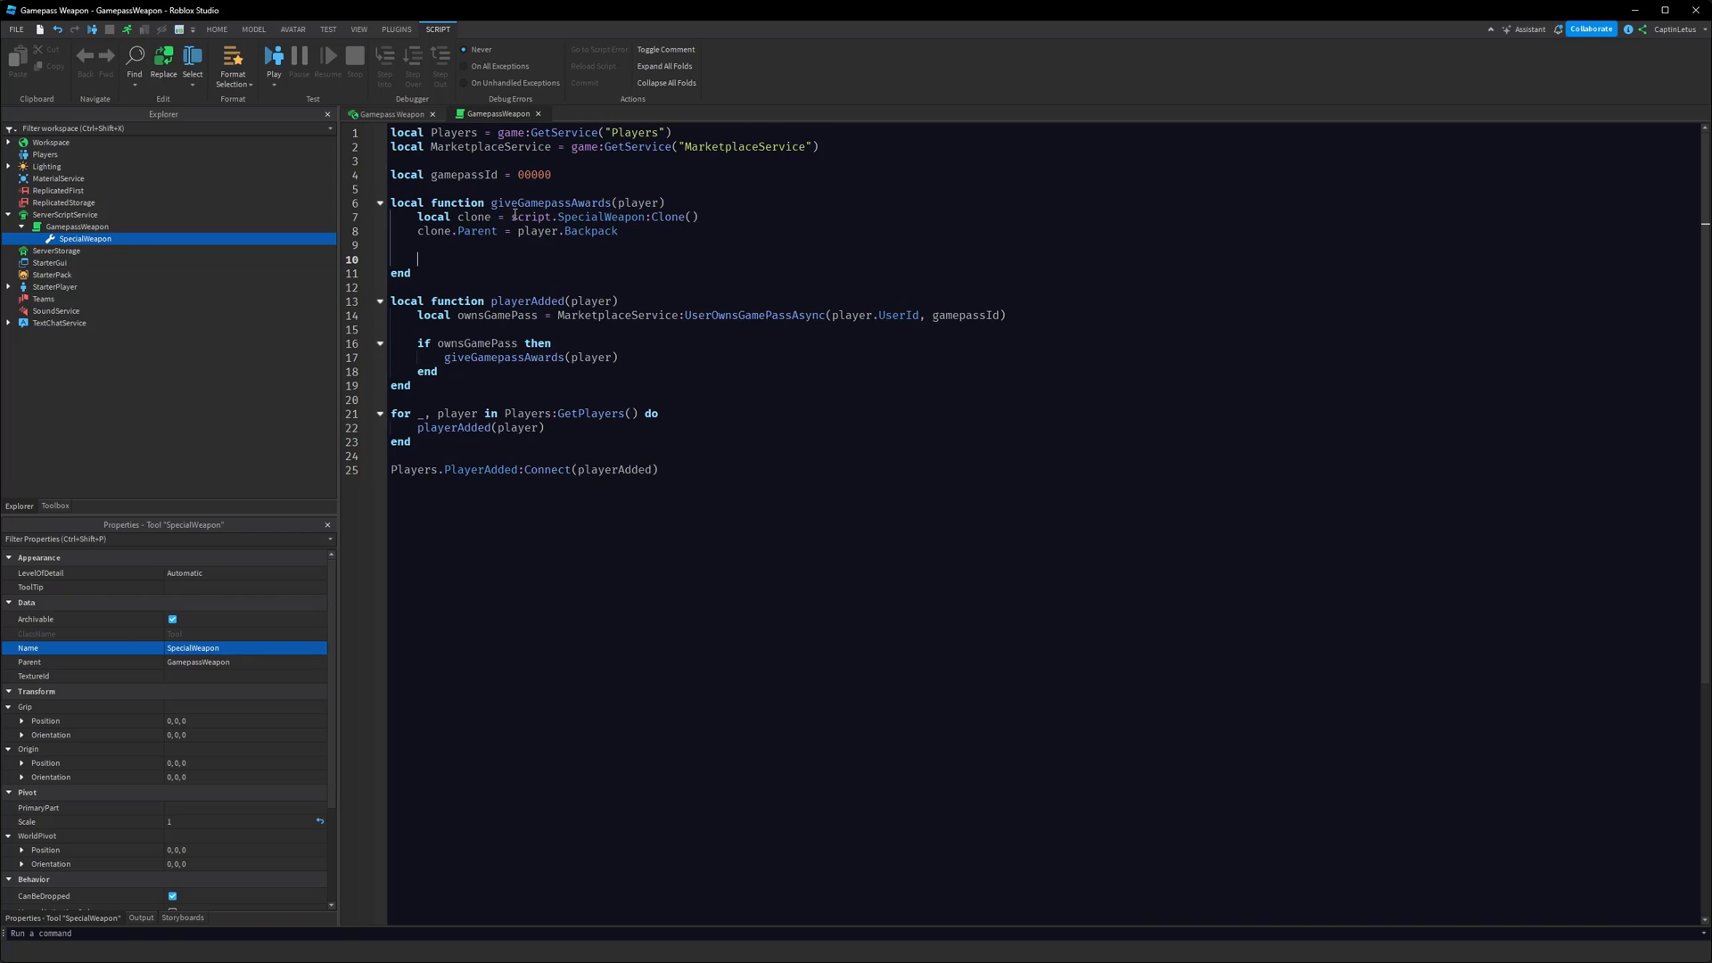
type("l")
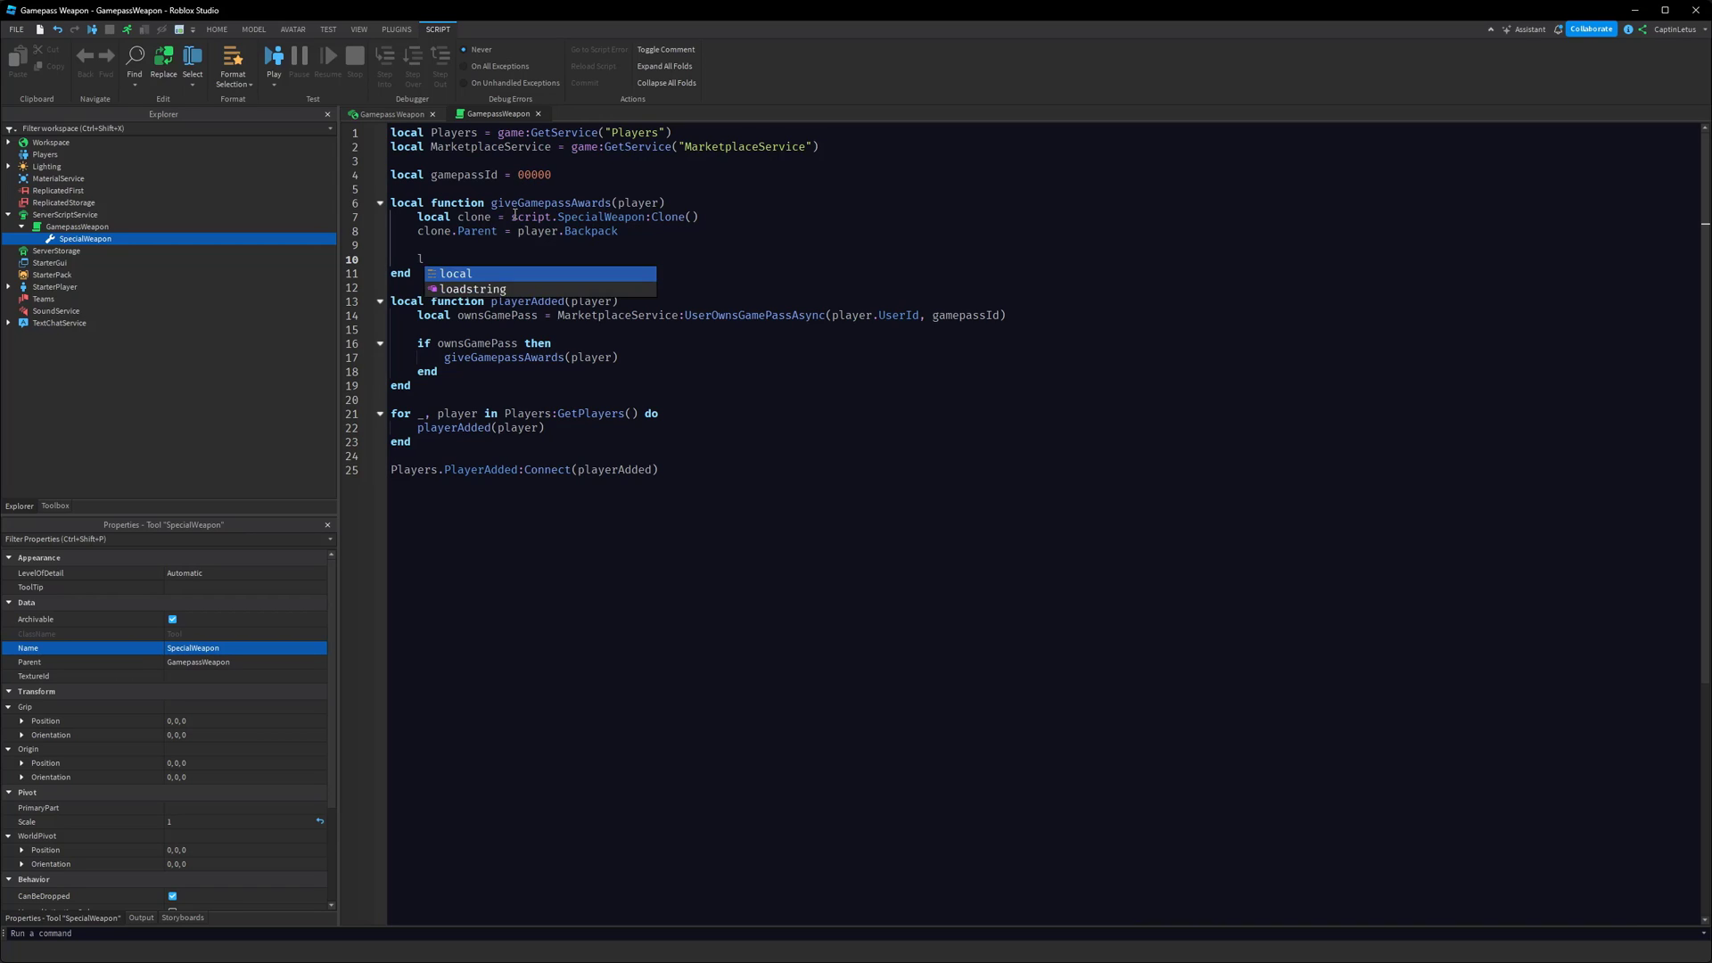
type("ocal secondClone = script.")
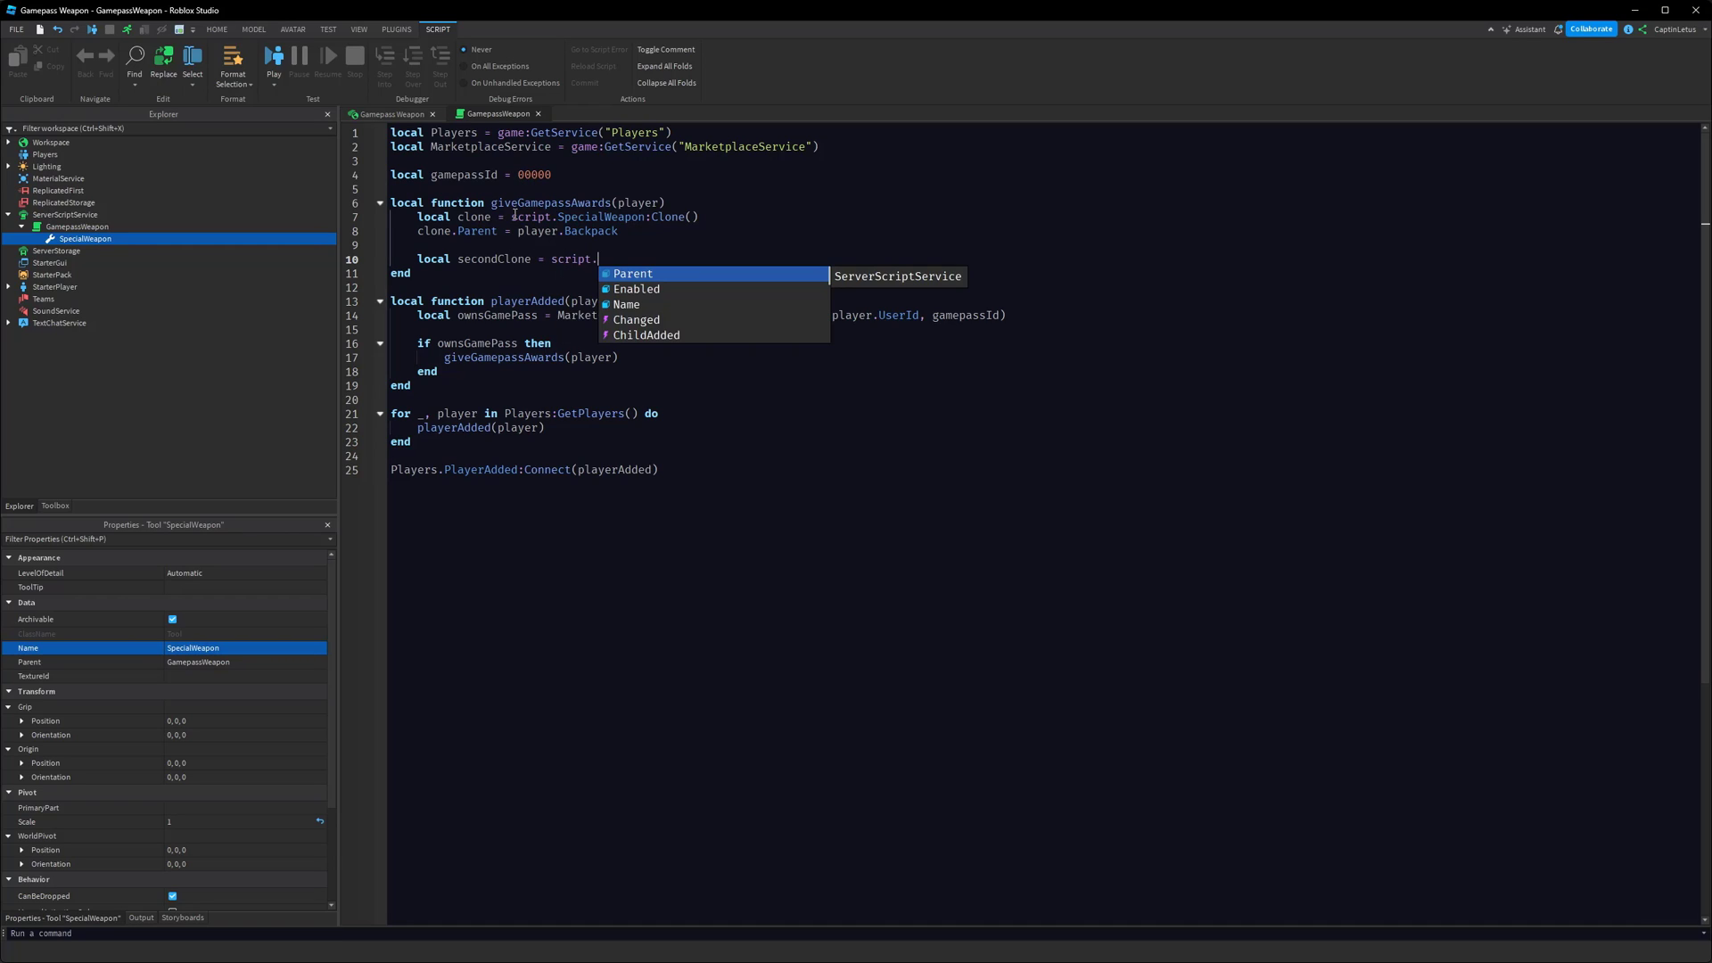
type("SpecialWeapon:Clone()")
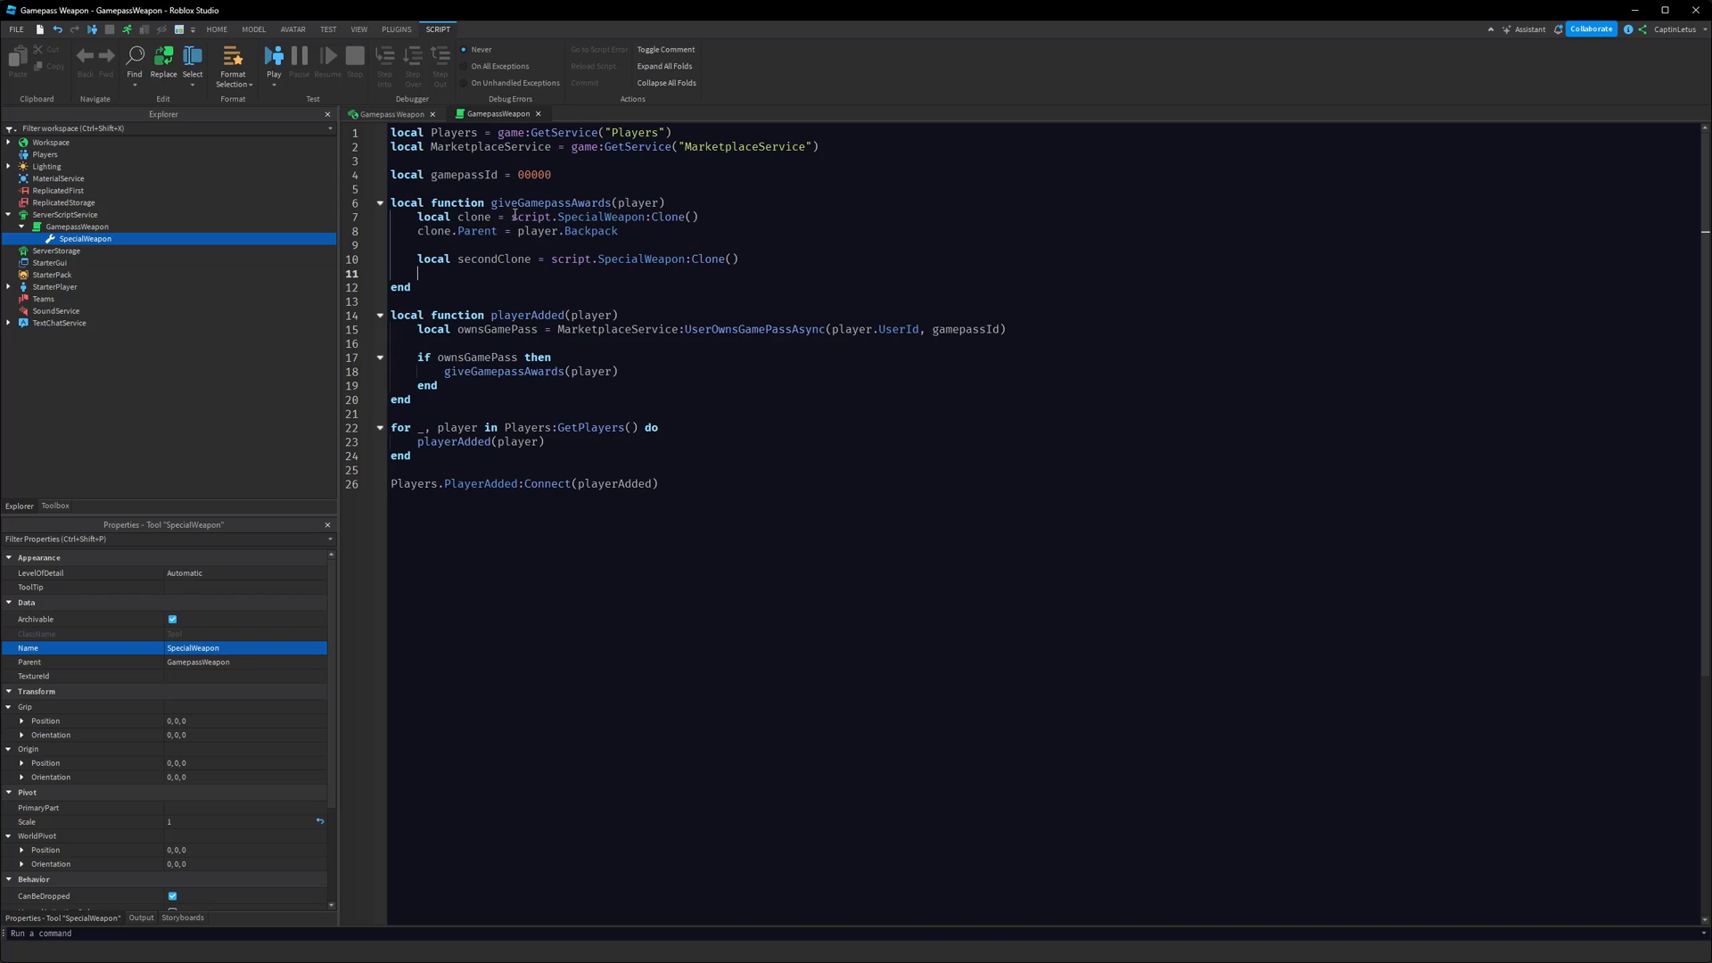
type("setme")
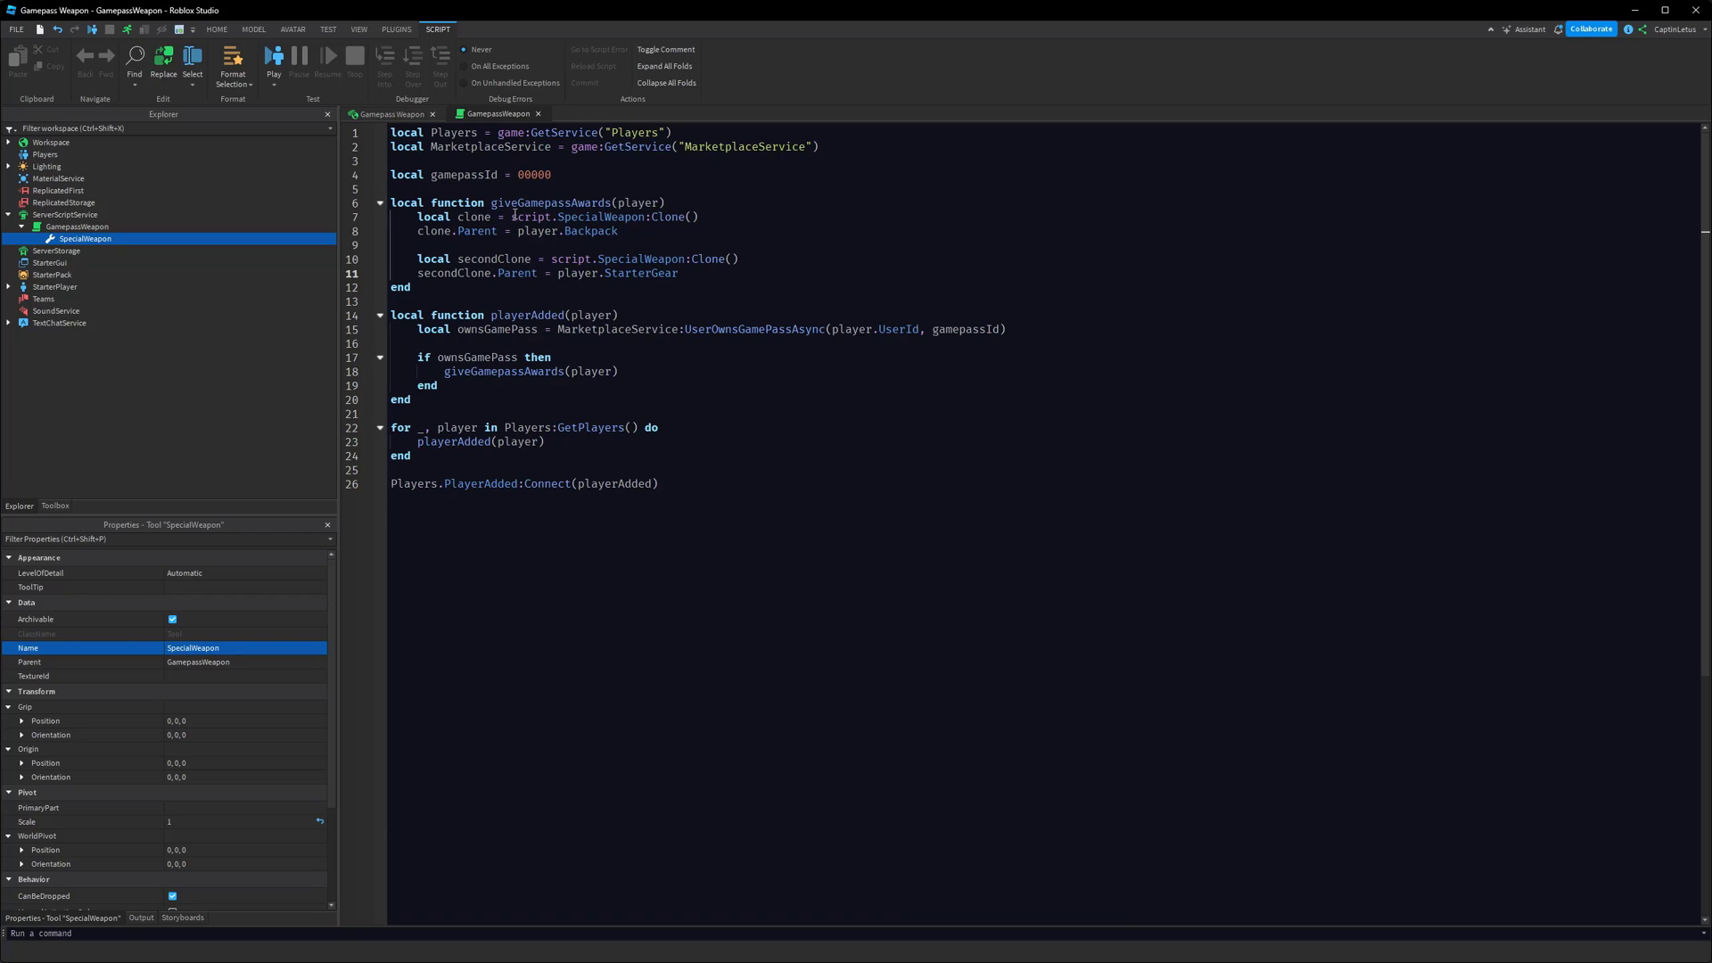
double_click(600, 216)
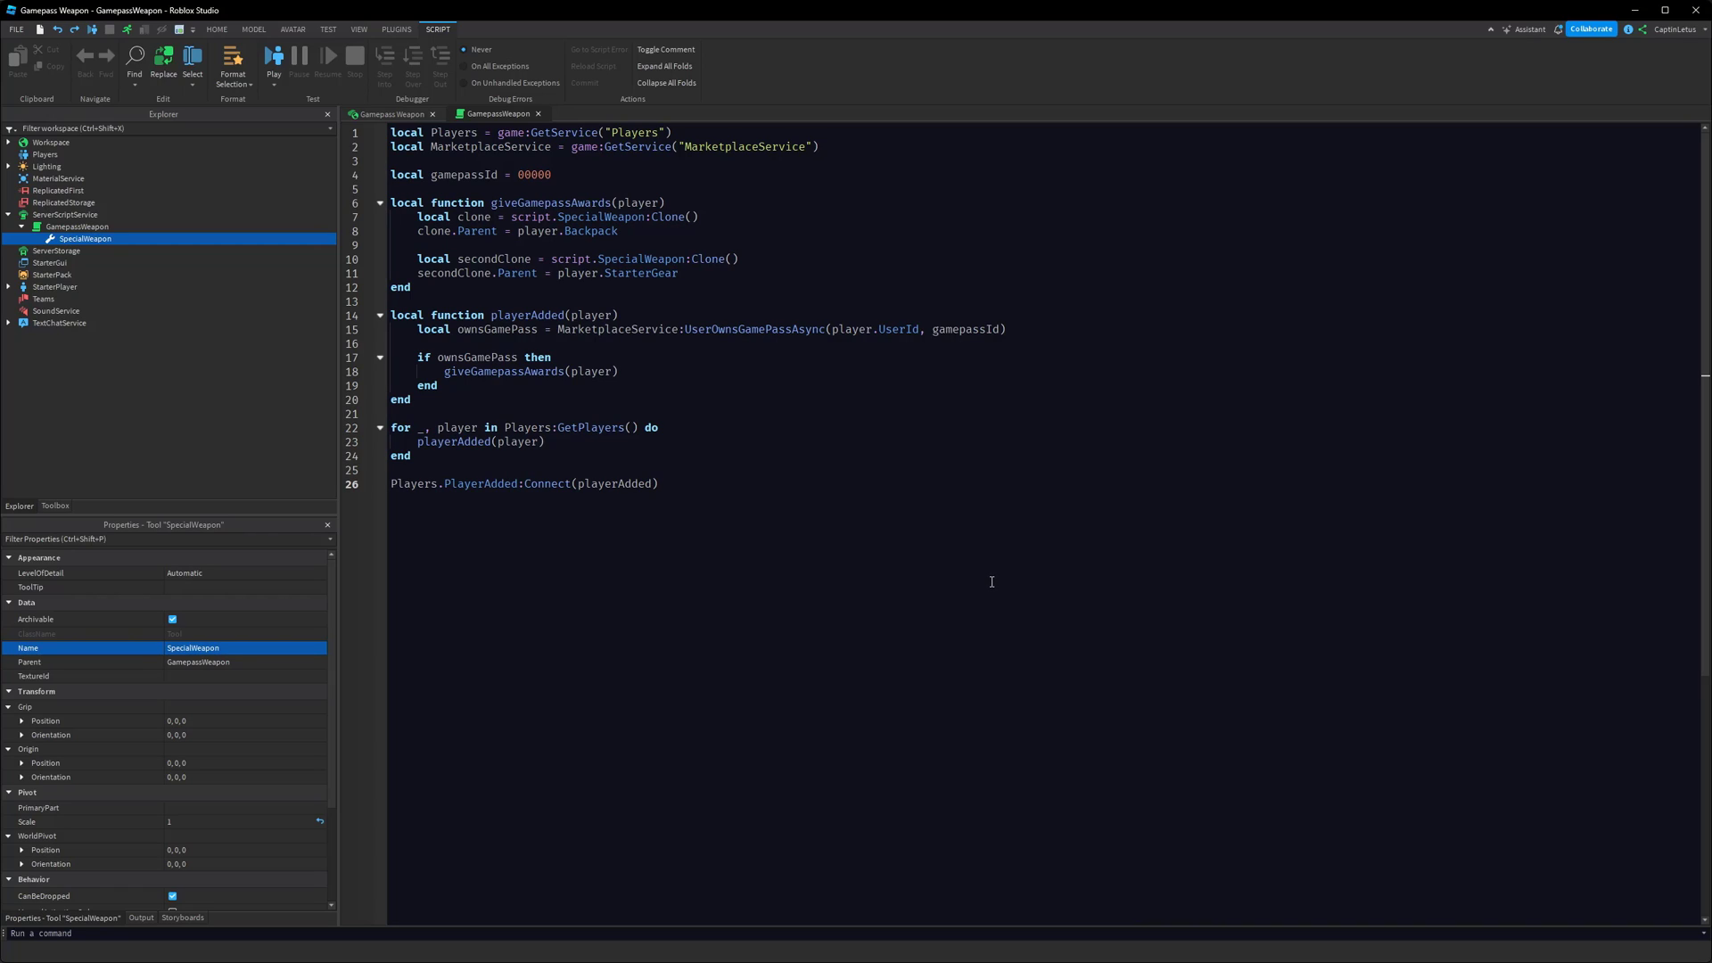
Connect PromptGamePassPurchaseFinished to a handler taking player, id, wasPurchased that returns if unpurchased
left_click(658, 483)
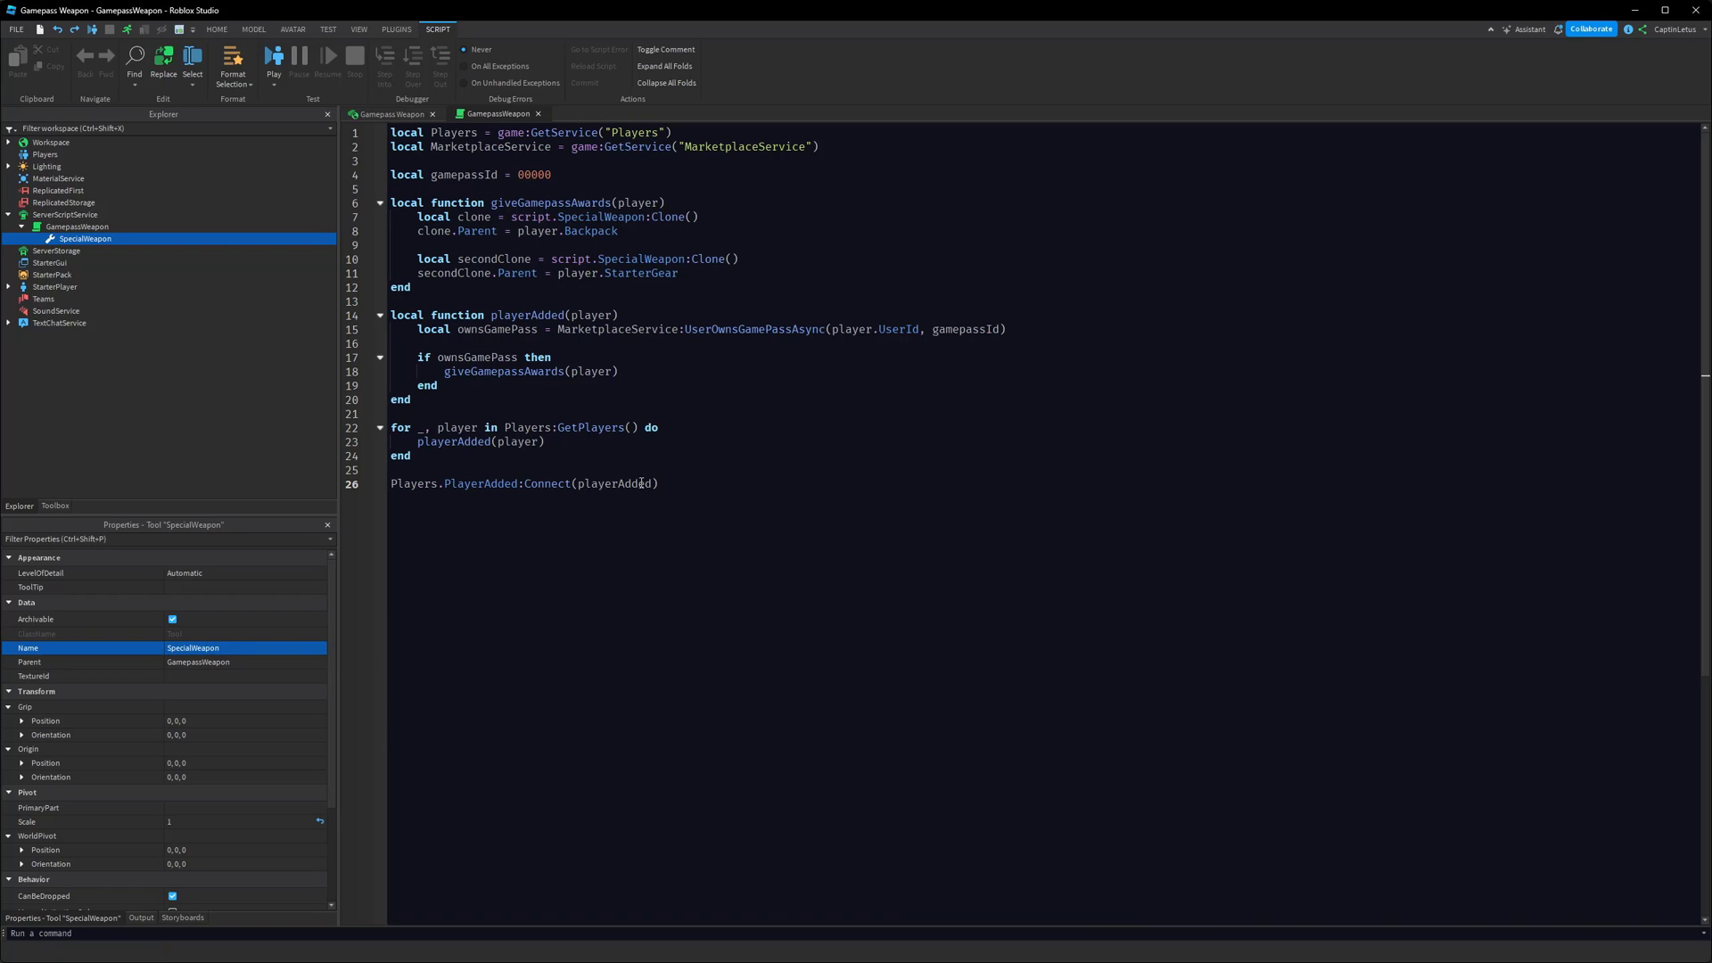
type("MarketplaceService")
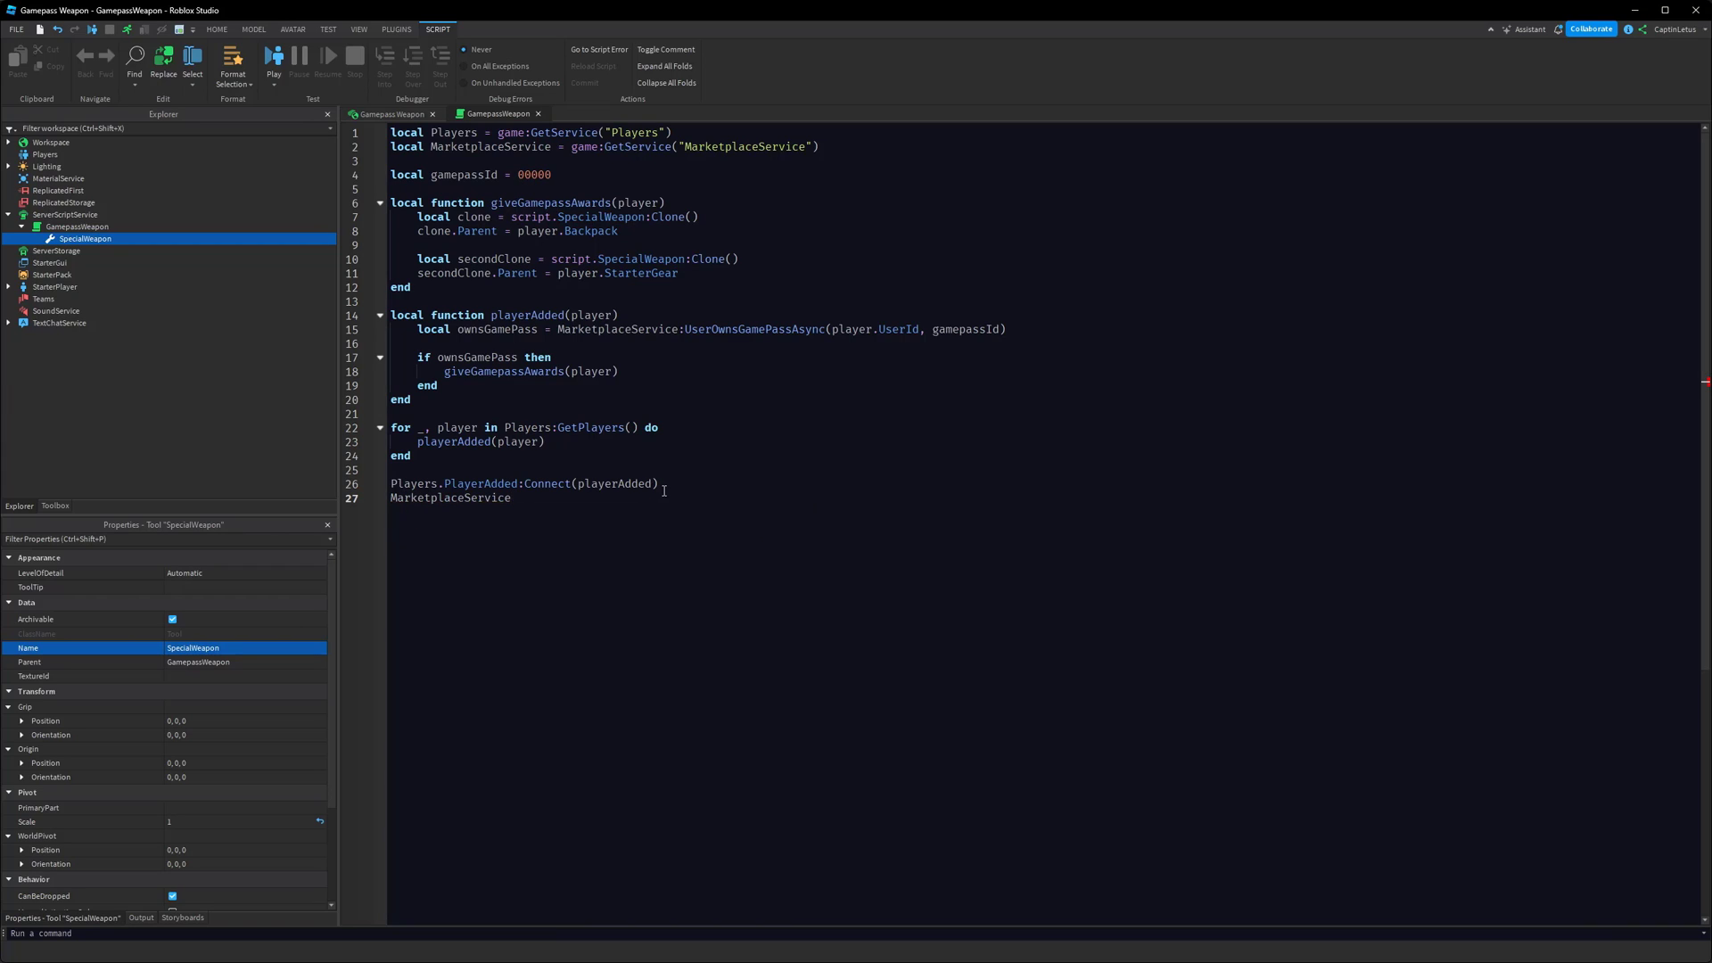
type(":")
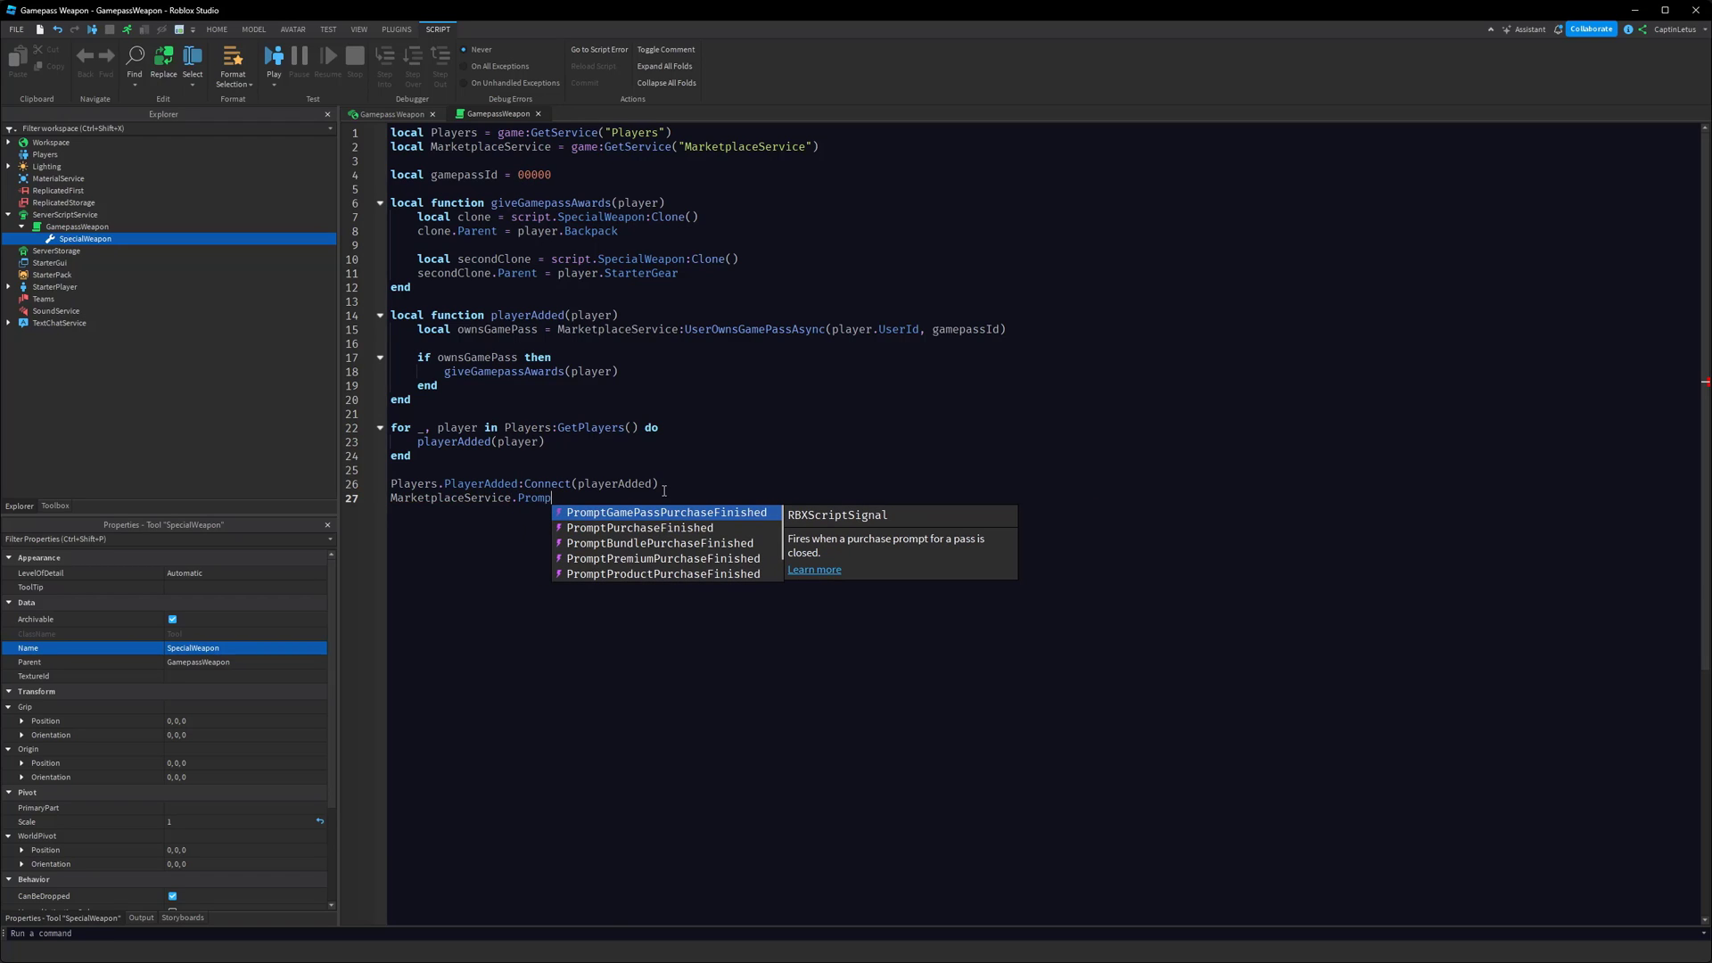
type("PromptGamePassPurchaseFinished:Connect(function (player")
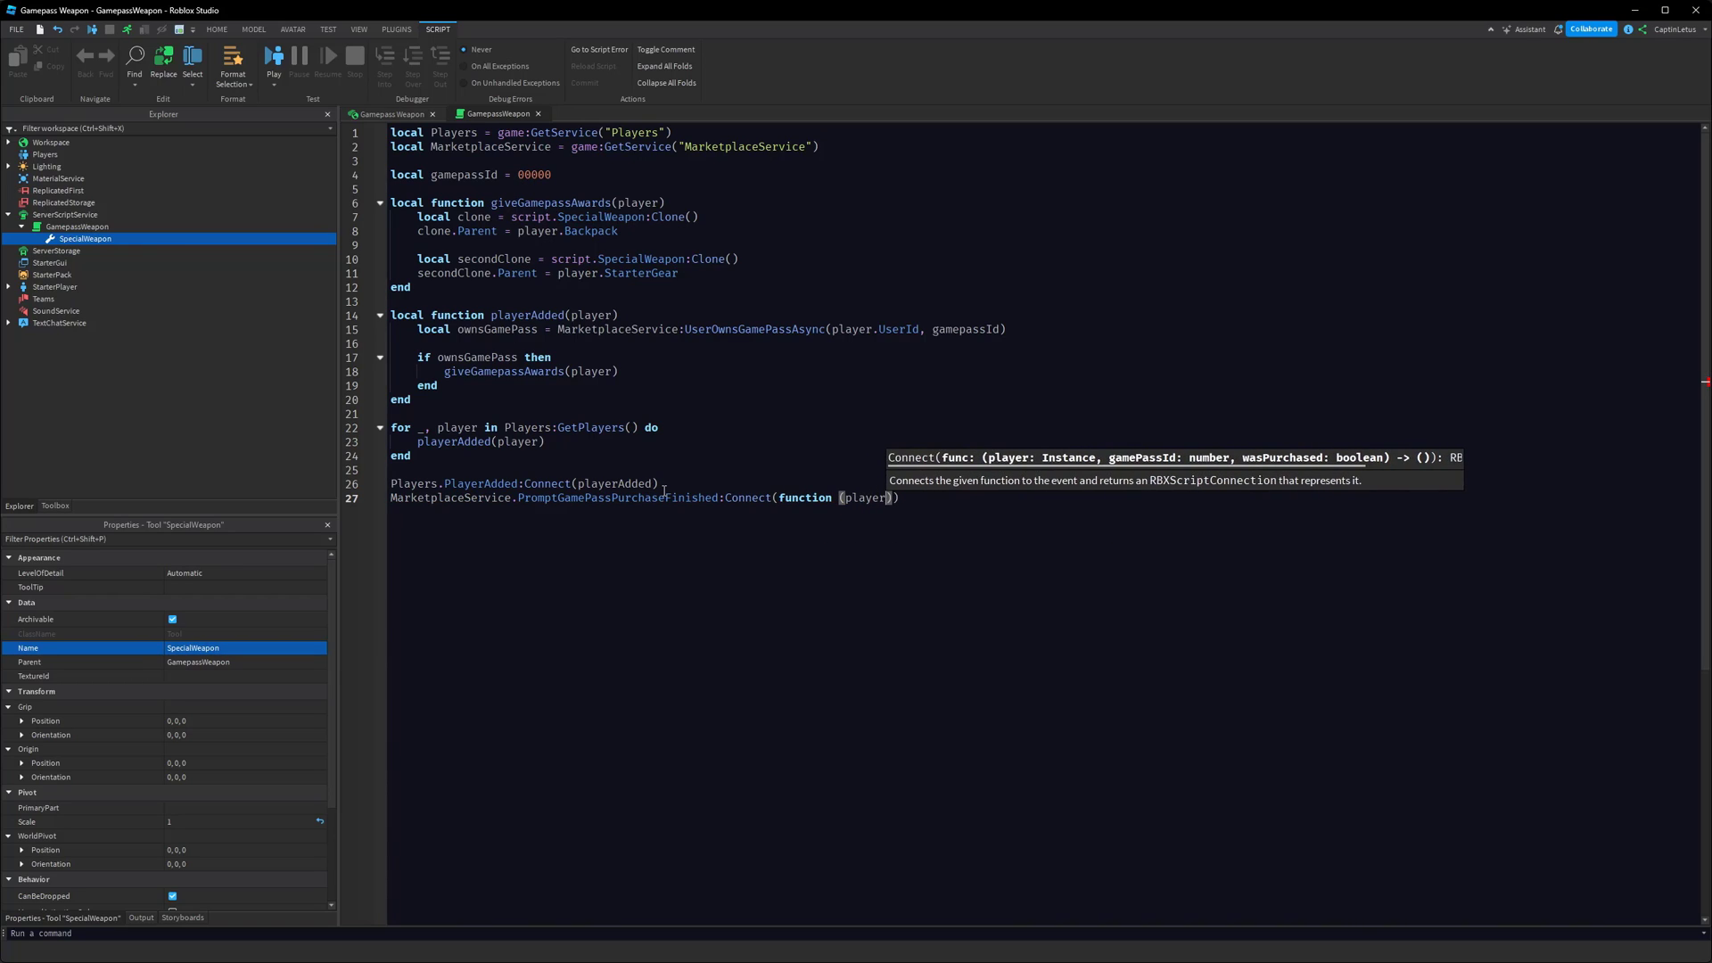
type(", id")
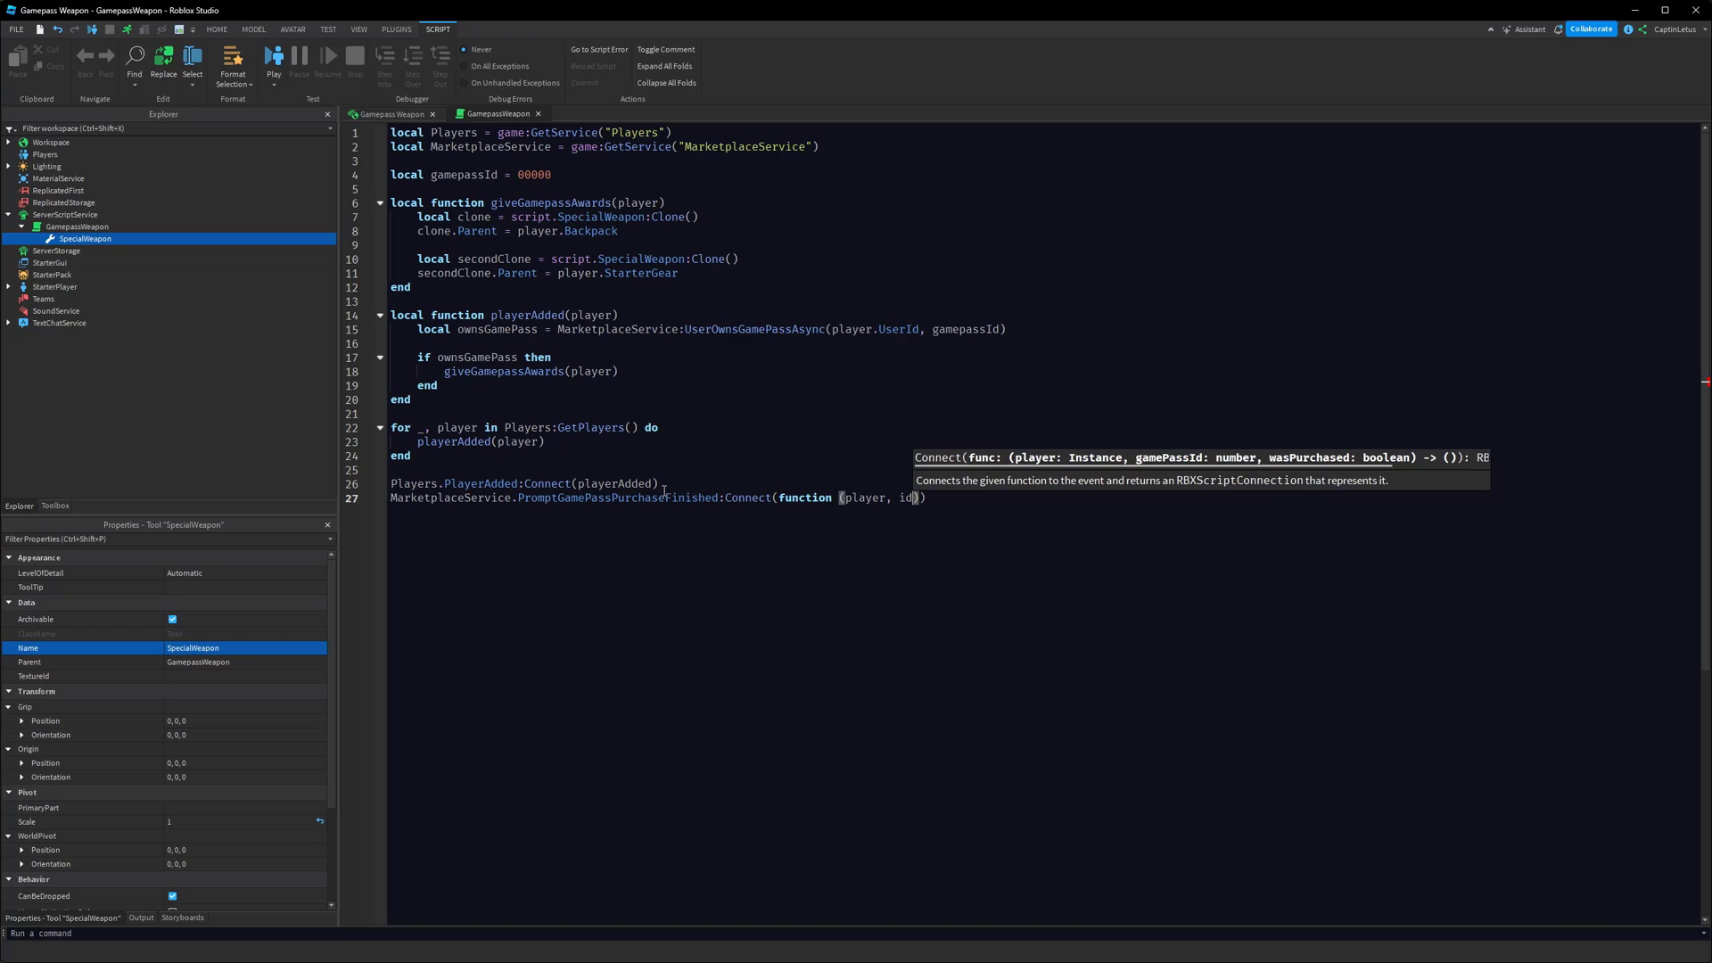
type(", wasPurcahsed")
type("return")
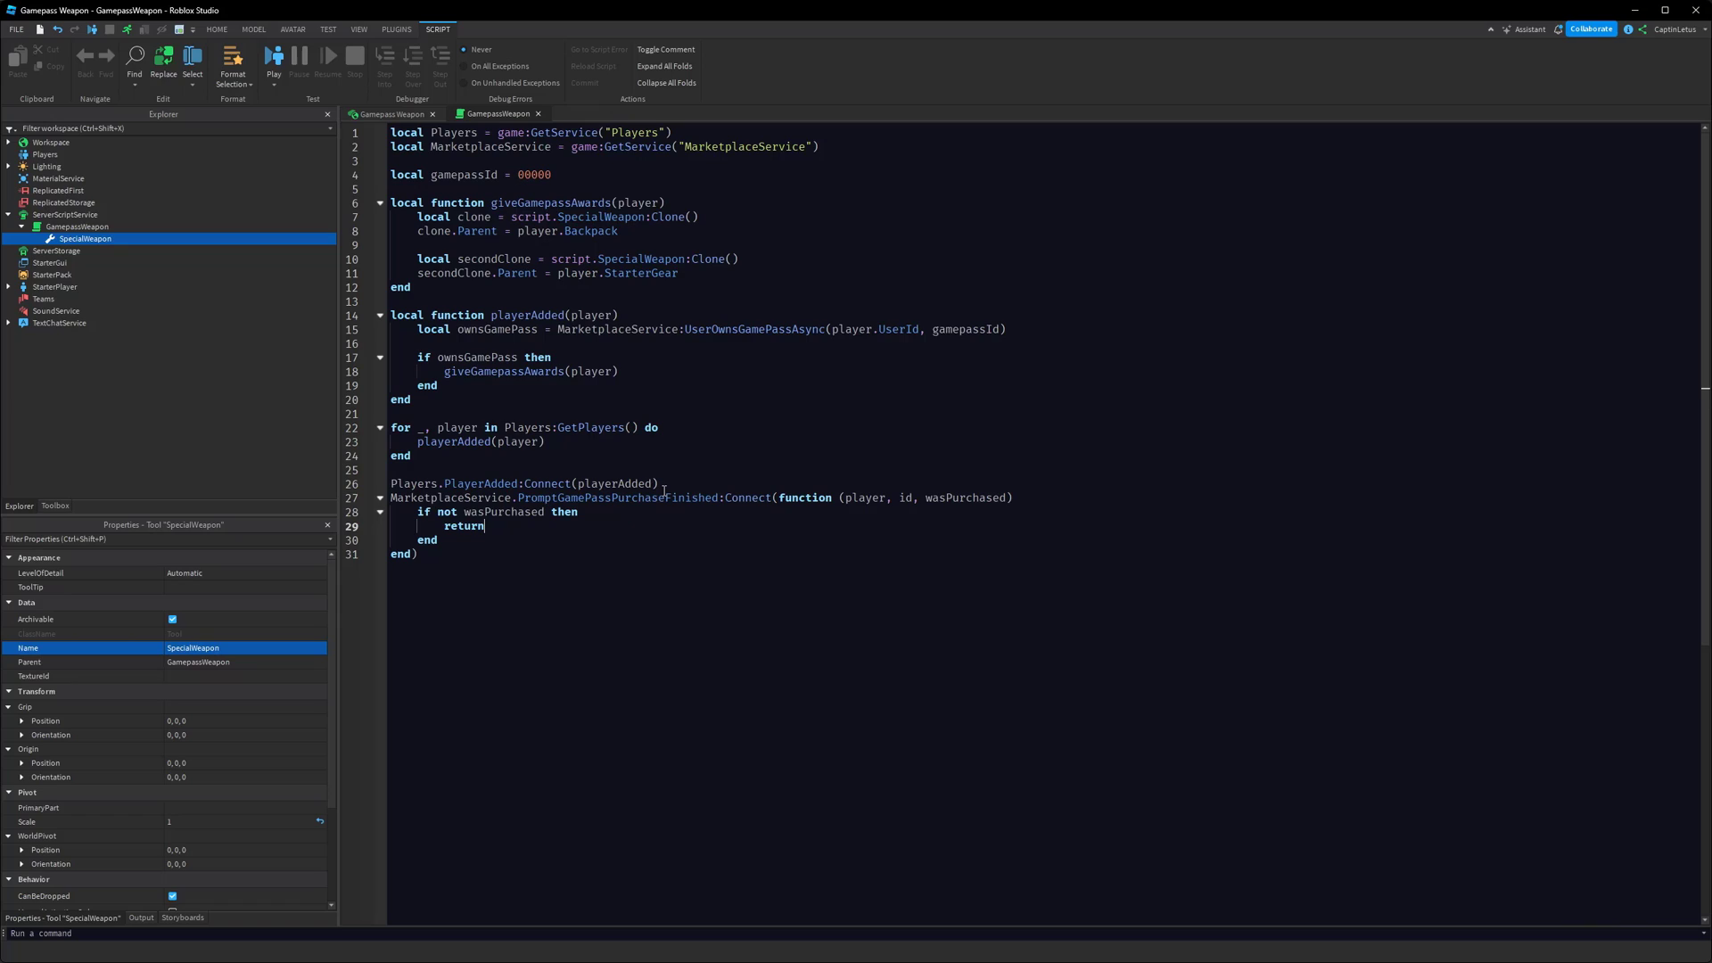
key("Enter")
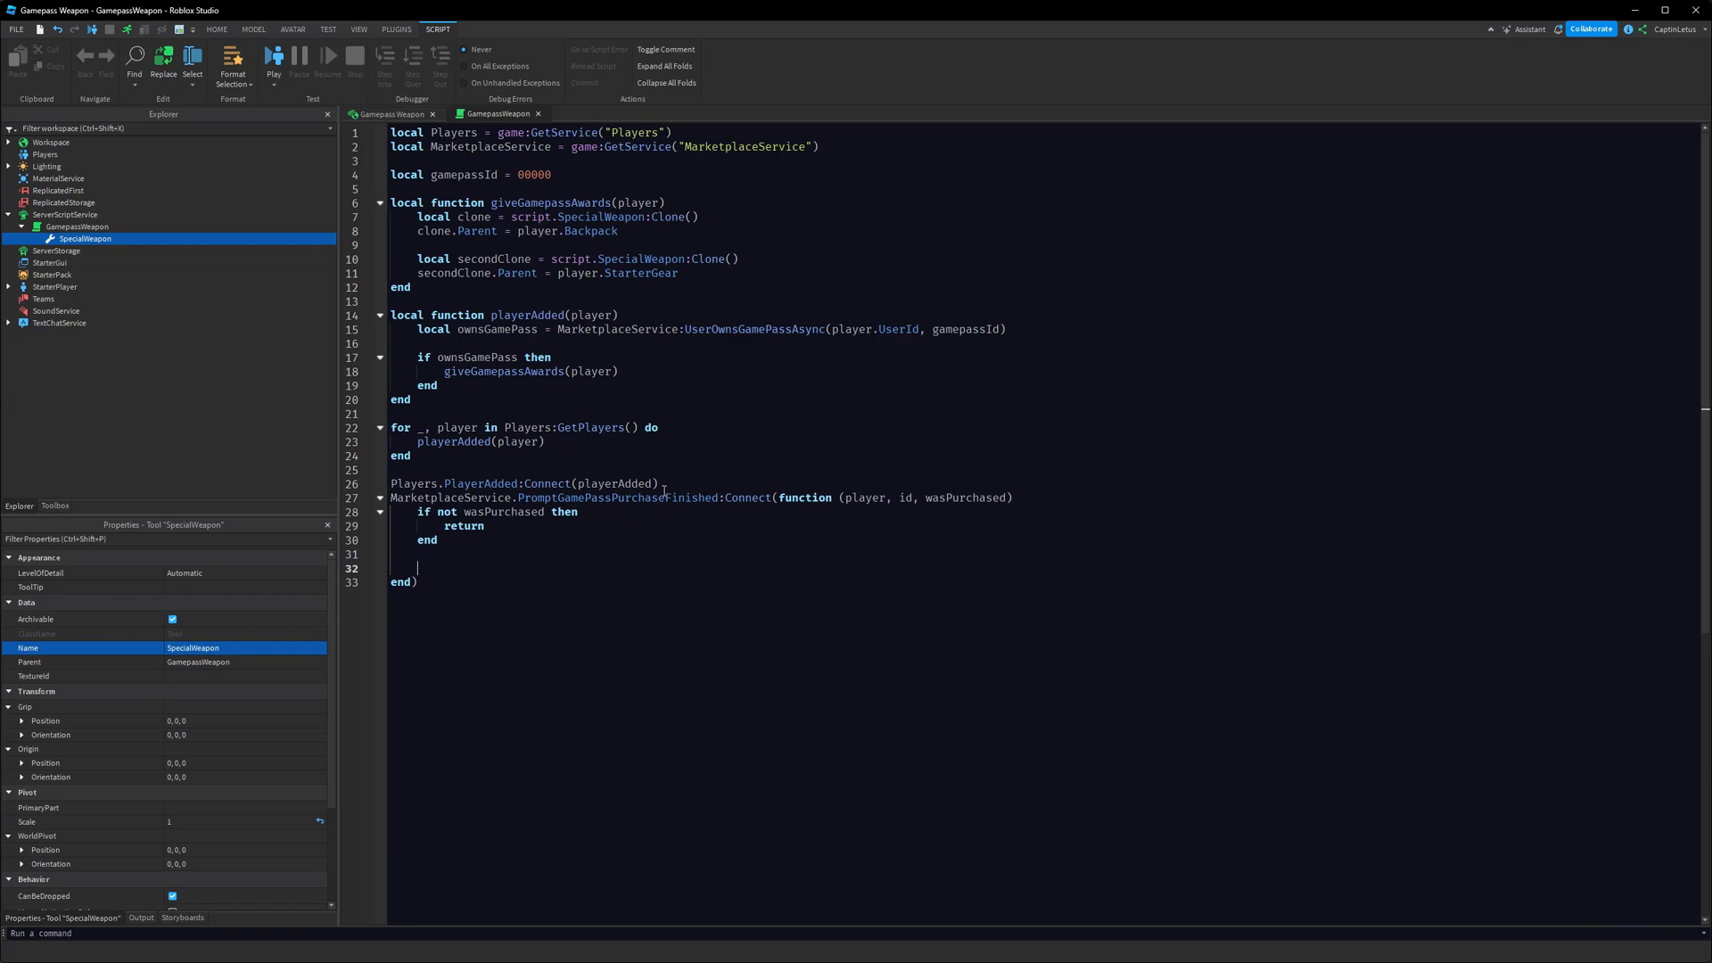
Call giveGamepassAwards(player) when id == gamepassId and space the handler from PlayerAdded
type("if id ==")
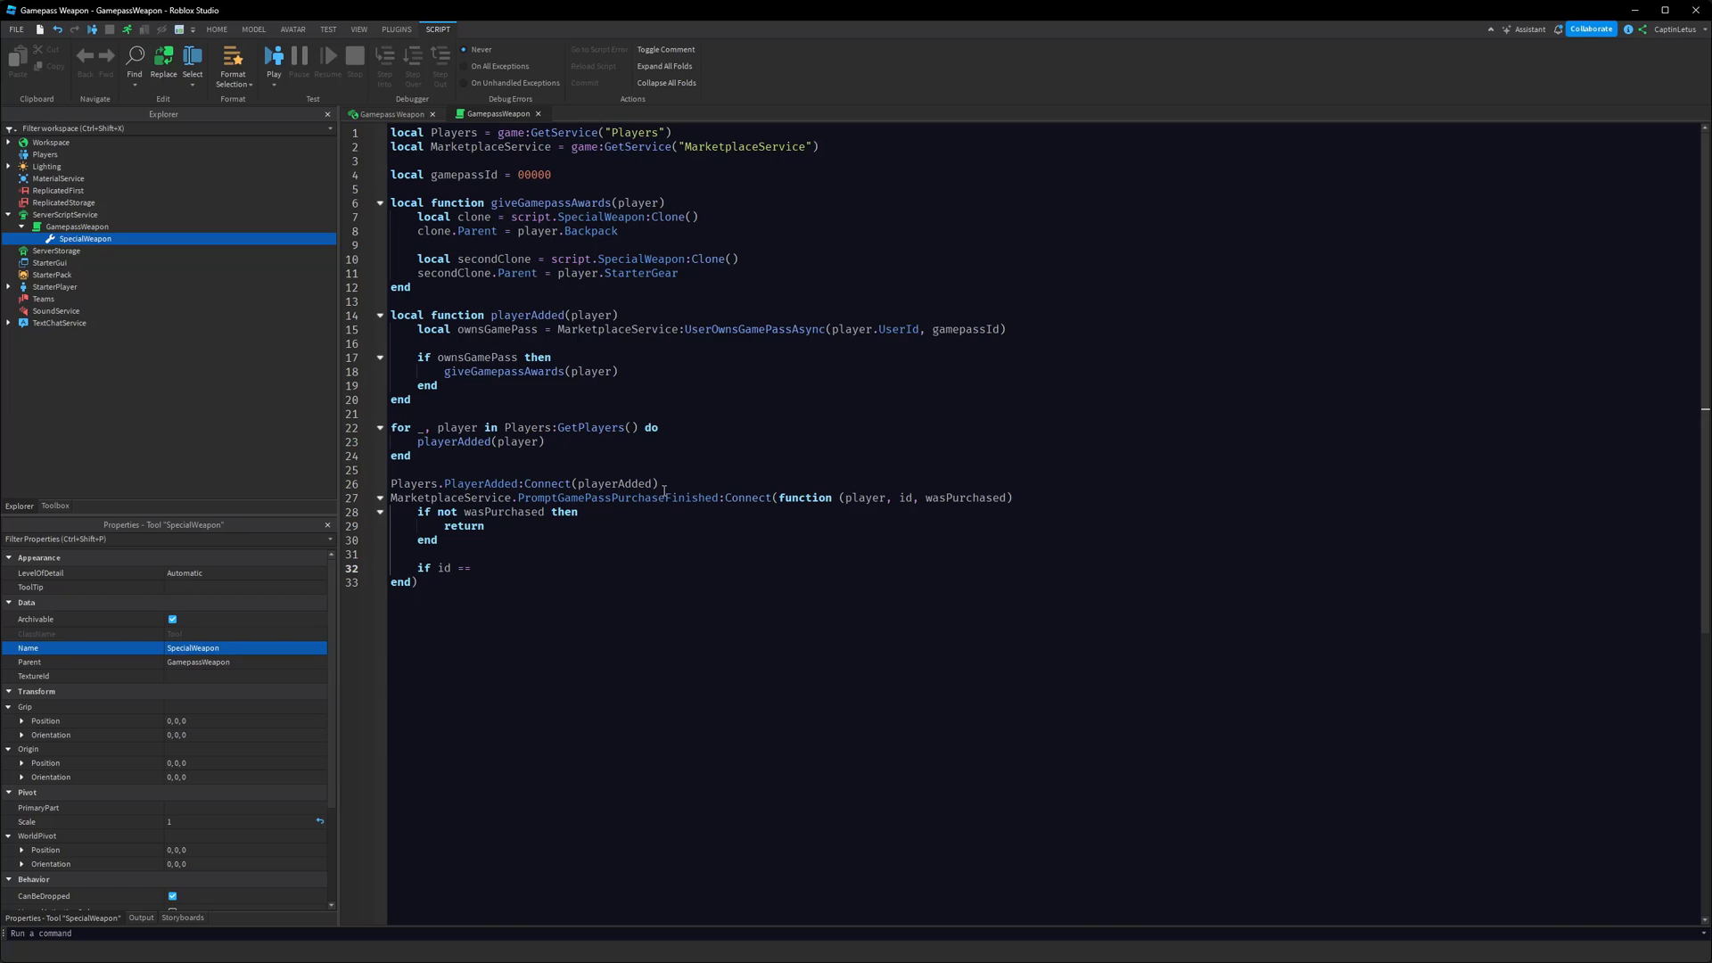
type("gm")
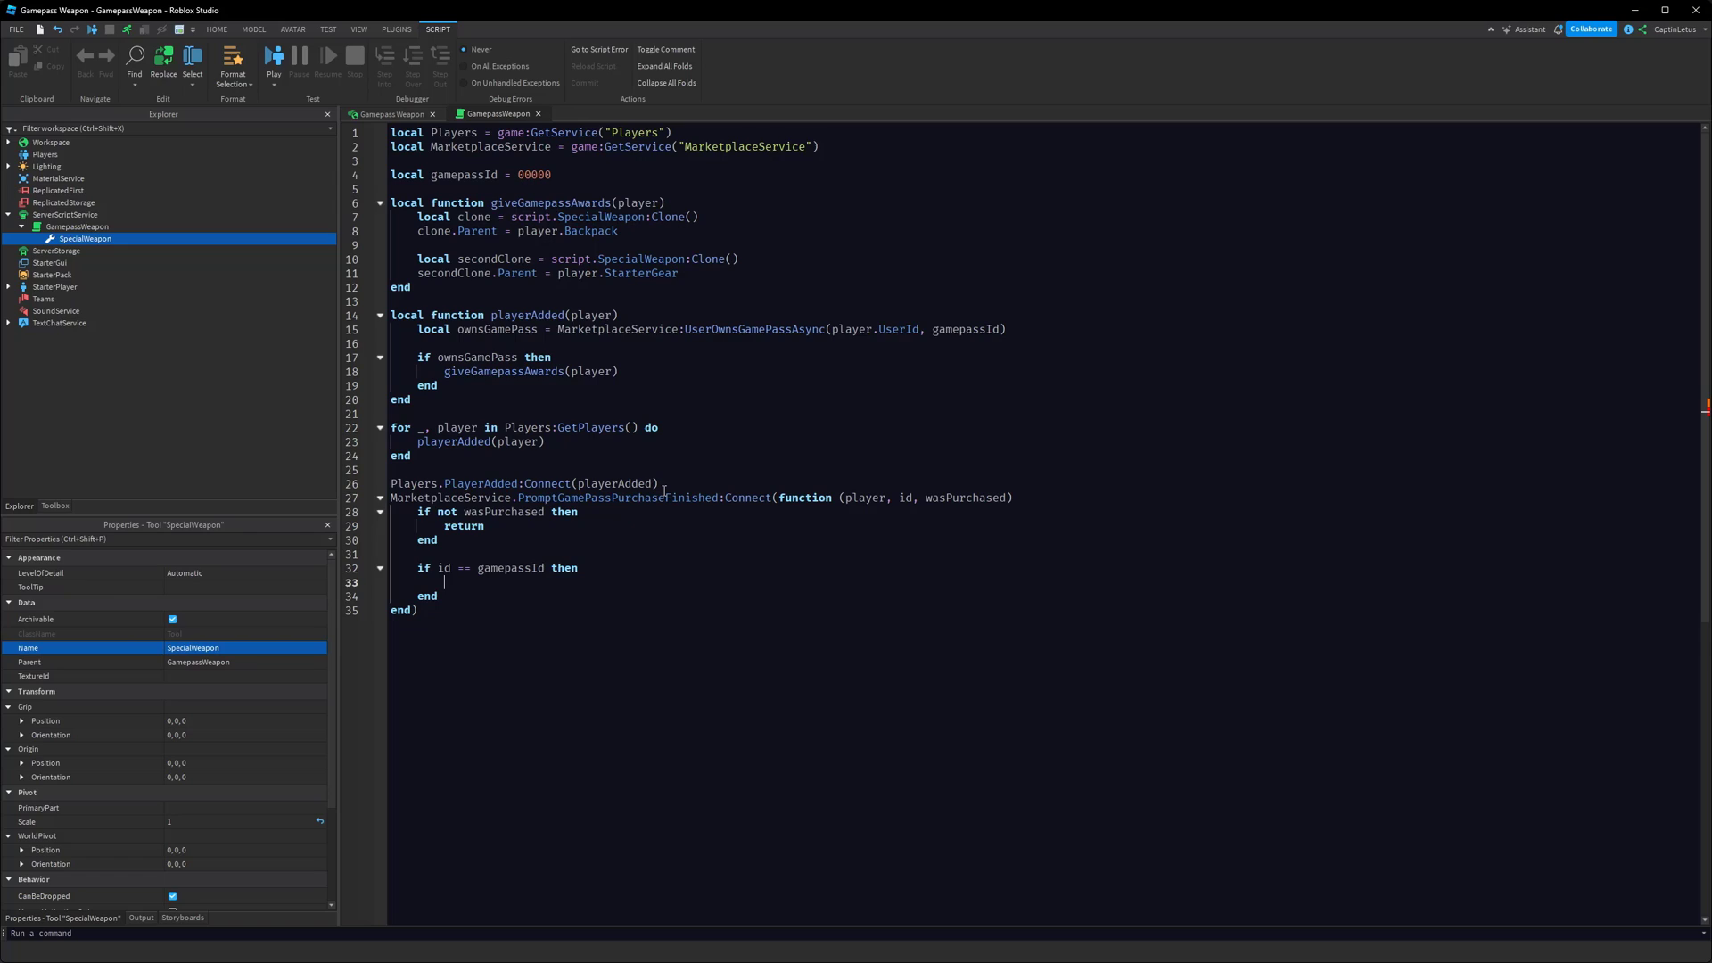
type("giveGamepassAwards()")
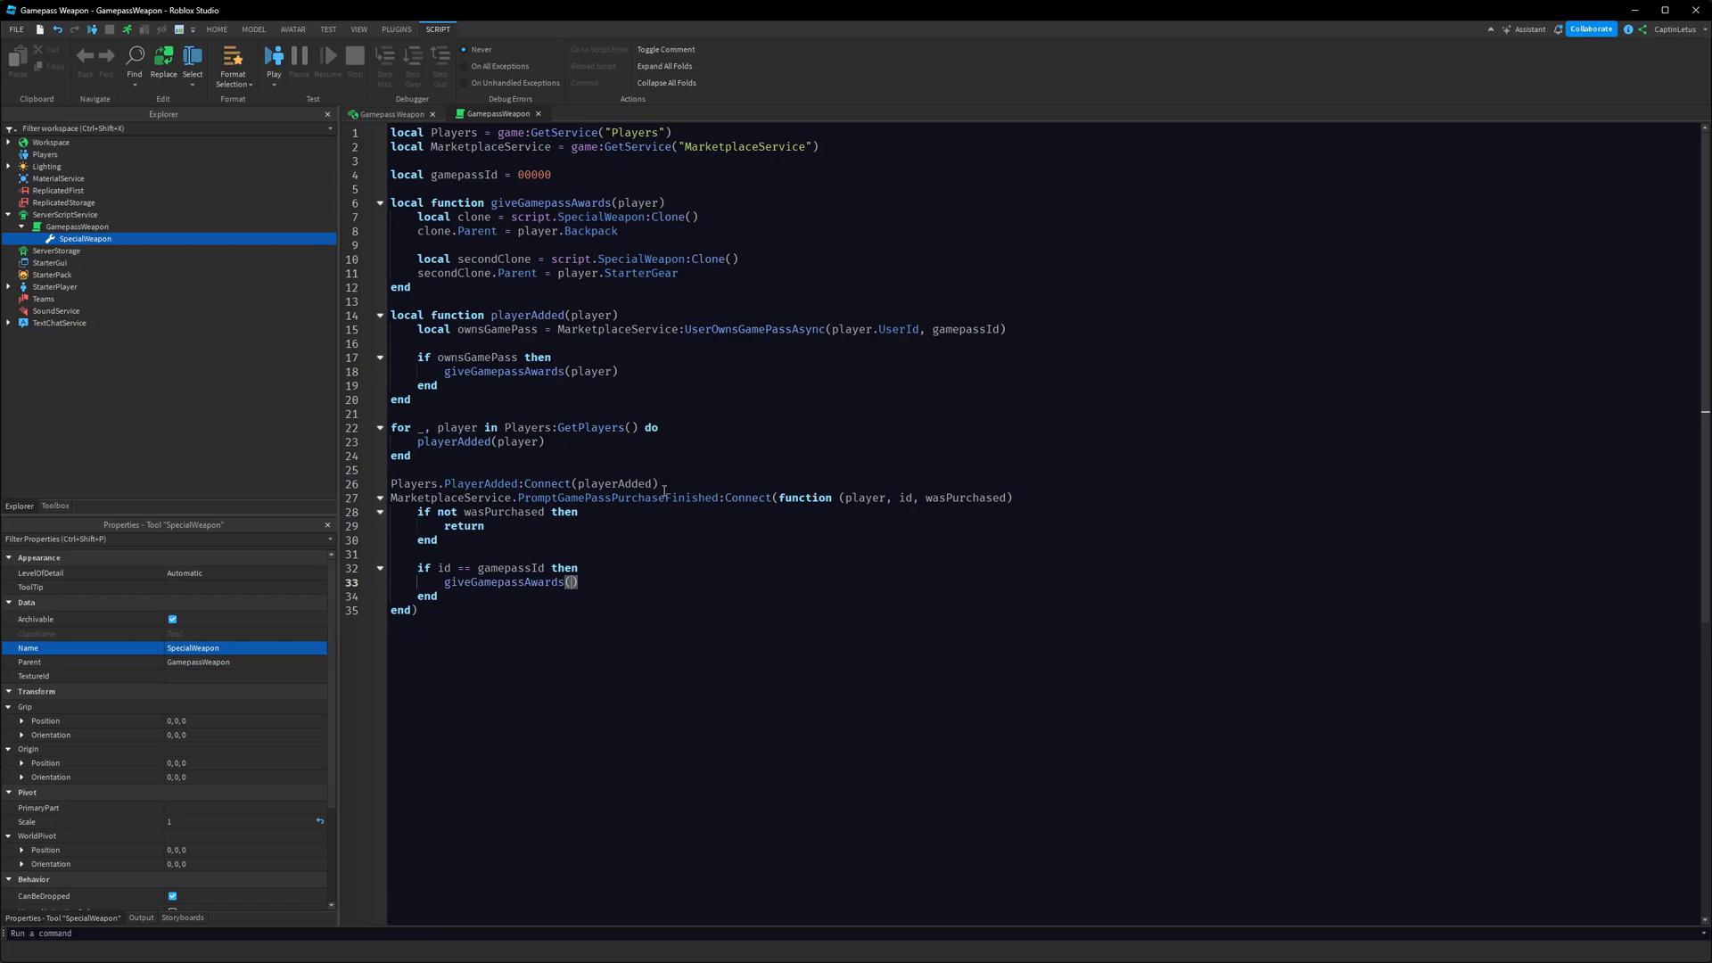
type("player")
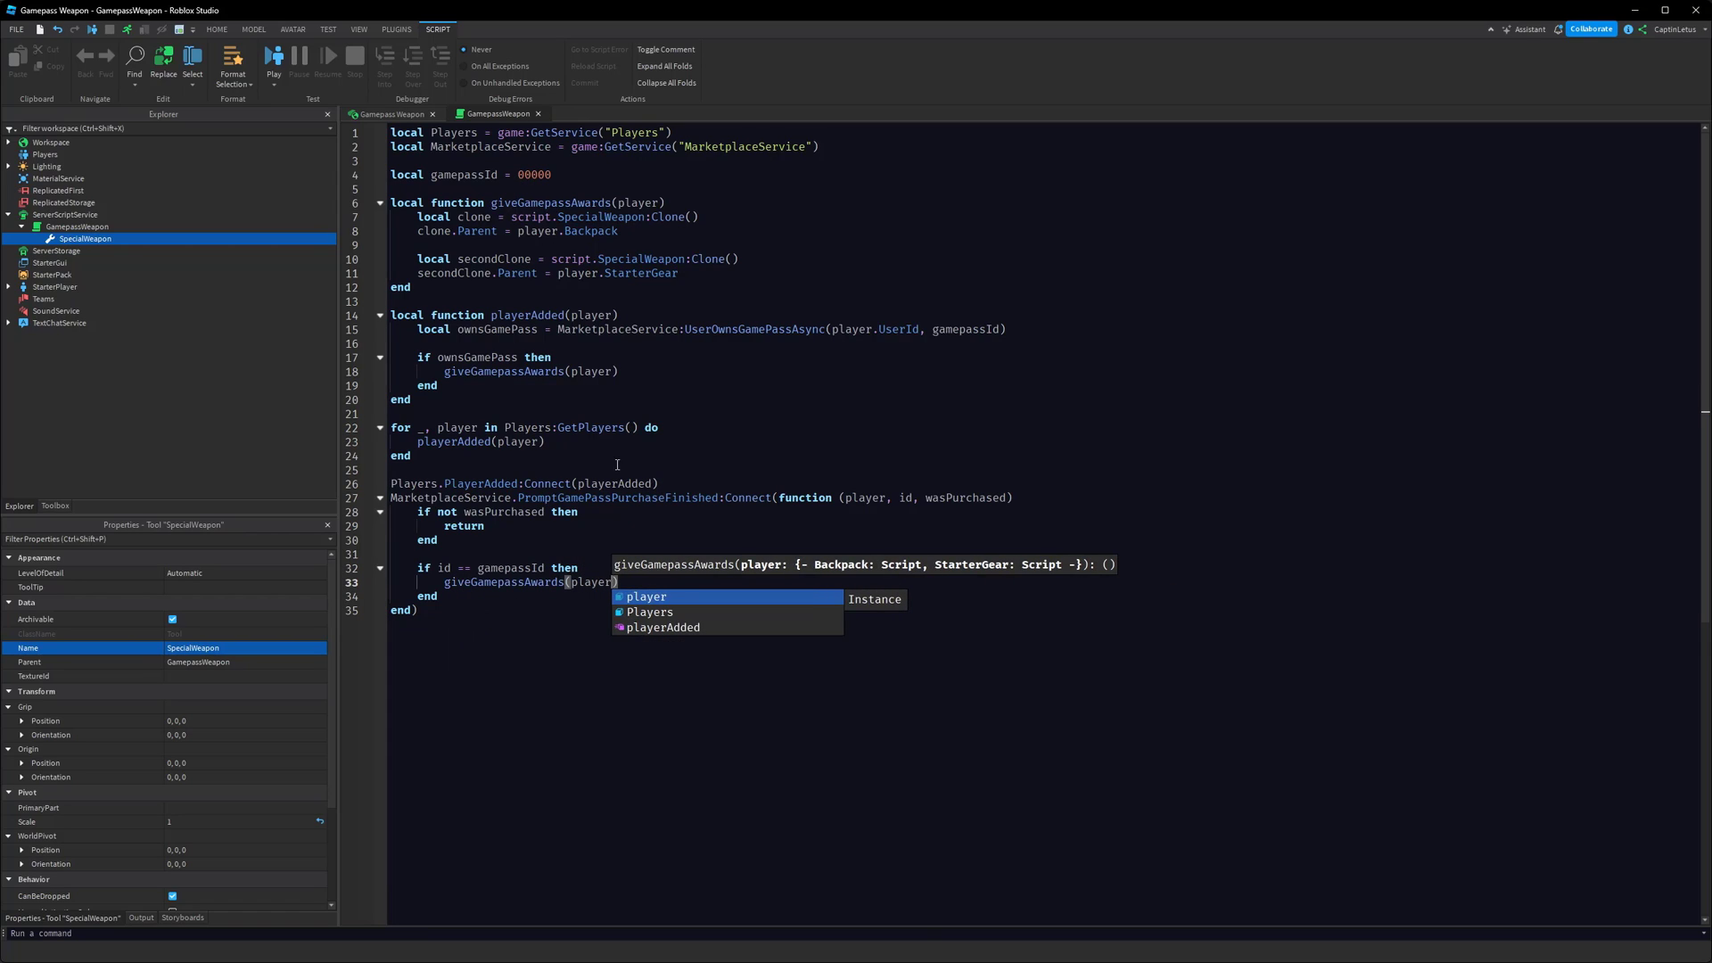
left_click(677, 483)
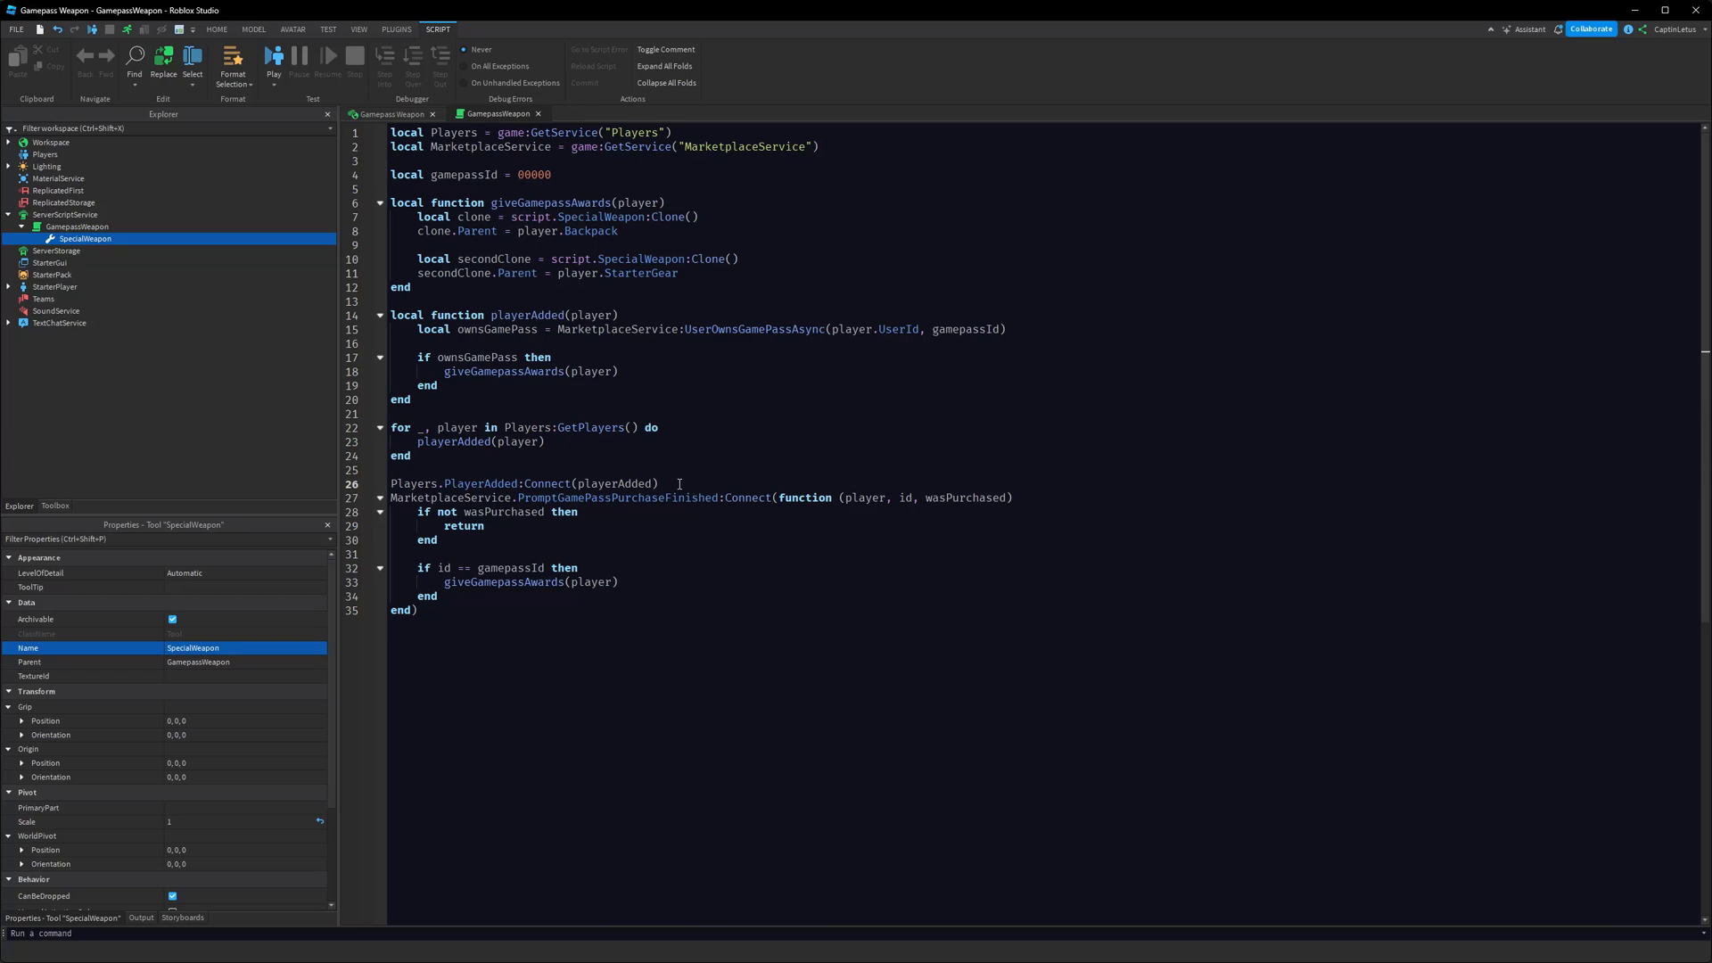
key("enter")
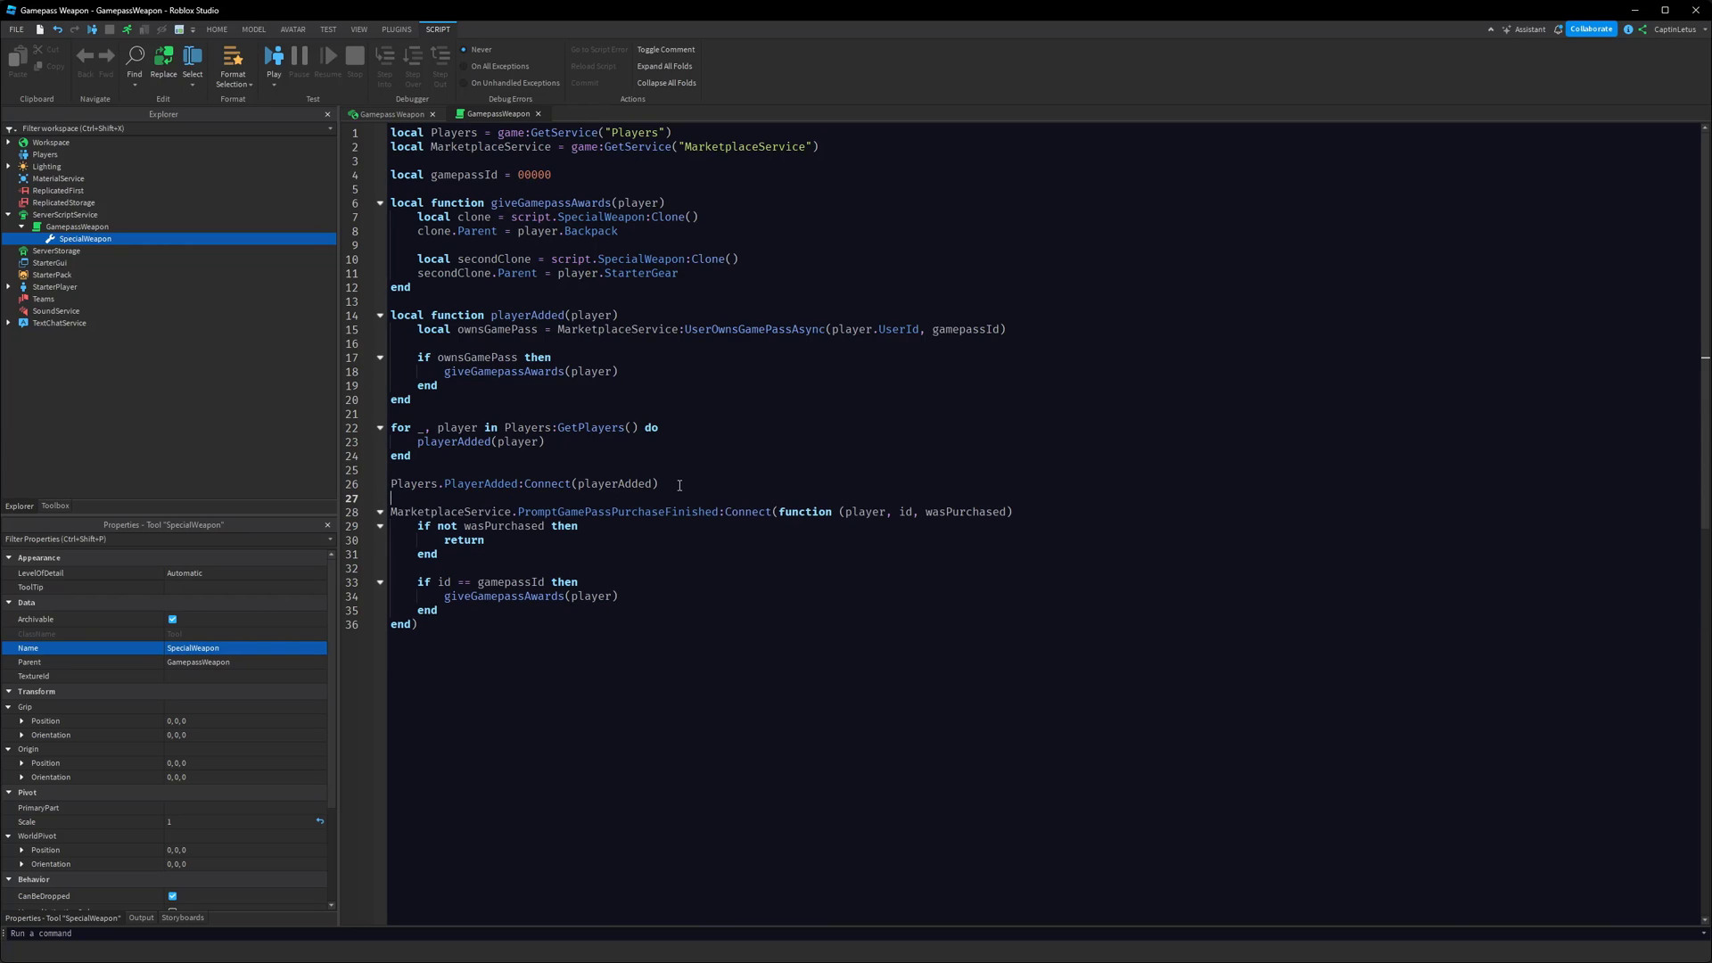
key("ctrl+a")
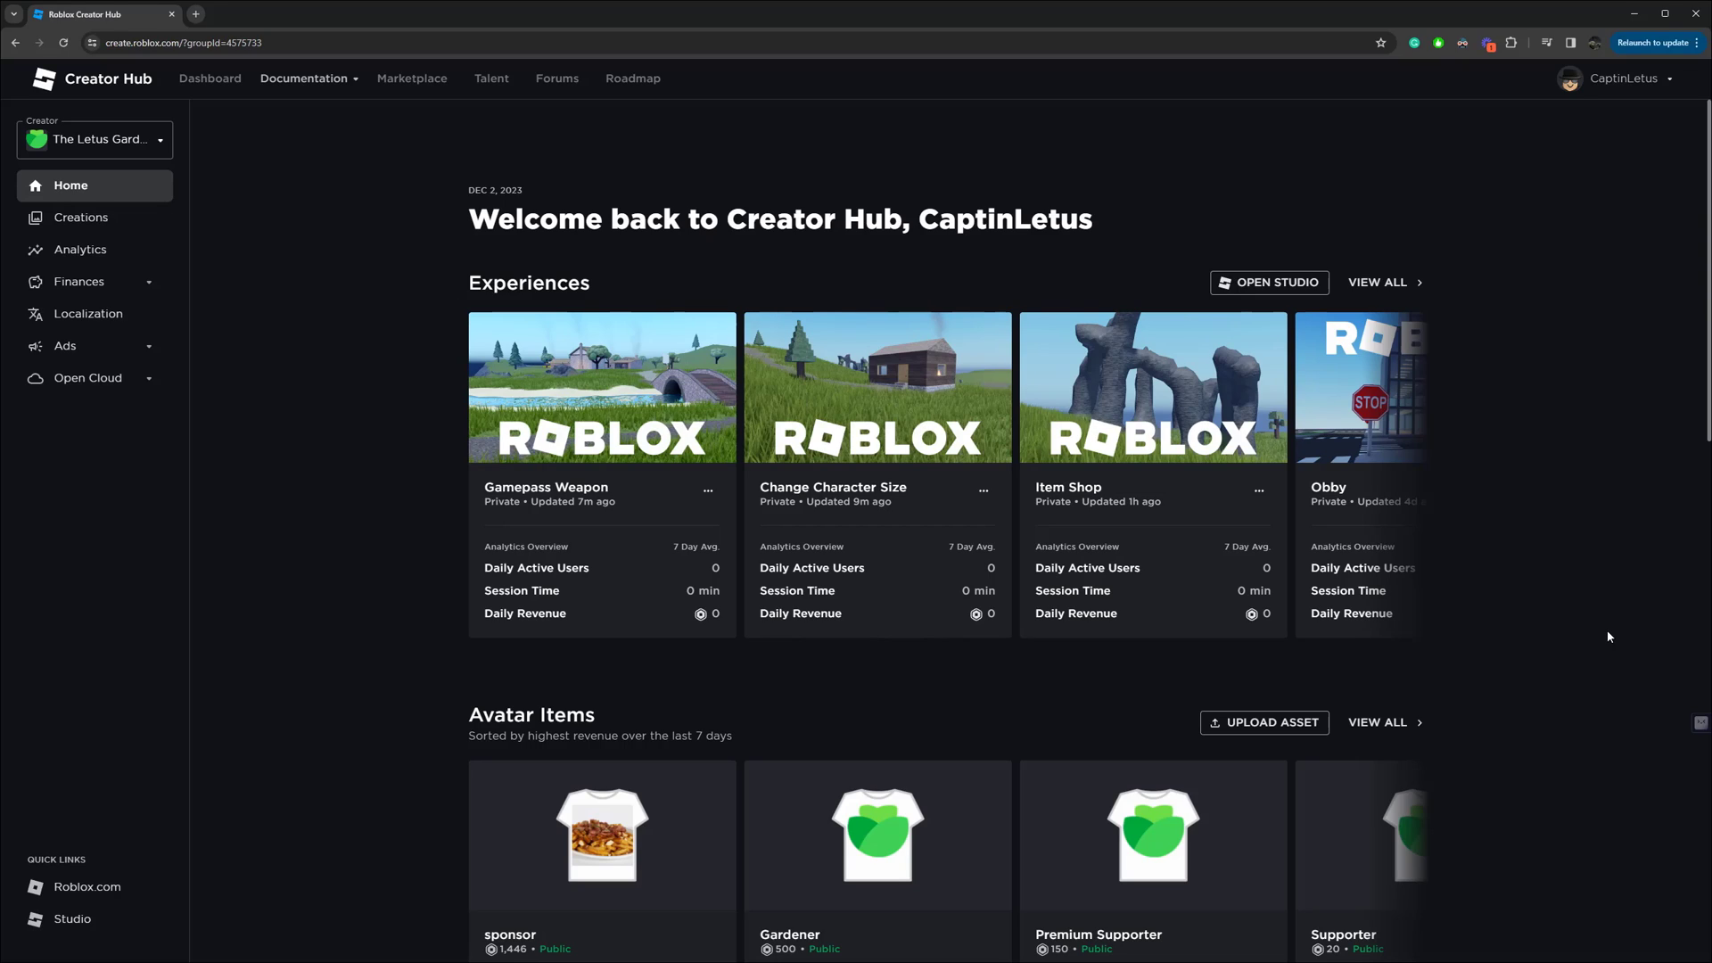
mouse_move(160, 102)
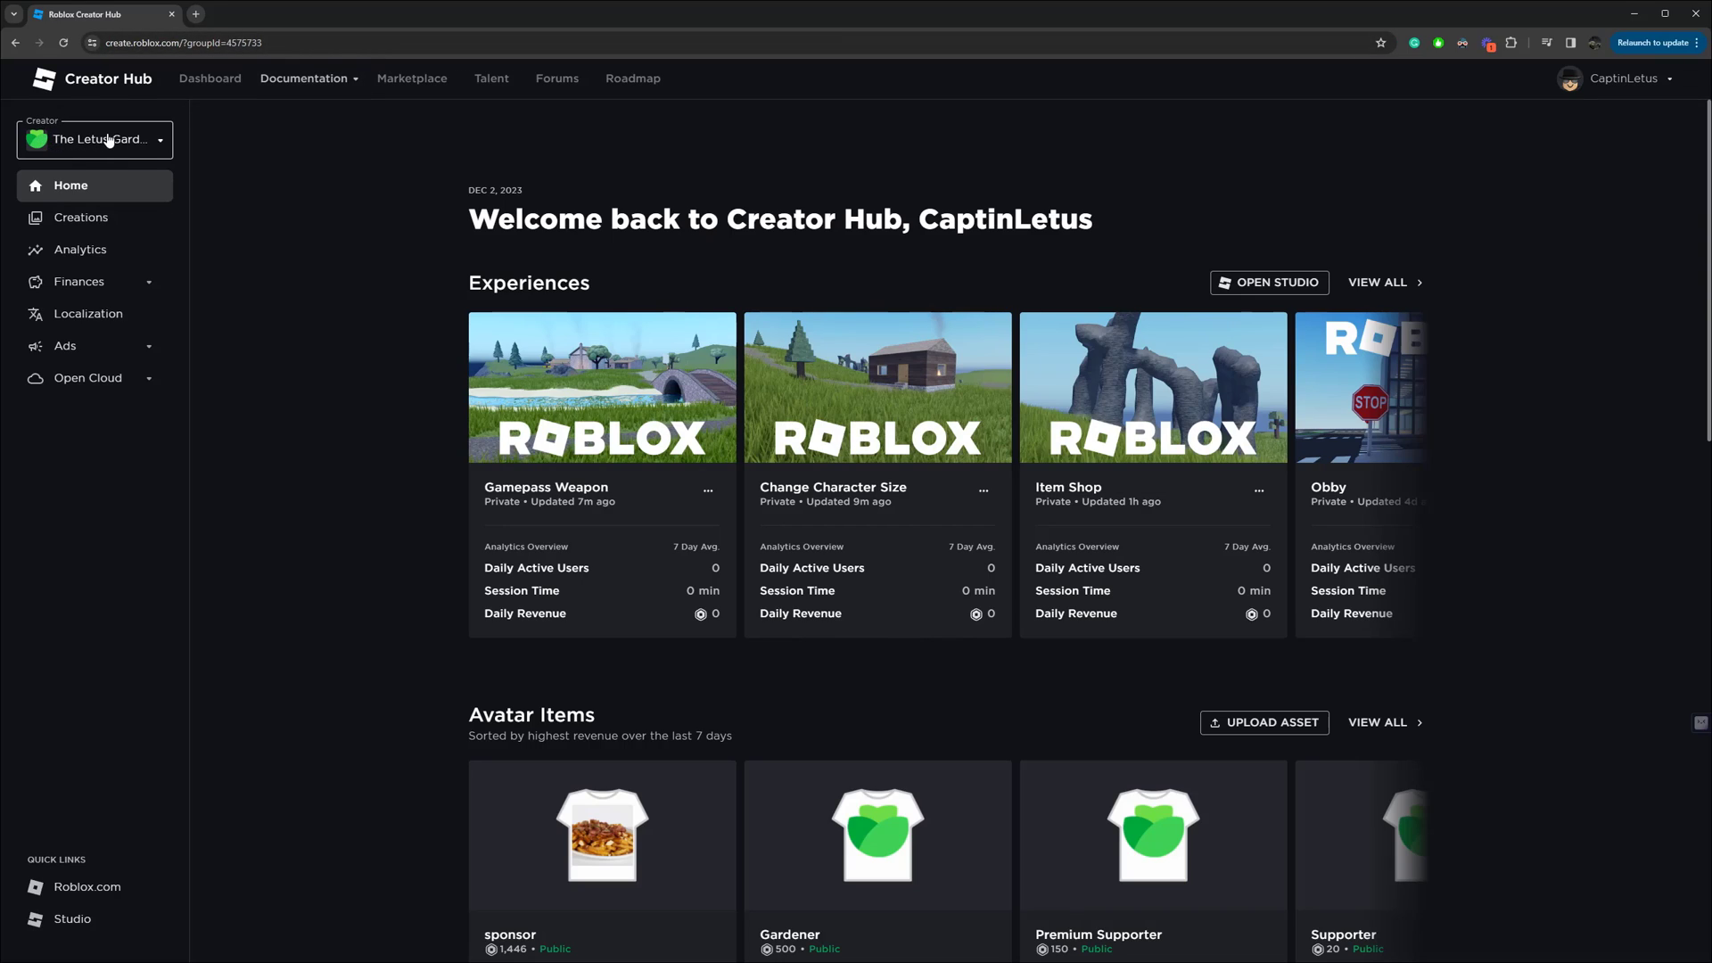
mouse_move(104, 139)
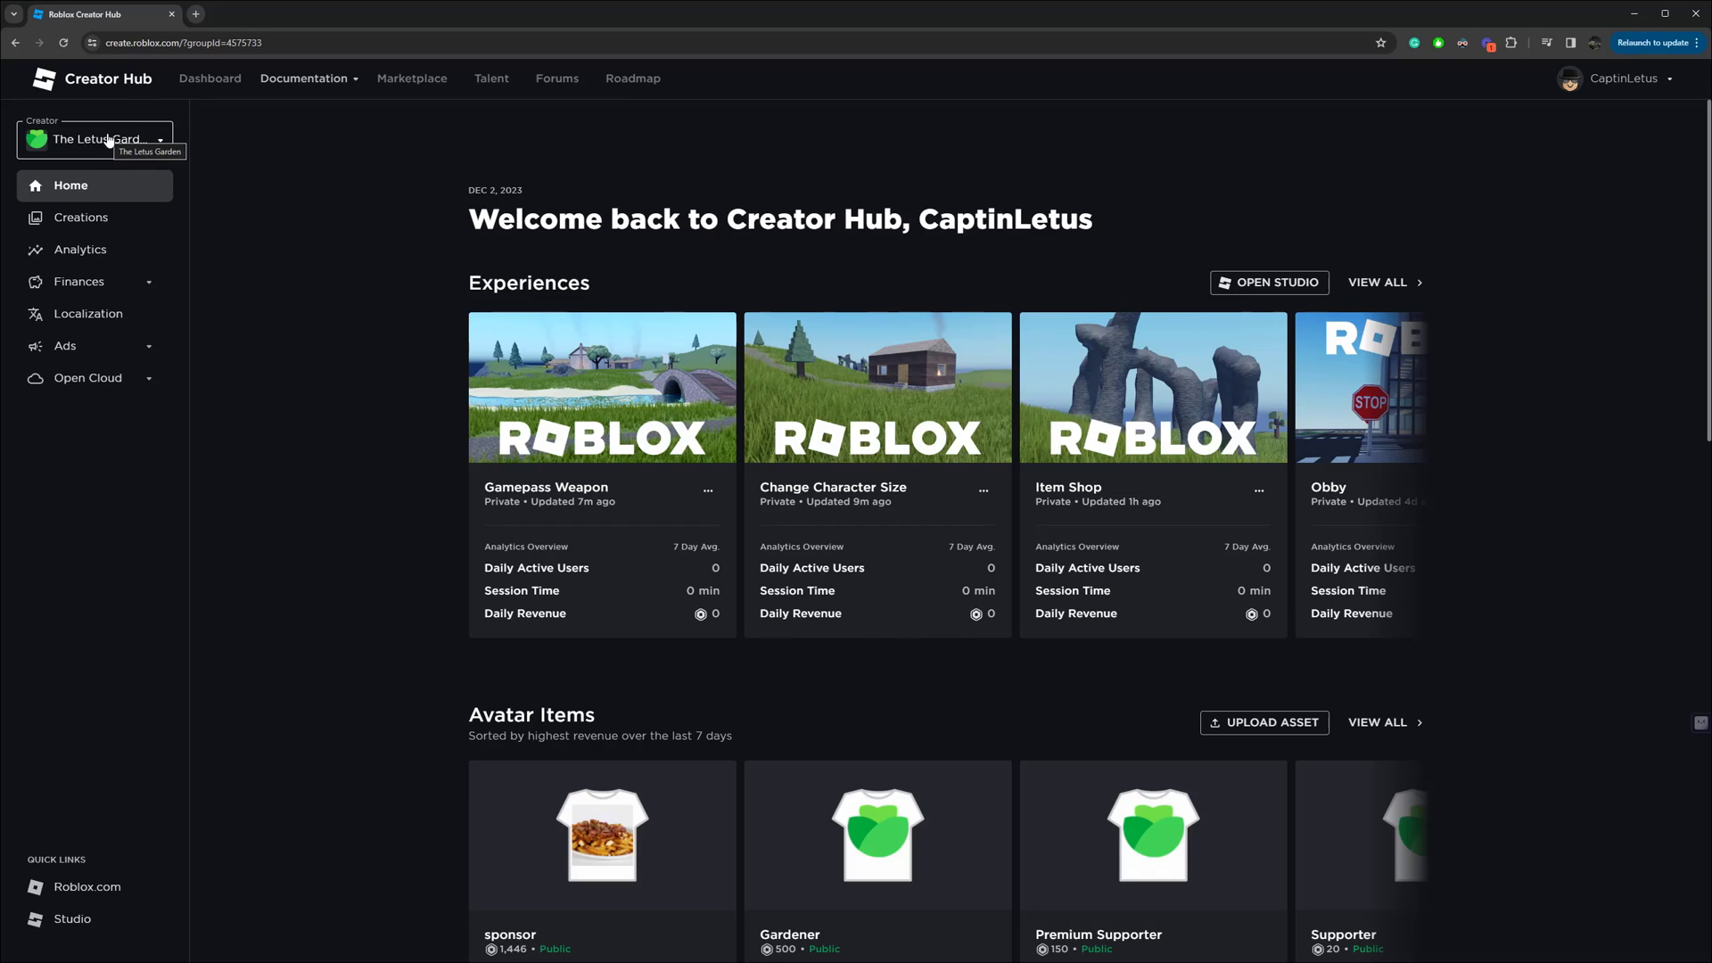
mouse_move(170, 208)
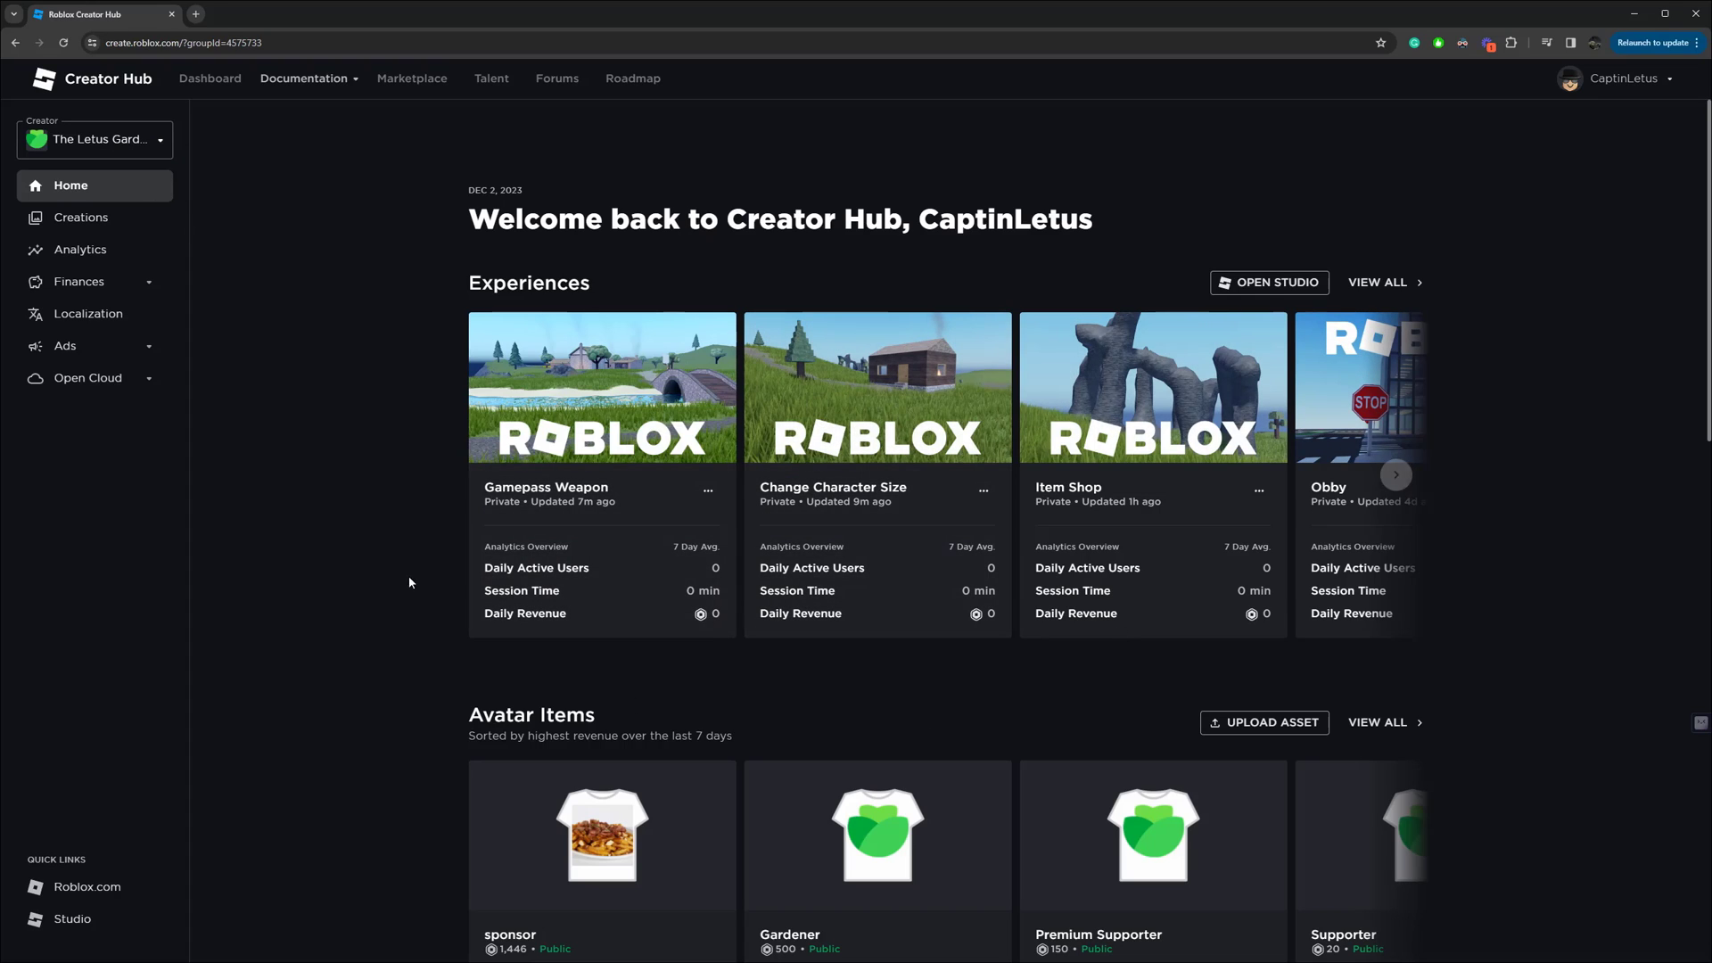
mouse_move(582, 498)
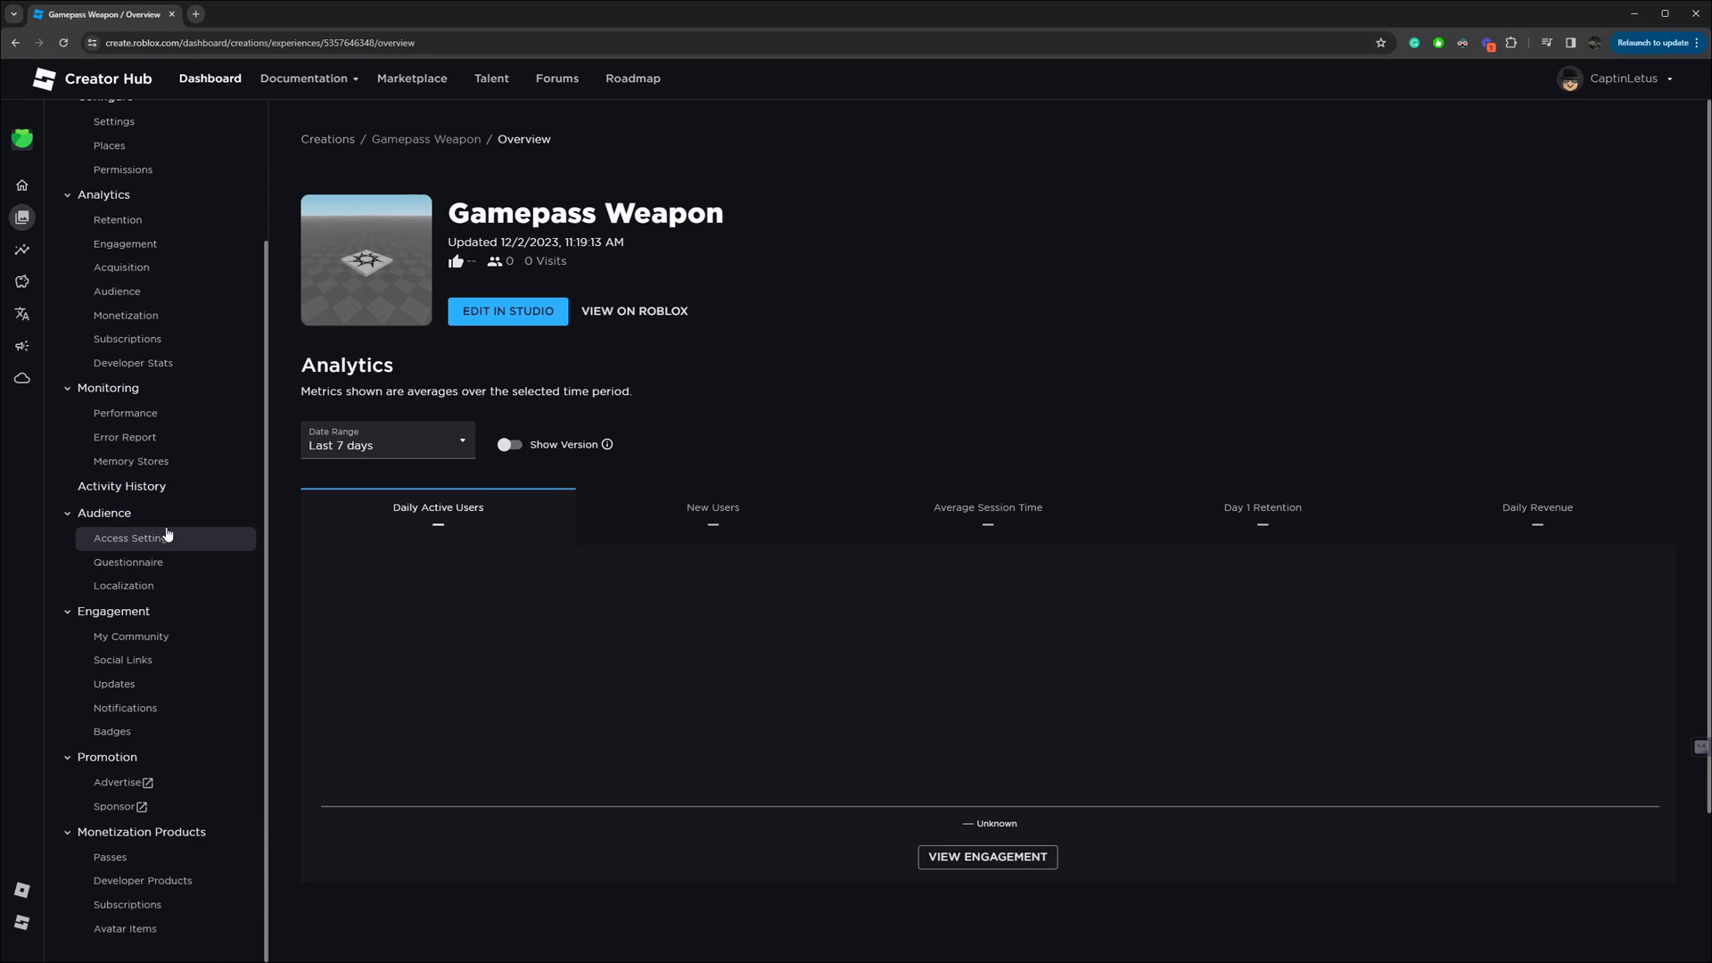
mouse_move(142, 880)
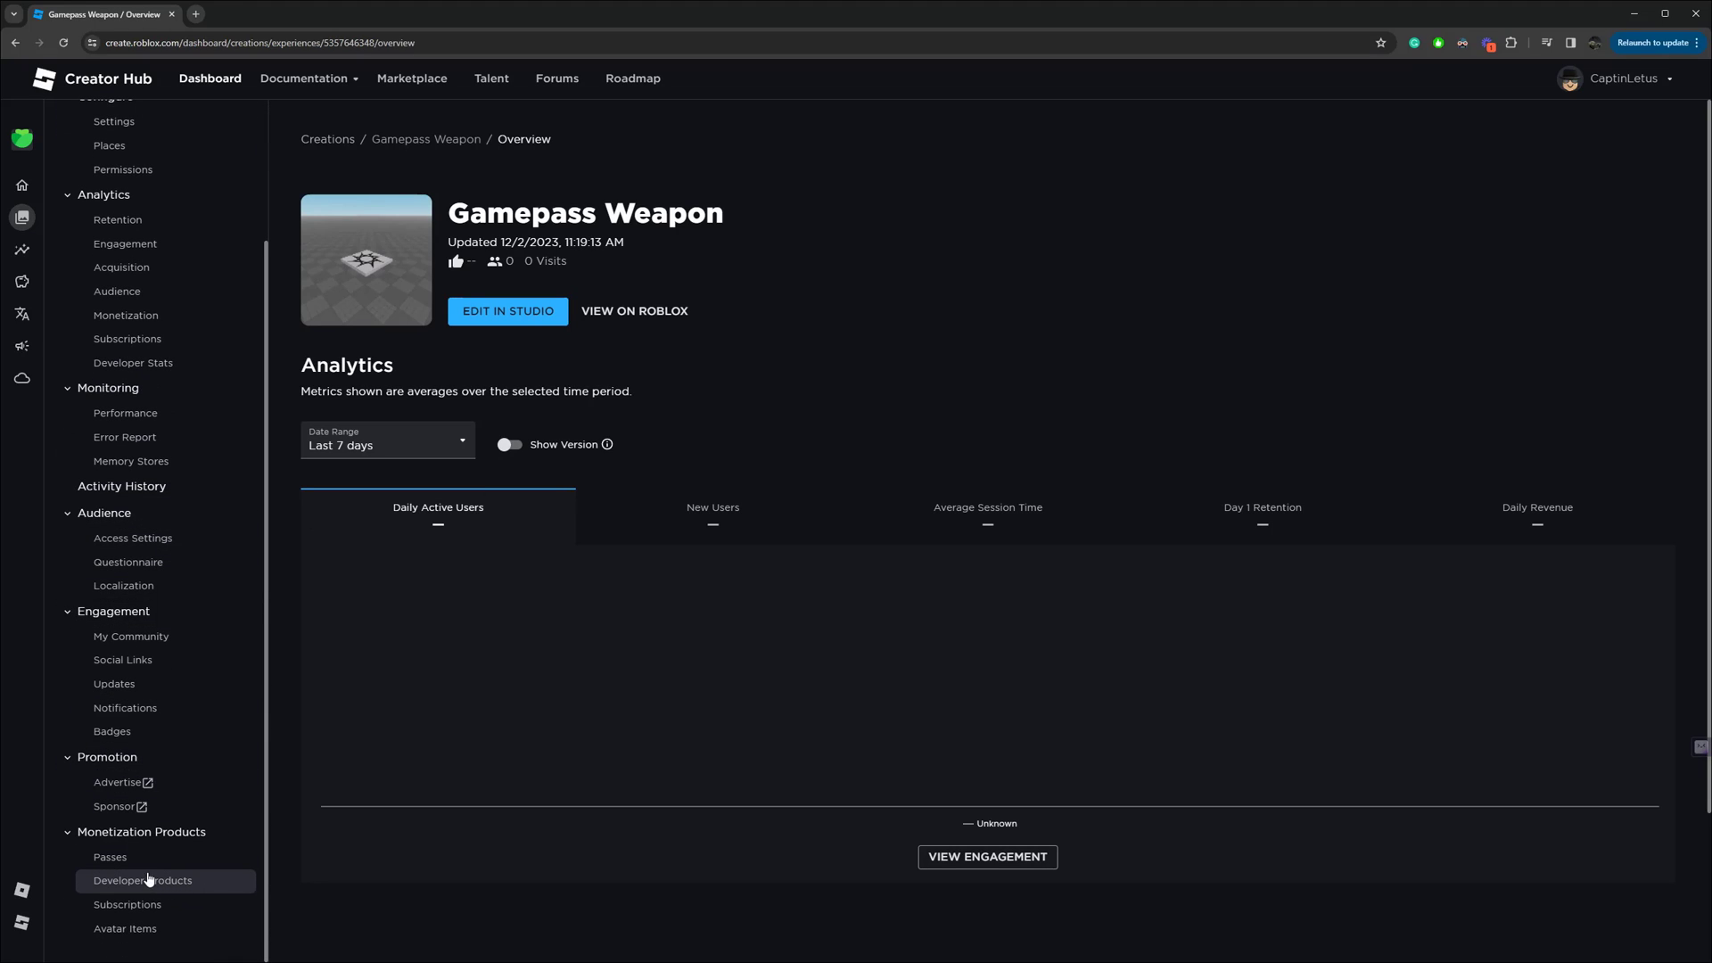
From Gamepass Weapon's Passes page, create a pass named 'Special Weapon'
left_click(109, 857)
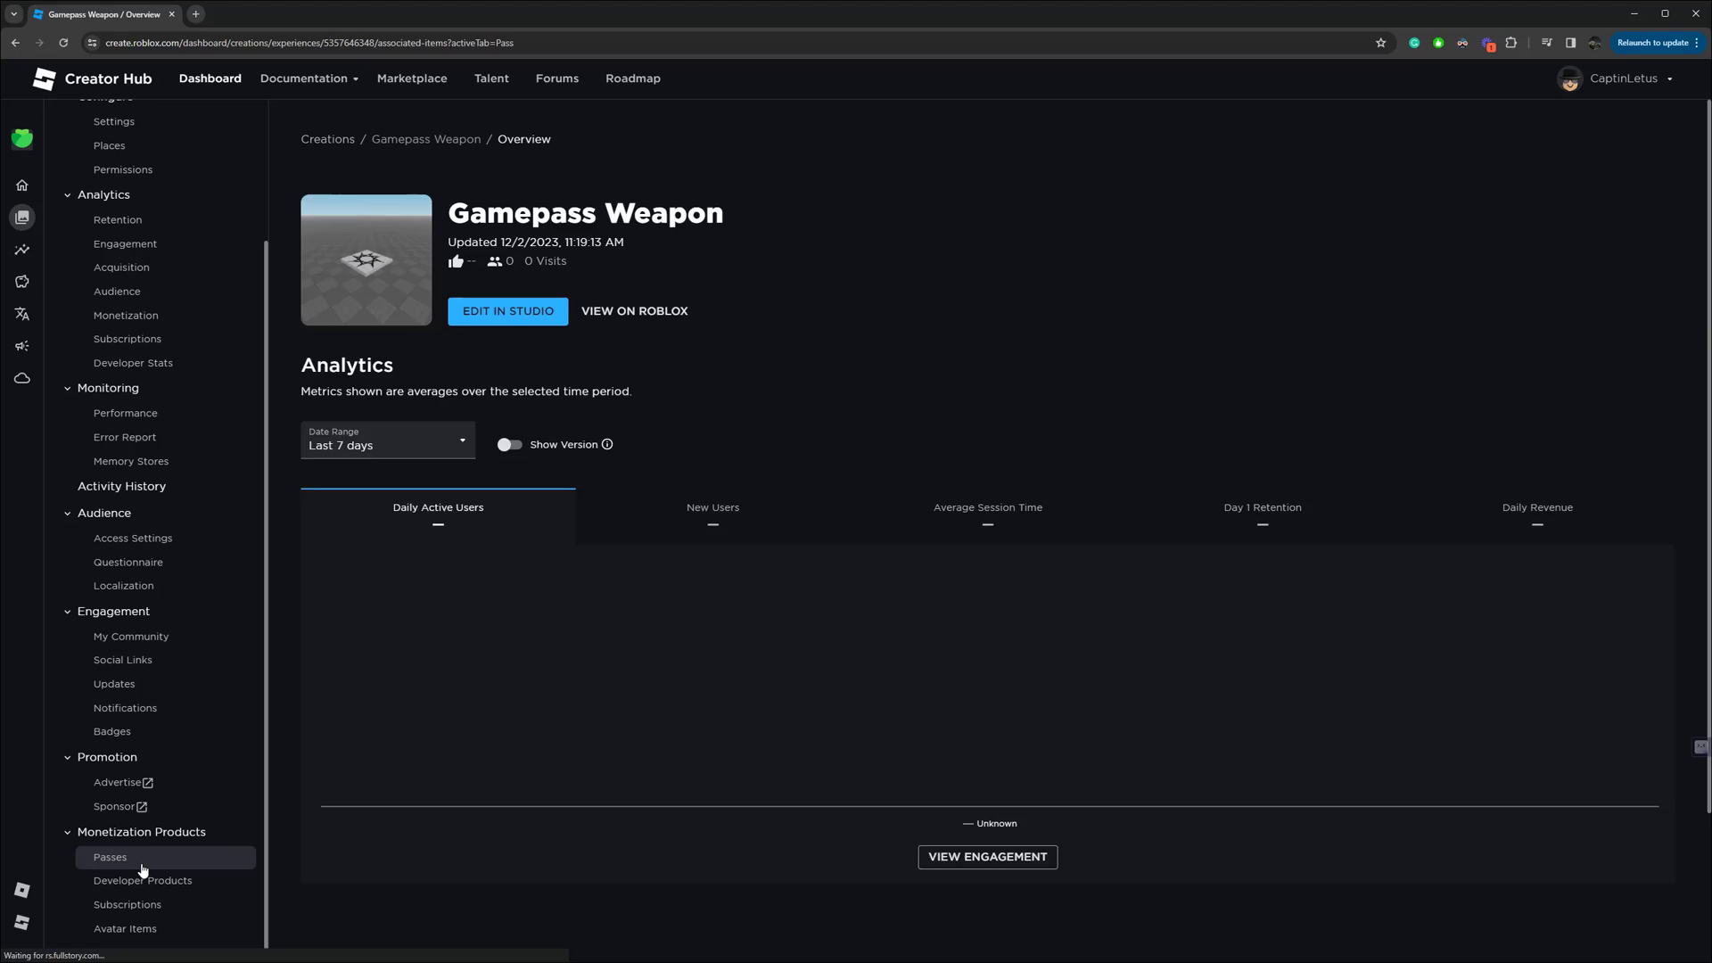
left_click(108, 857)
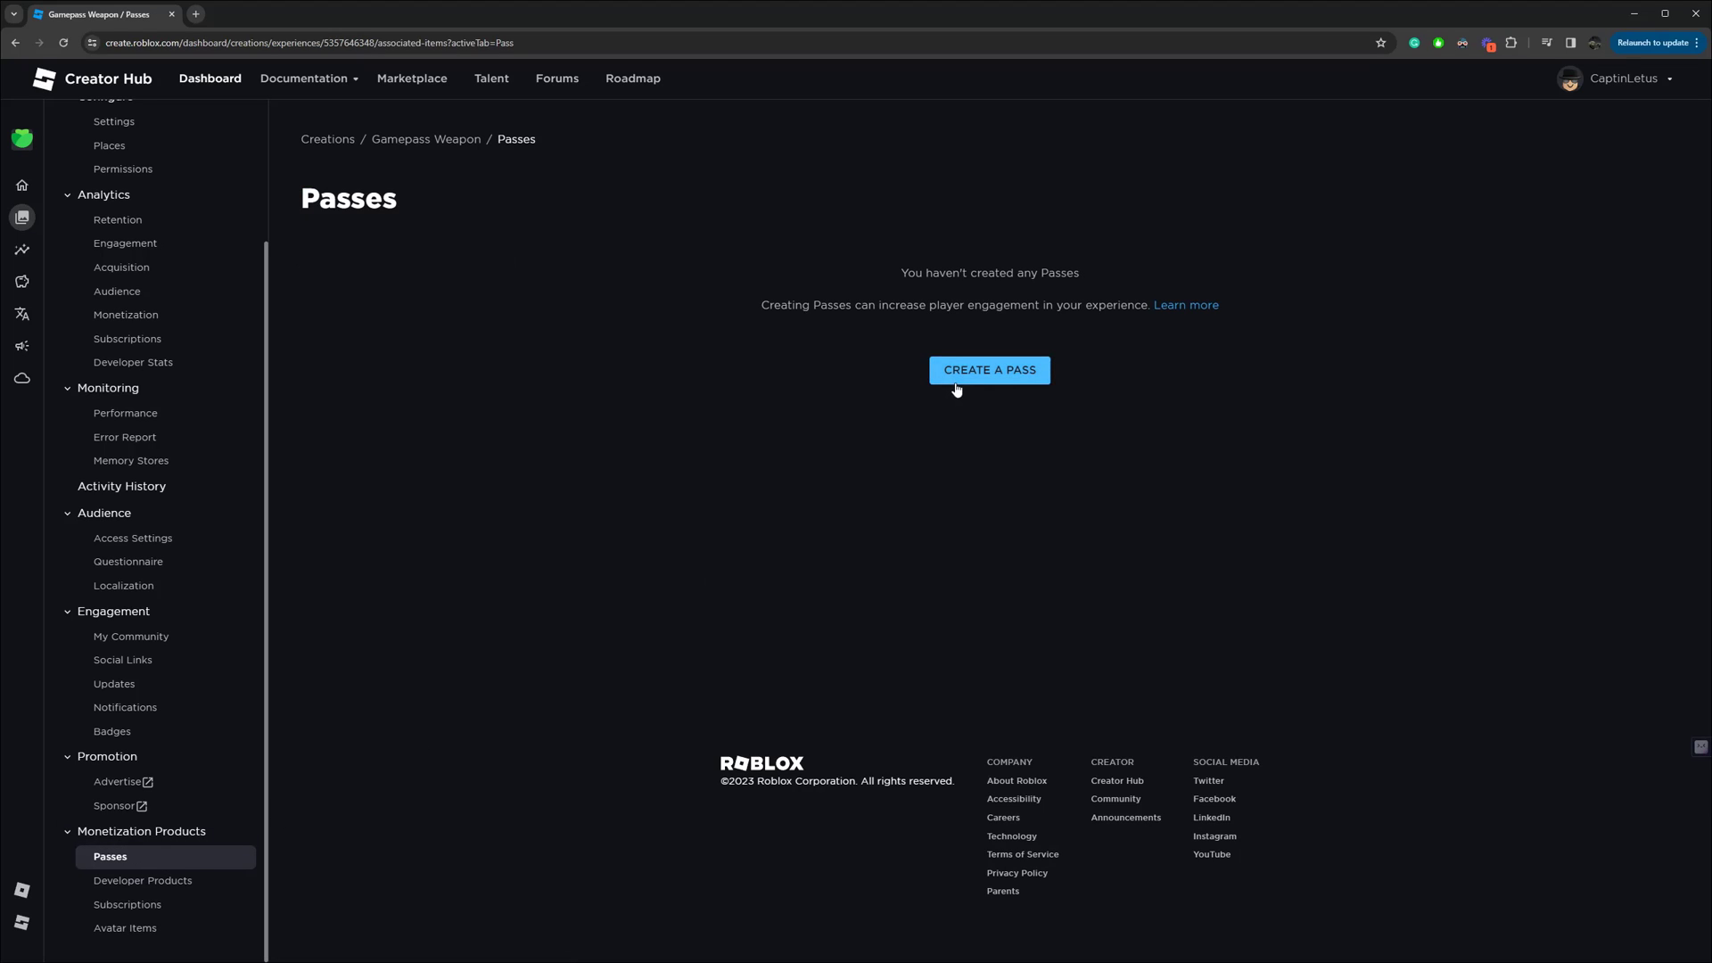
left_click(988, 369)
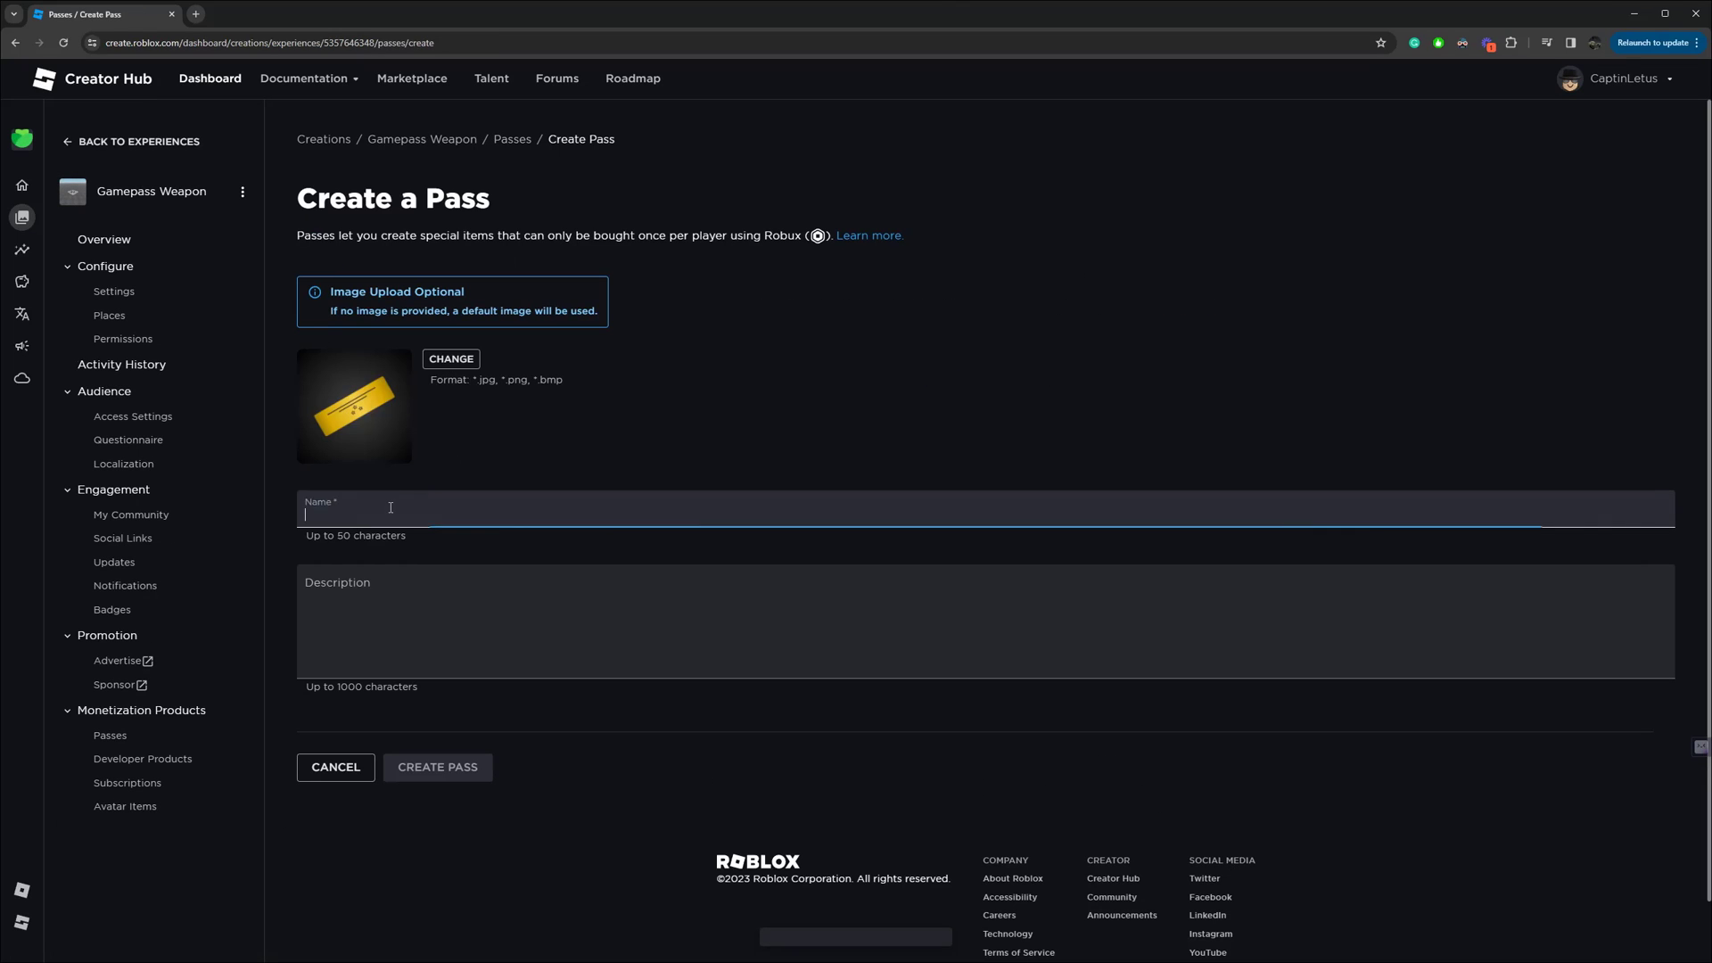
type("S")
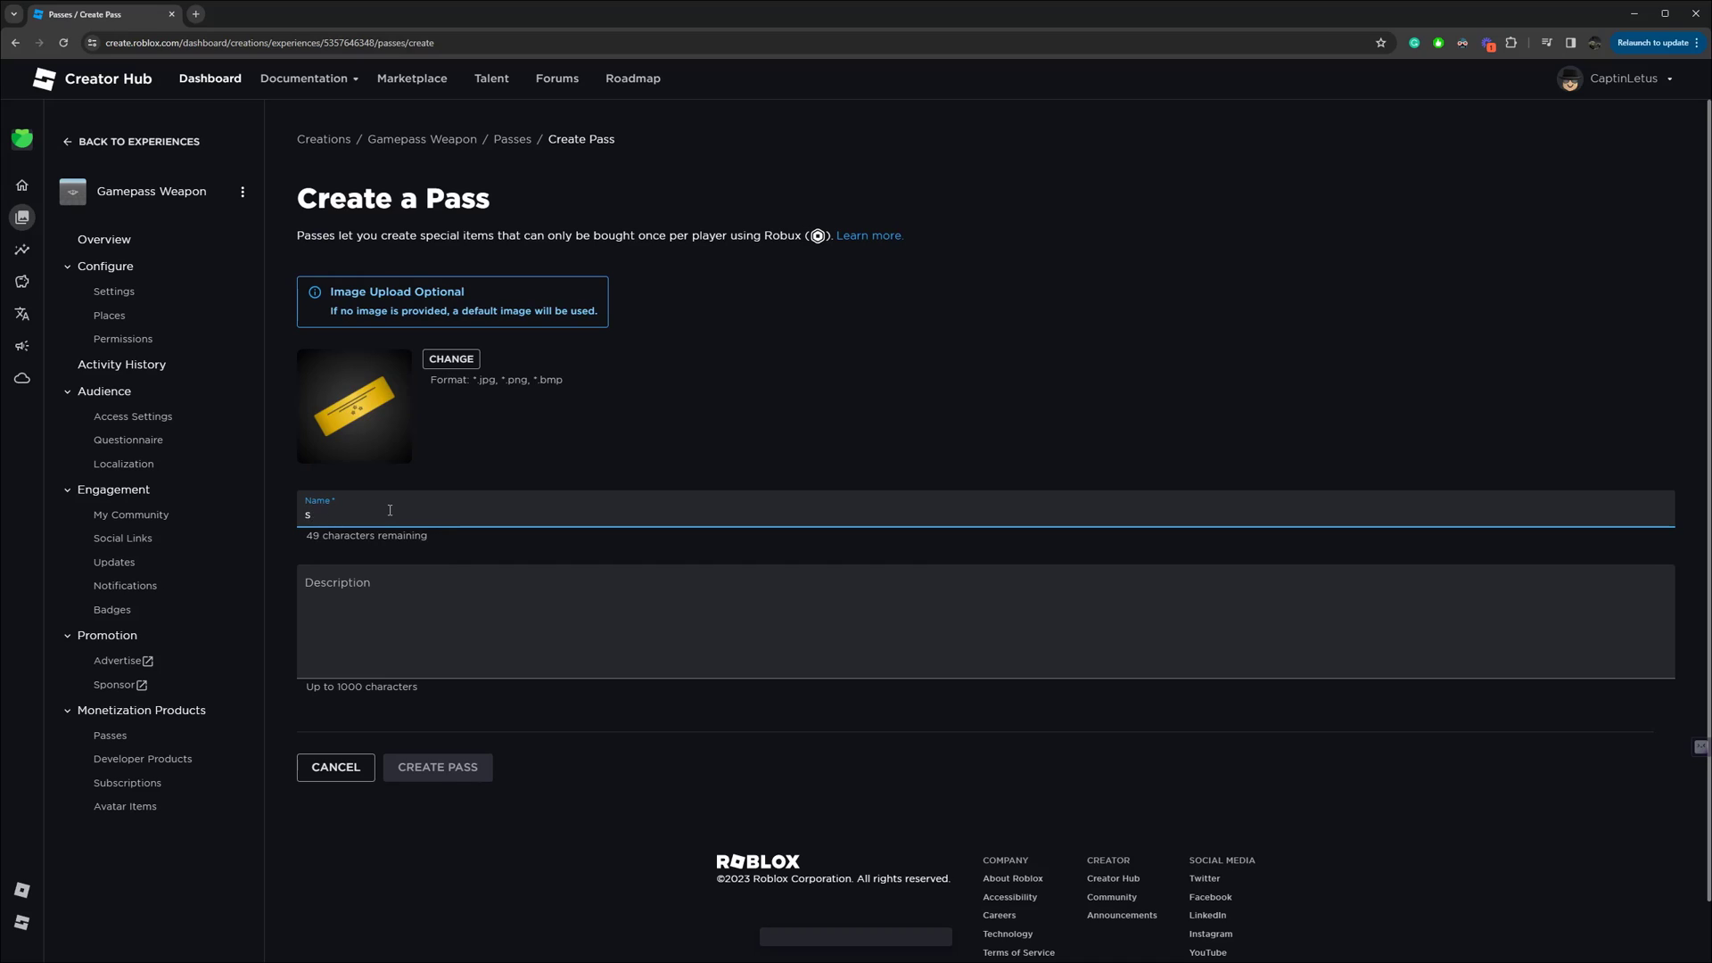
type("Special Weapon")
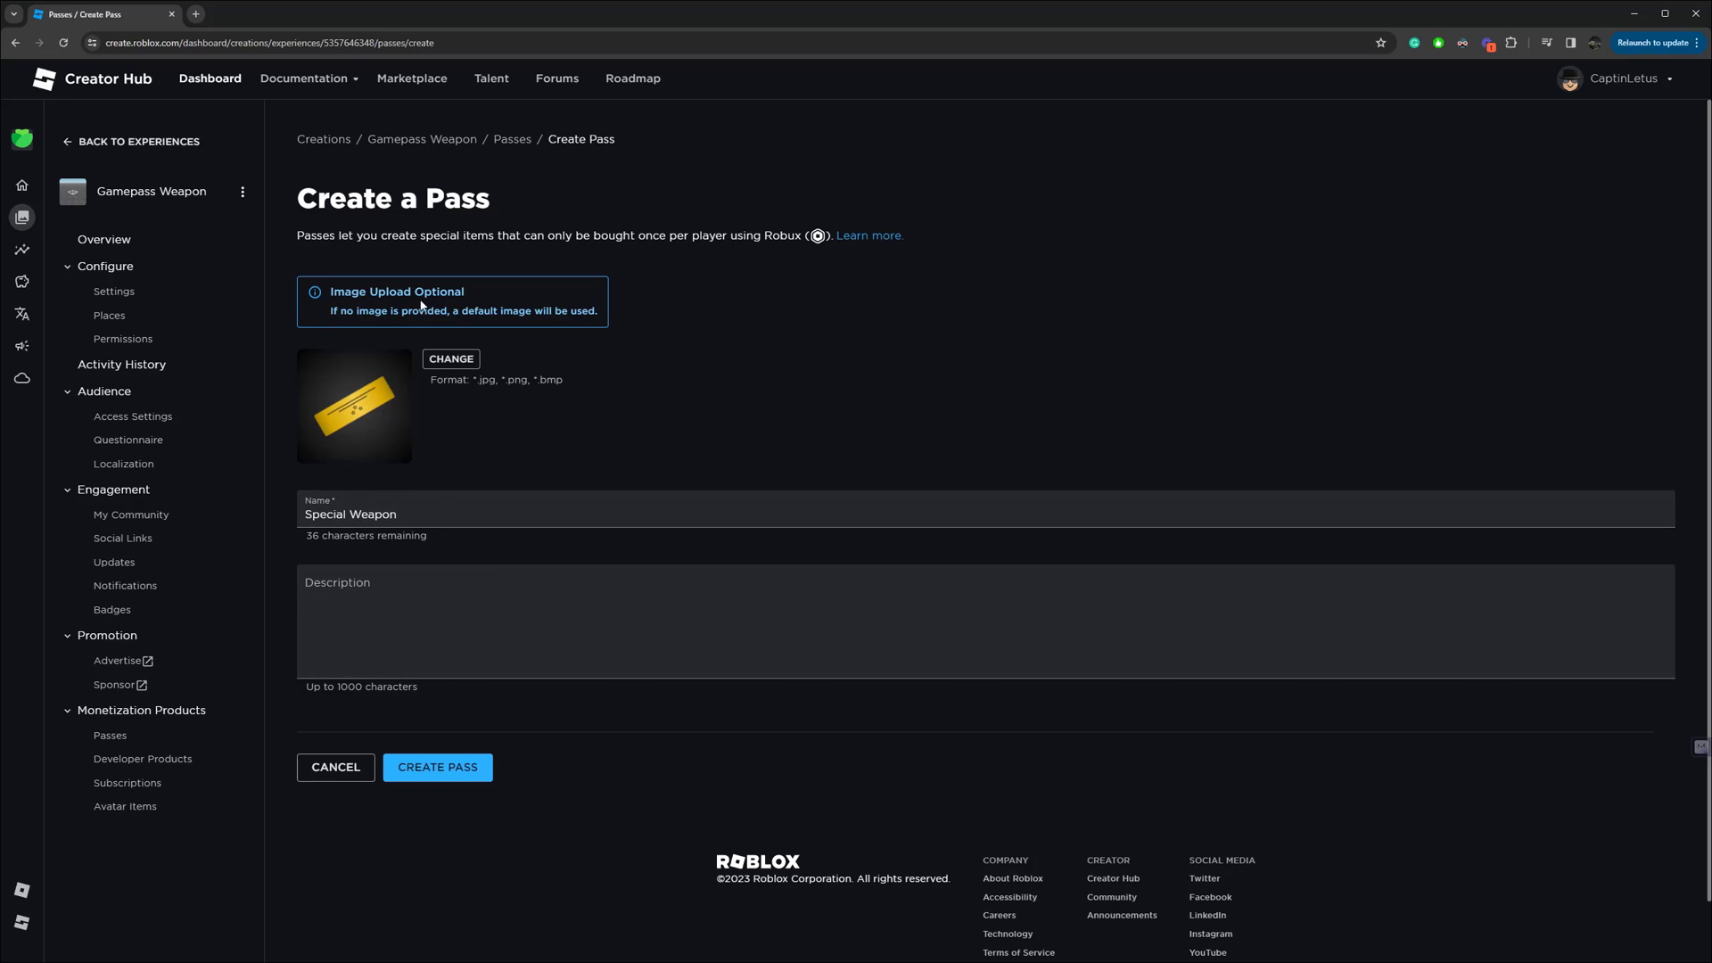
mouse_move(493, 778)
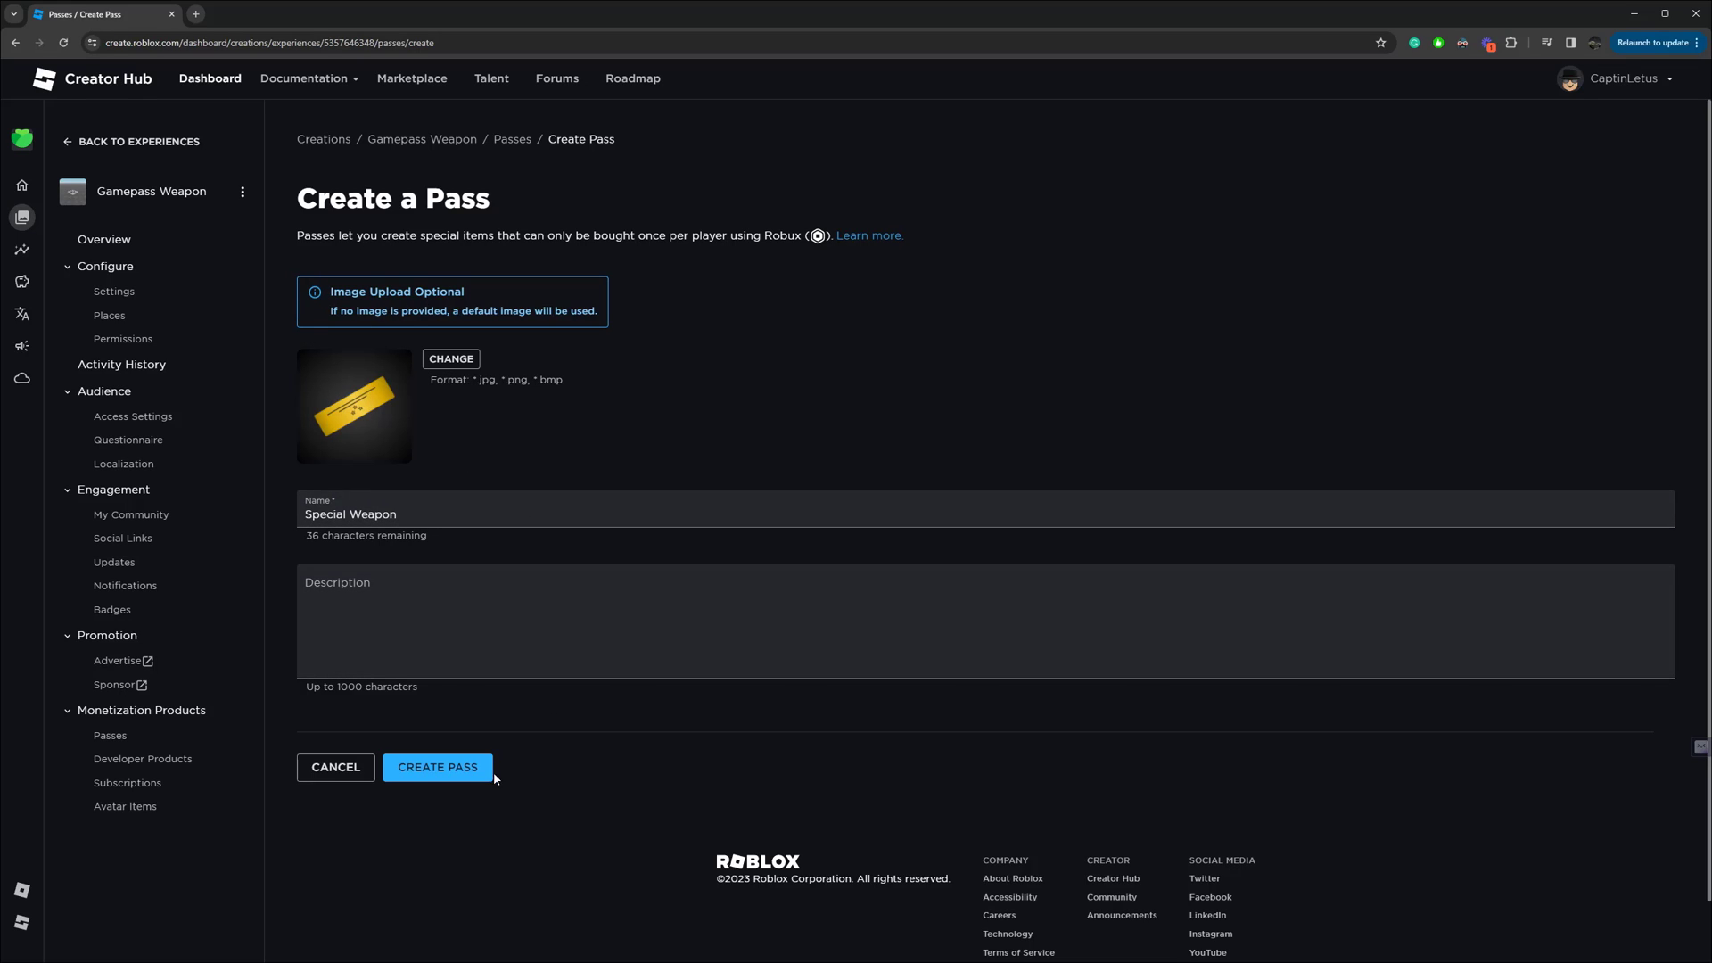
left_click(437, 767)
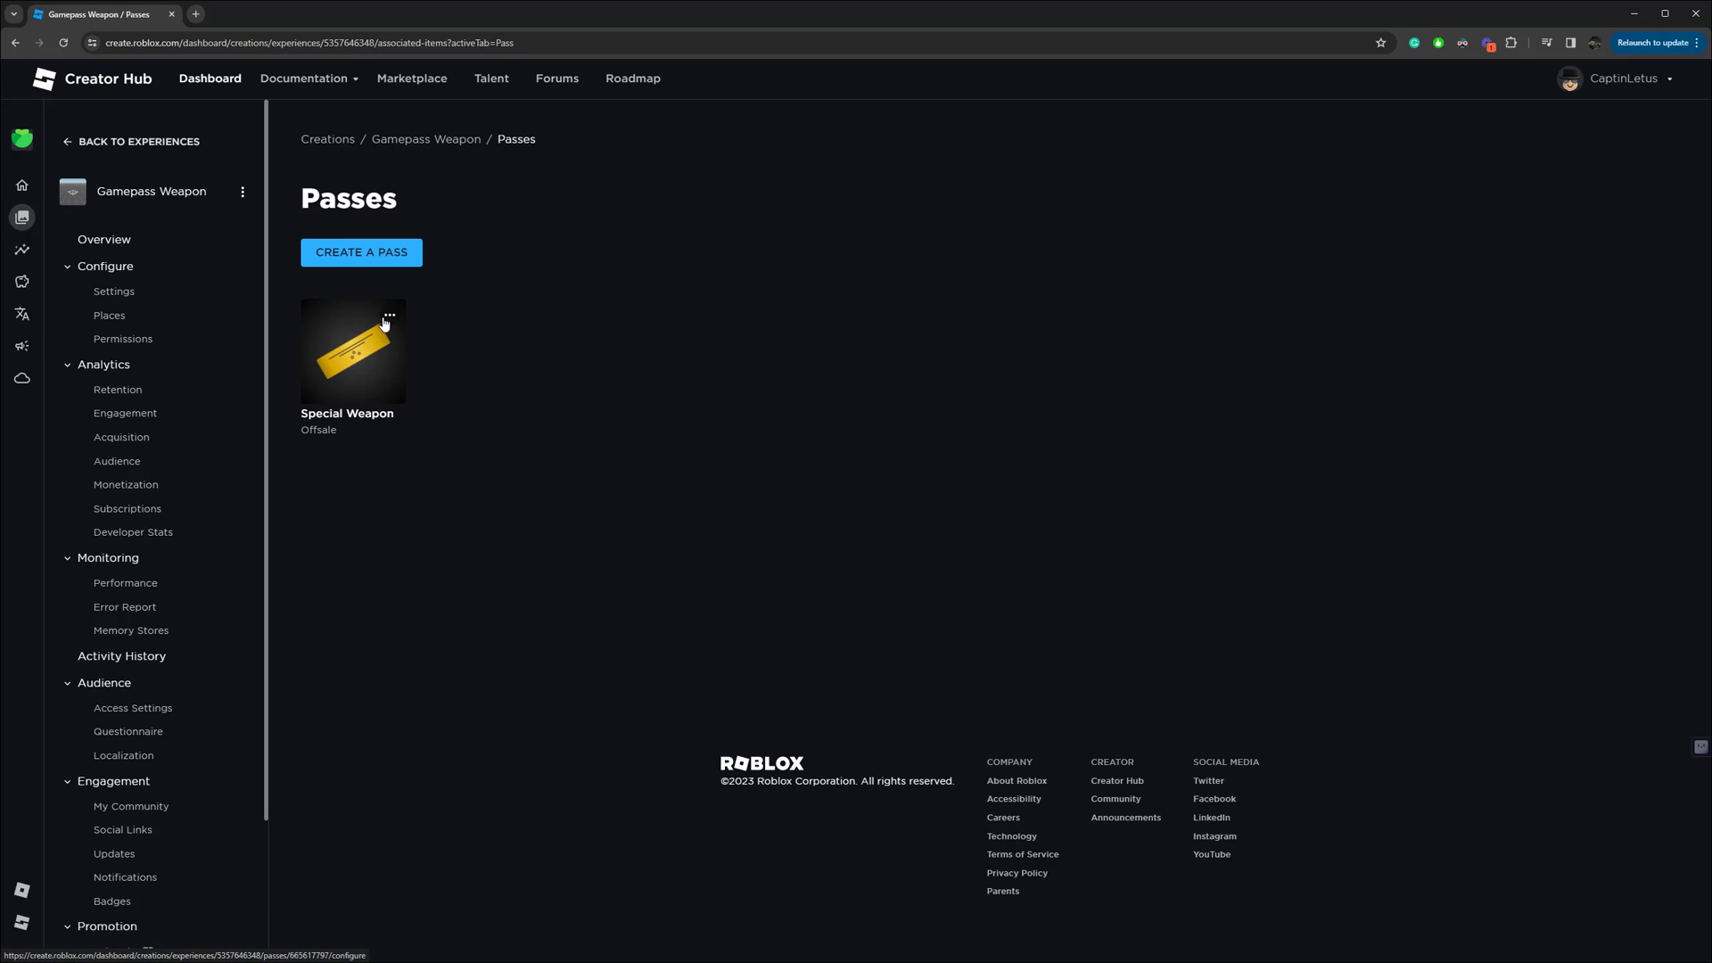
Enable Item for Sale on the Special Weapon pass at a 10 Robux price, then save
left_click(390, 316)
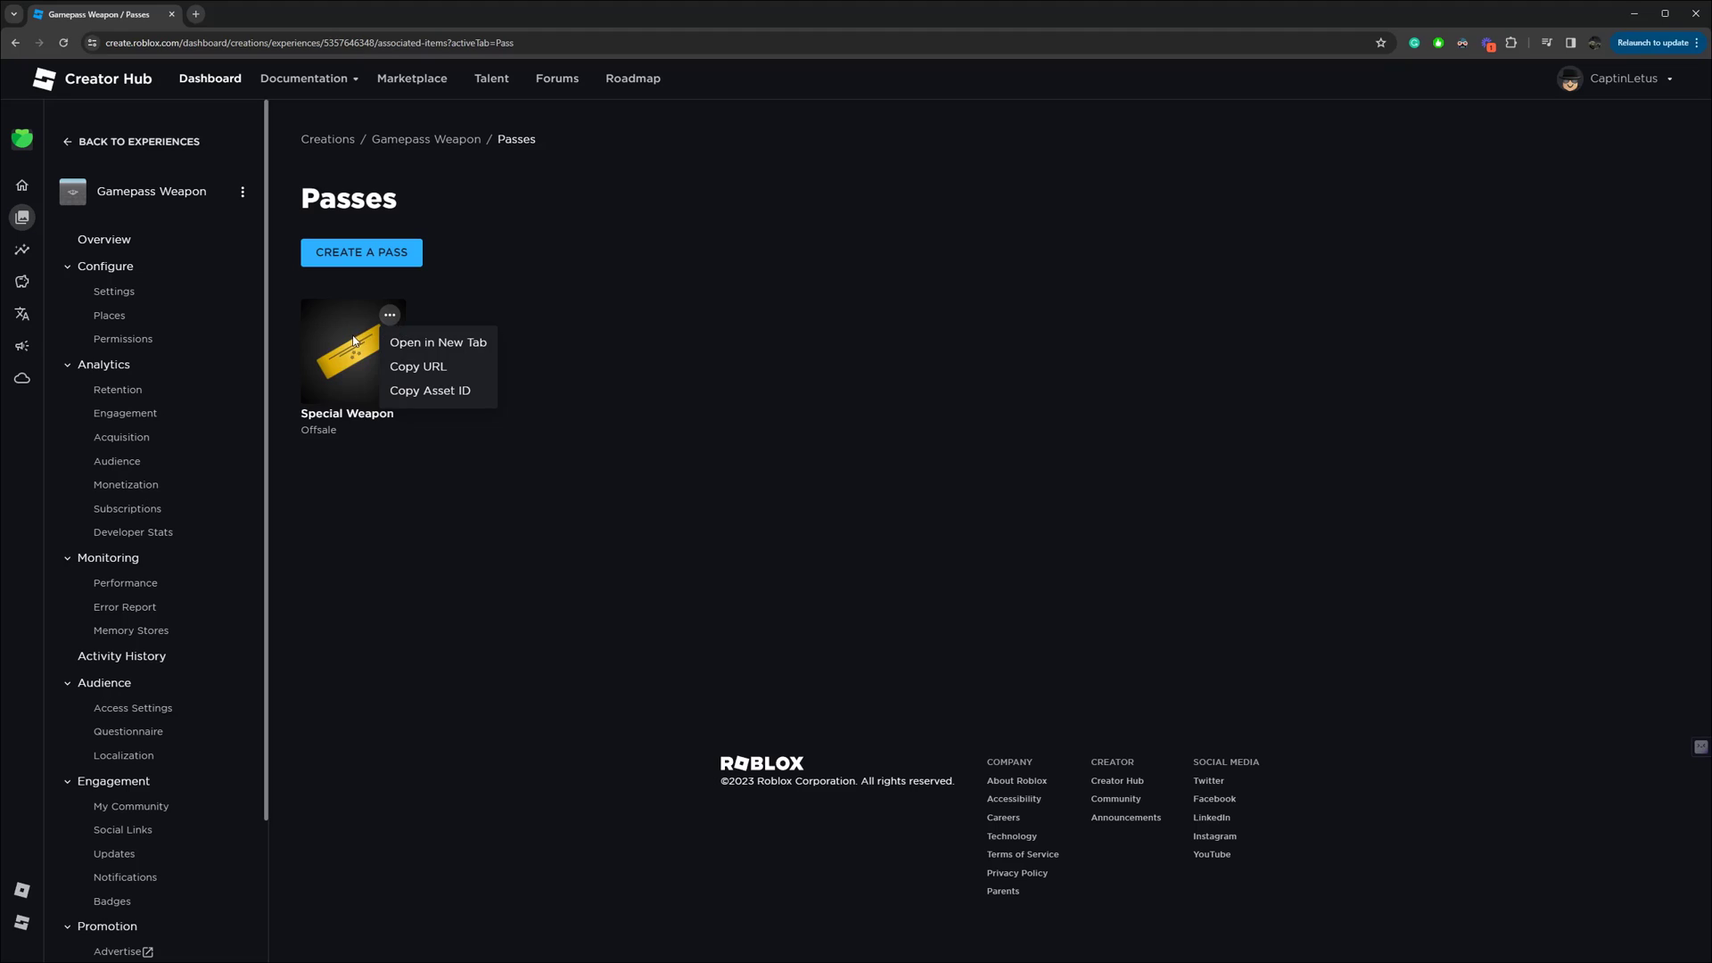
left_click(346, 352)
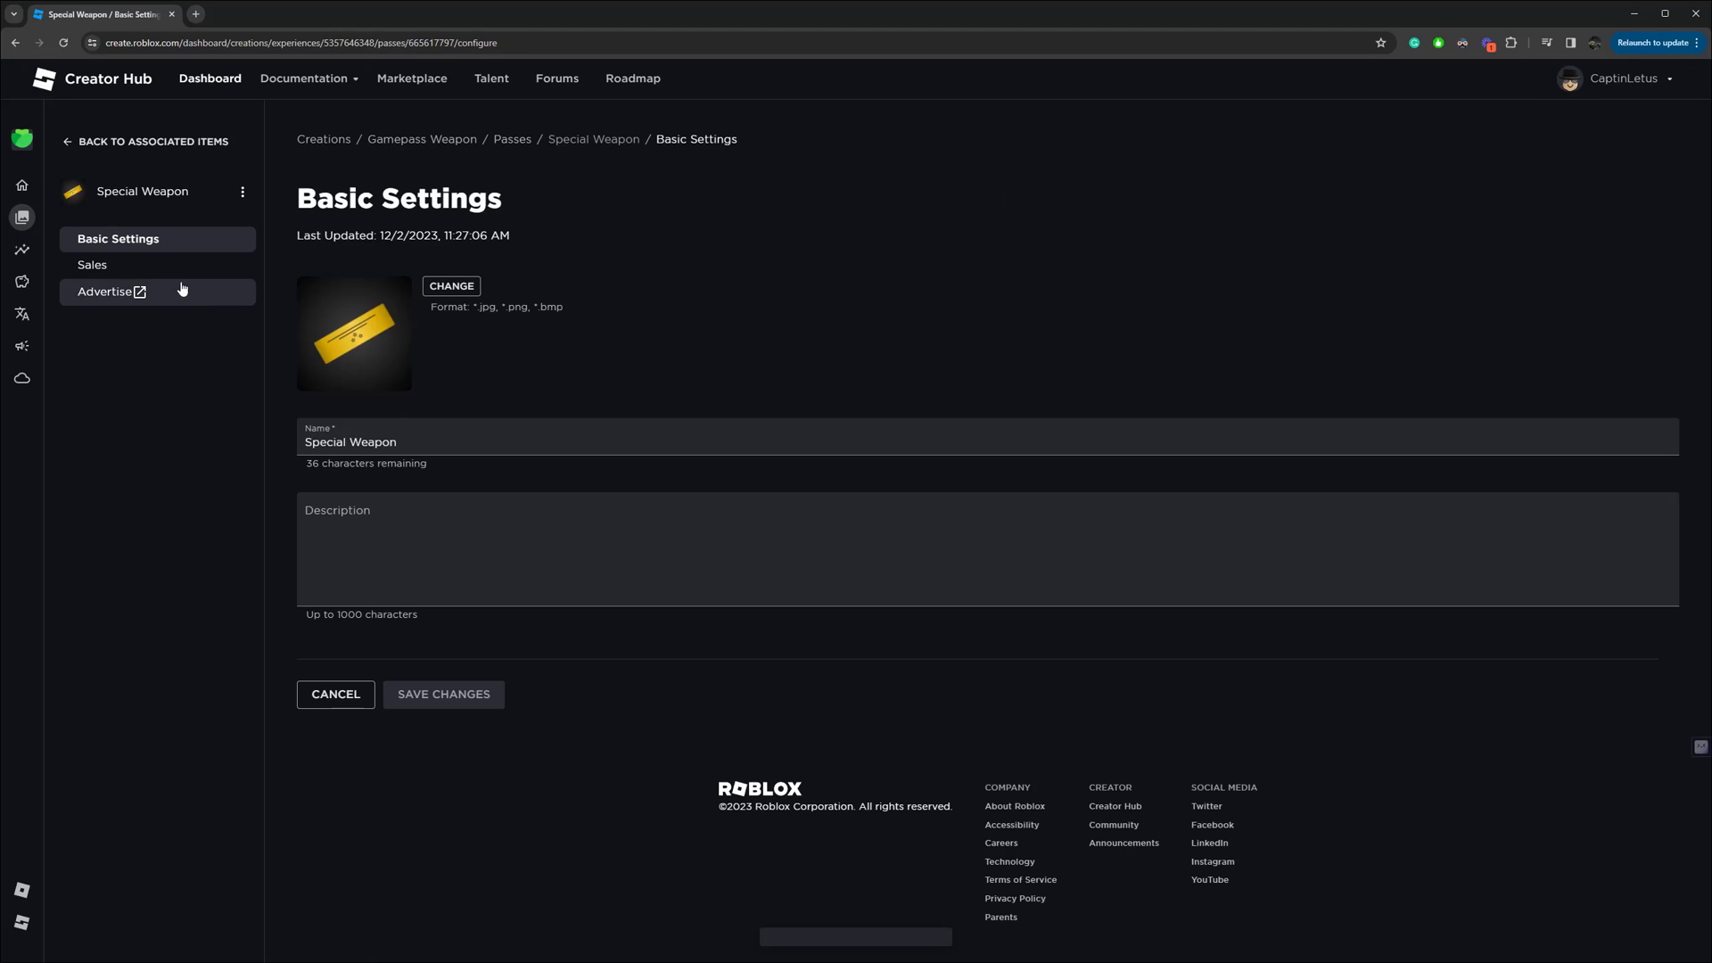
left_click(92, 263)
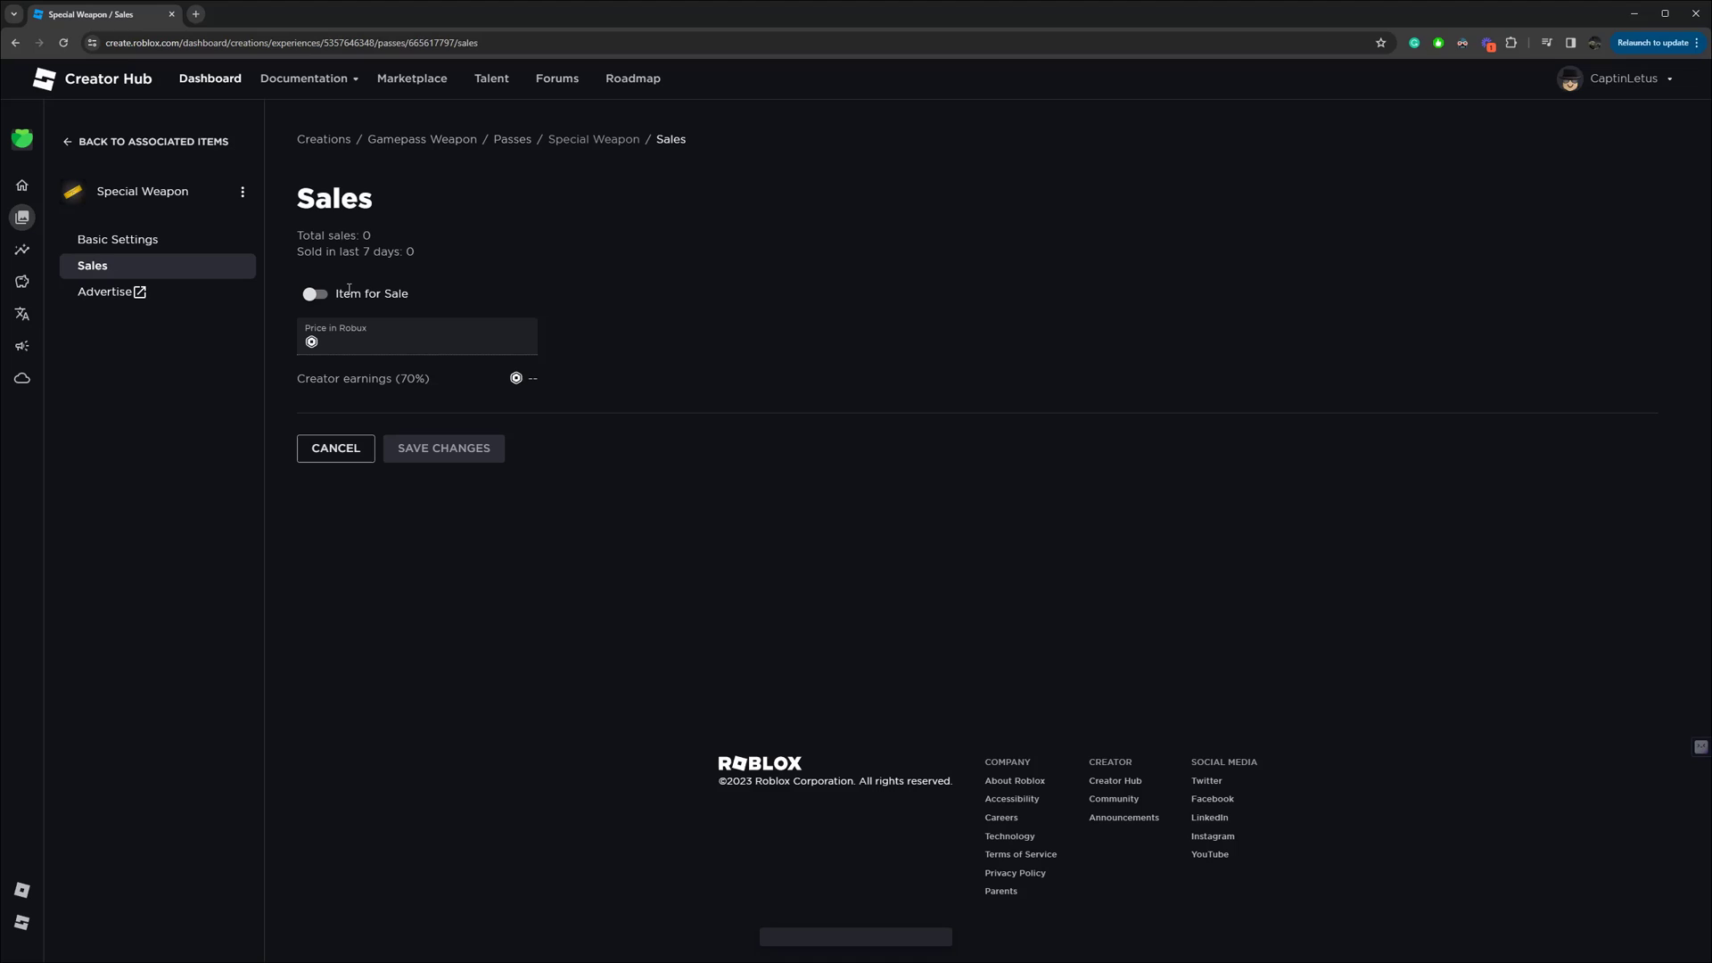
left_click(316, 293)
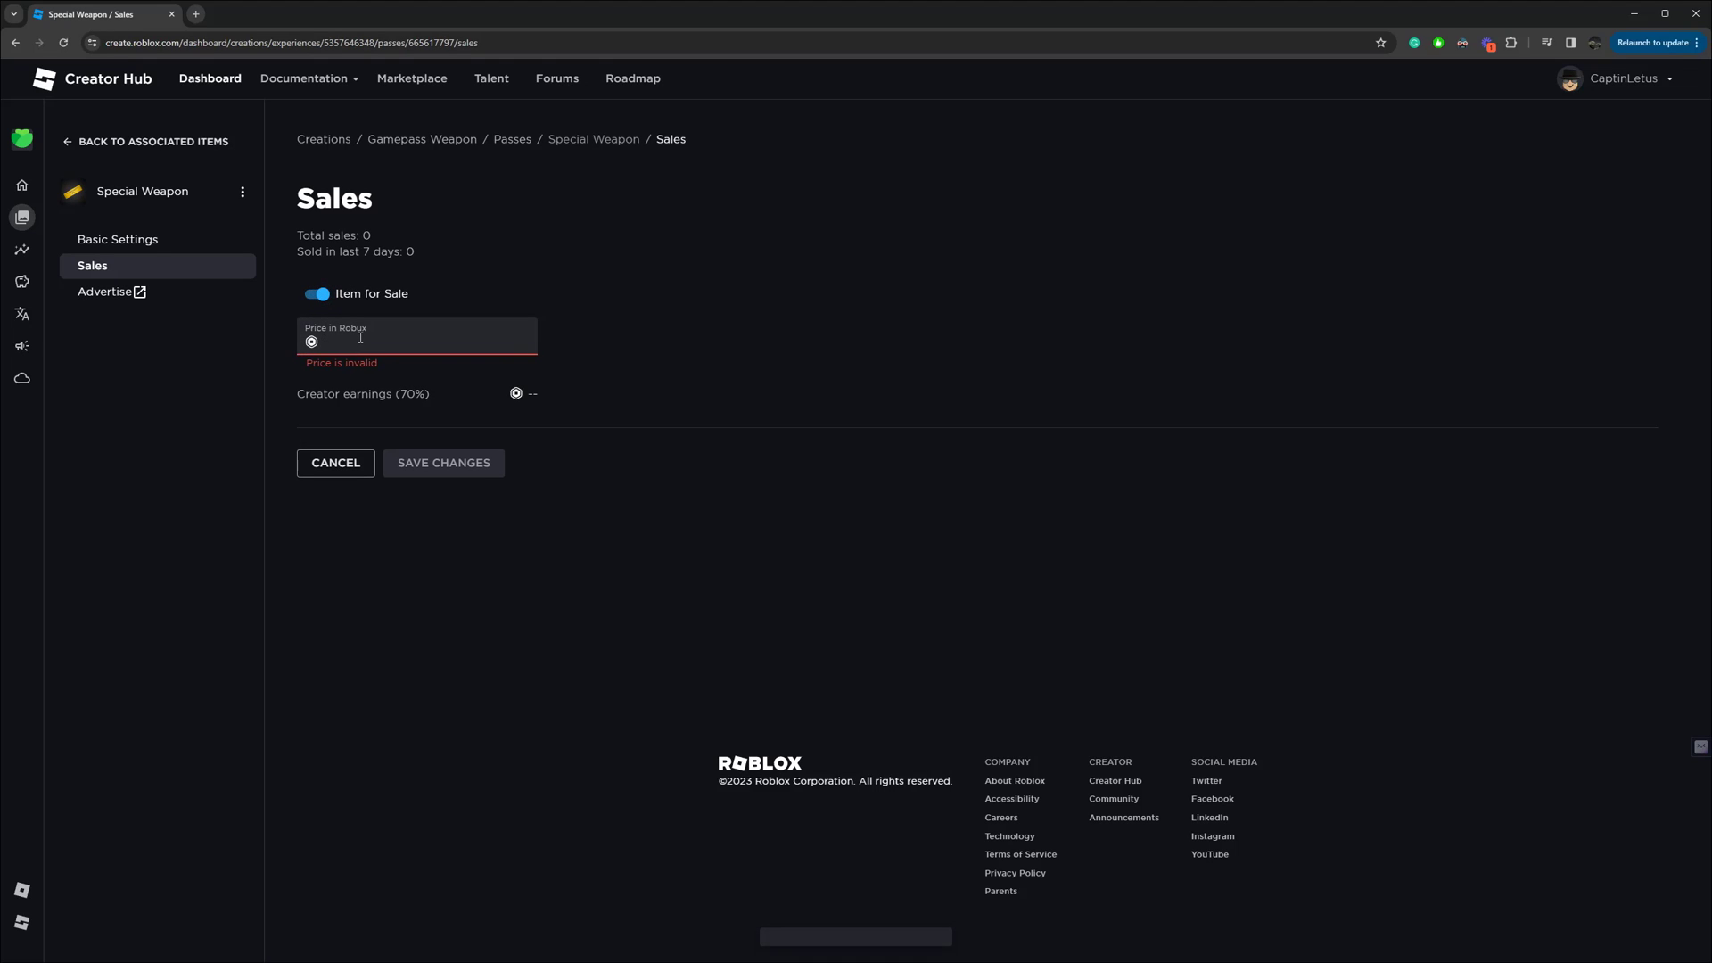
type("10")
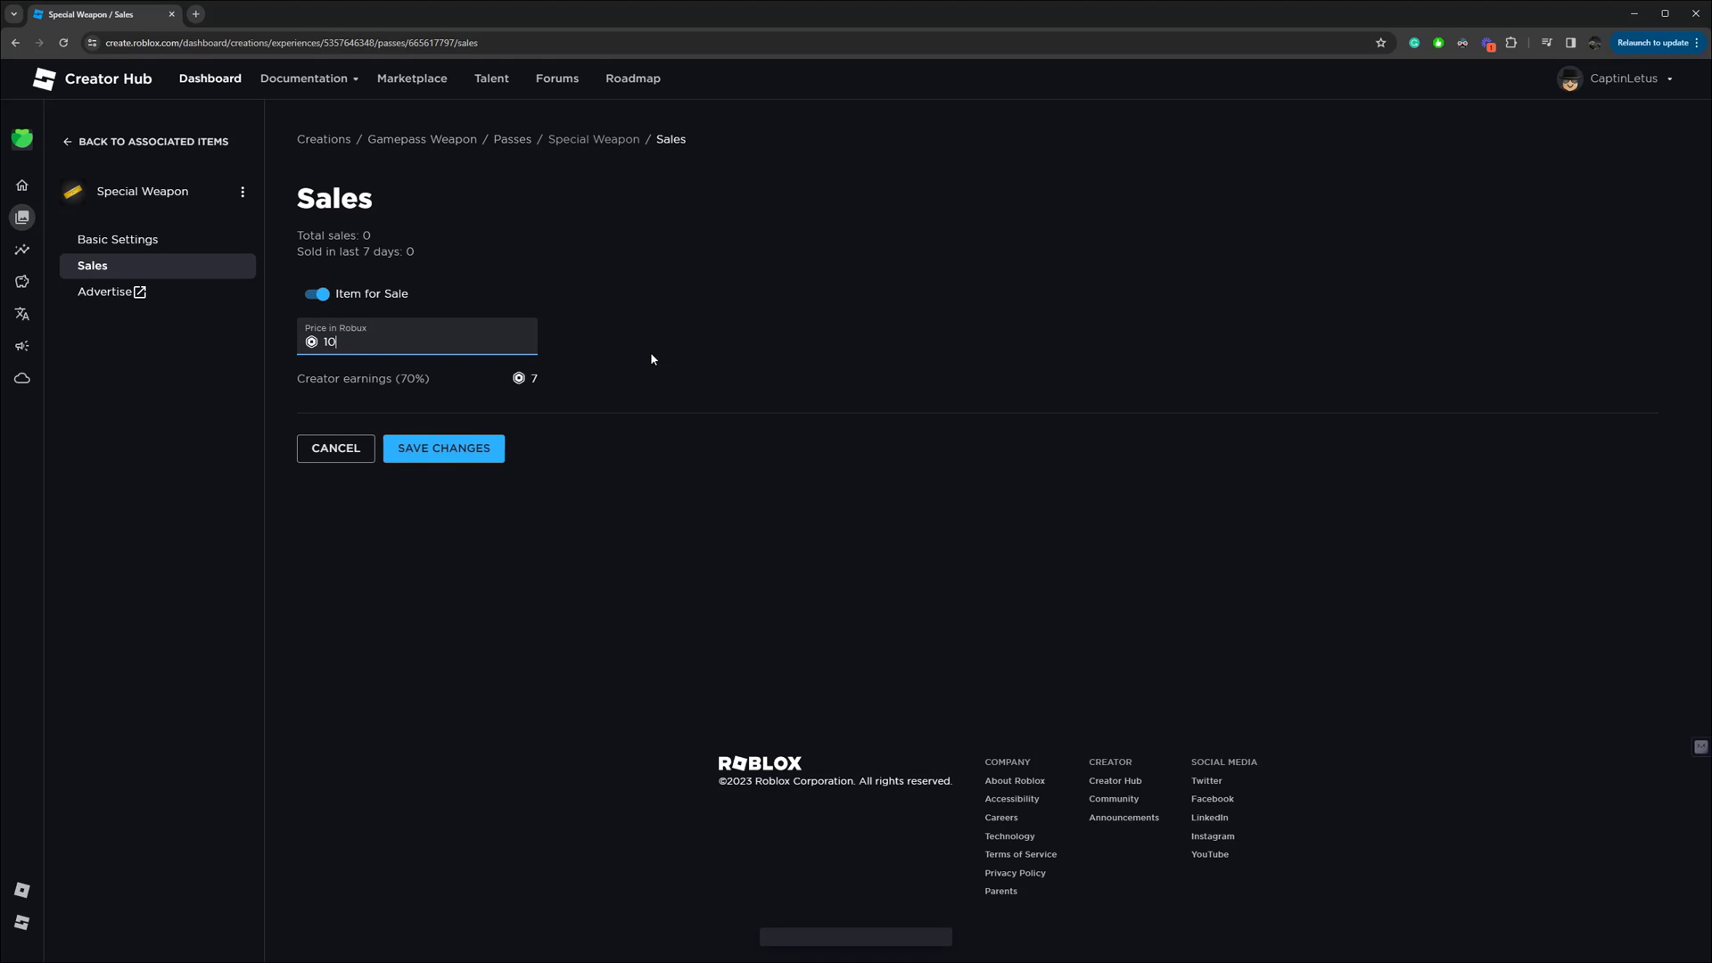
left_click(443, 447)
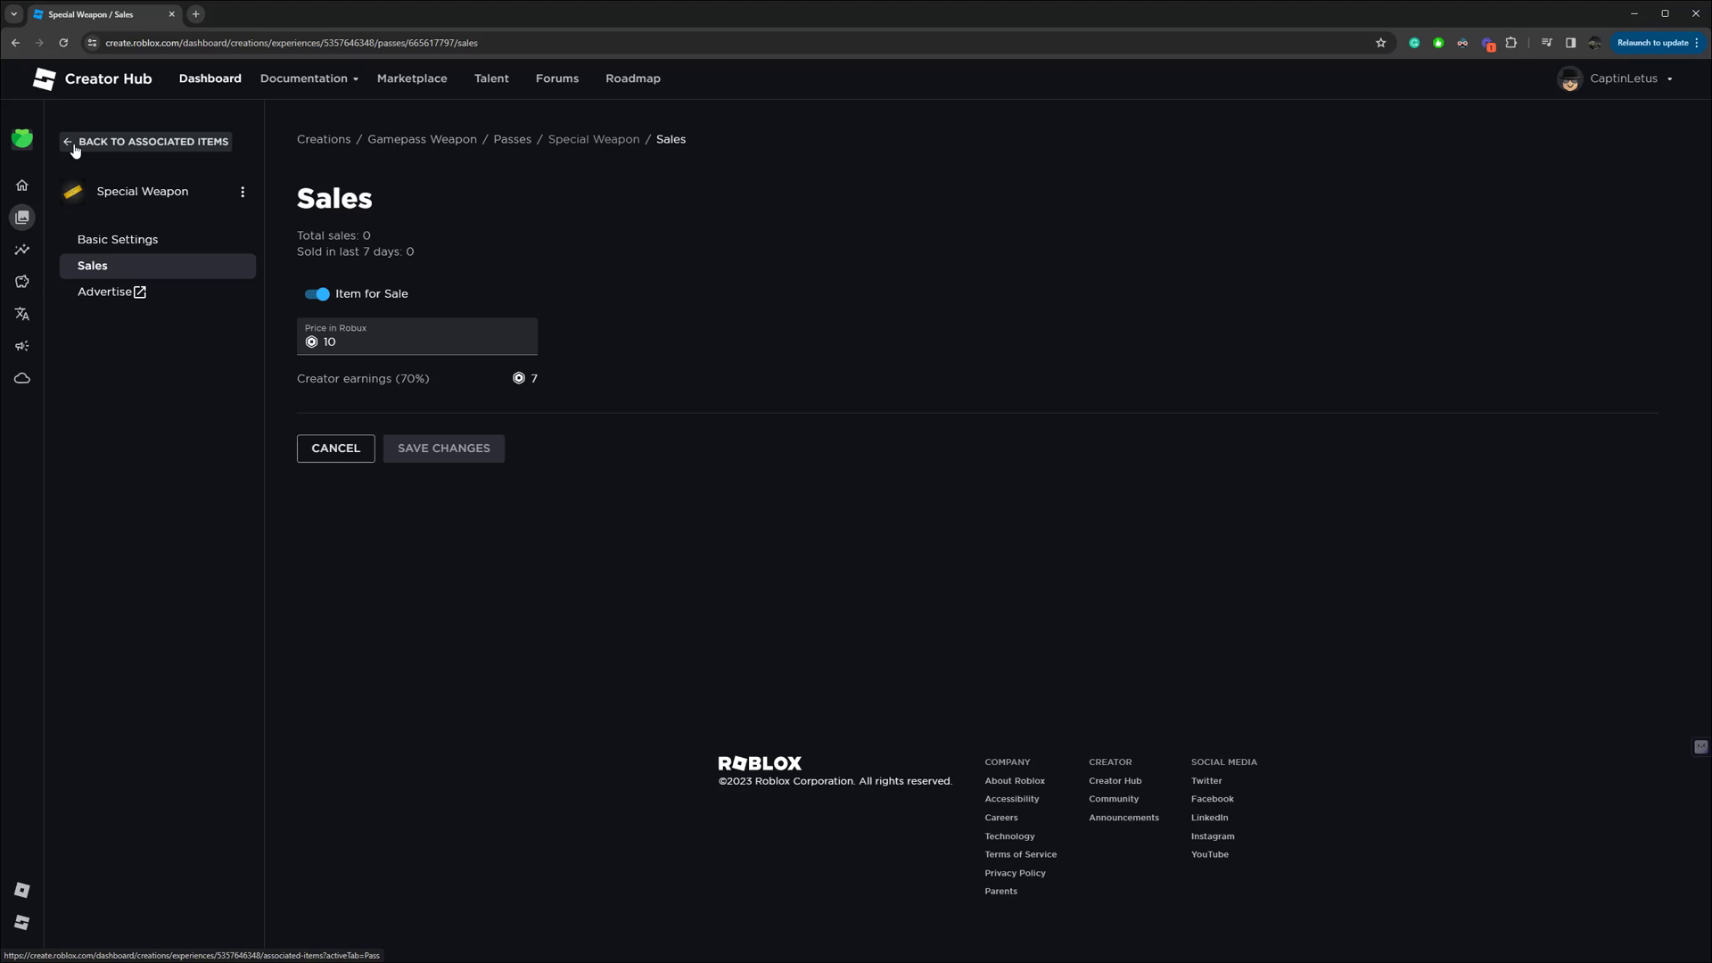
left_click(152, 141)
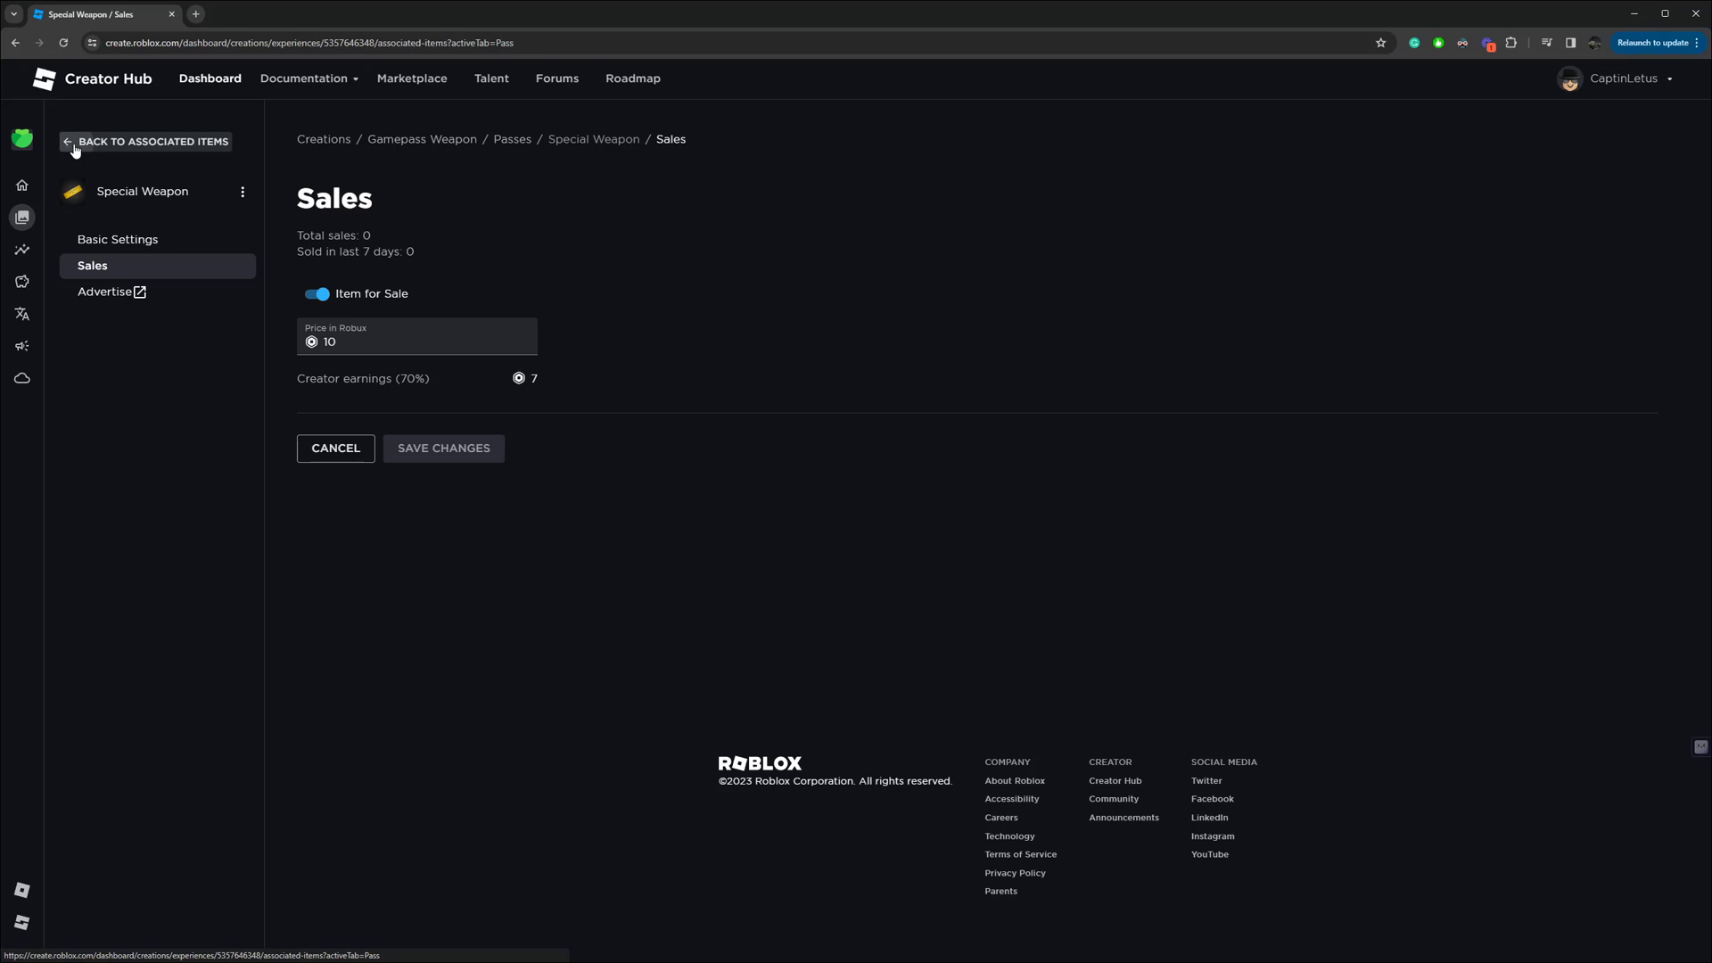
Copy the Special Weapon pass's asset ID from its options menu on the Passes page
left_click(153, 140)
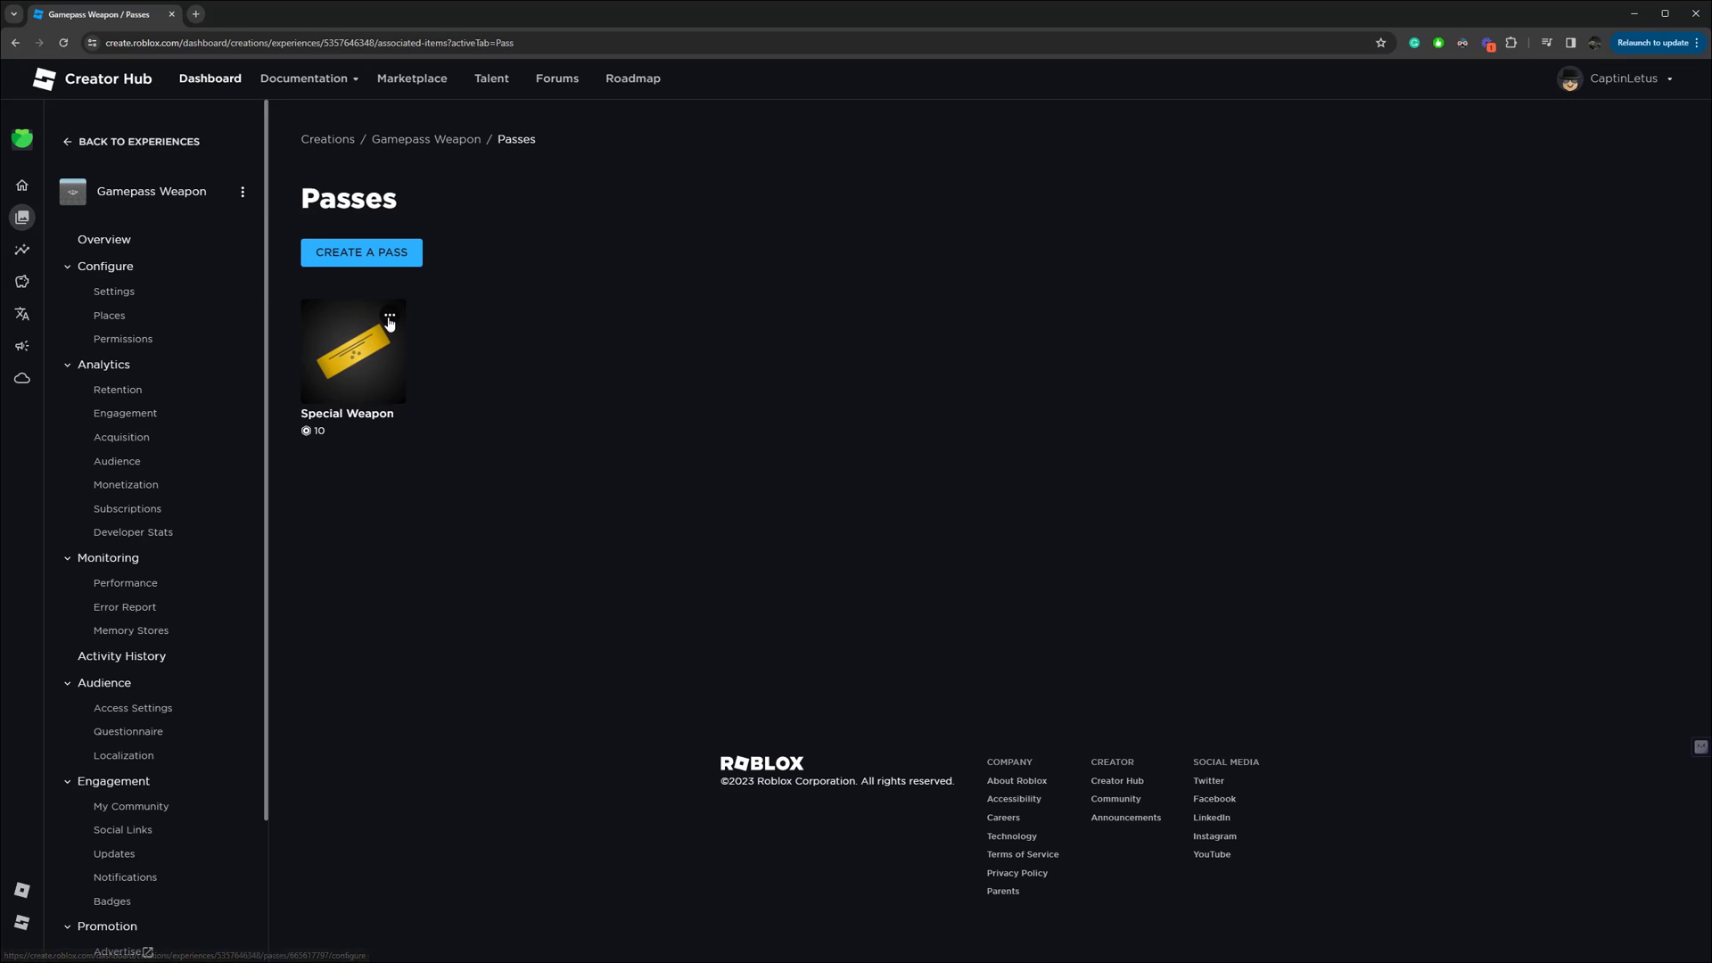
left_click(390, 316)
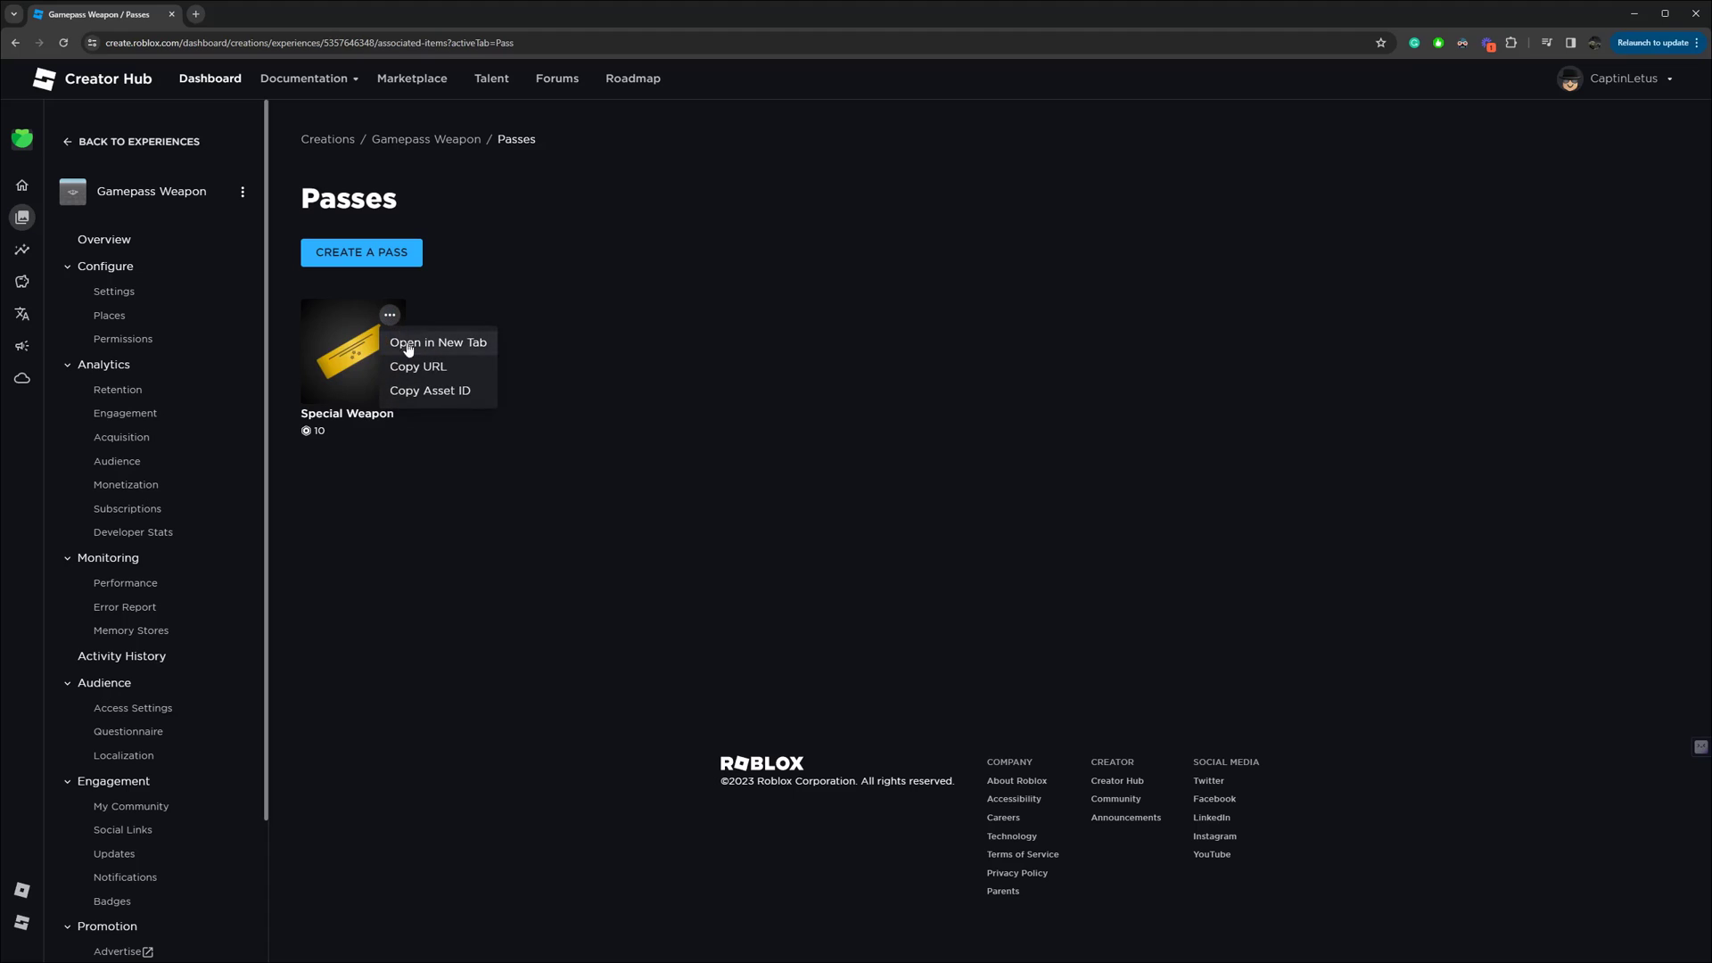
mouse_move(429, 390)
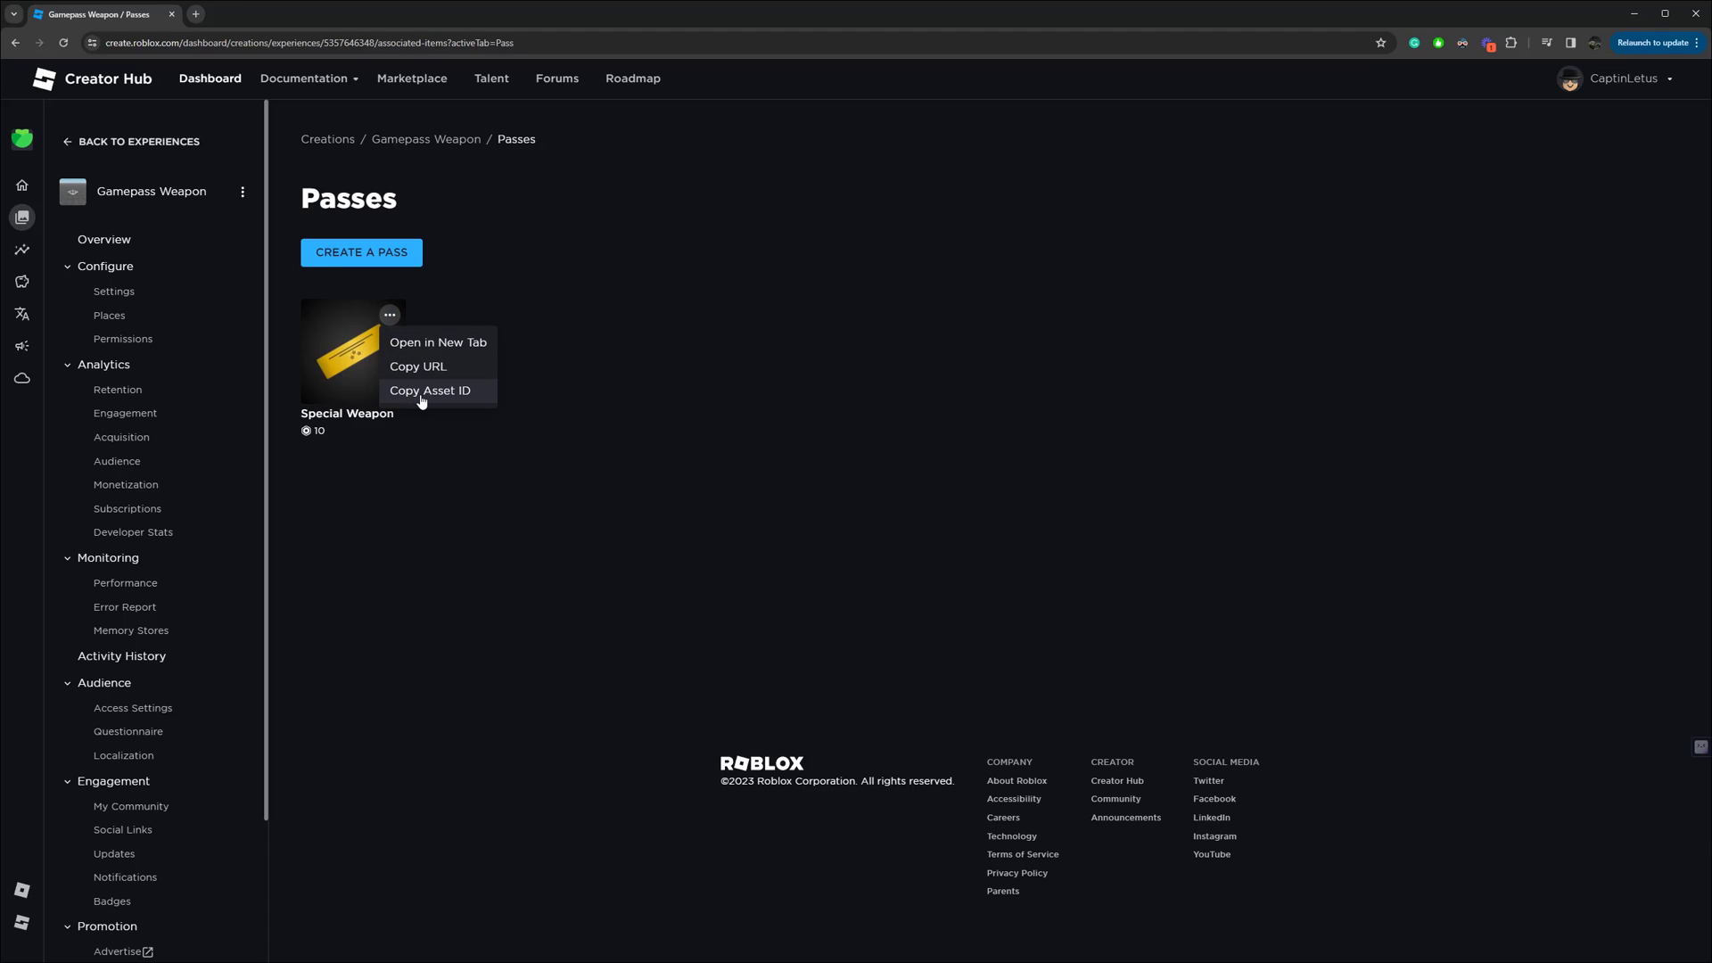
left_click(430, 390)
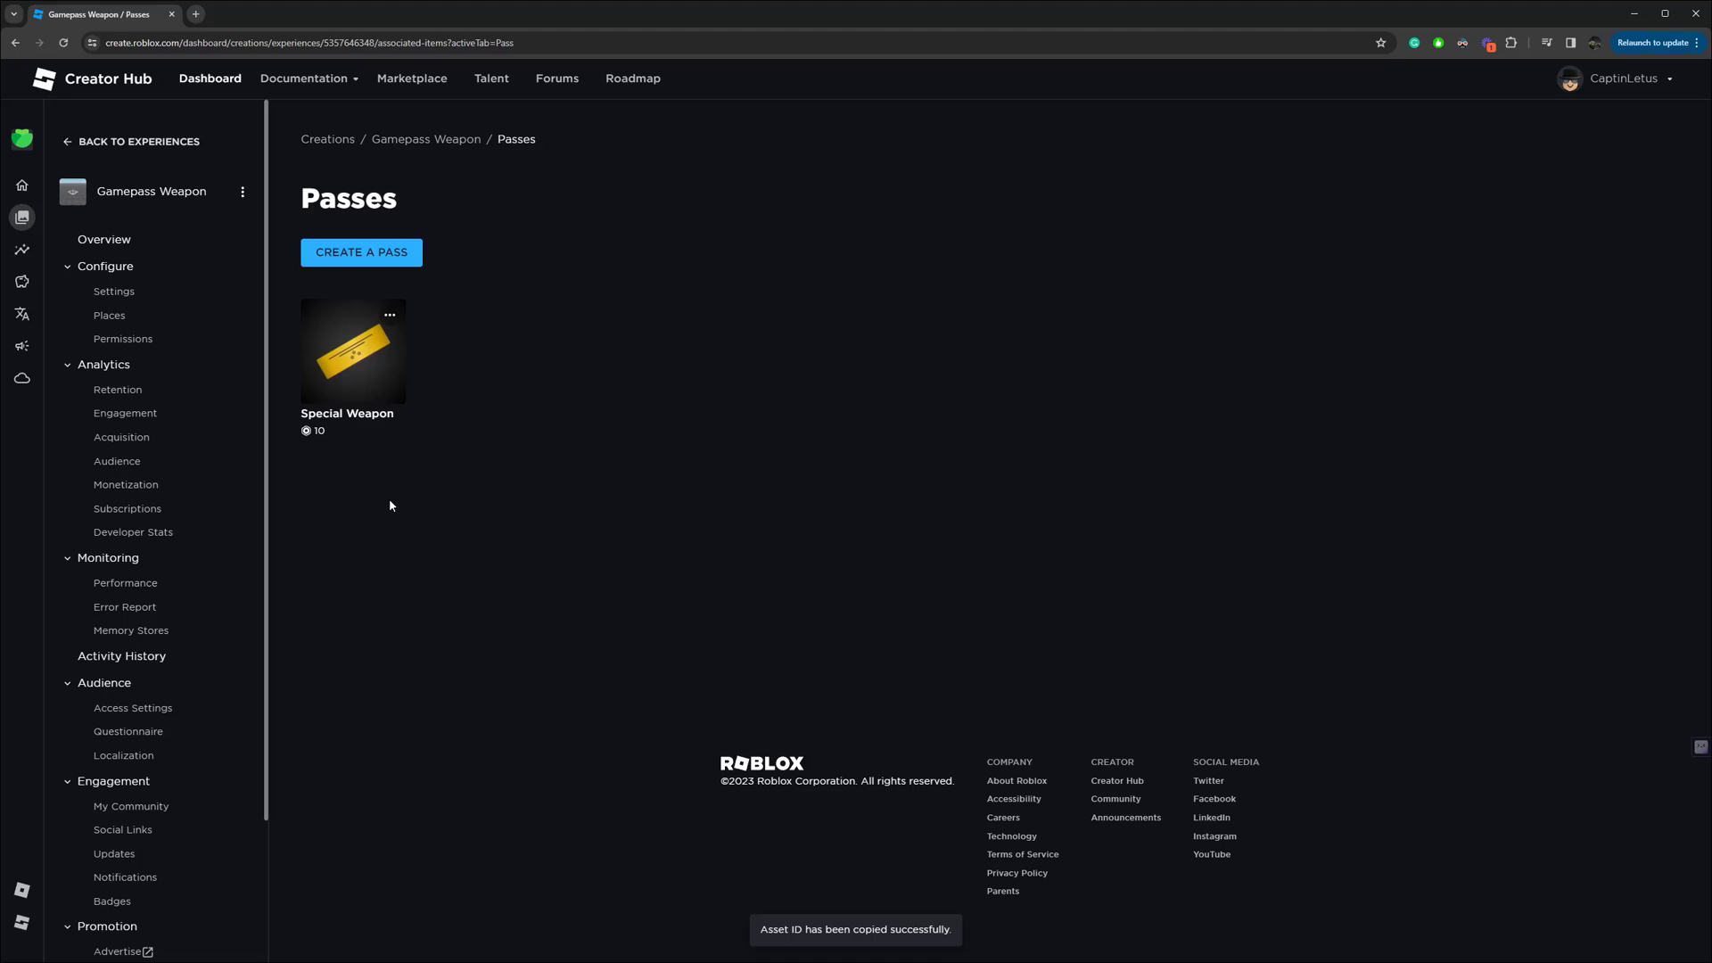
mouse_move(551, 545)
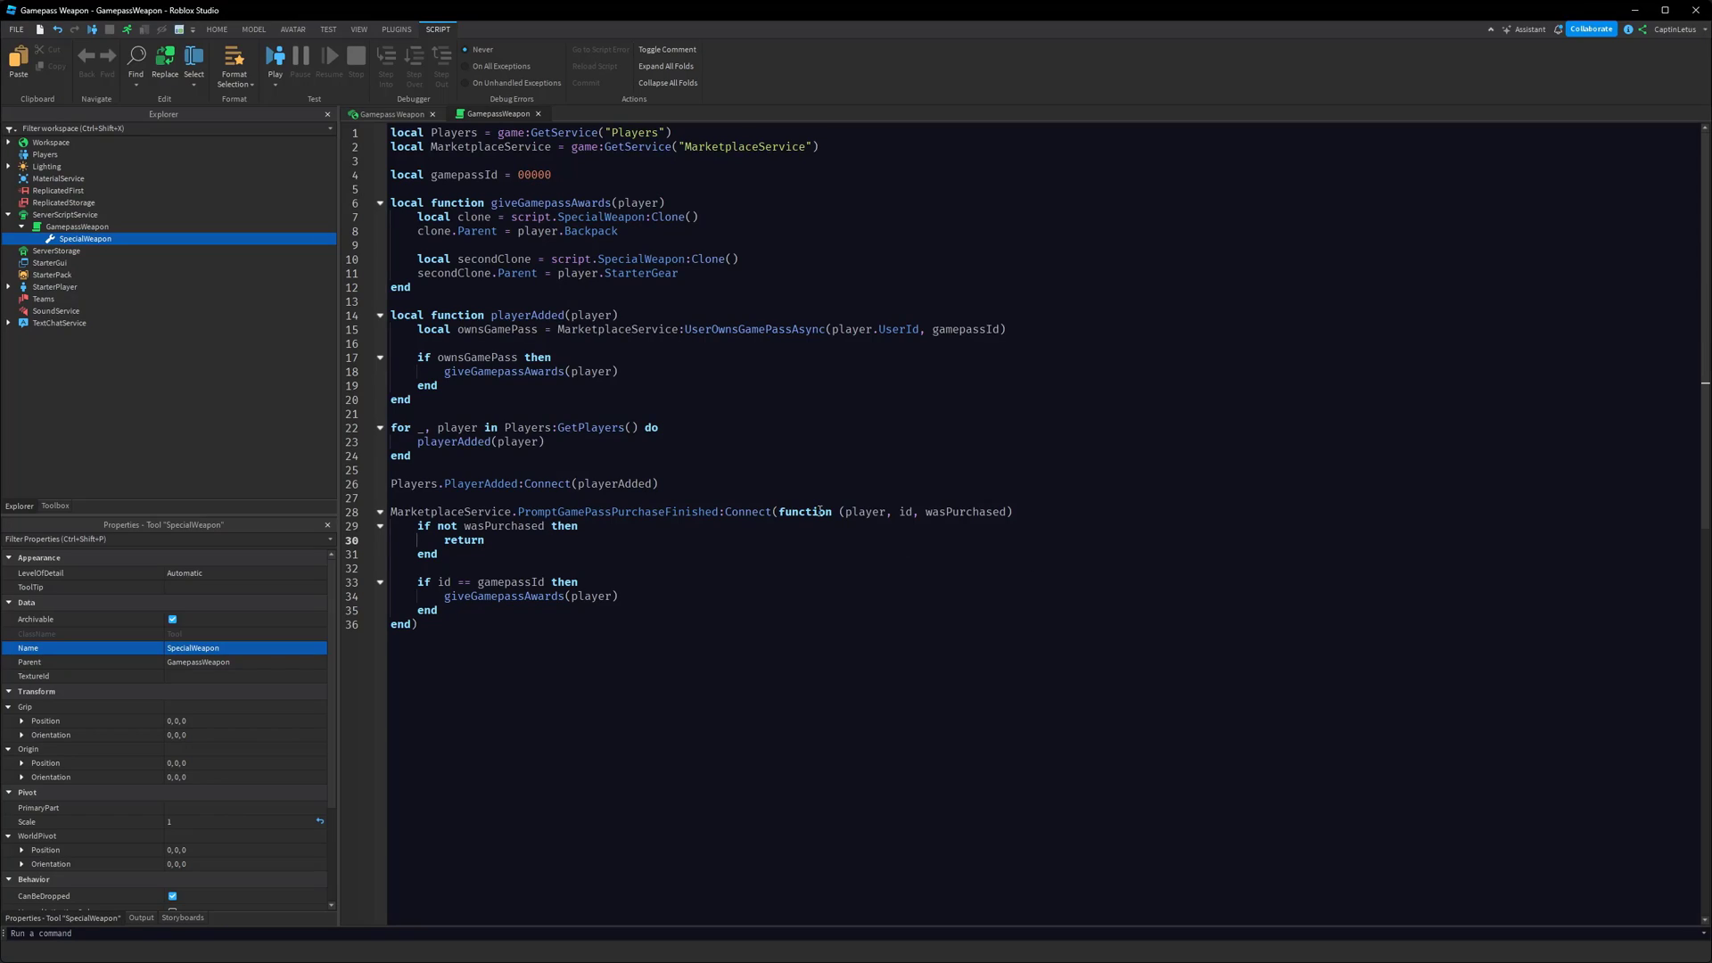
Replace the 00000 placeholder on line 4 with 665617797 and start a play test
double_click(527, 175)
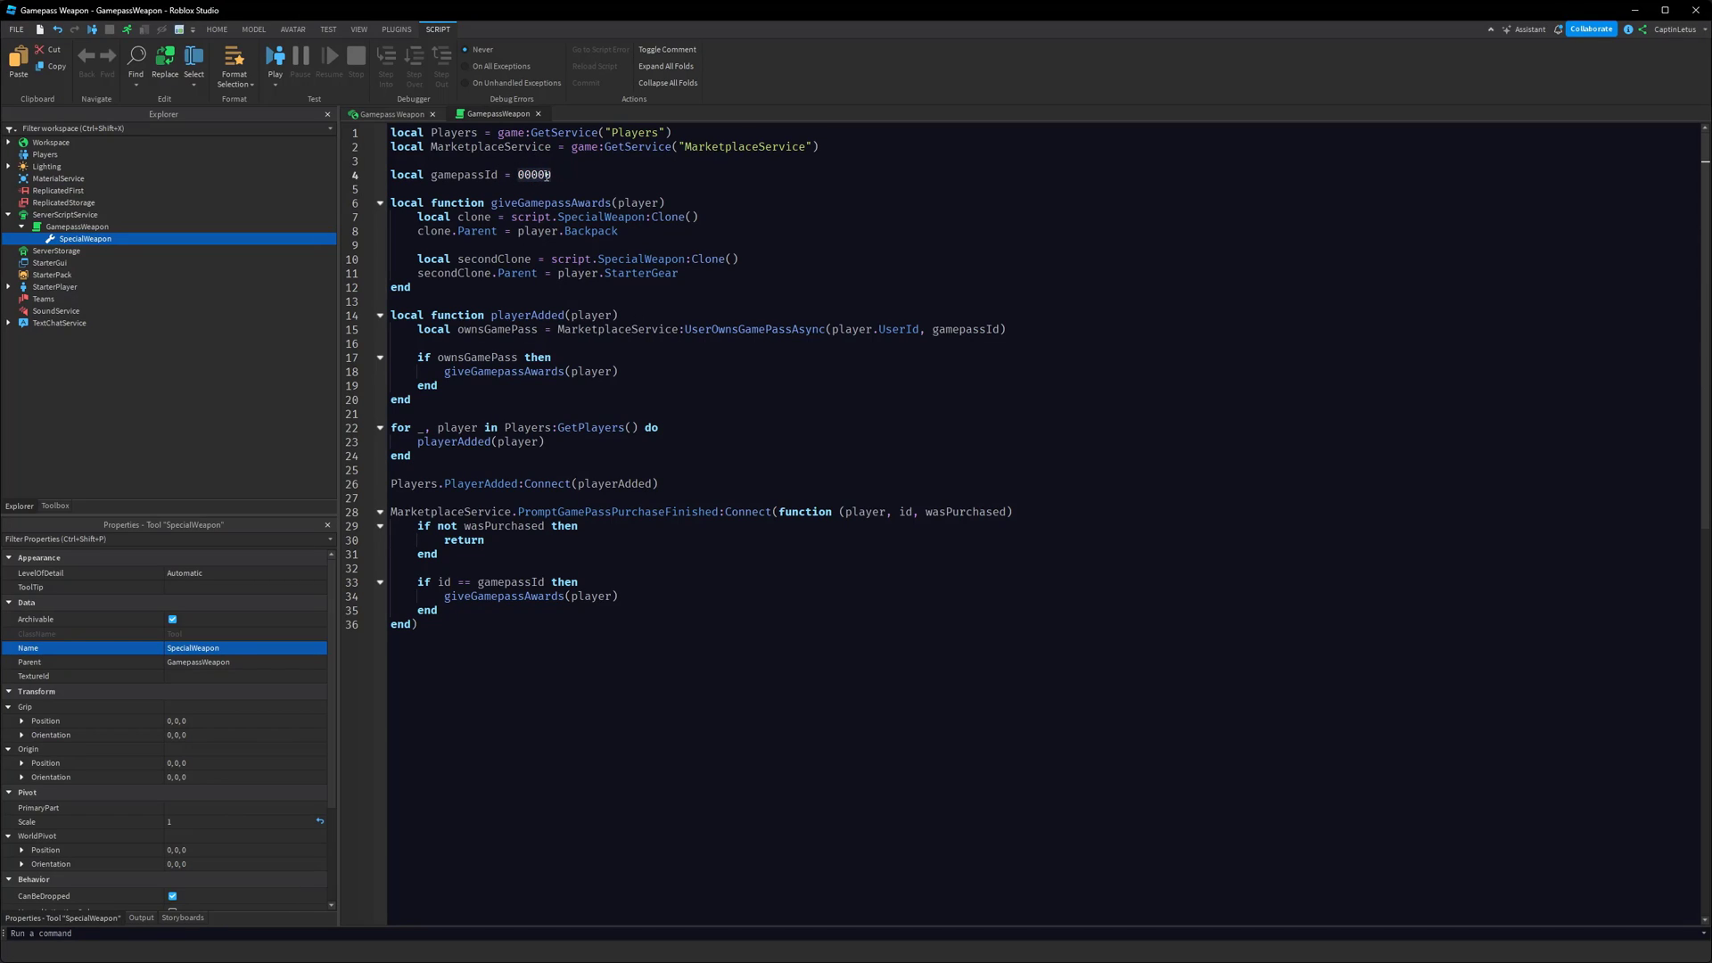
type("665617797")
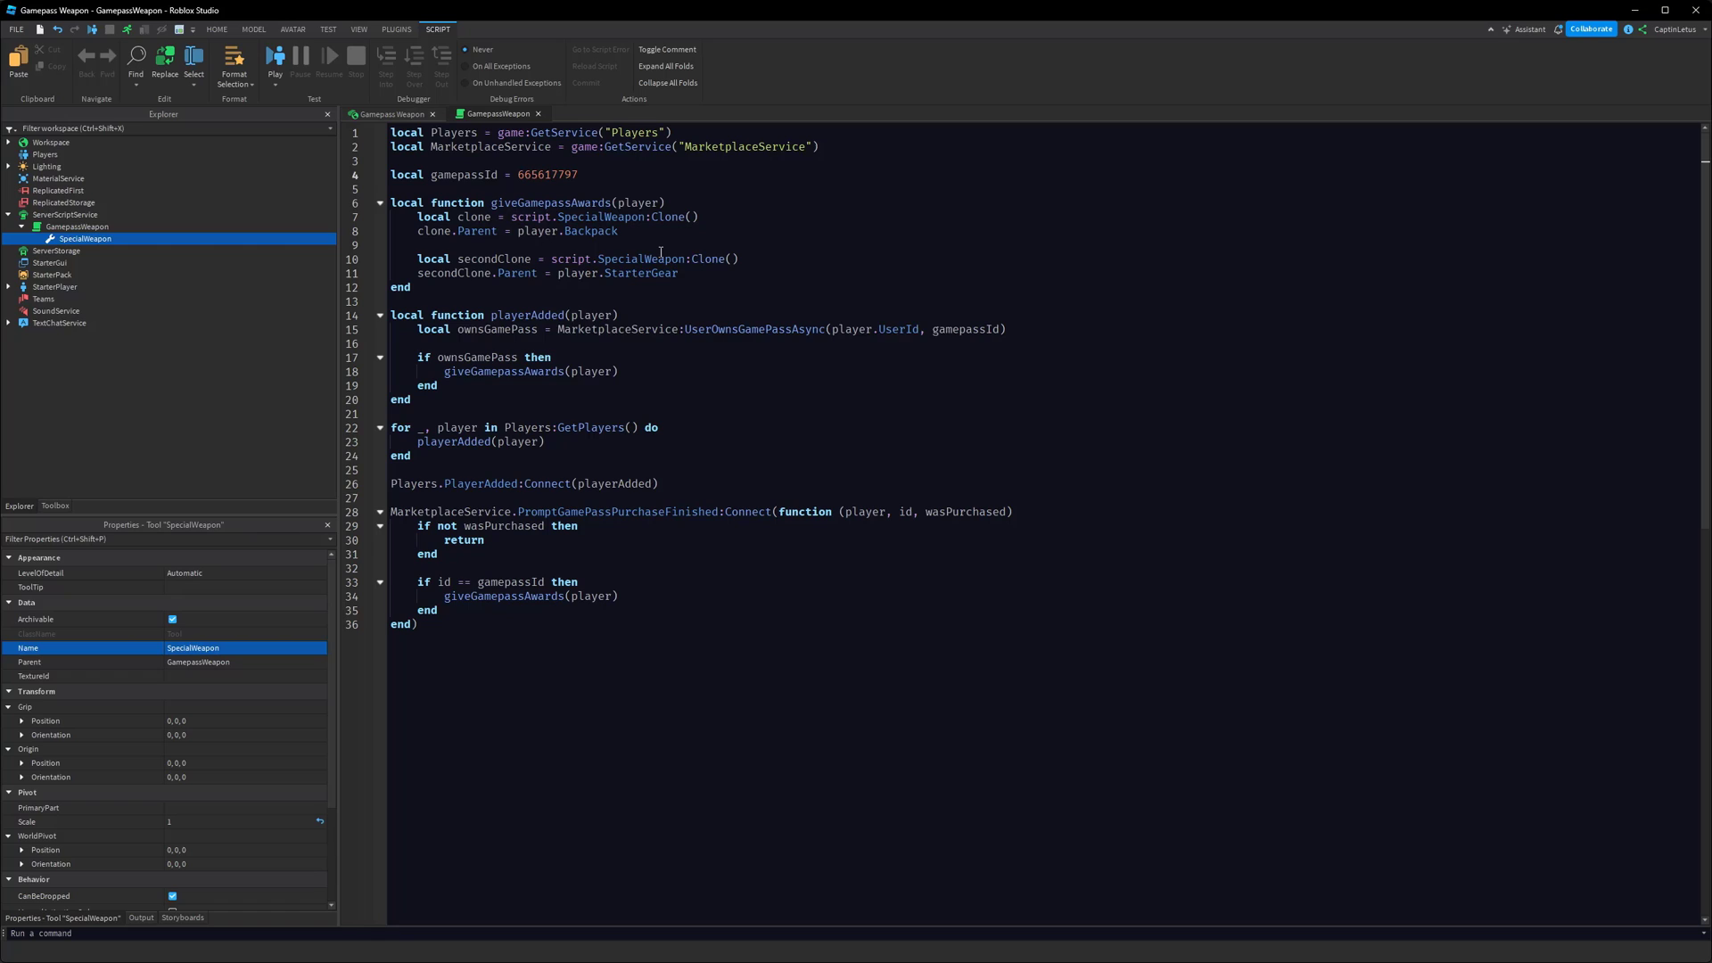
mouse_move(695, 235)
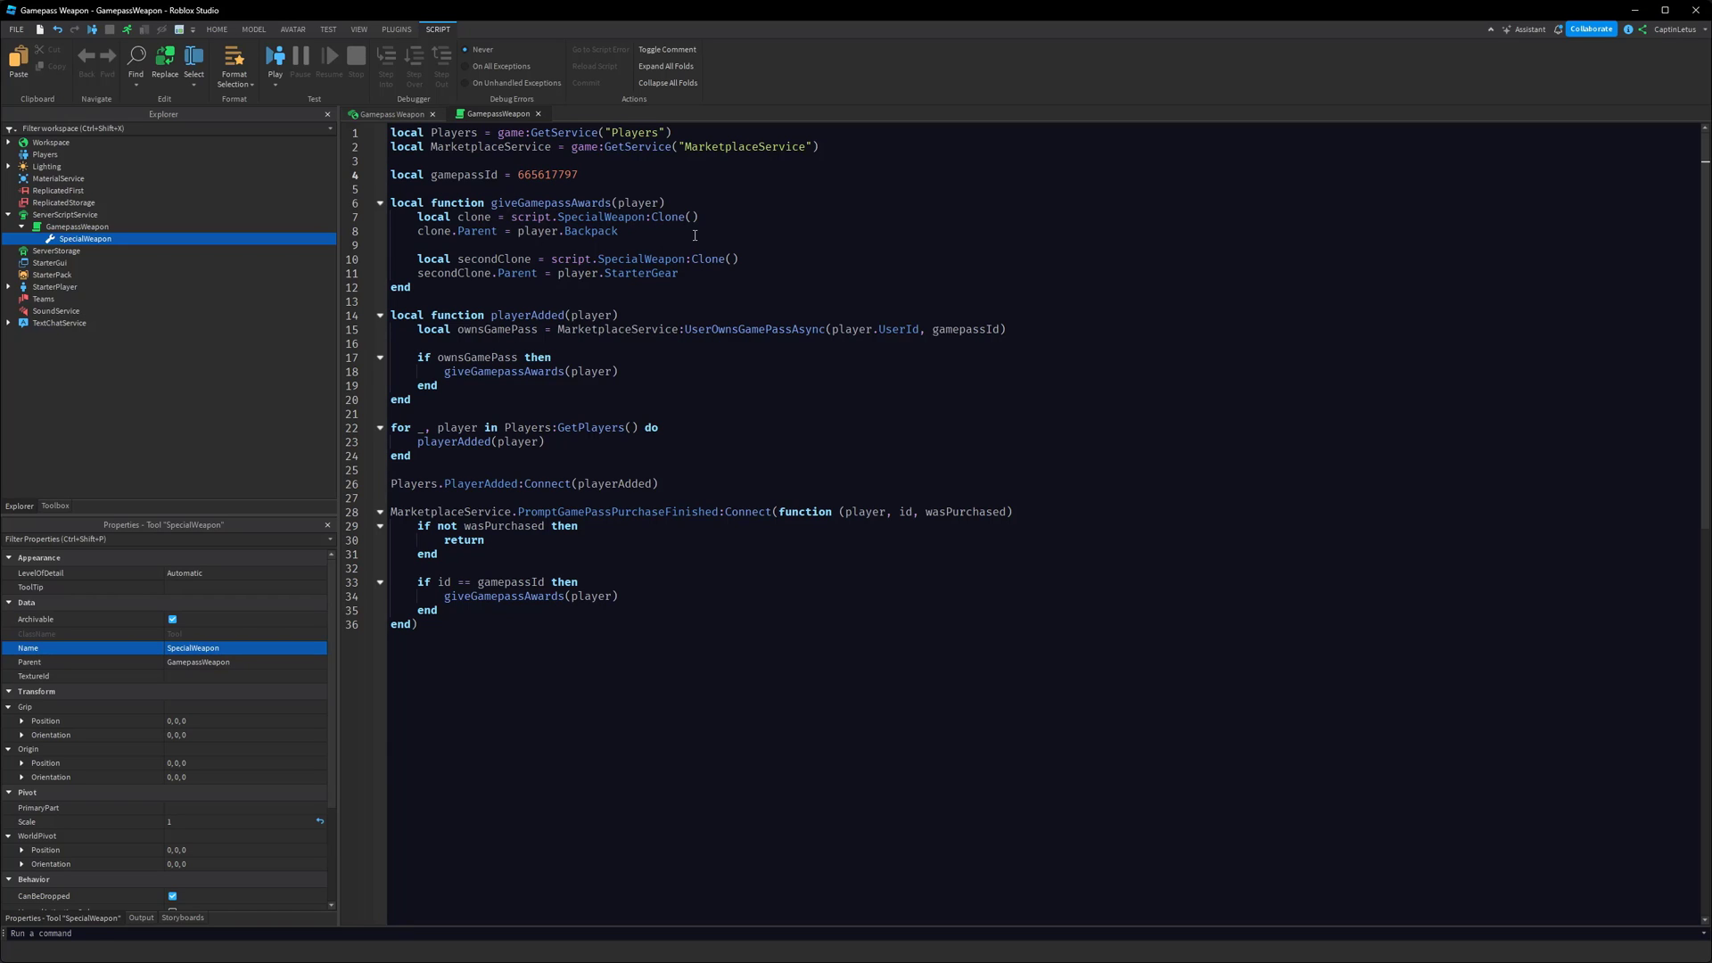
left_click(358, 28)
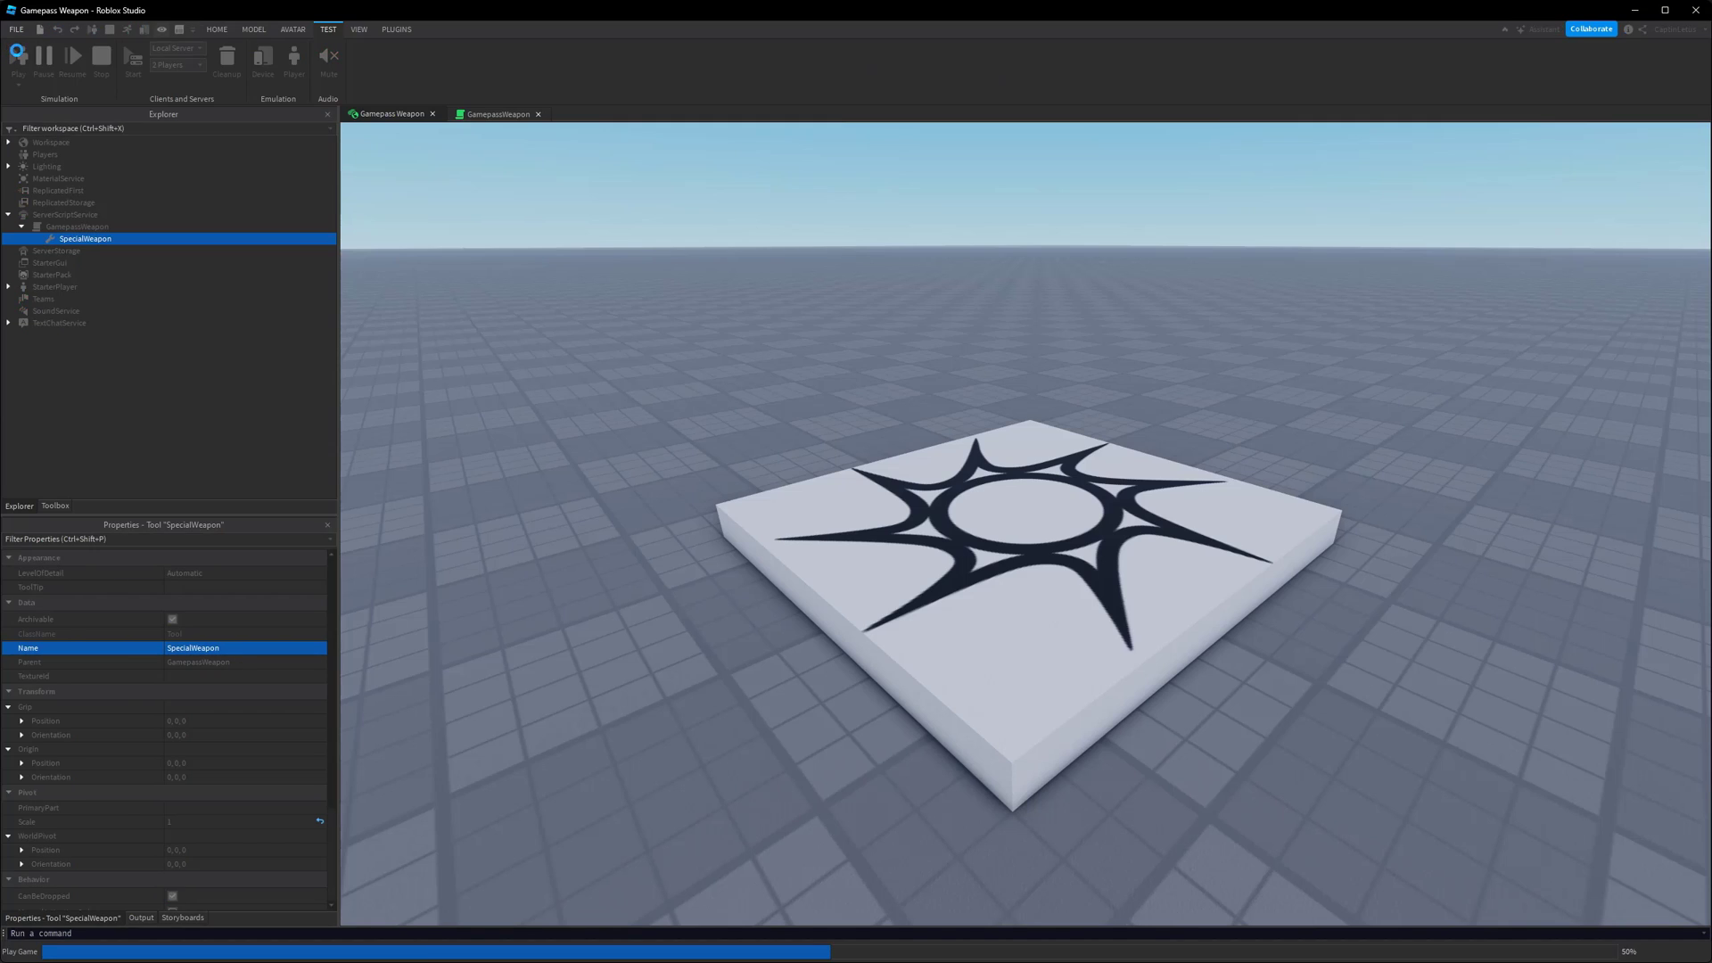
Check that the spawned character holds SpecialWeapon, then stop the play test
left_click(18, 55)
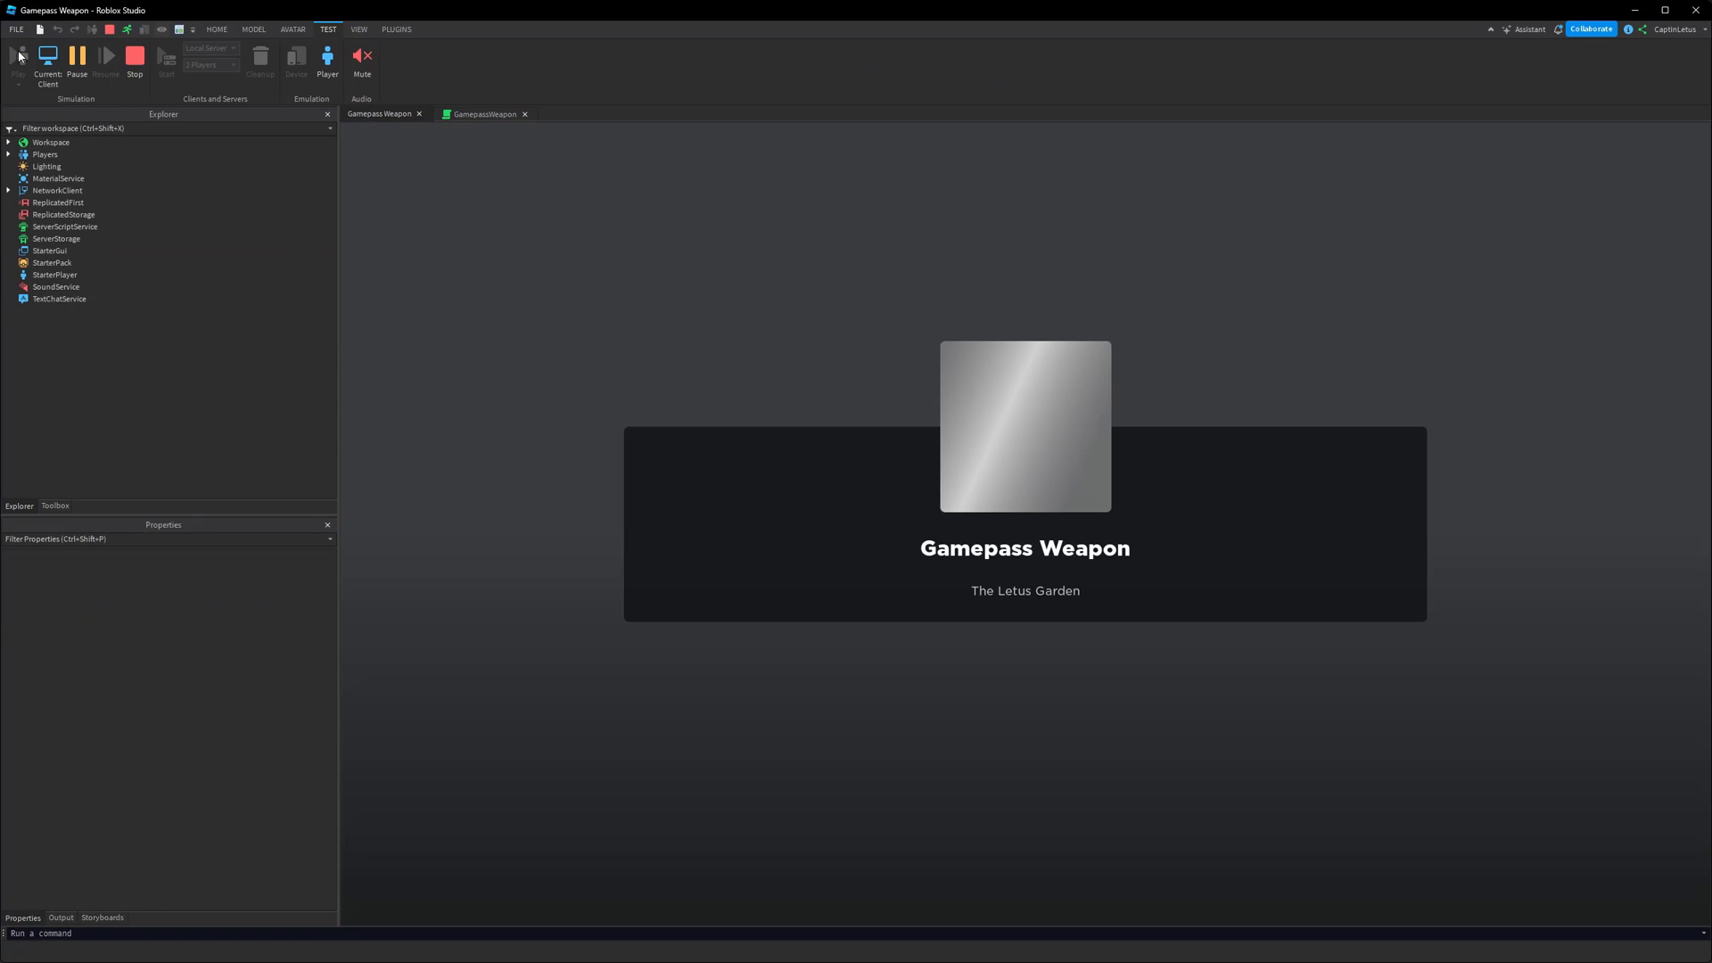
left_click(18, 57)
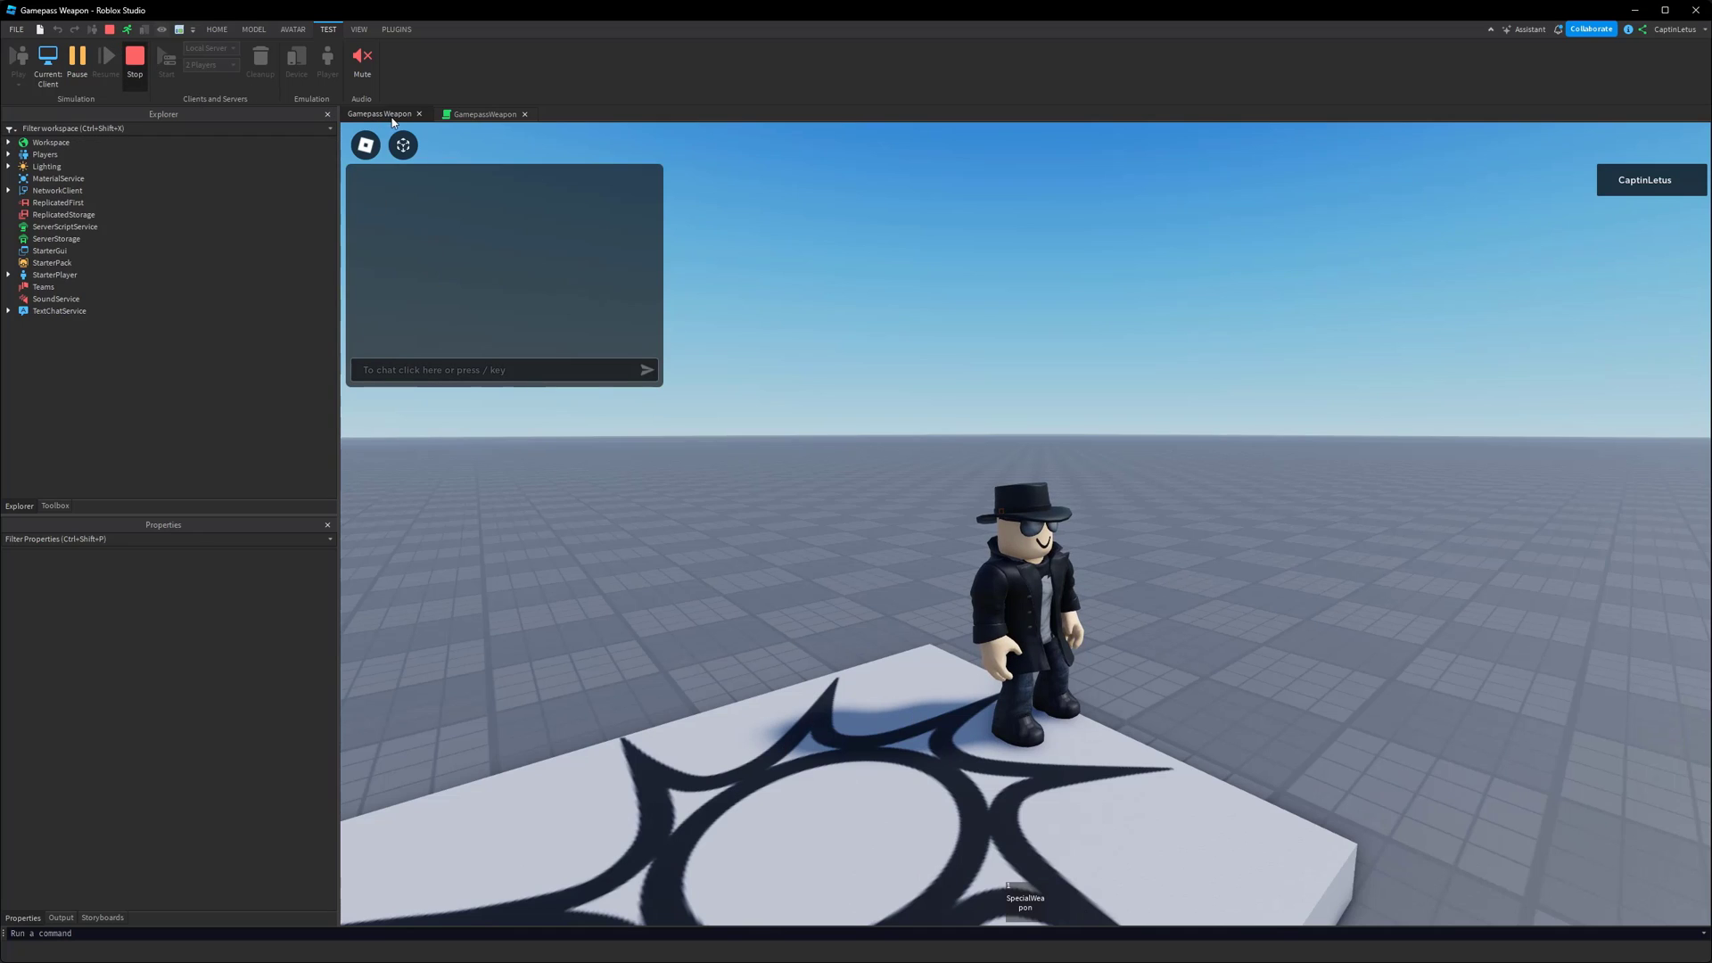
left_click(134, 57)
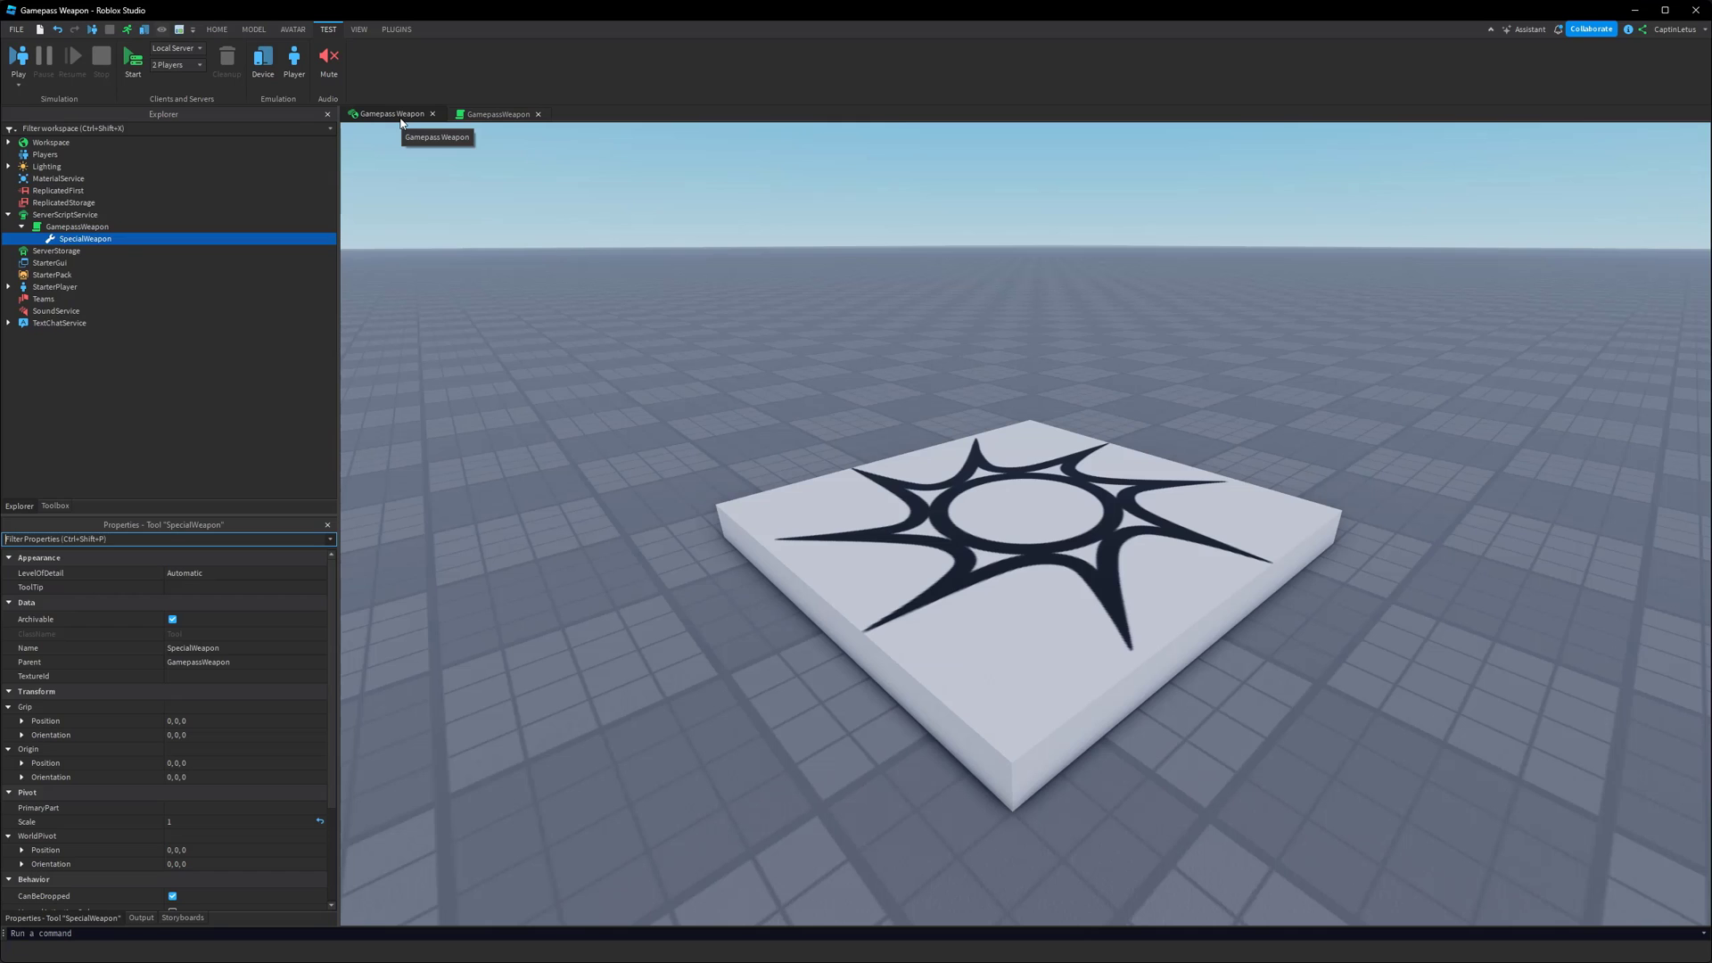